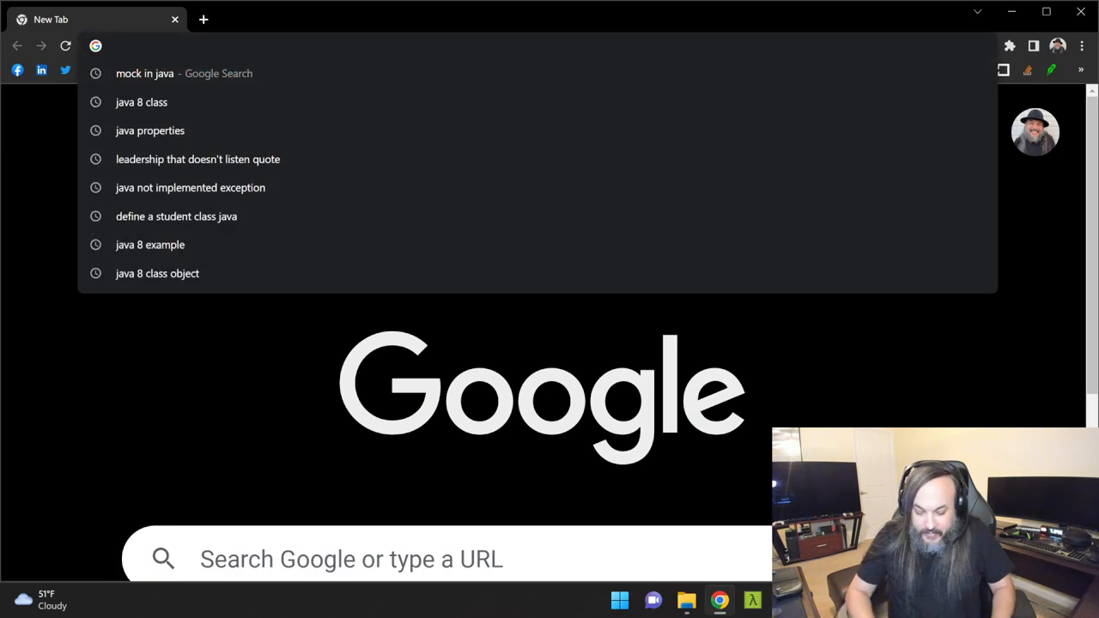
Google 'programming language' rankings, highlight Java, and open Stackscale's top 10 languages of 2022.
text(programming languages world wide r)
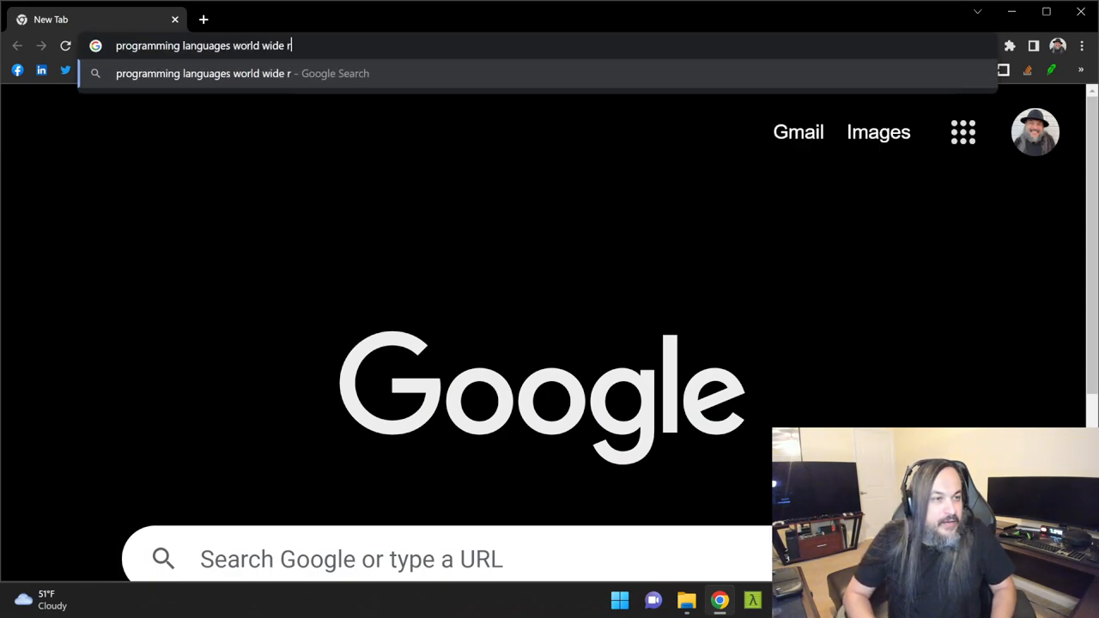
key(Enter)
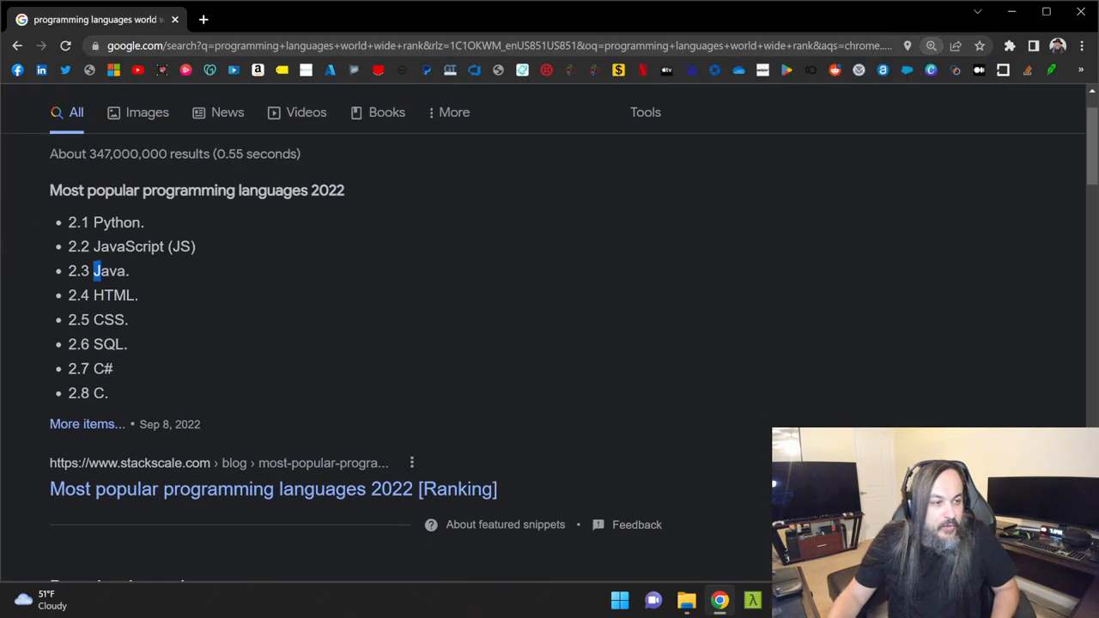
double_click(109, 270)
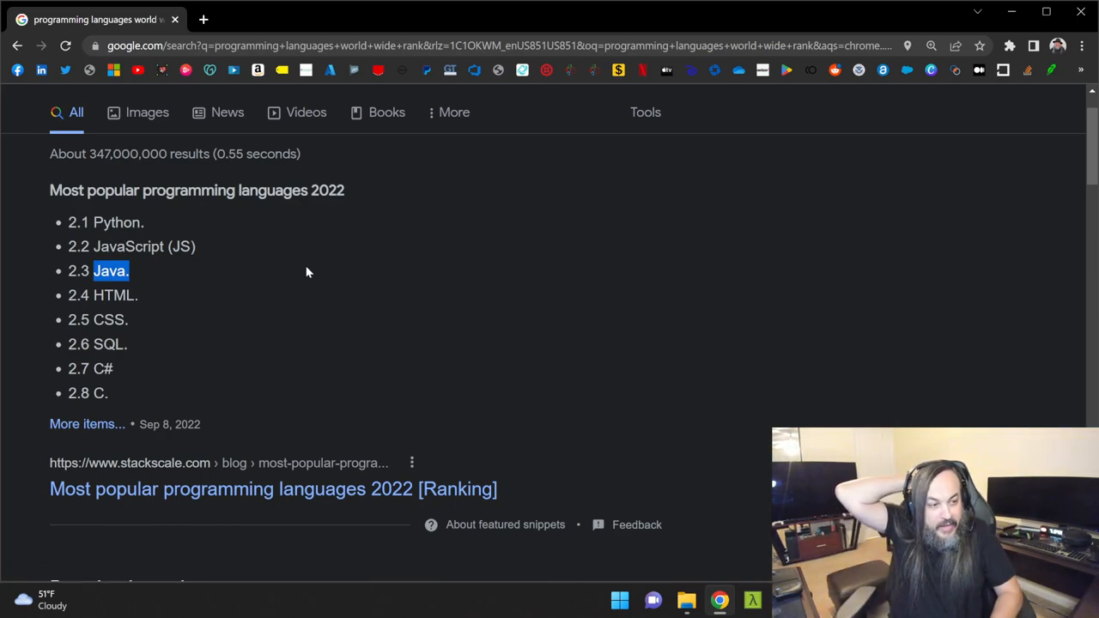
scroll(down, 3)
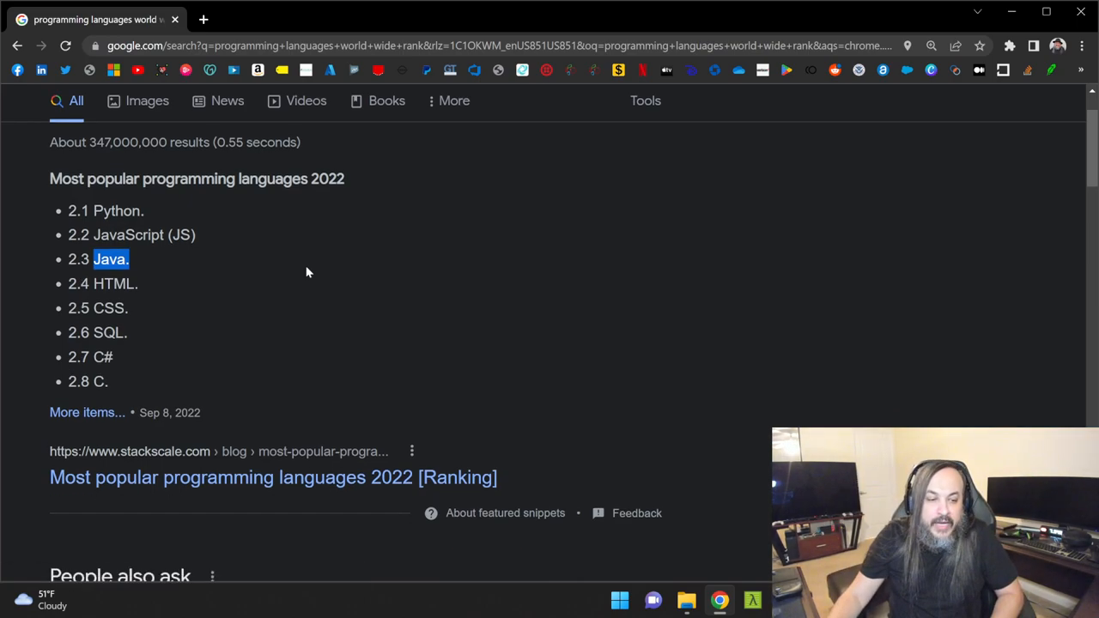
scroll(down, 3)
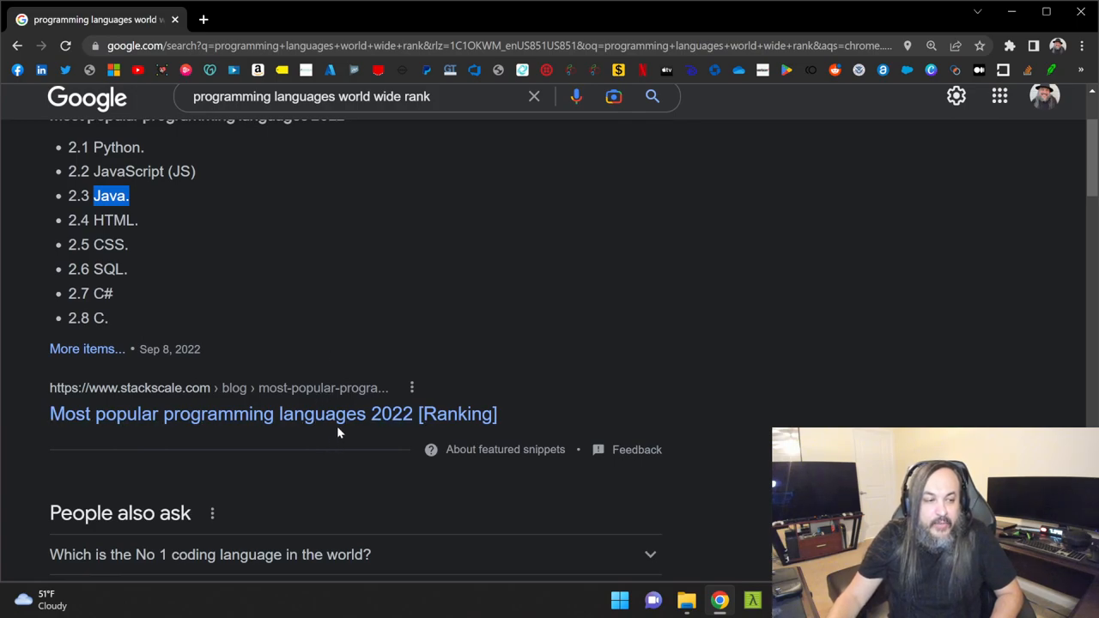
click(272, 414)
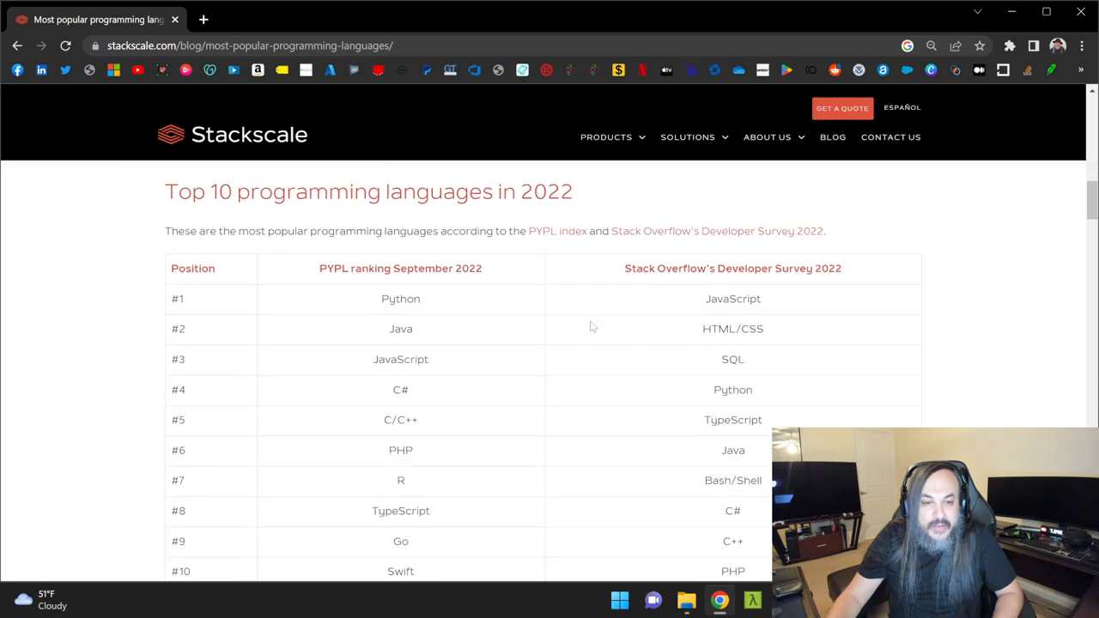
mouse_move(408, 346)
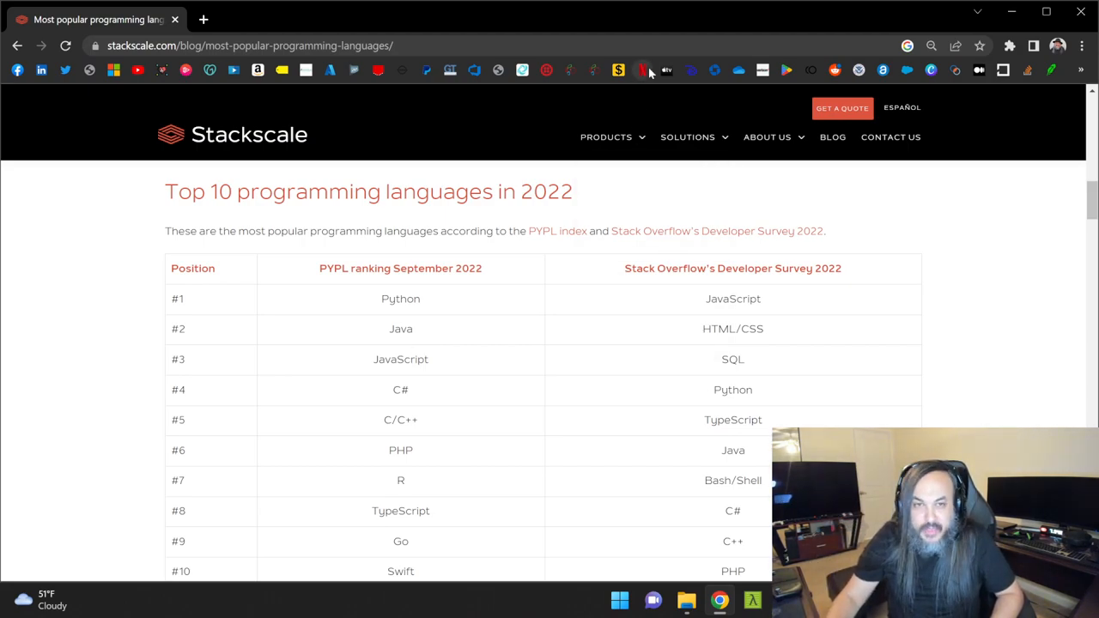
mouse_move(998, 19)
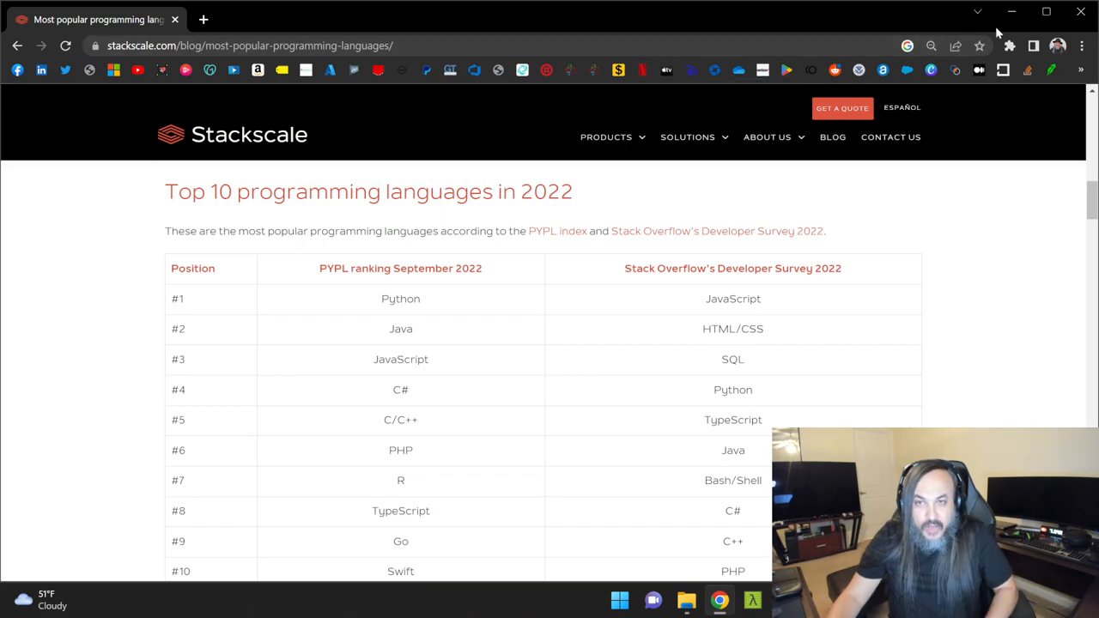
mouse_move(1009, 12)
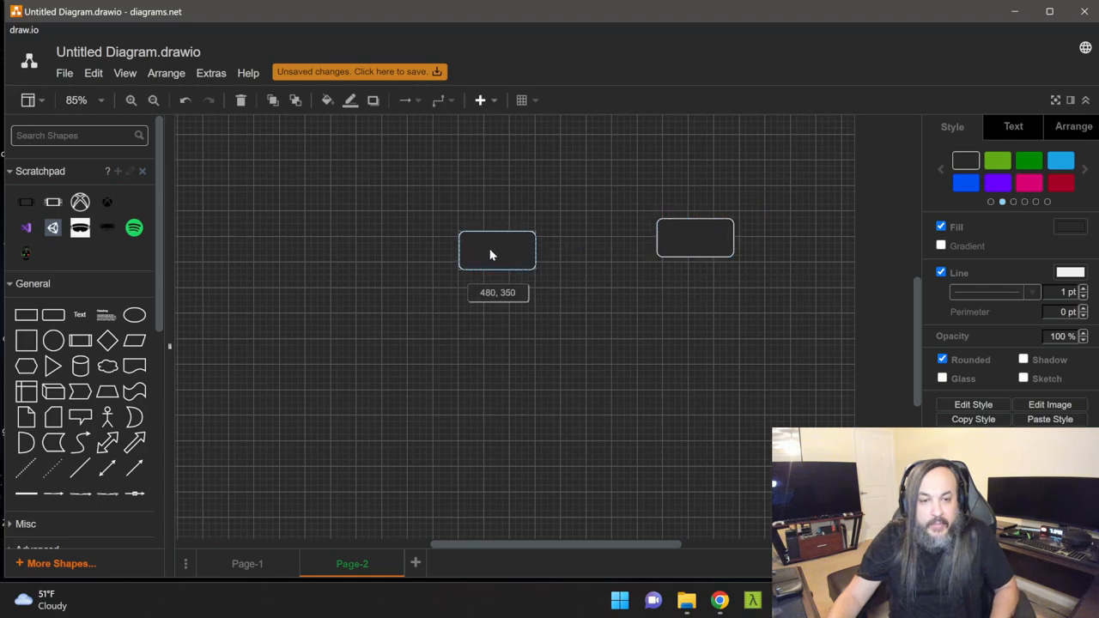
Align the boxes, label them Services and Exposers, and draw the Services-to-Brokers arrow.
drag(496, 250, 394, 250)
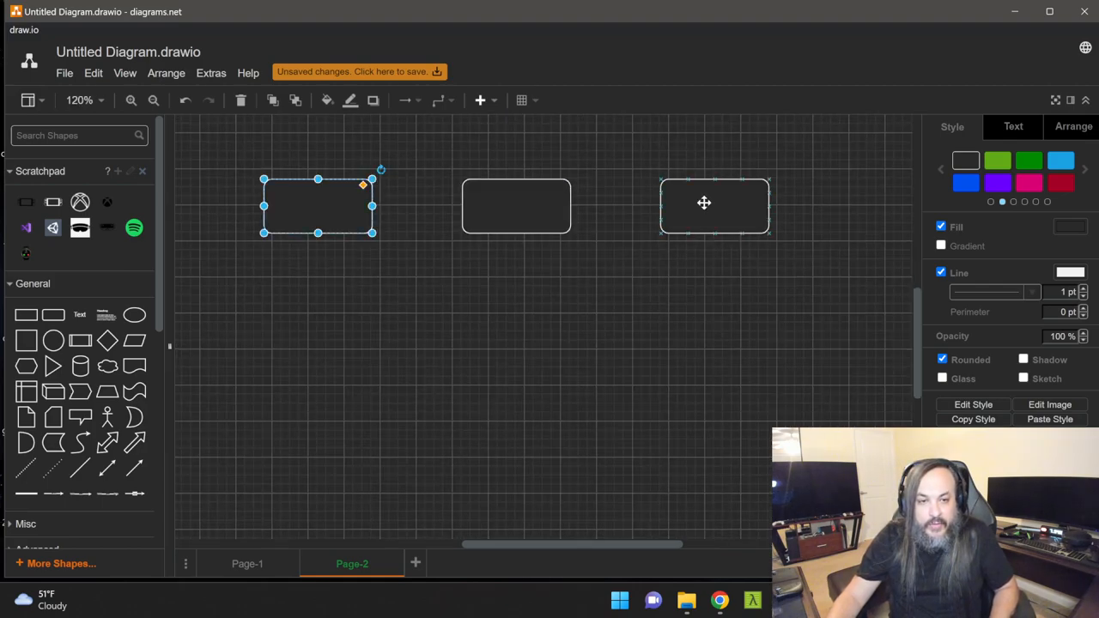
double_click(714, 206)
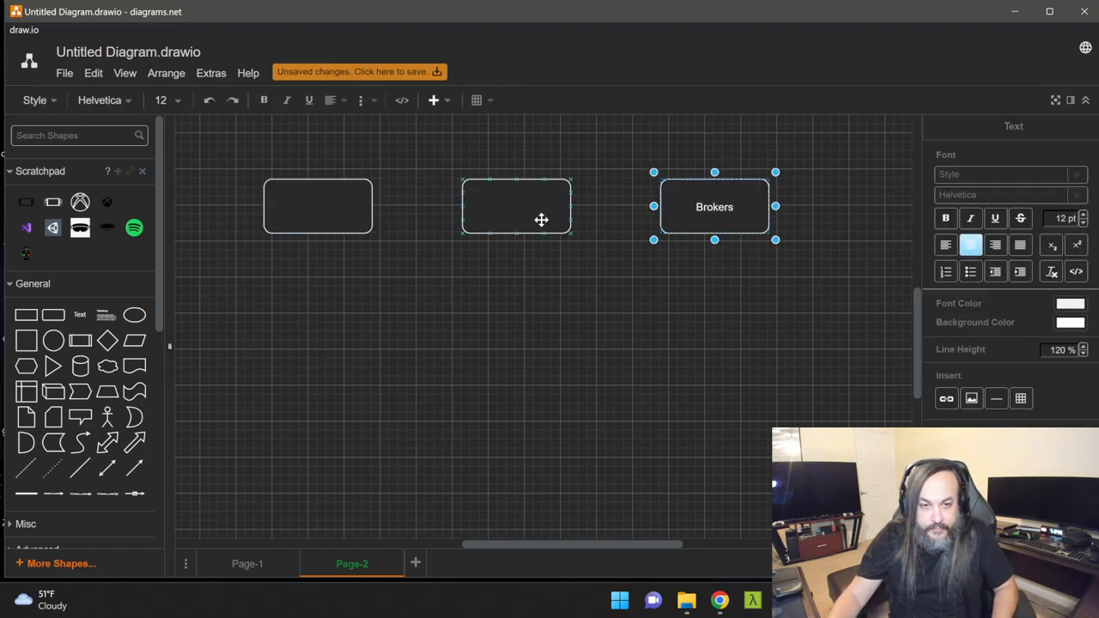
text(Services)
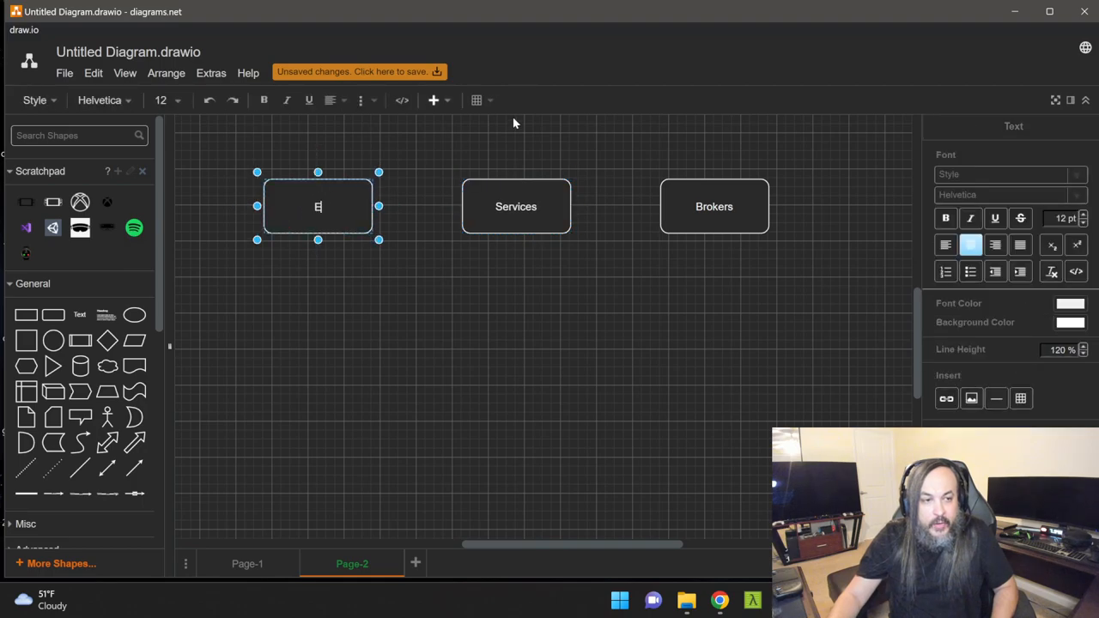
text(xposers)
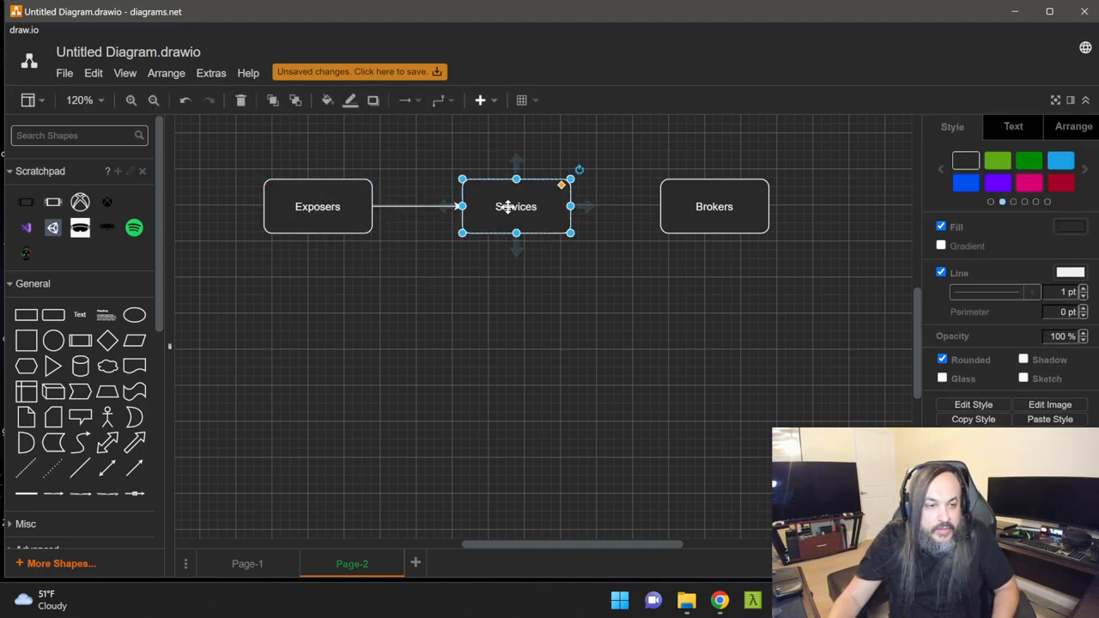
click(610, 327)
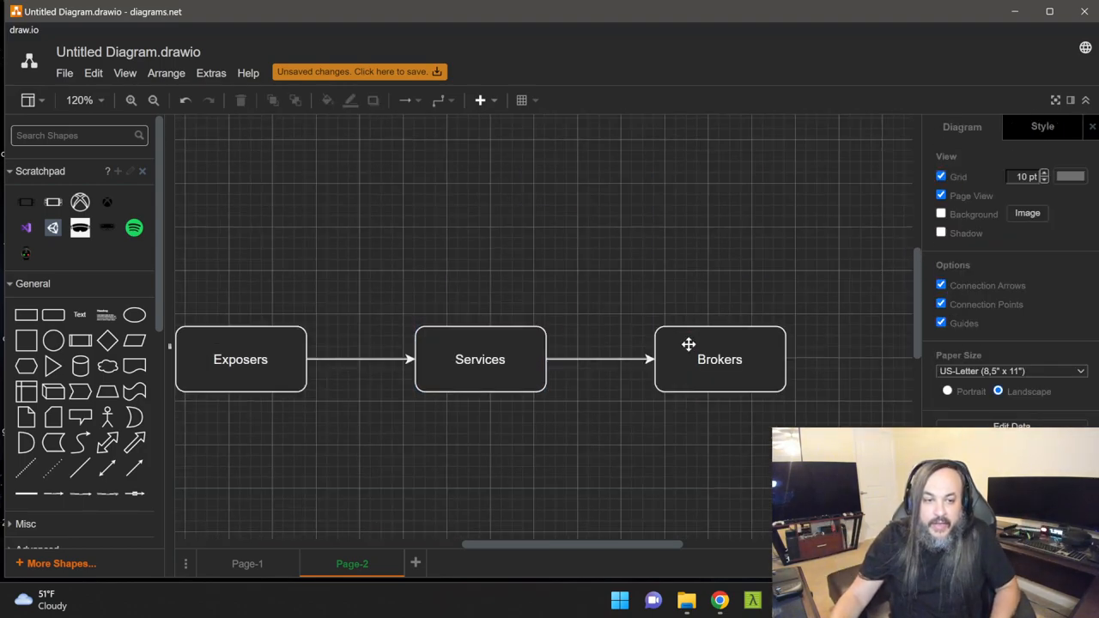
click(128, 100)
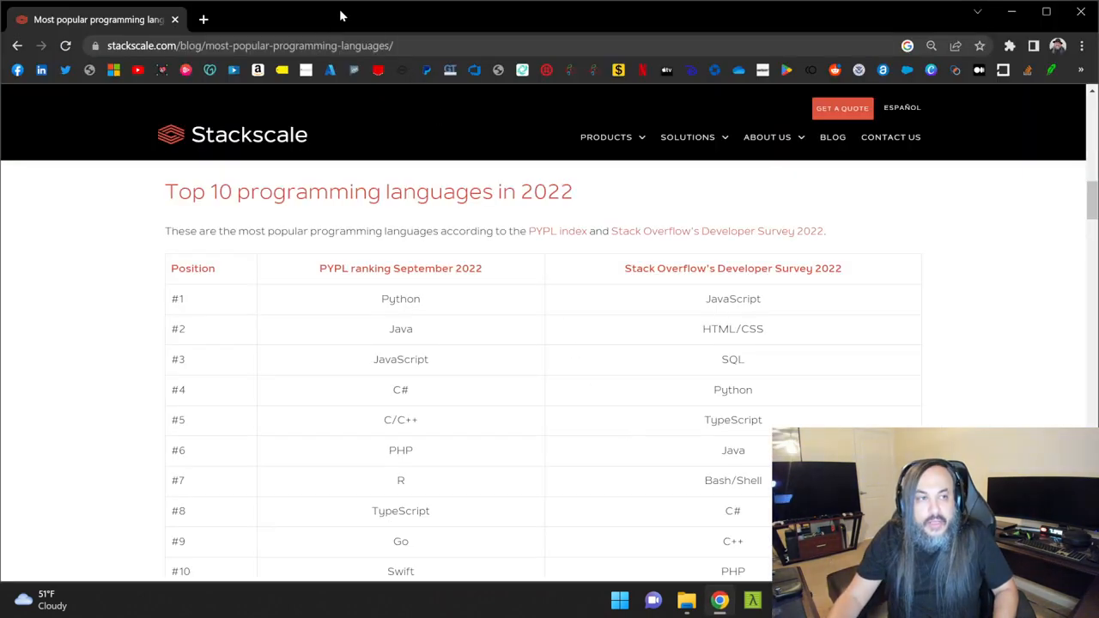
Search 'the standard hassan' and open the hassanhabib/The-Standard GitHub result.
text(the st)
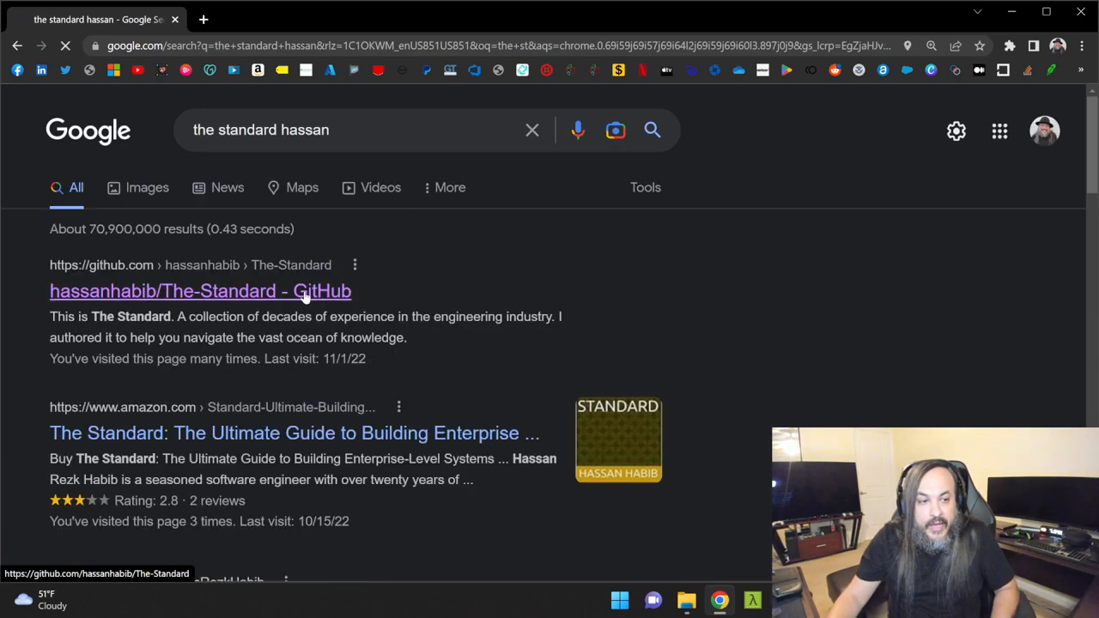
click(200, 291)
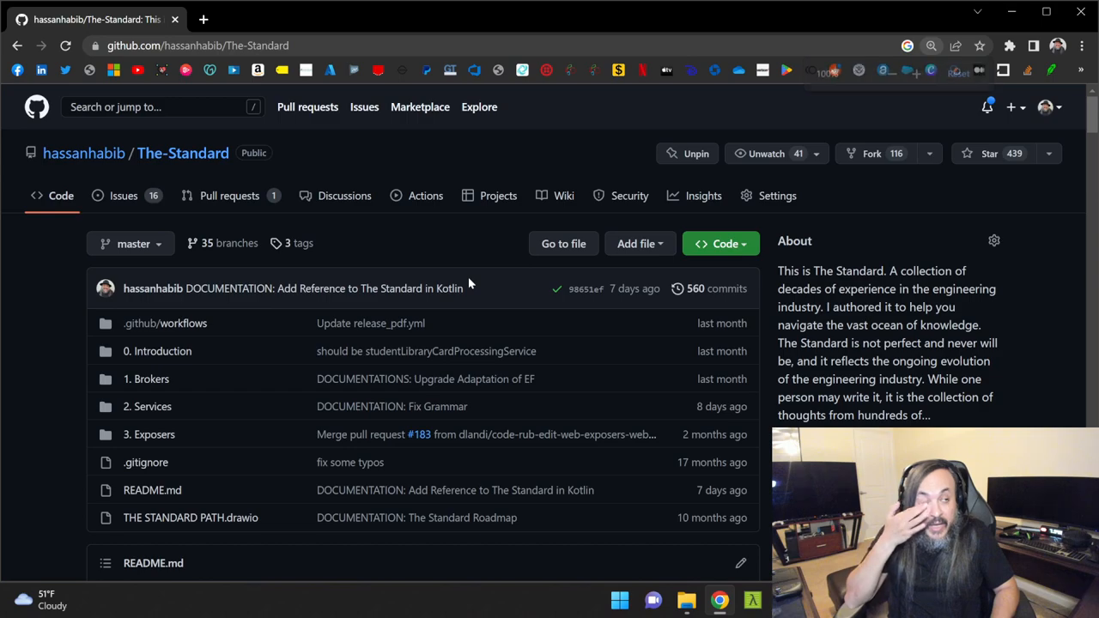
Scroll The Standard README down to its Translations list.
scroll(down, 3)
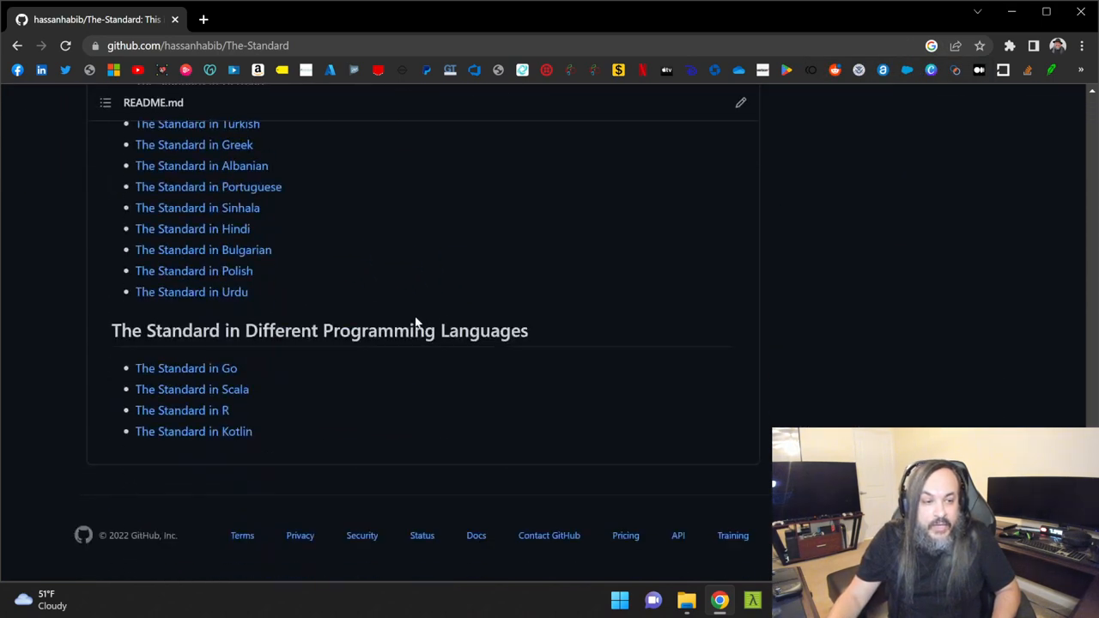
mouse_move(210, 437)
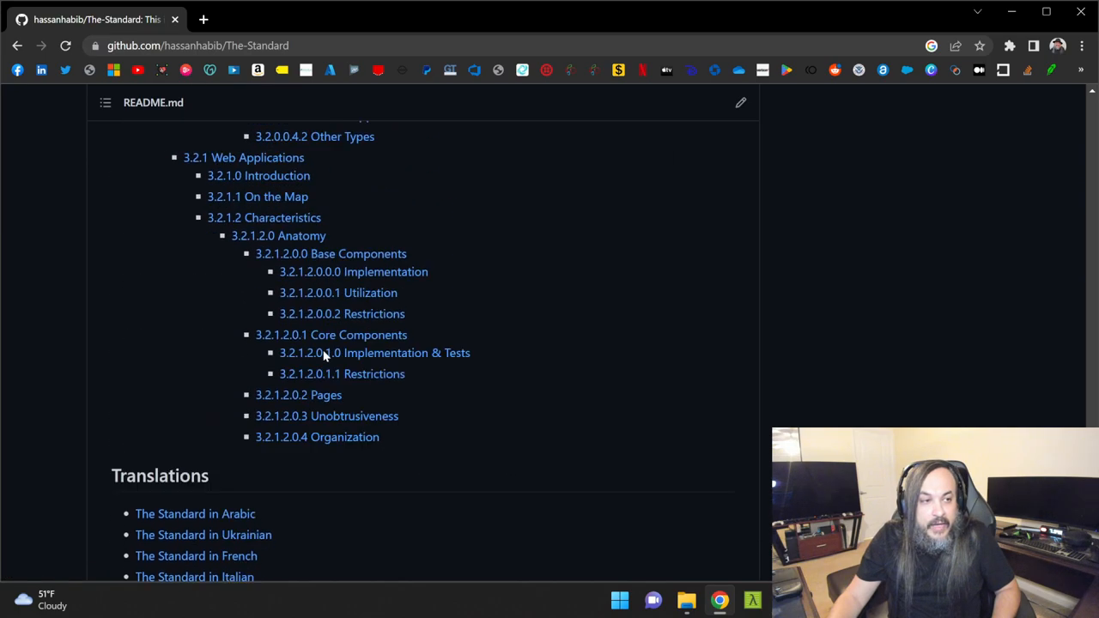
scroll(down, 3)
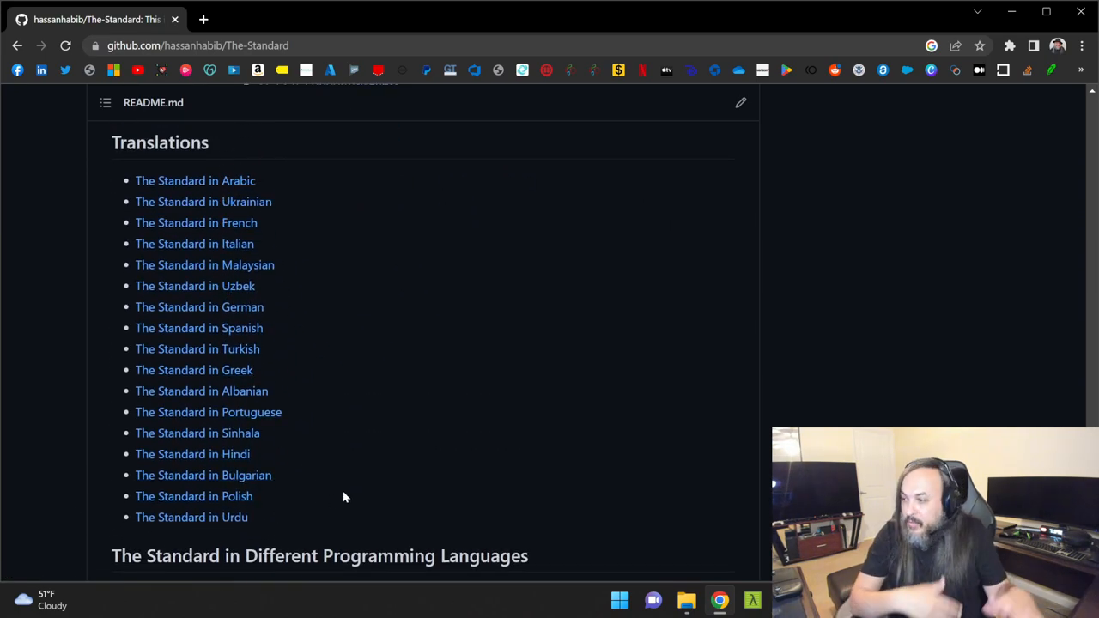
mouse_move(394, 425)
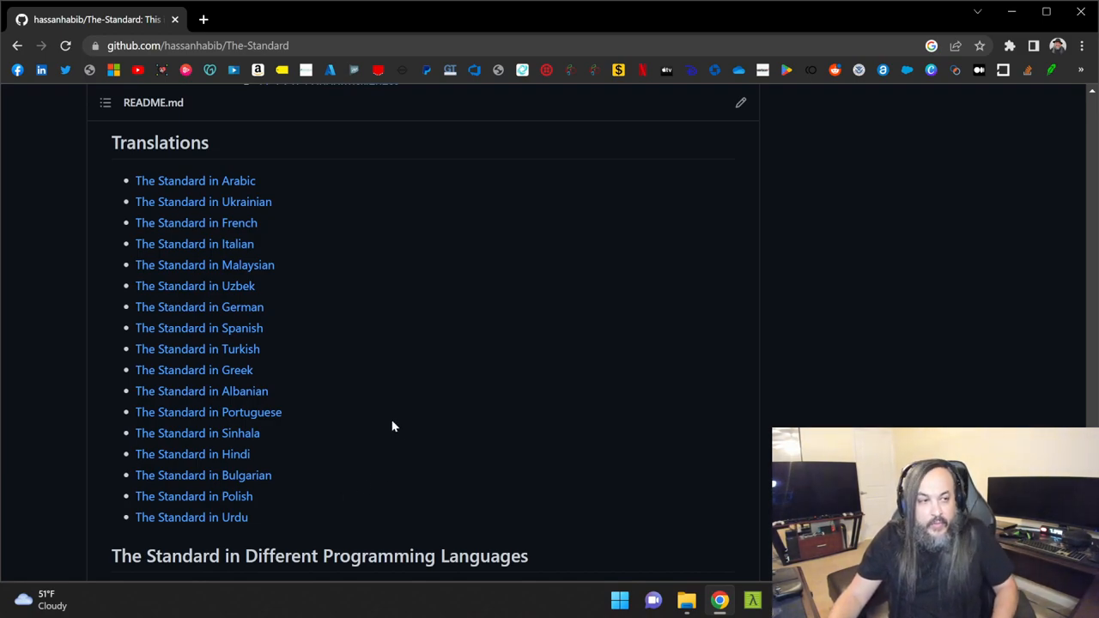
mouse_move(270, 250)
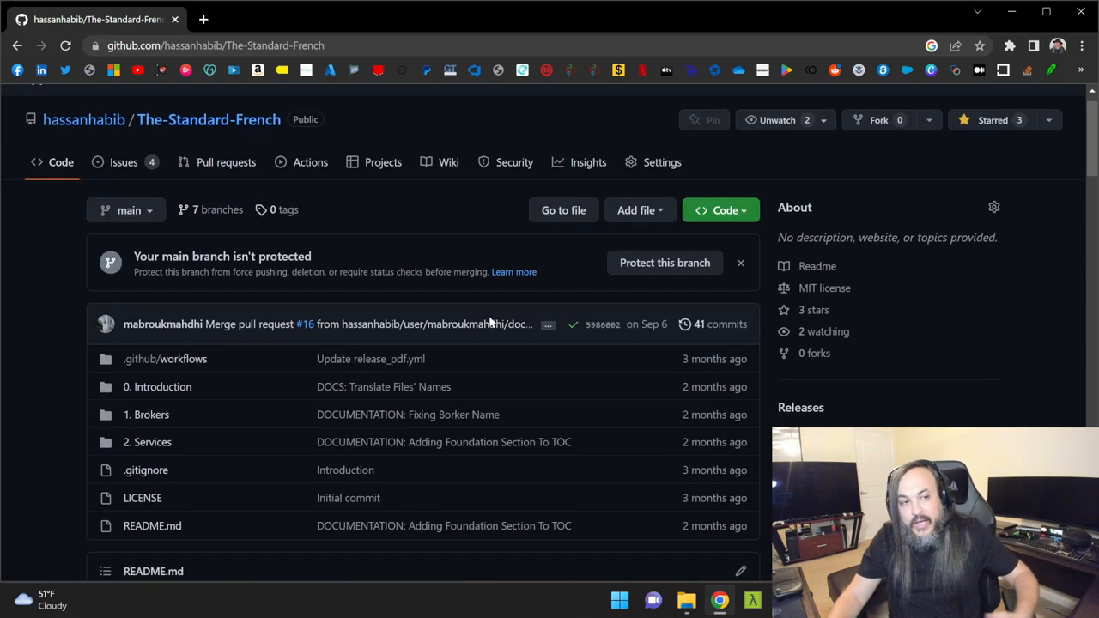
Scroll through The-Standard-French README's French table of contents.
scroll(down, 3)
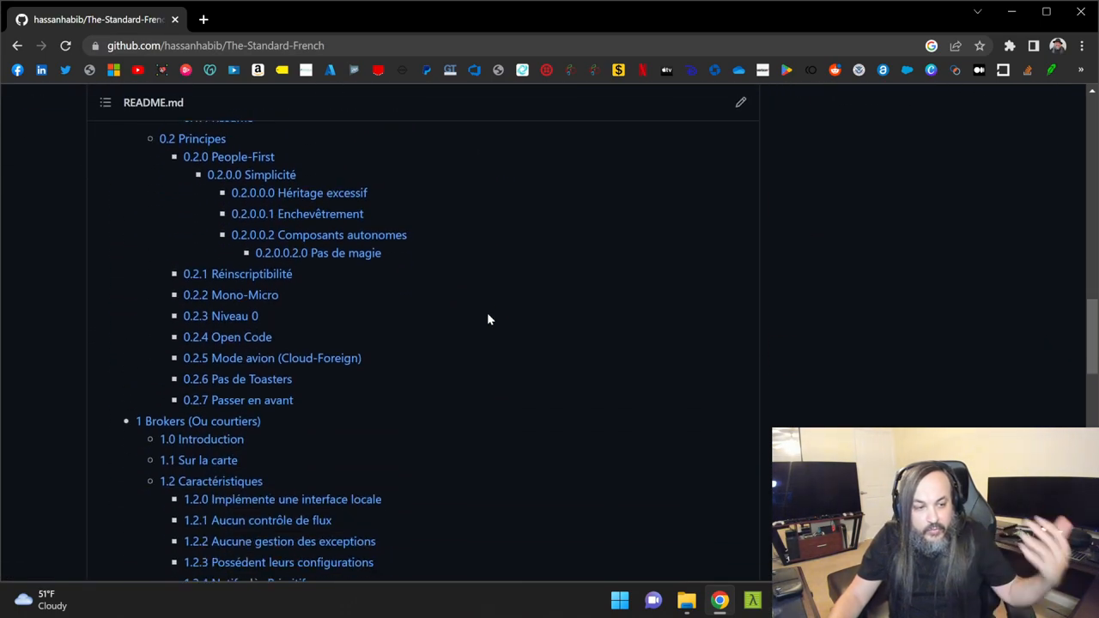
scroll(down, 3)
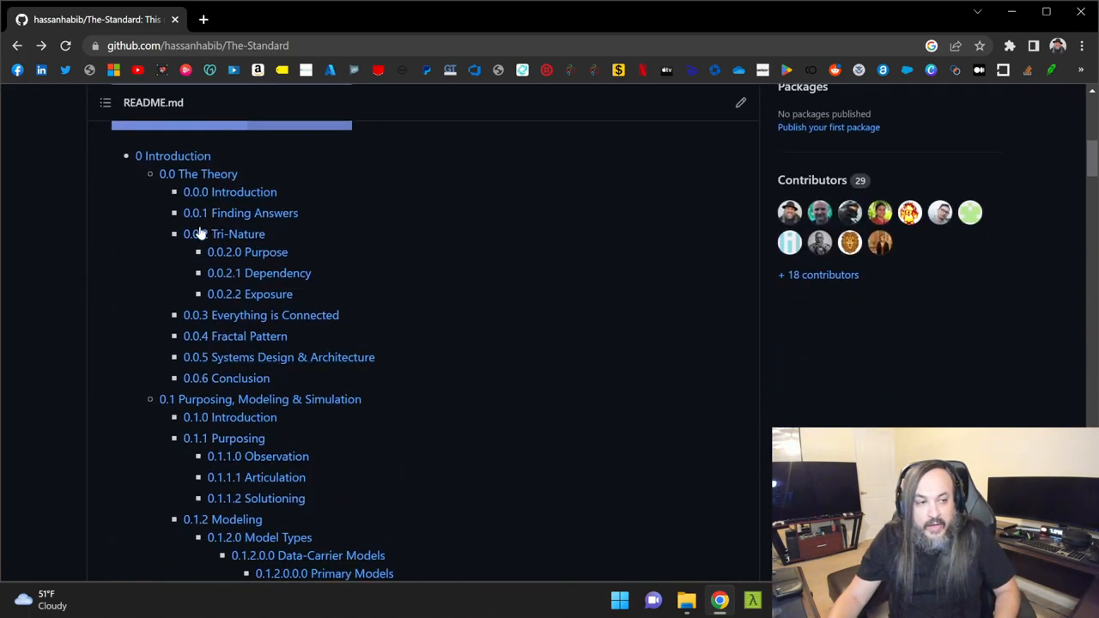
Open '0.0.2 Tri-Nature' and scroll to the electron, neutron and proton diagrams.
click(238, 233)
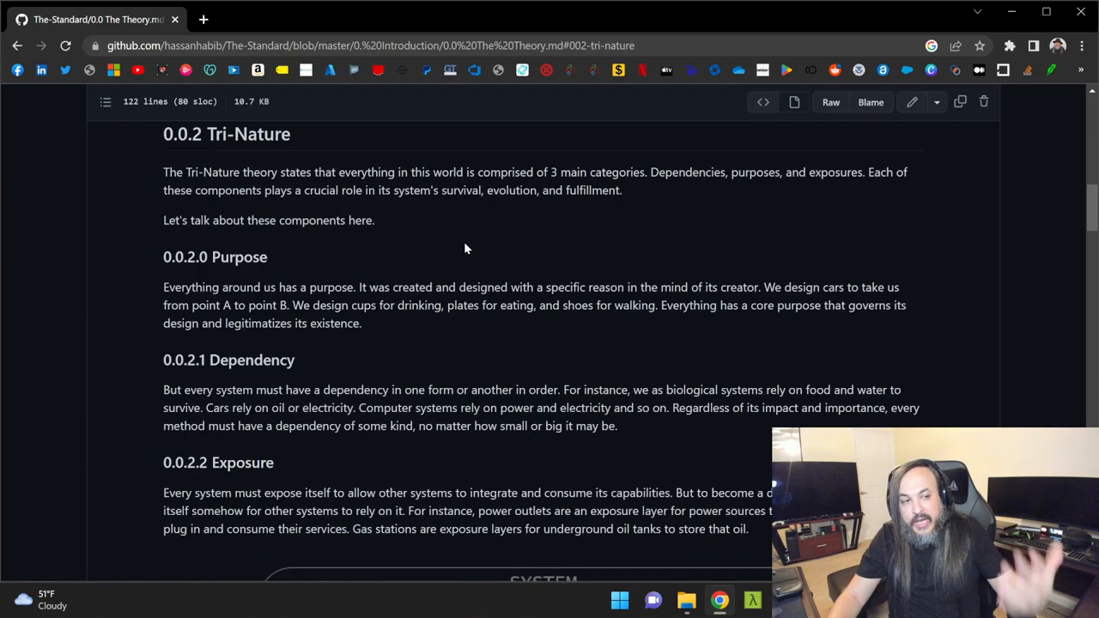
scroll(down, 3)
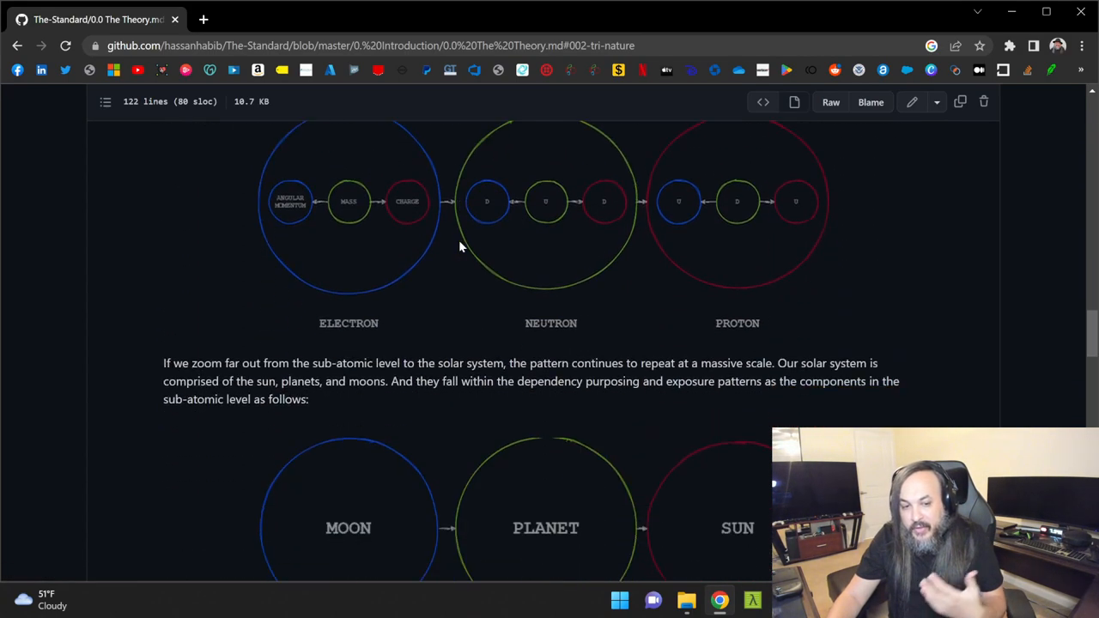
mouse_move(460, 249)
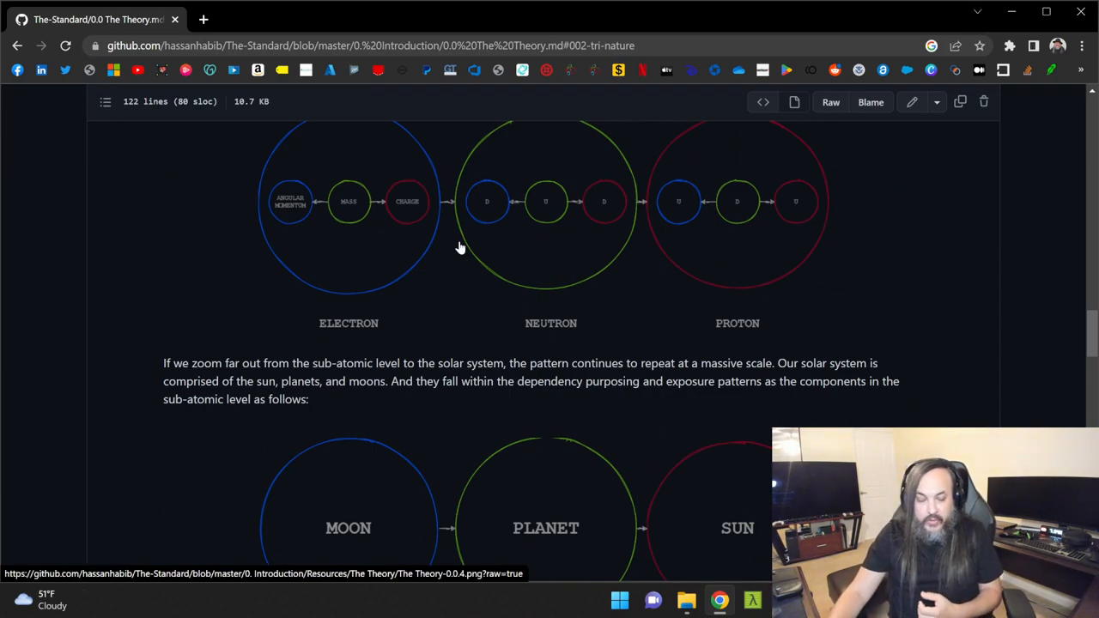
mouse_move(558, 287)
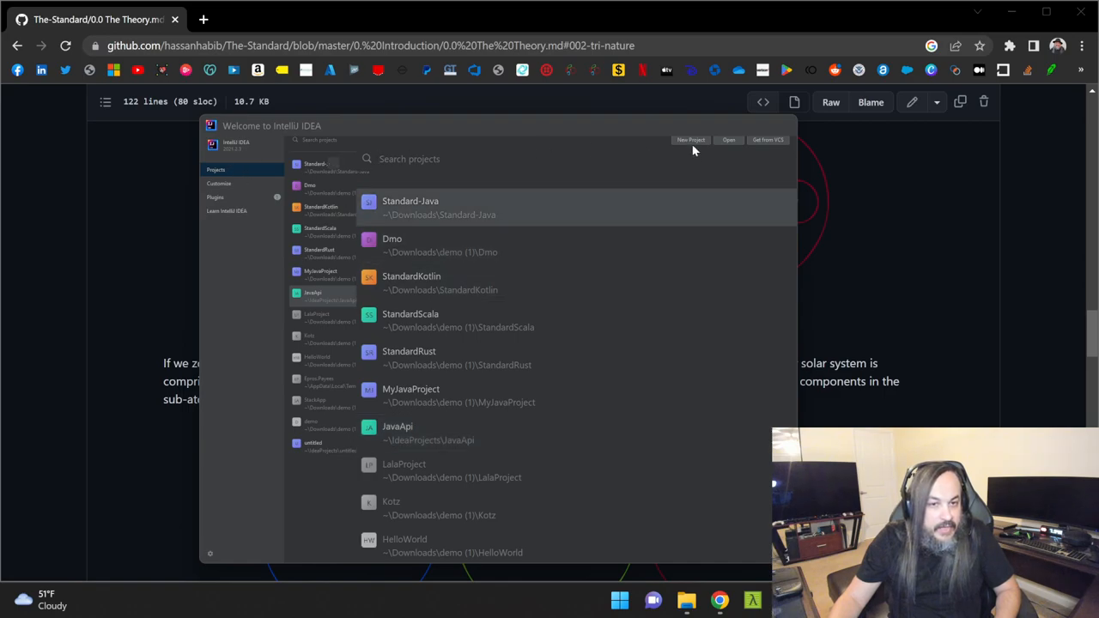
mouse_move(684, 178)
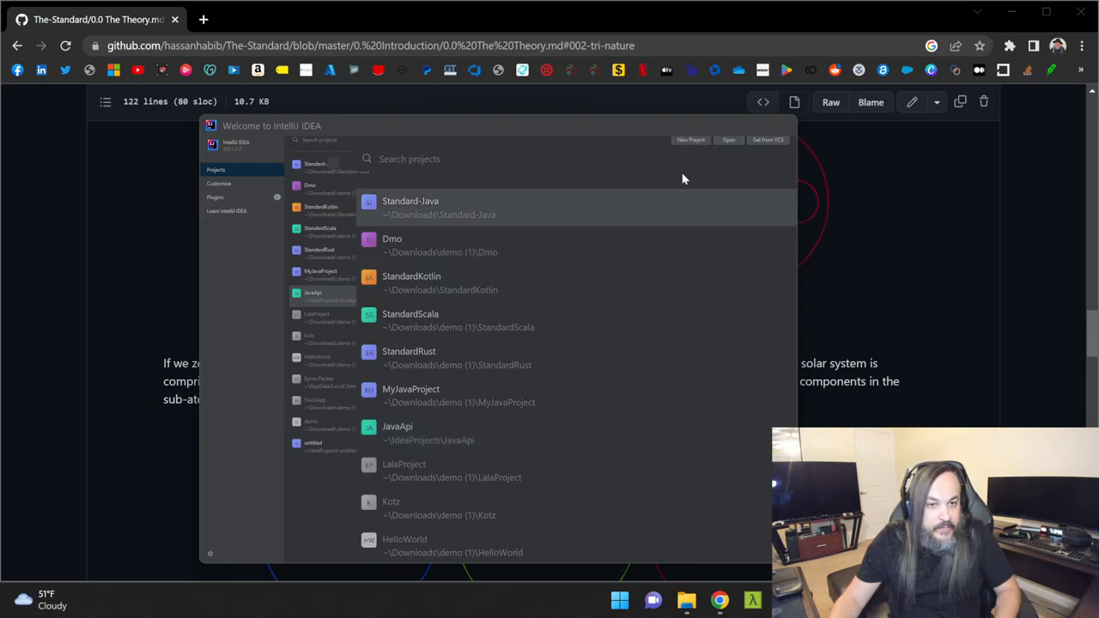
mouse_move(328, 145)
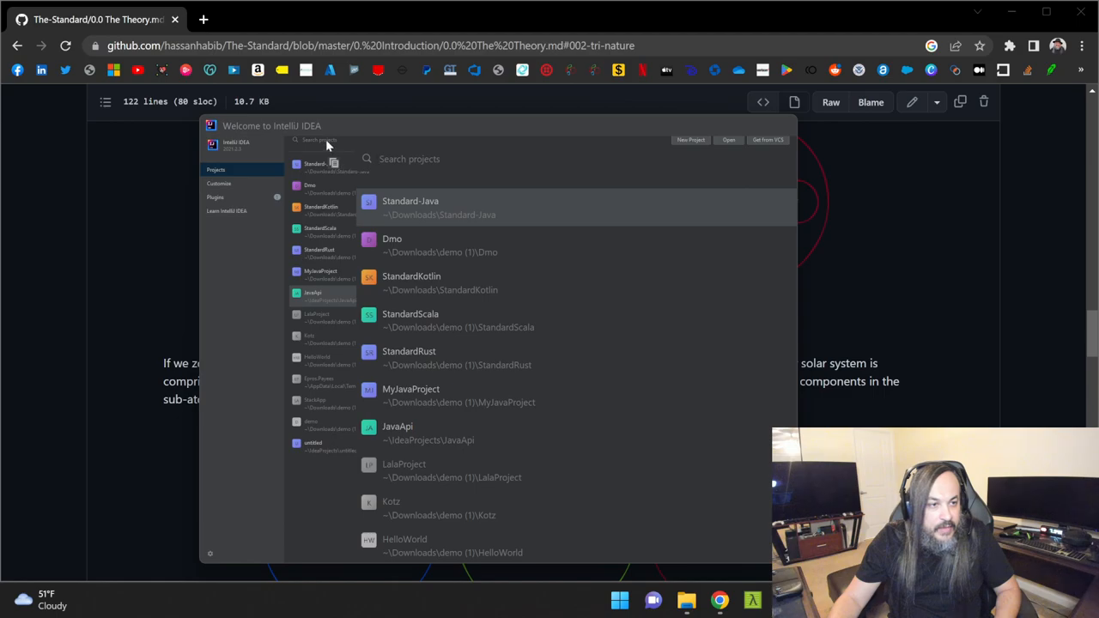
mouse_move(780, 168)
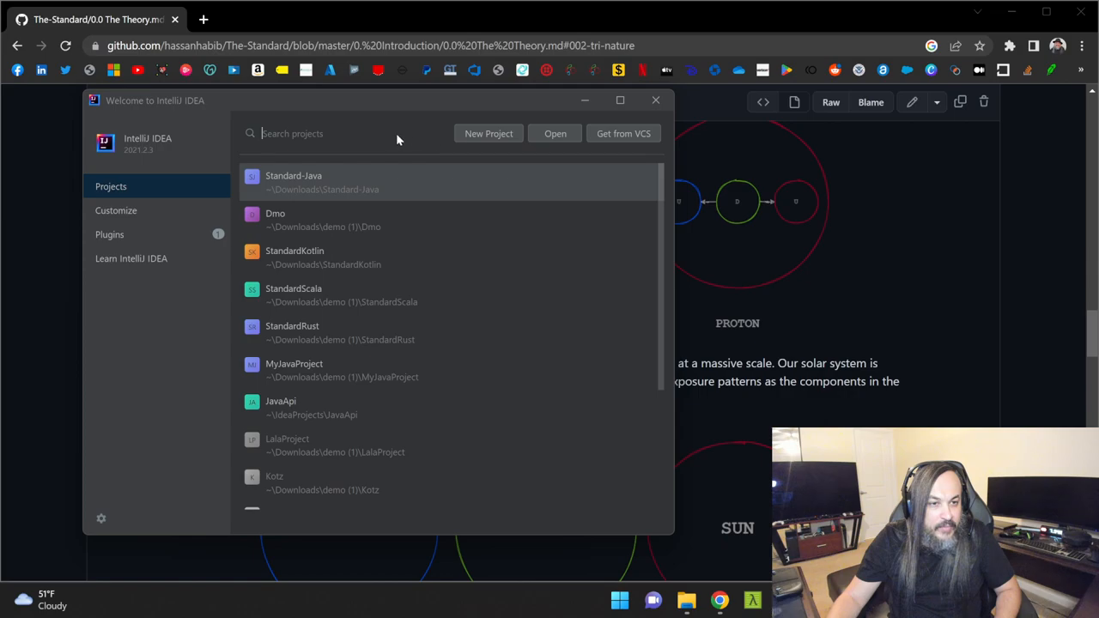
Launch the New Project wizard from the IntelliJ IDEA welcome screen.
click(488, 133)
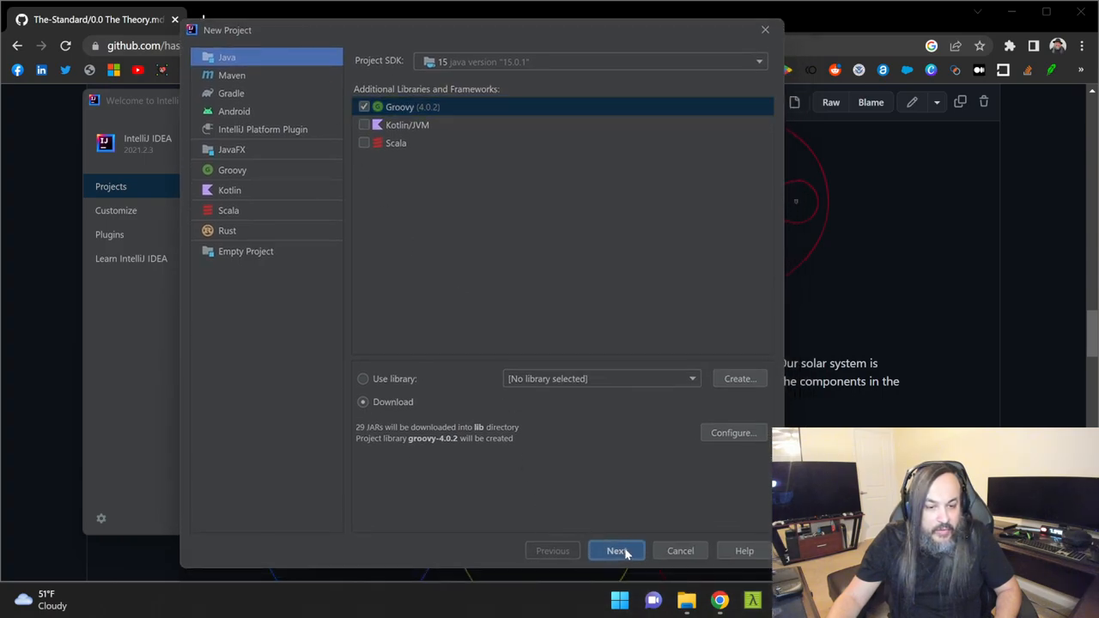
Name the Java project StandardJava in Downloads and finish the wizard.
click(615, 550)
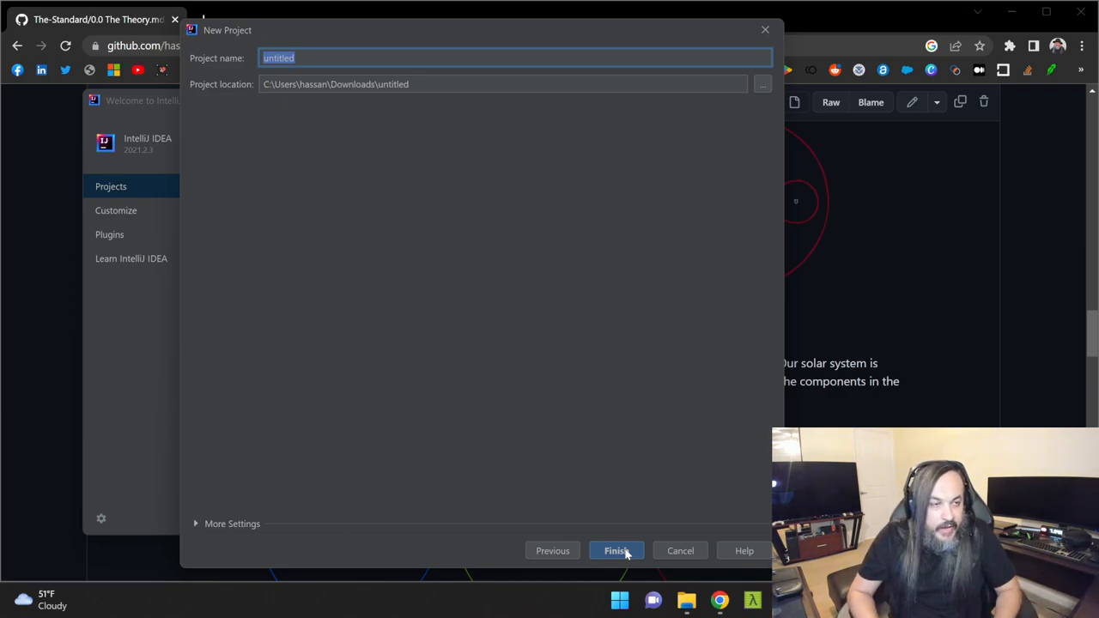
text(StandardJava)
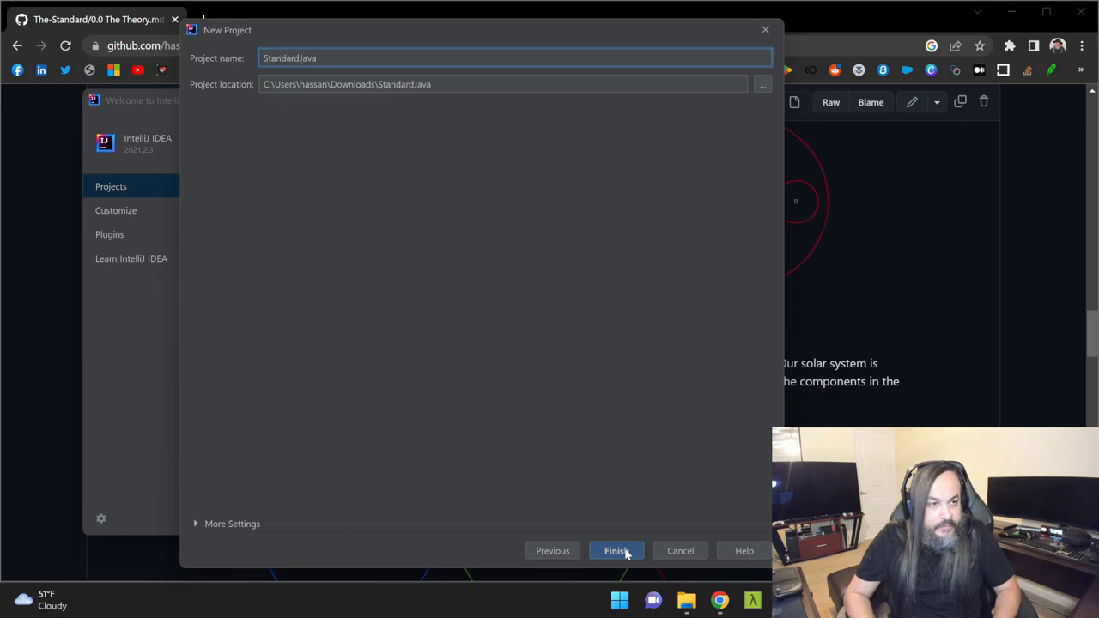
click(616, 550)
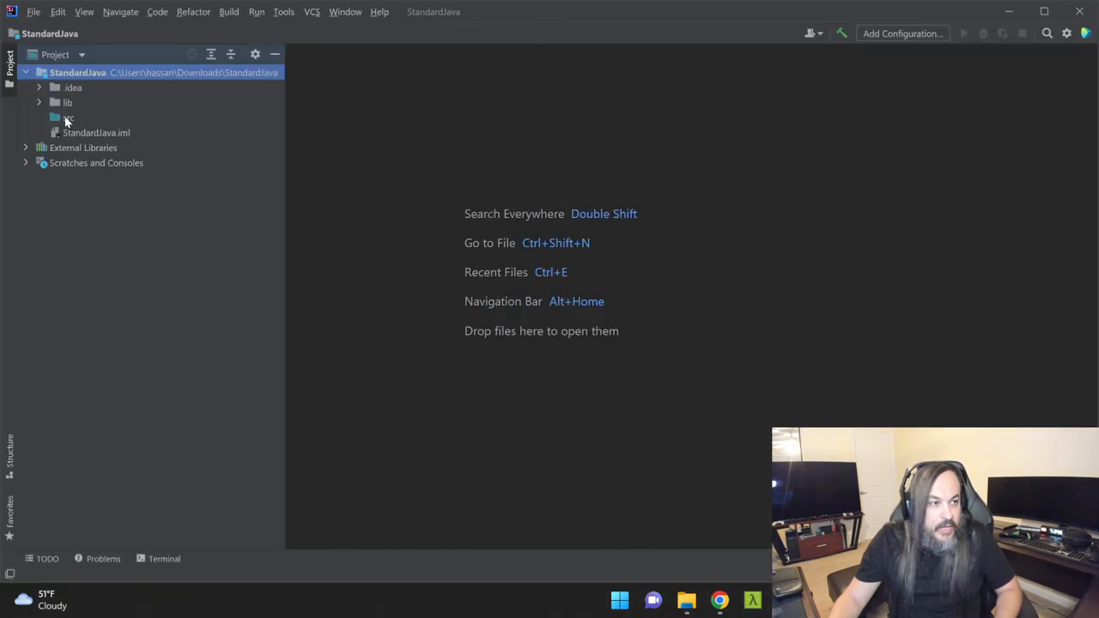
Create the models.students package under src.
right_click(67, 118)
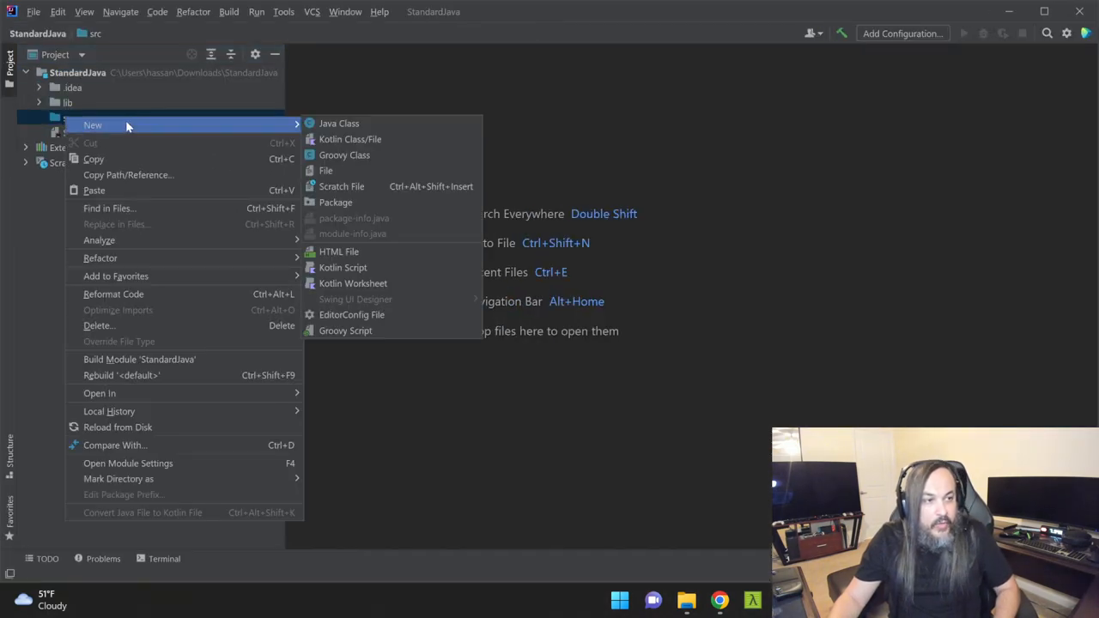
mouse_move(358, 139)
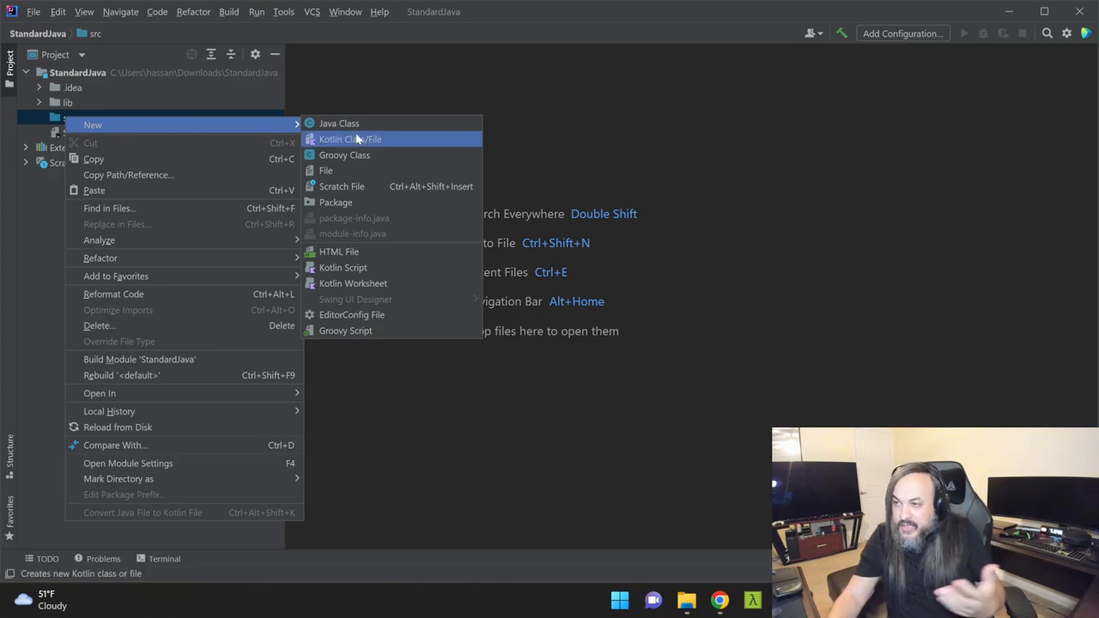
mouse_move(370, 204)
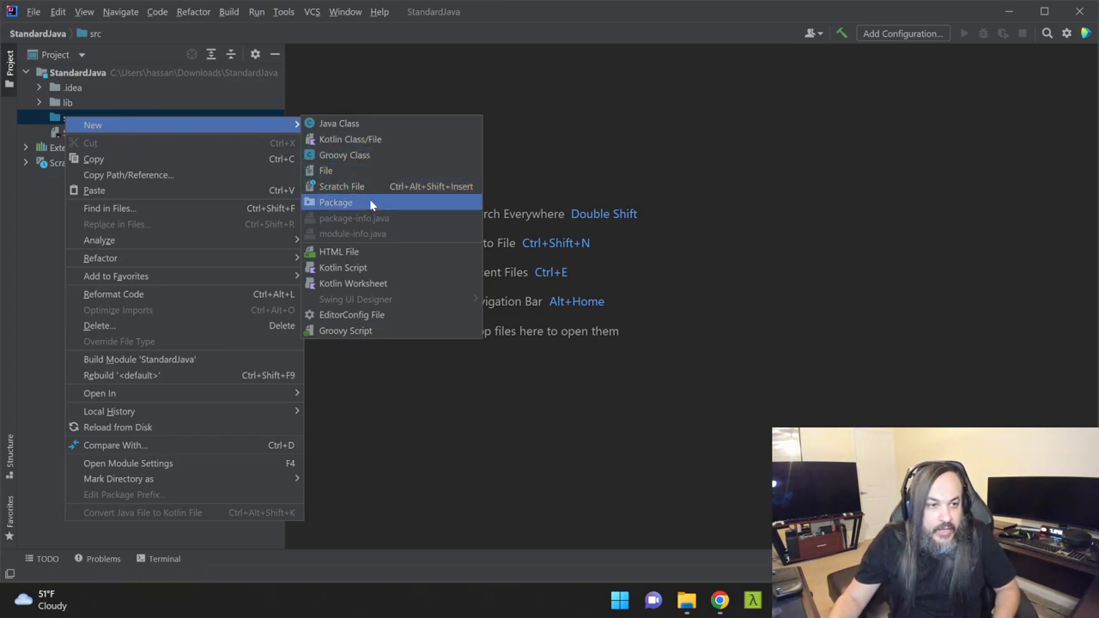
click(336, 202)
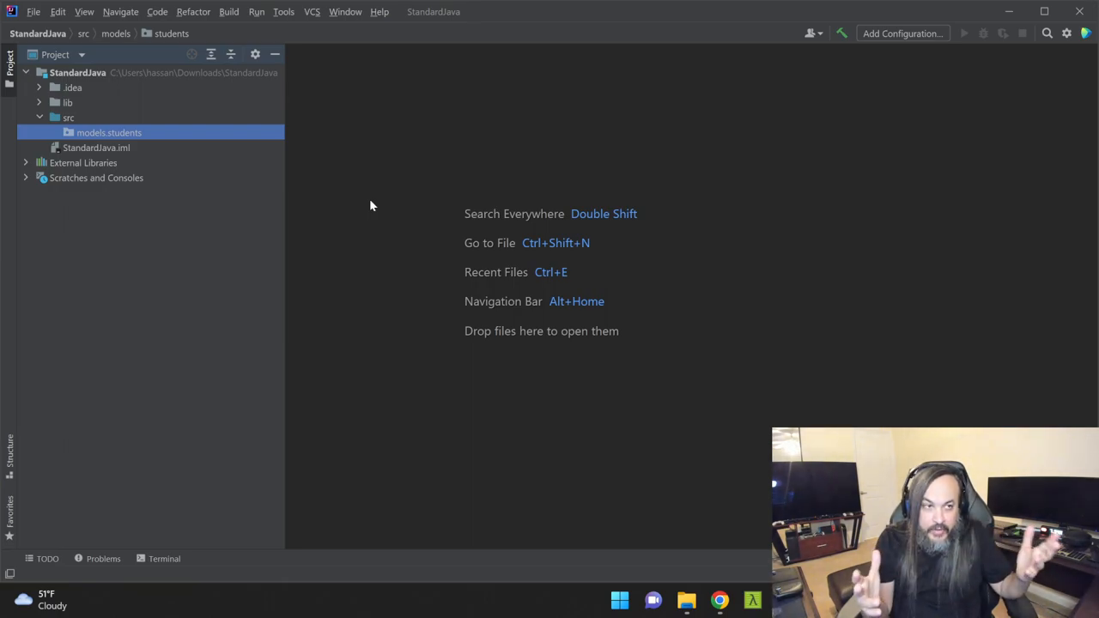
mouse_move(364, 201)
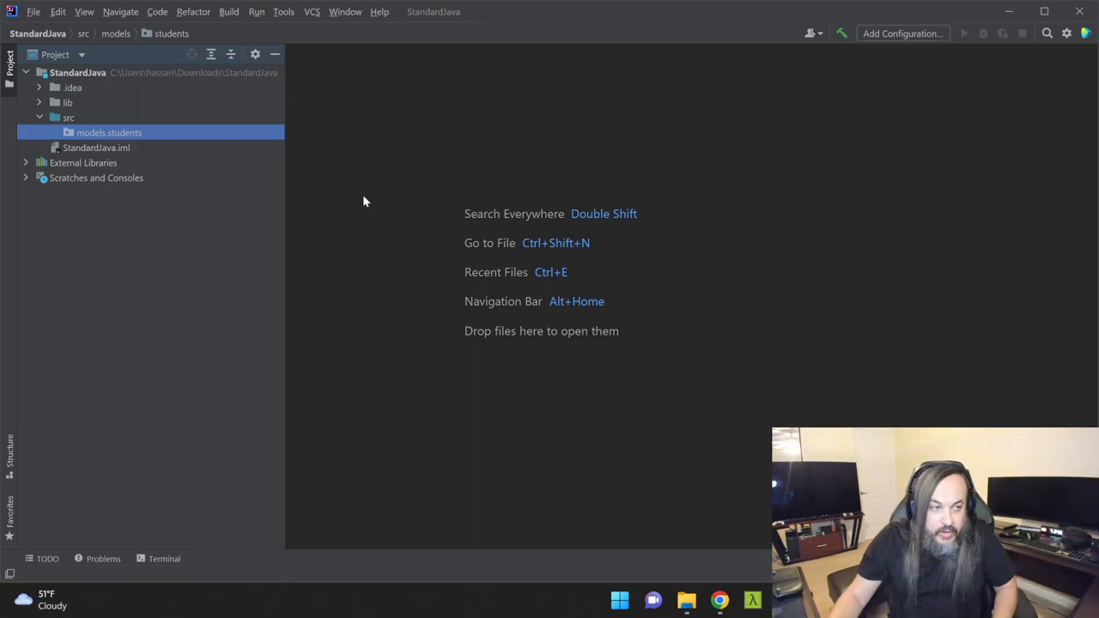
Create a Student Java class in models.students and open it in the editor.
right_click(109, 132)
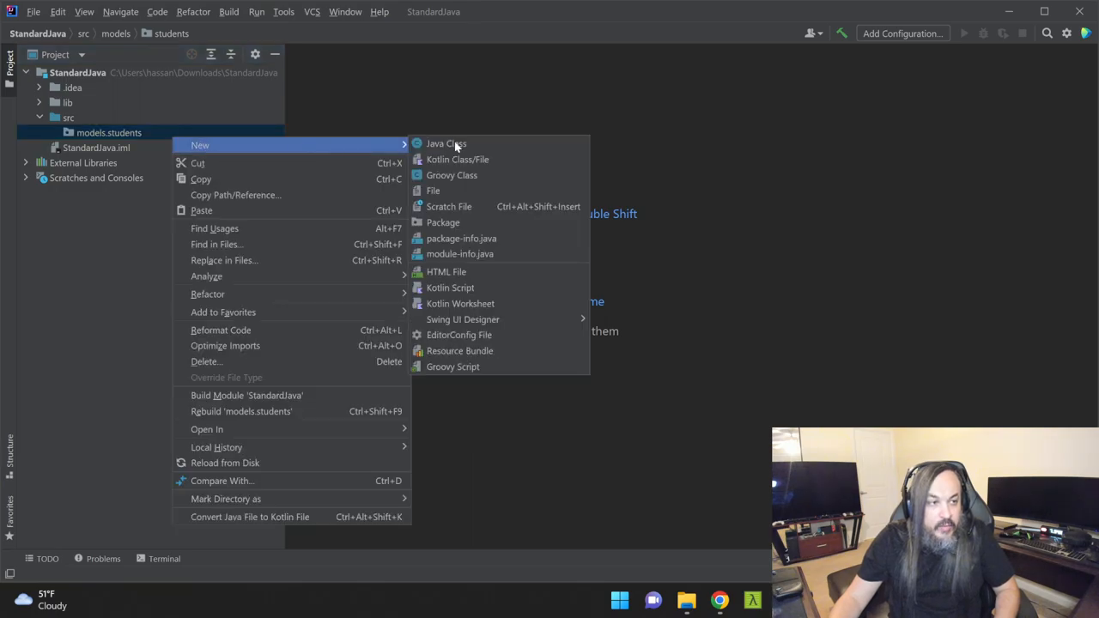
click(446, 144)
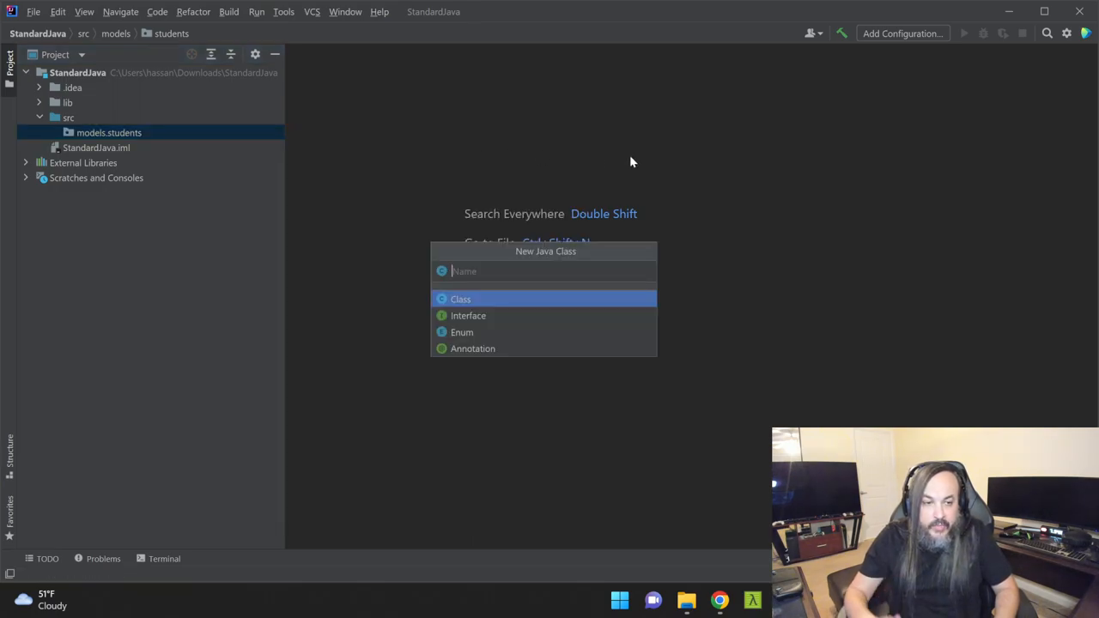
text(Stu)
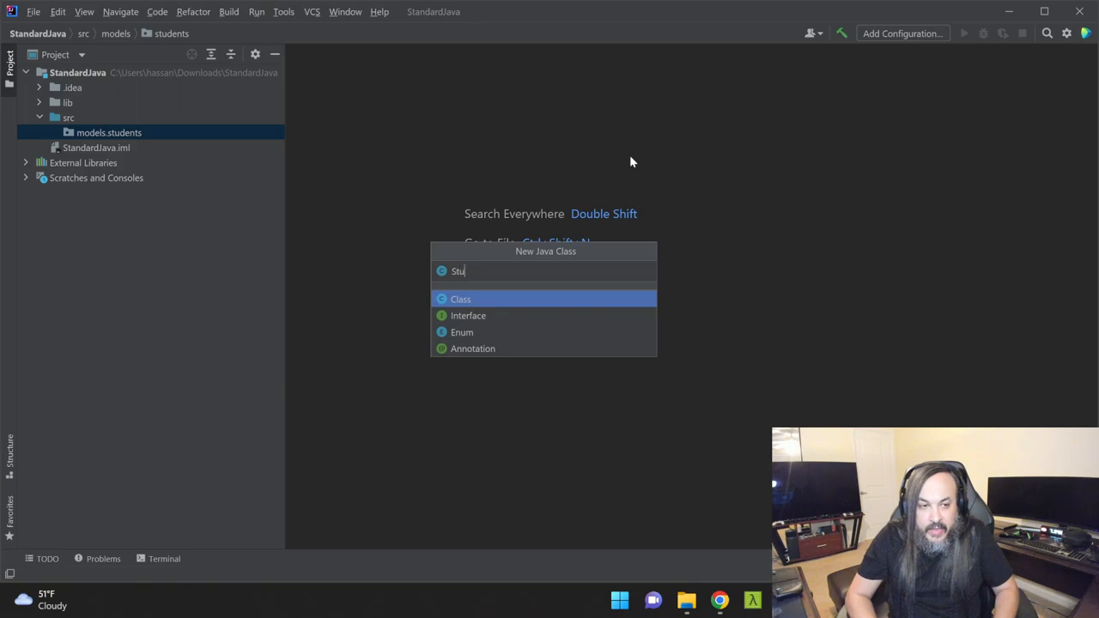
key(Escape)
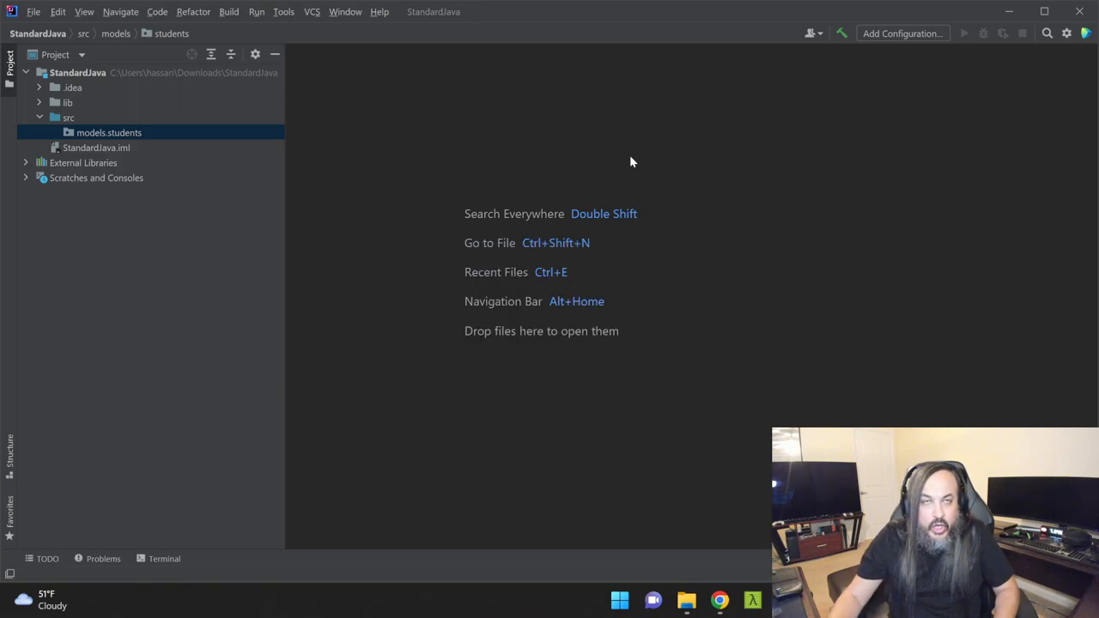
double_click(108, 132)
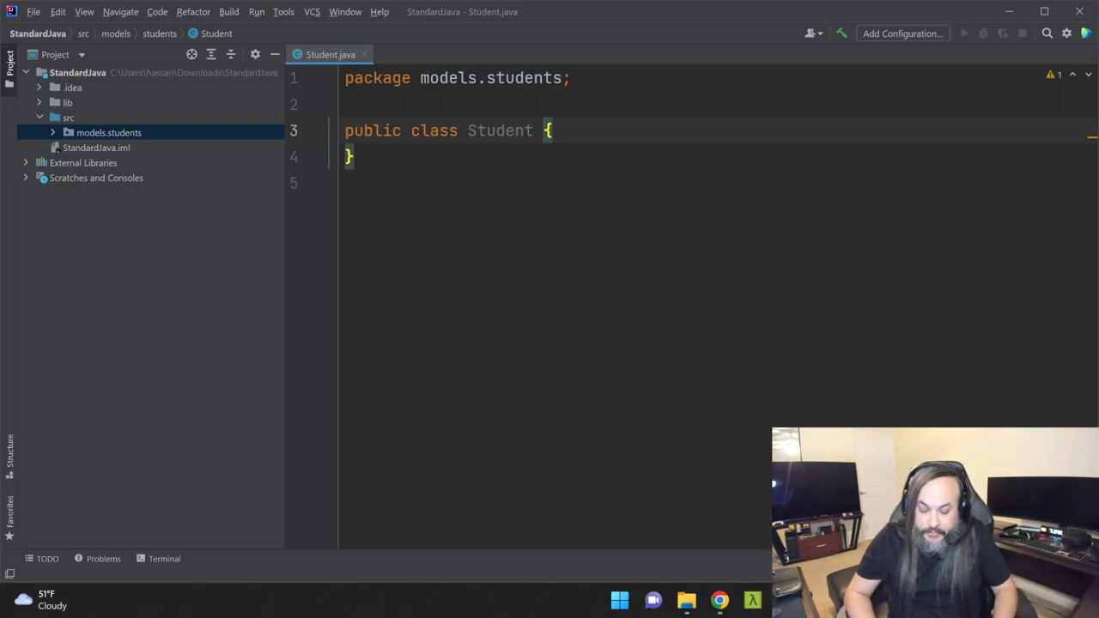
Declare the fields 'int id;' and 'String name;' in Student.
key(Enter)
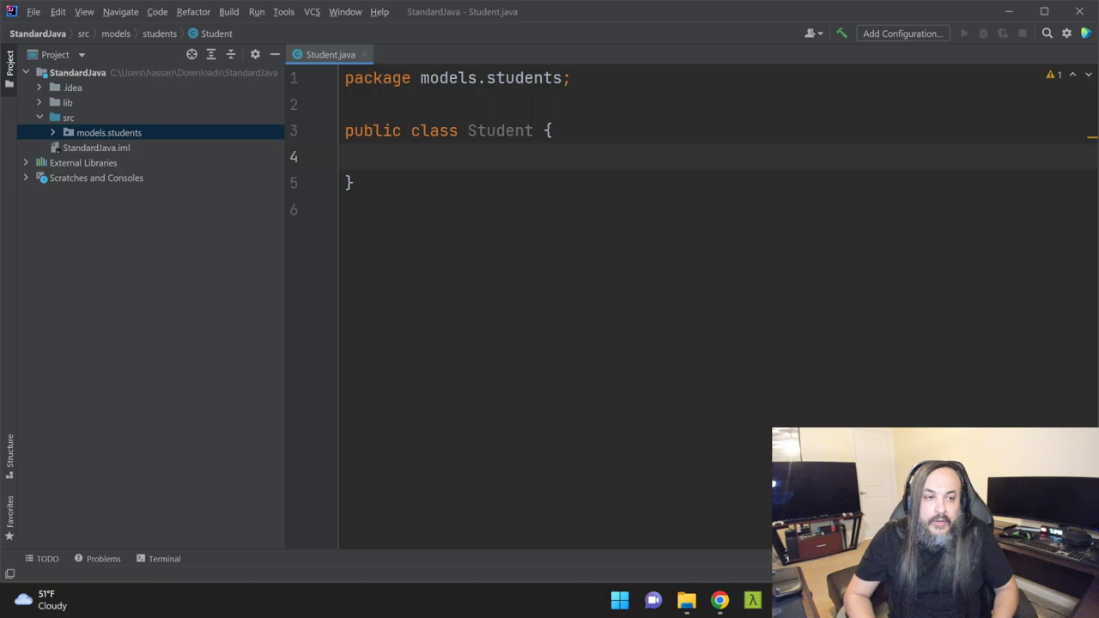
text(int)
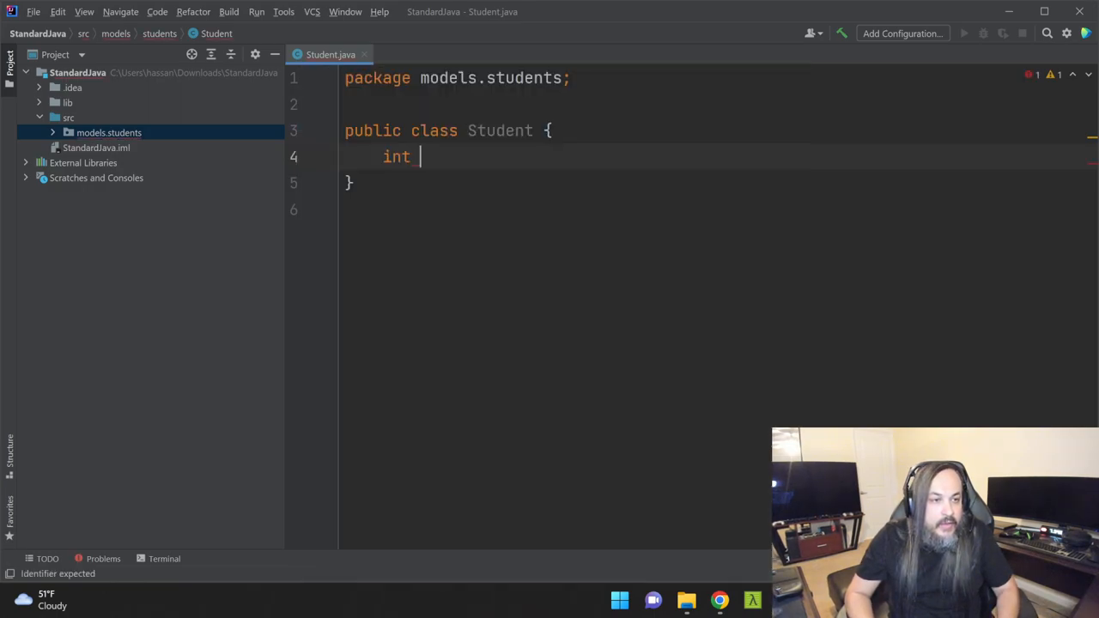
text(id;)
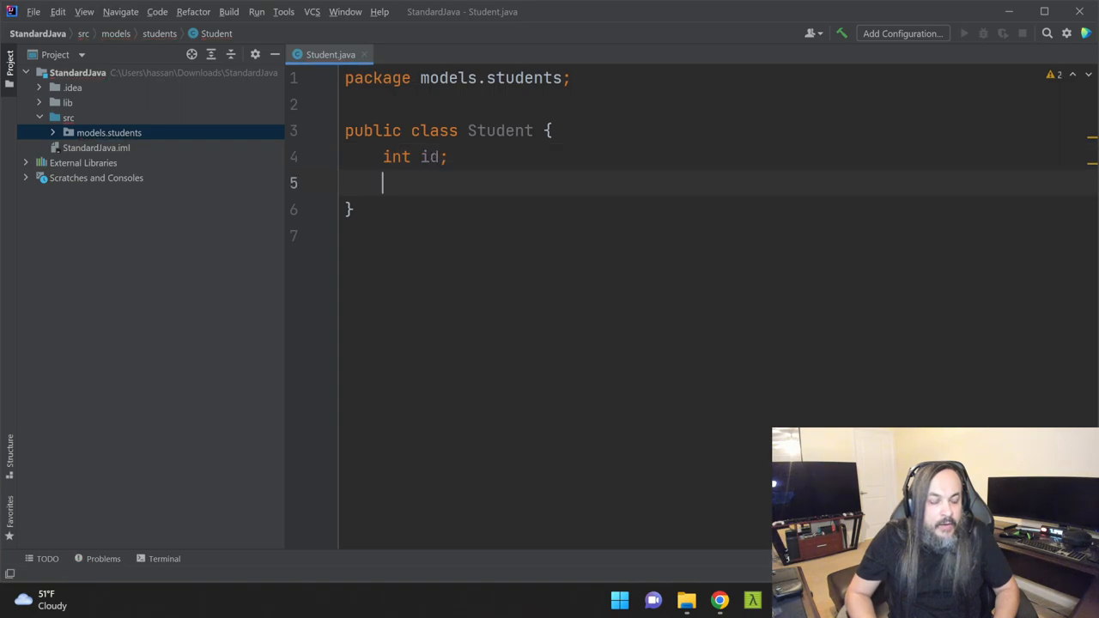
text(String nam)
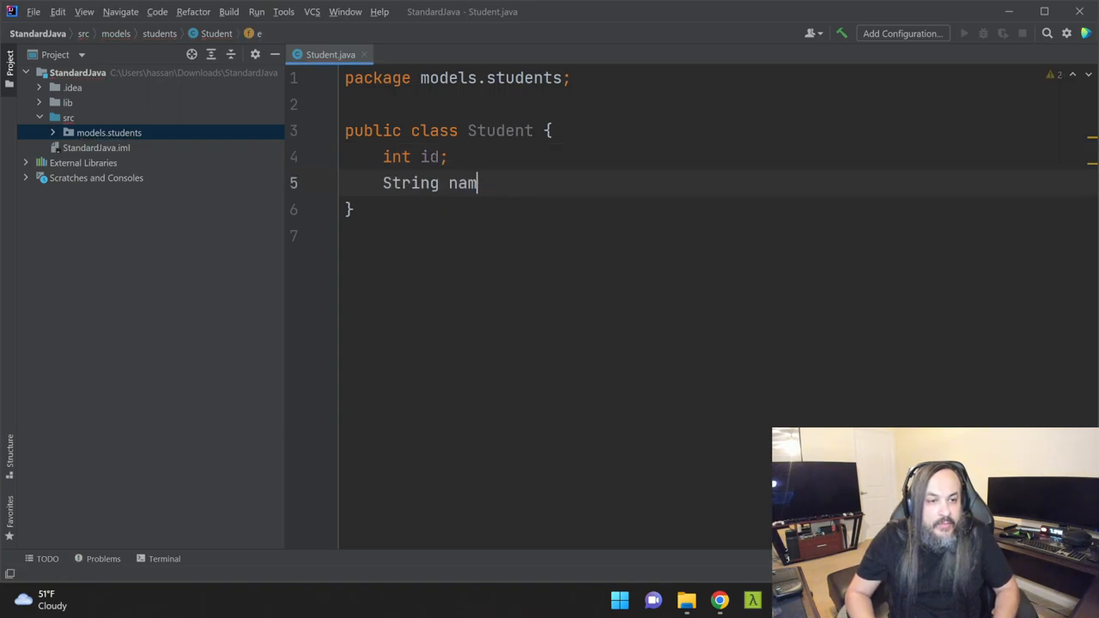
text(e;)
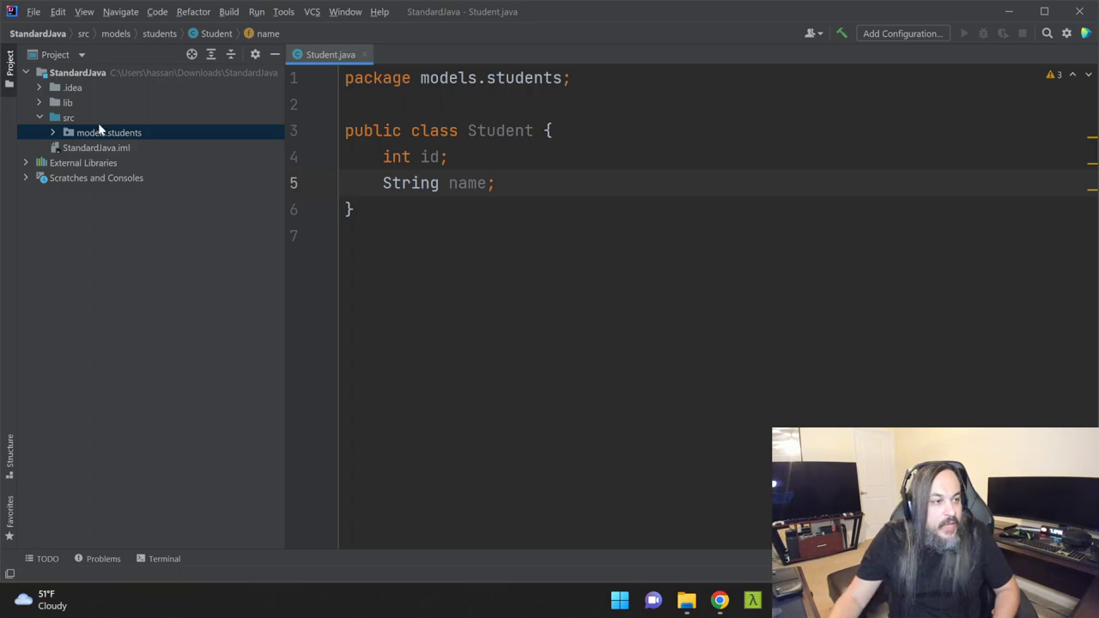
Create the brokers.storages package and an IStorageBroker interface inside it.
right_click(65, 117)
text(brokers.stora)
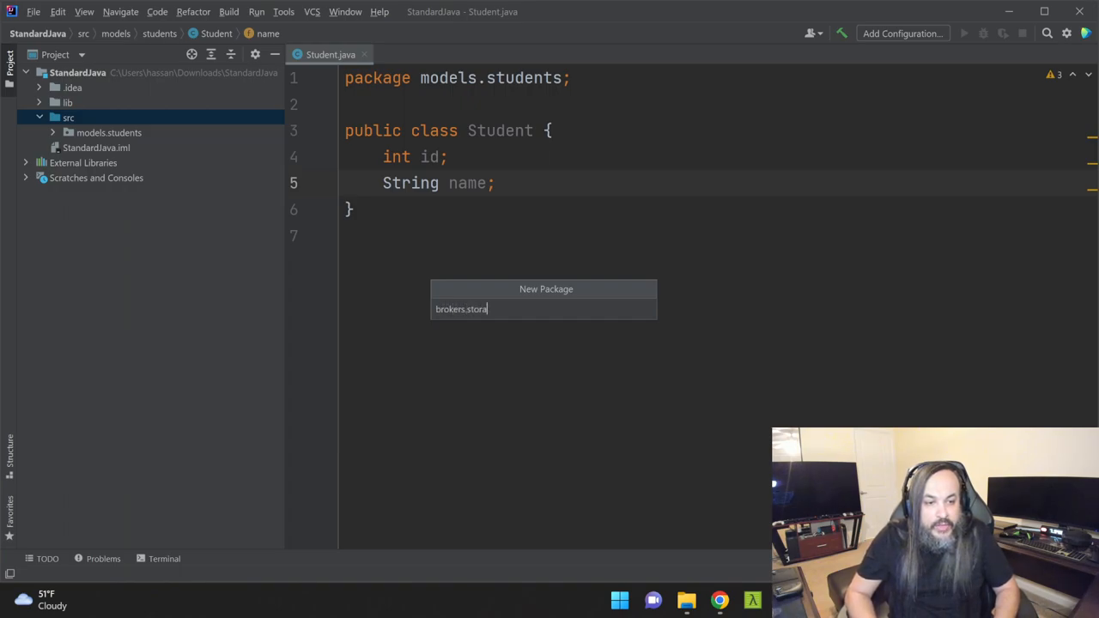
key(Enter)
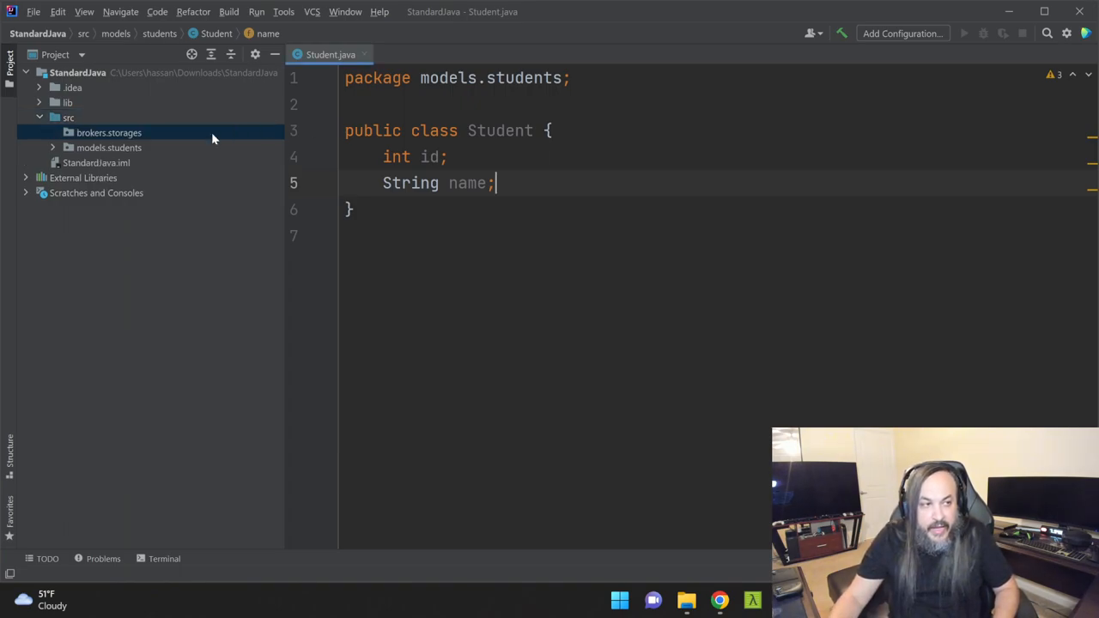
right_click(107, 132)
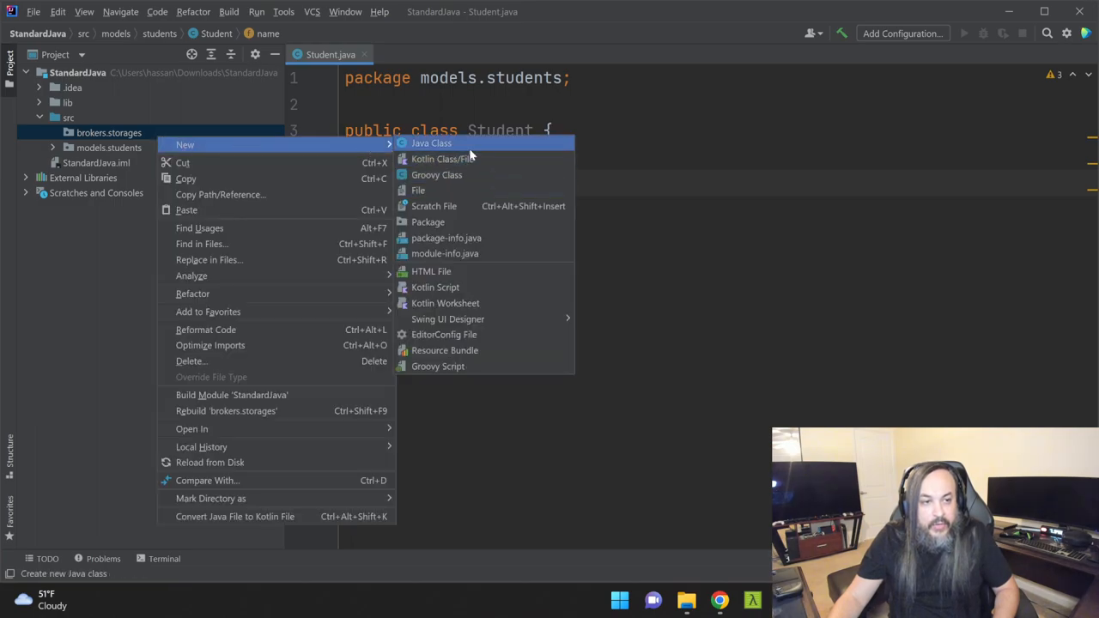
click(431, 142)
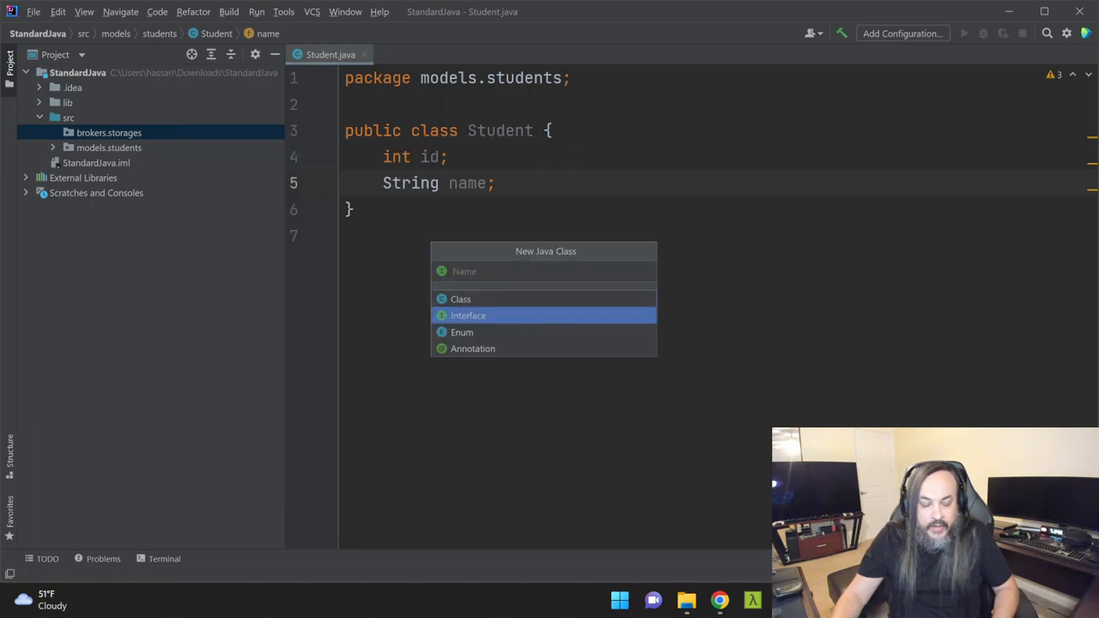
text(IStorageBroker)
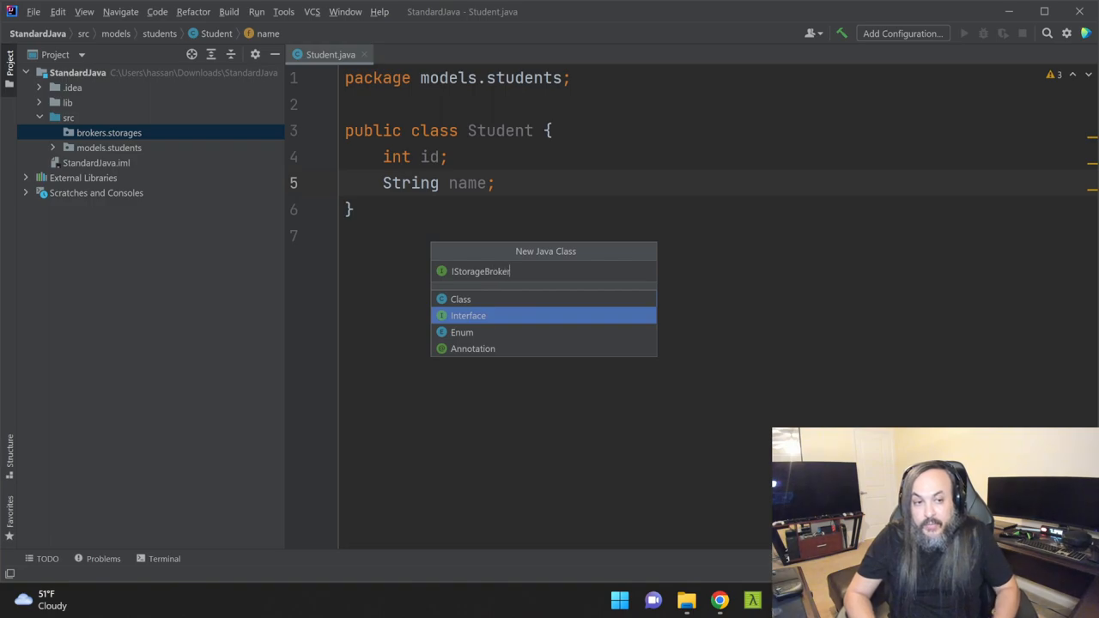
click(468, 316)
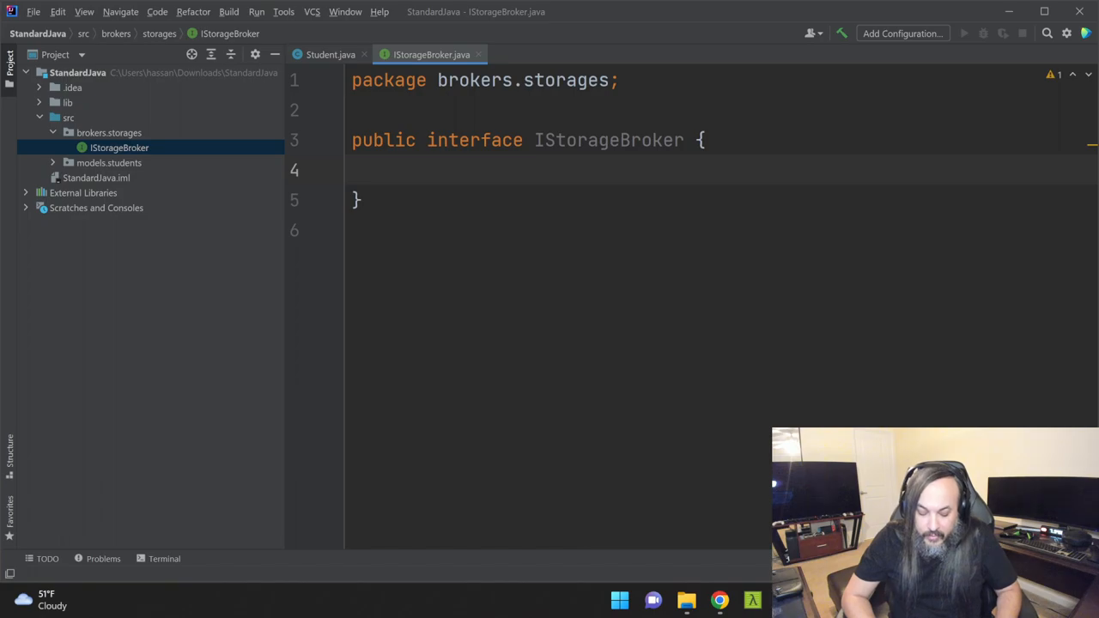
Declare 'Student insertStudent(Student student);' in IStorageBroker.
text(Stu)
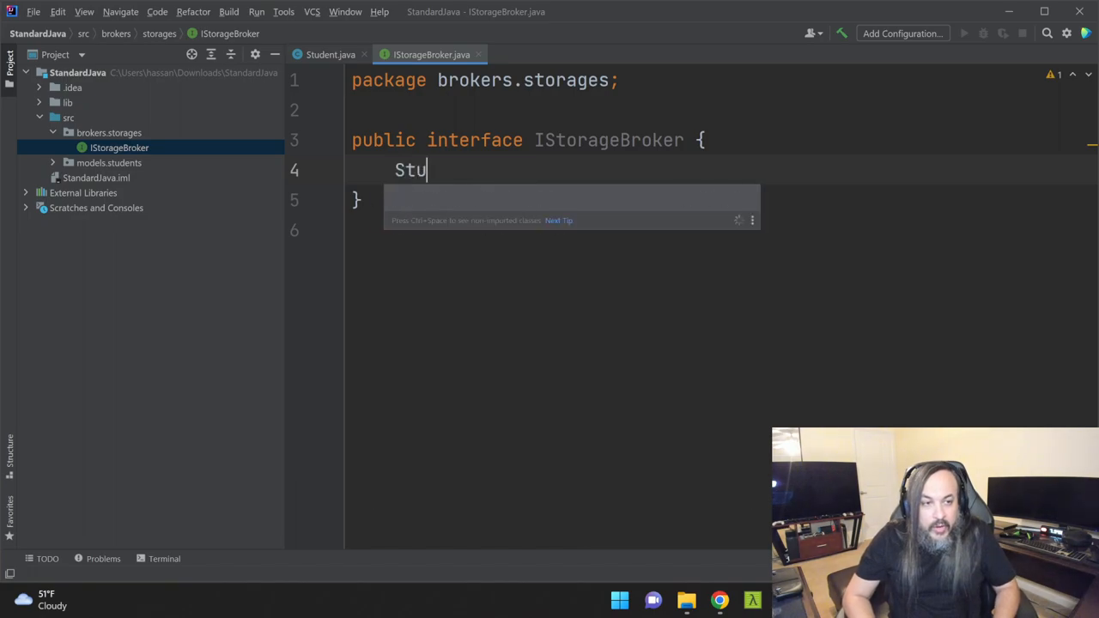
text(dent insertSt)
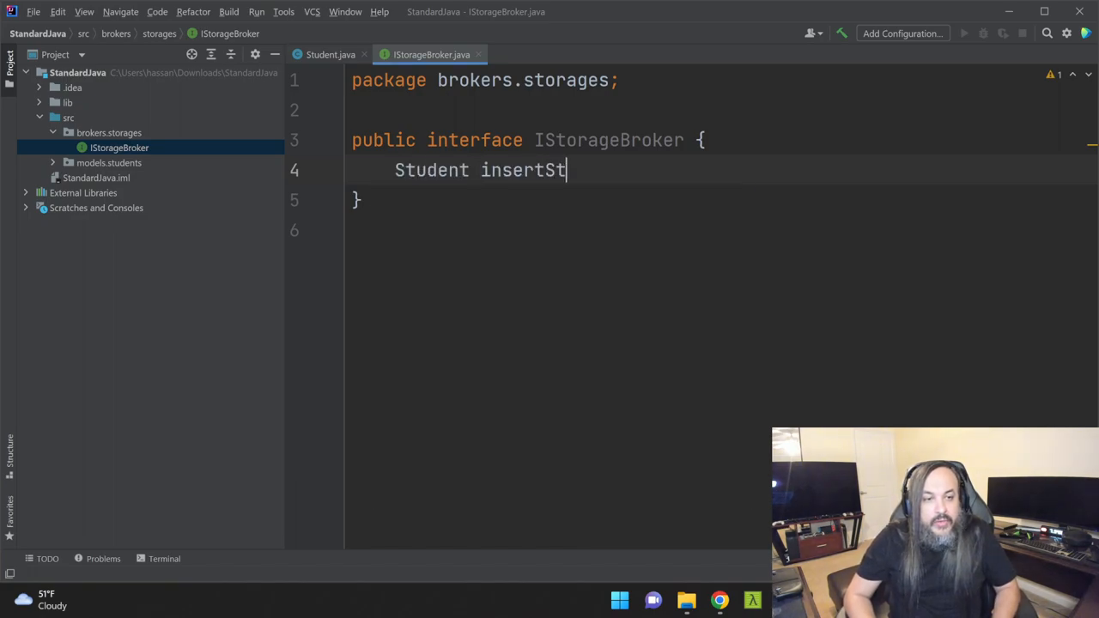
text(udent(Student))
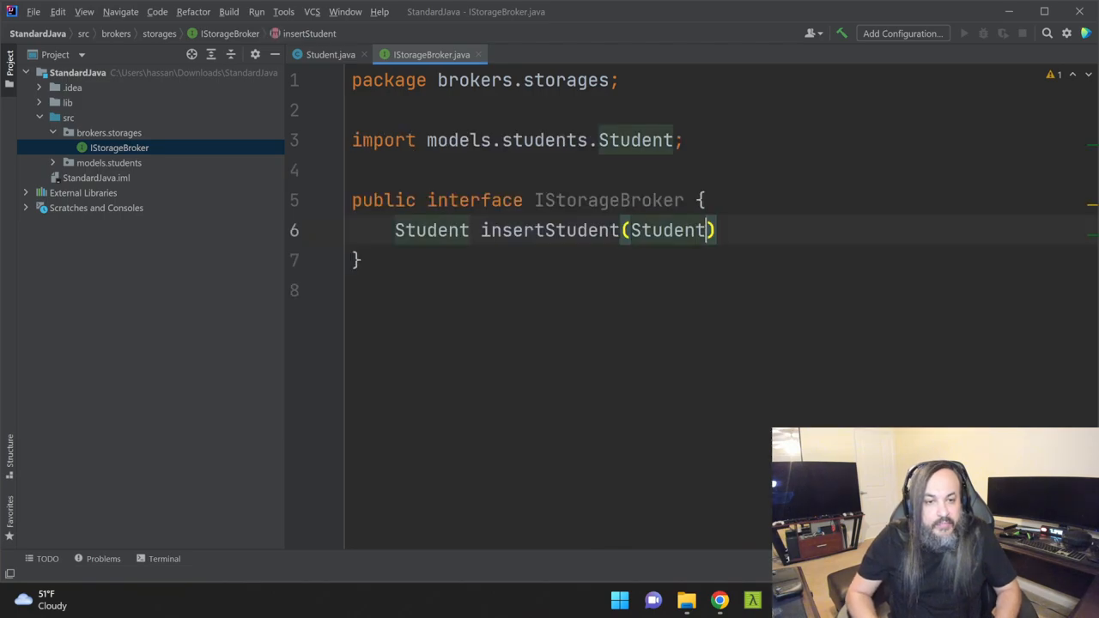
text(student);)
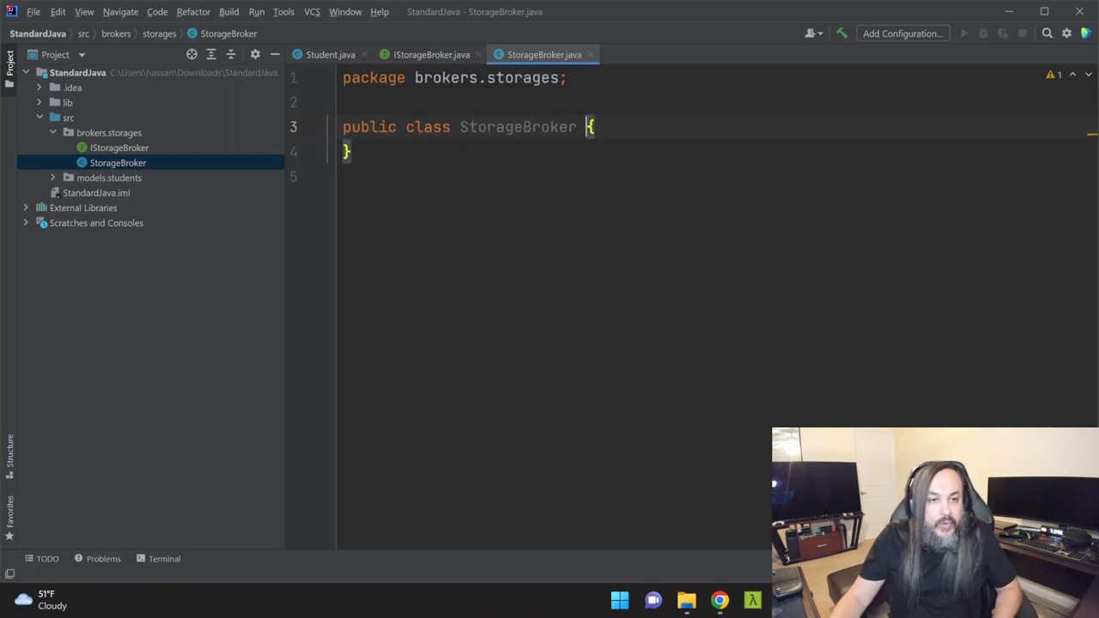
text(implements)
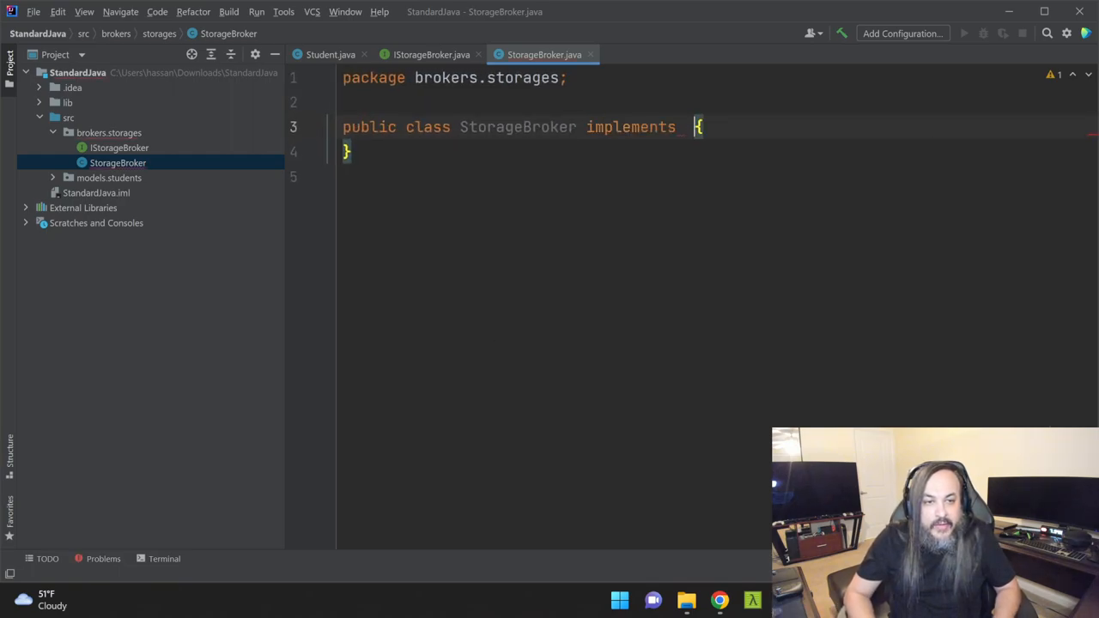
text(IStorageBroker)
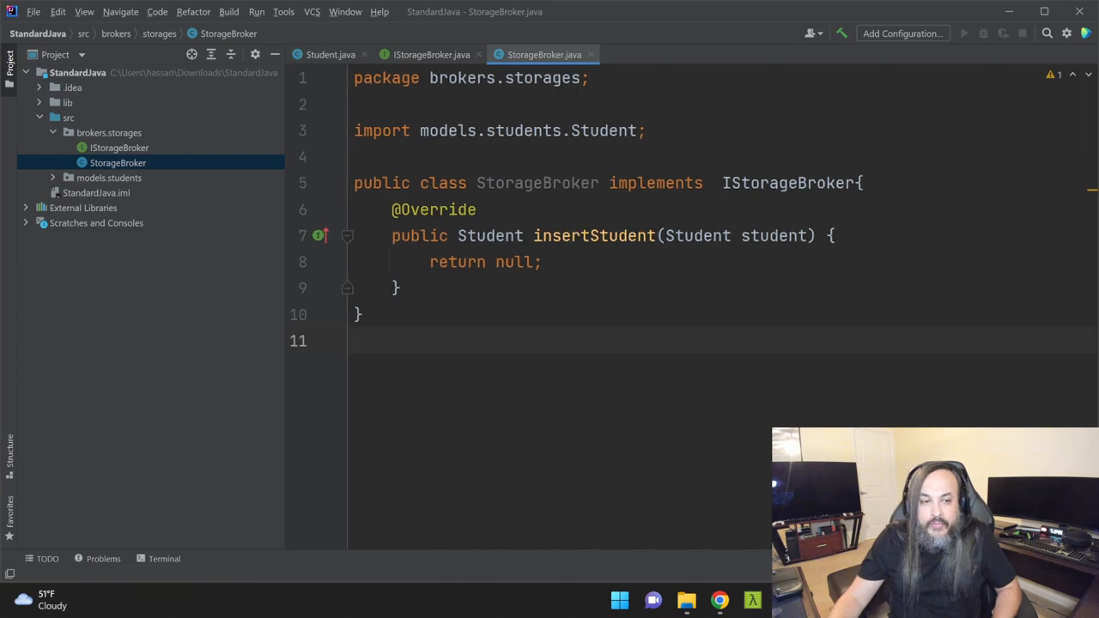
double_click(433, 209)
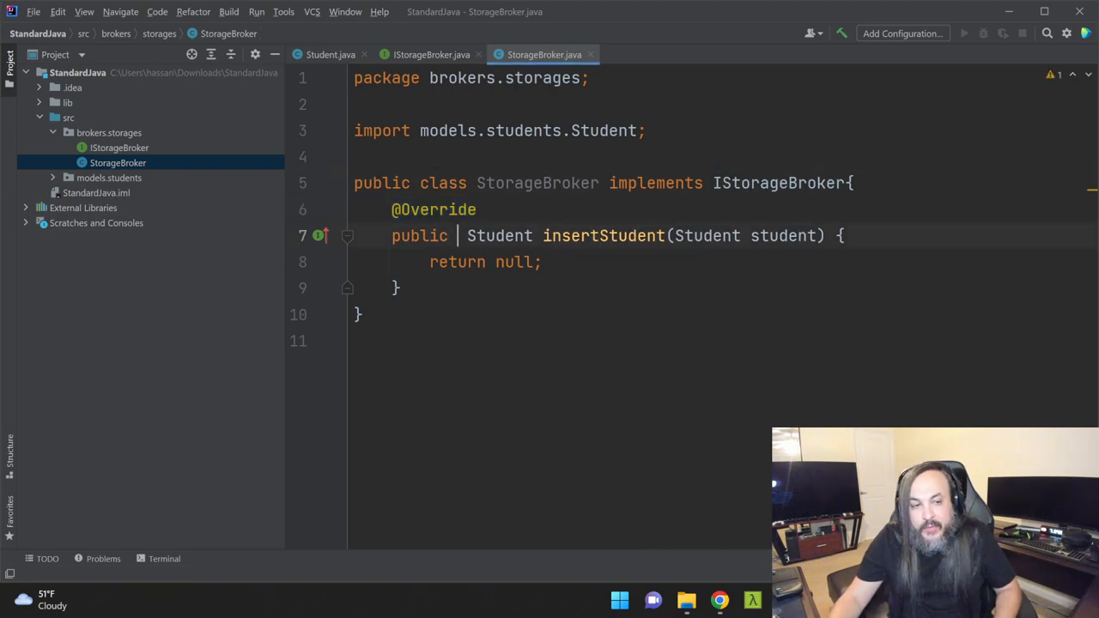
text(overri)
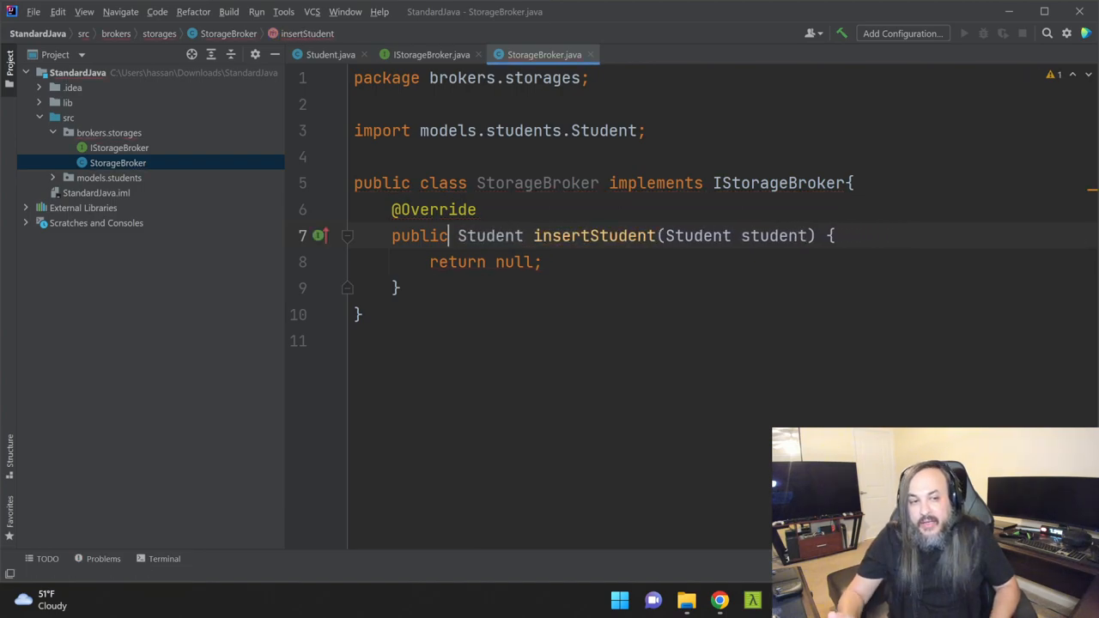
double_click(432, 209)
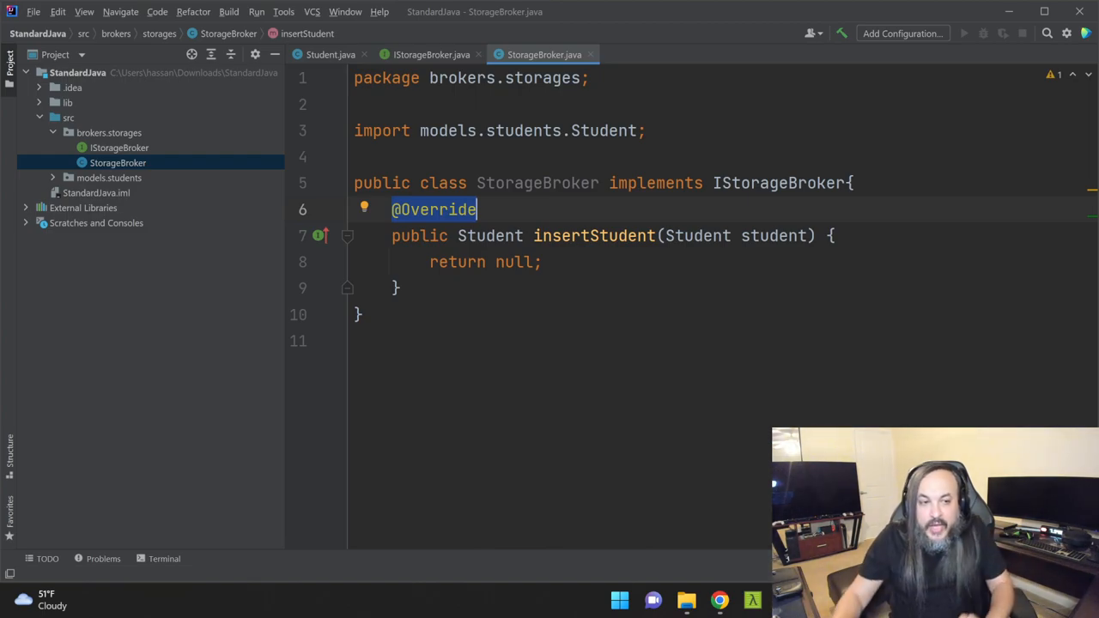
Replace 'return null;' with 'return student;' in insertStudent.
click(483, 262)
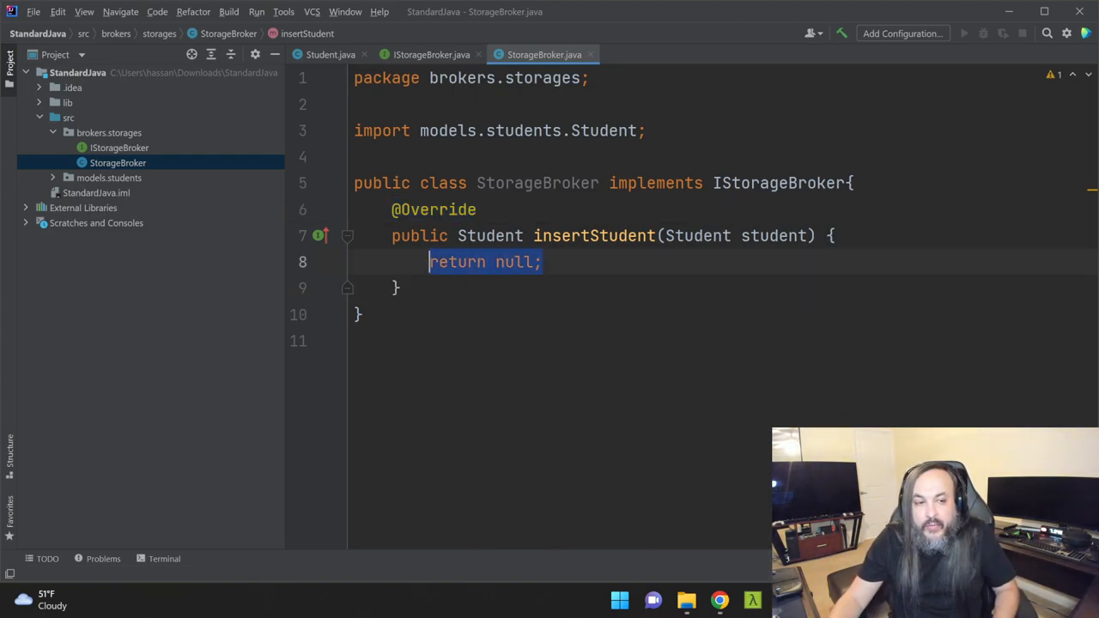
text(return s)
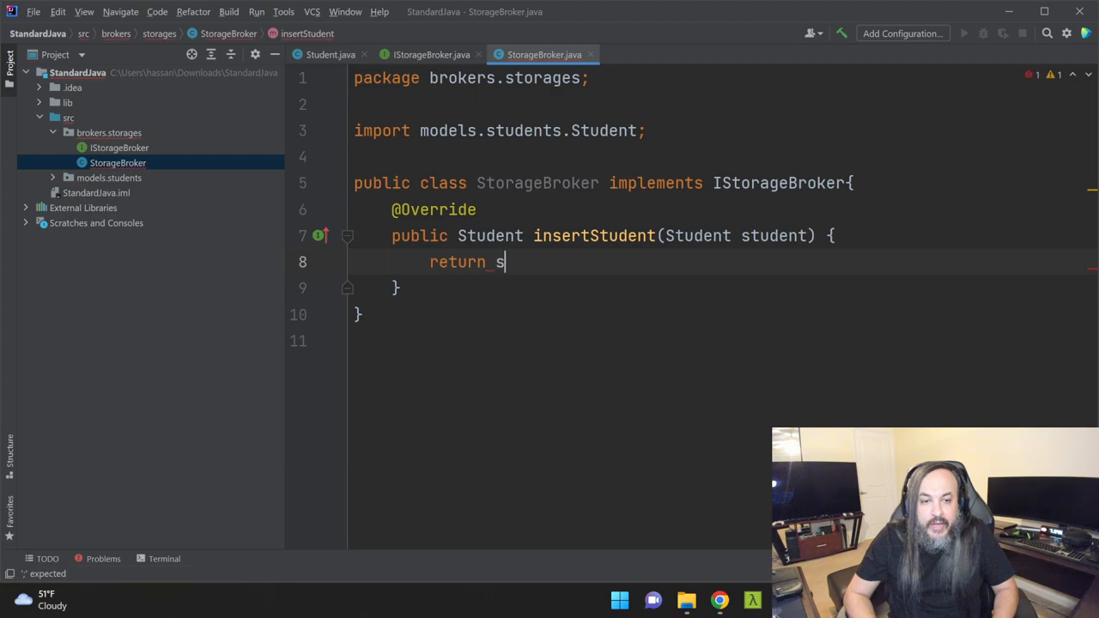
text(tudent;)
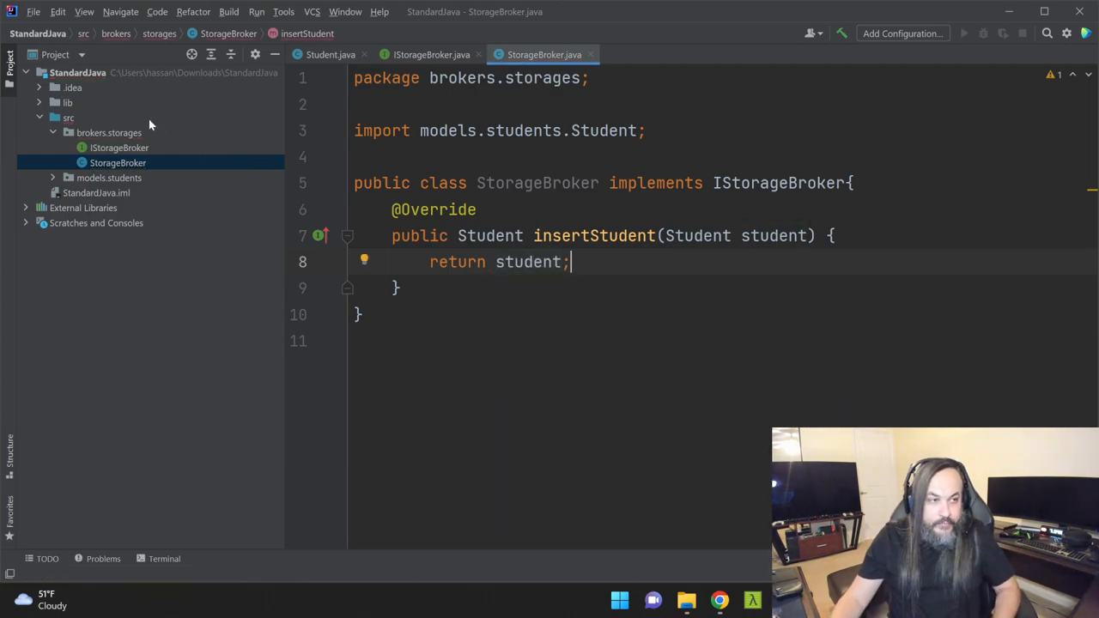
Create the services.students package and an IStudentService interface inside it.
right_click(64, 117)
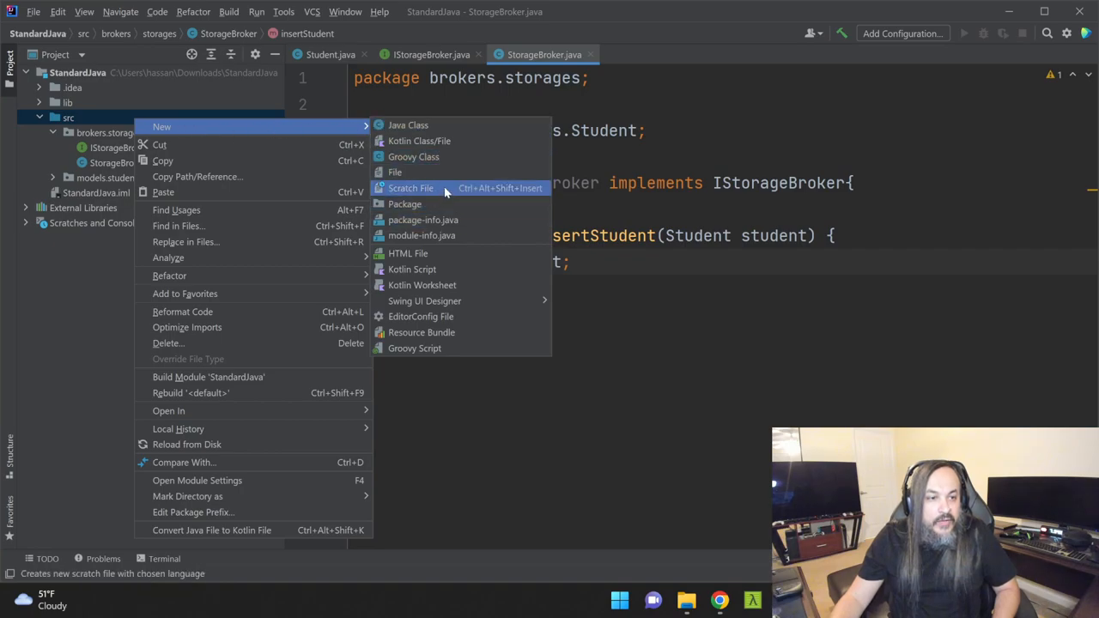
click(406, 203)
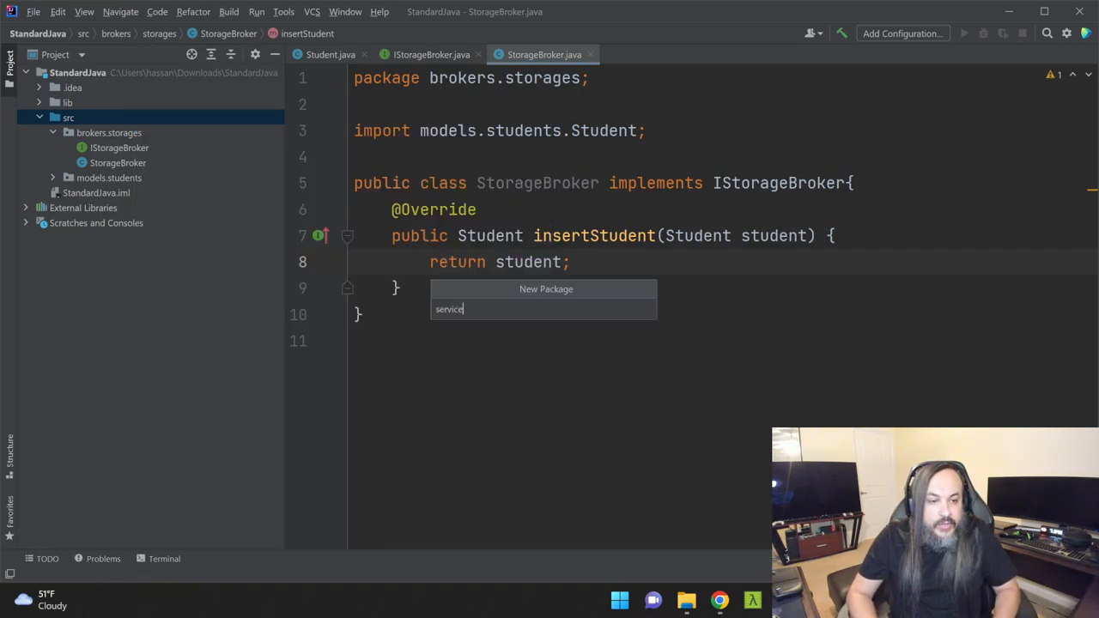
key(Enter)
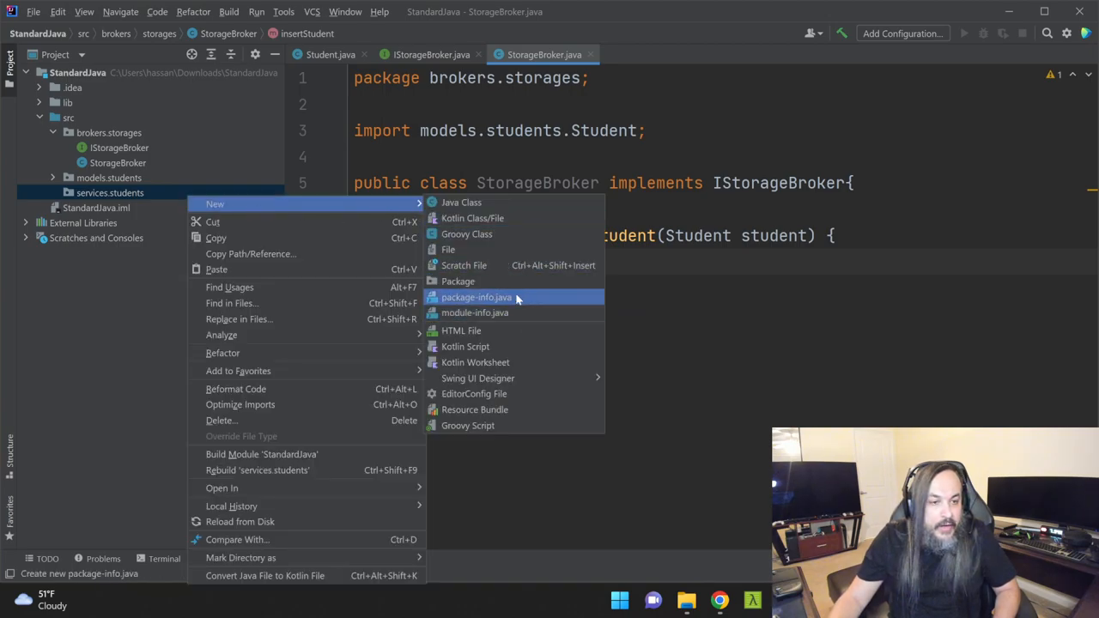
click(463, 201)
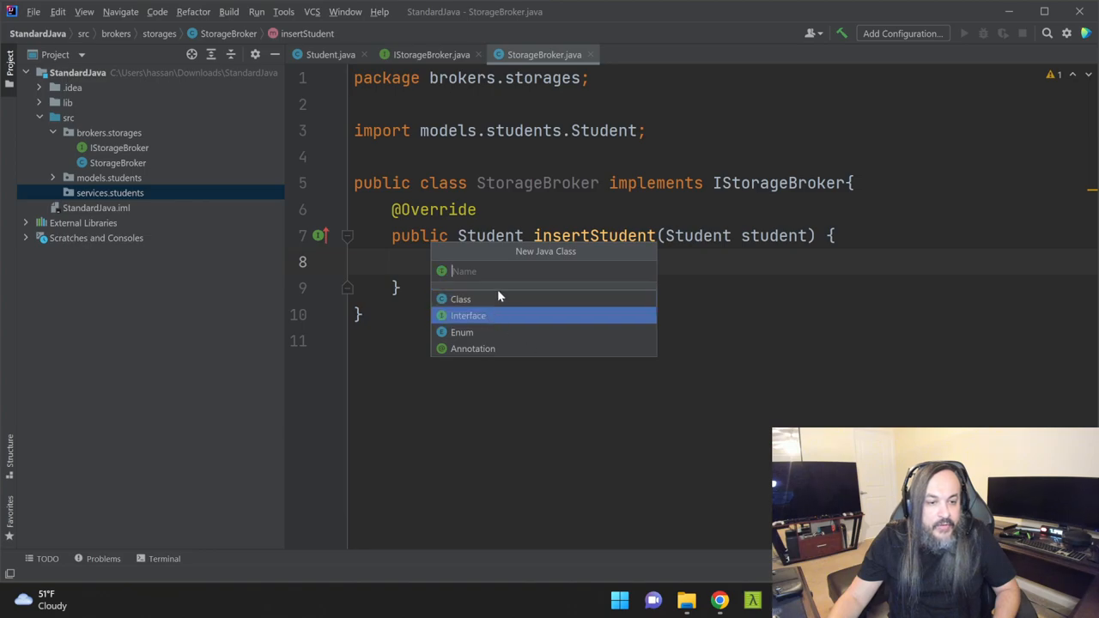
text(IStudentse)
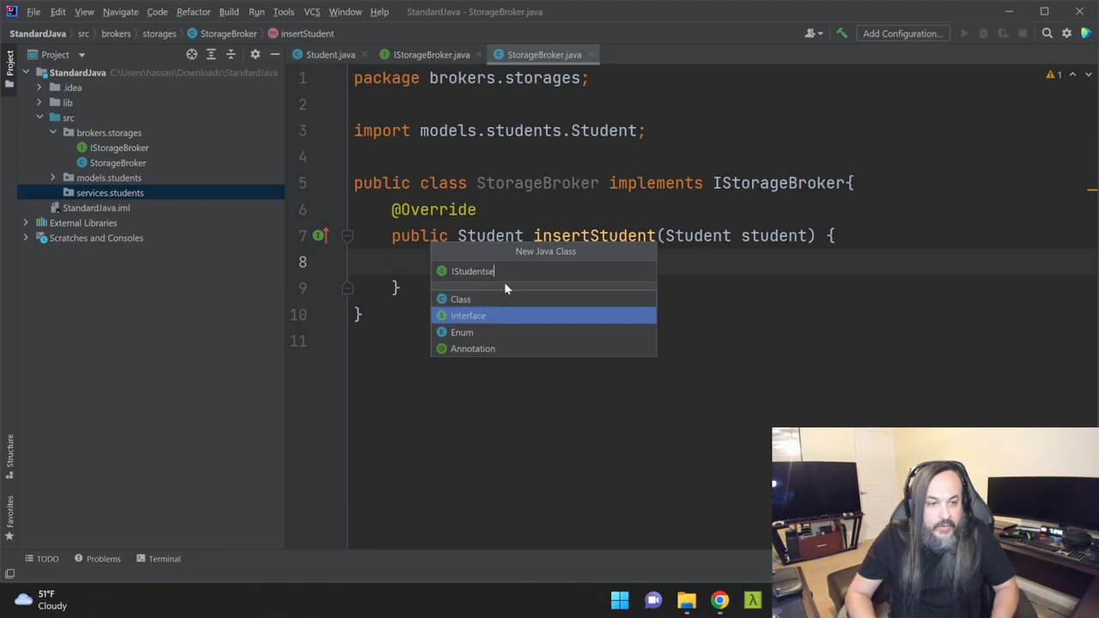
click(468, 315)
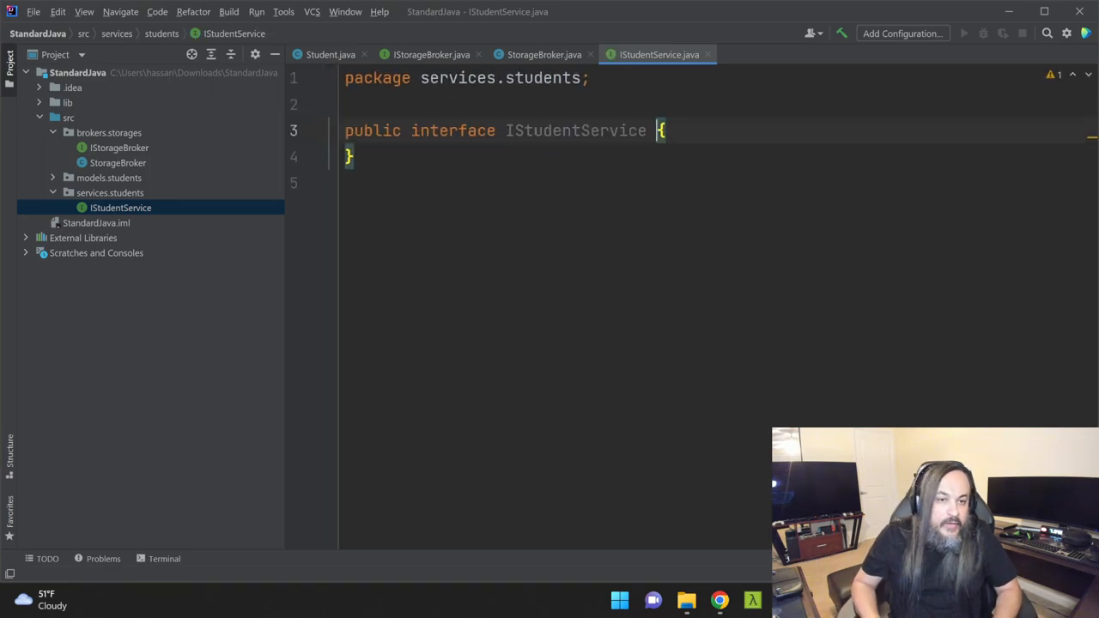
Declare 'Student addStudent(Student student);' in IStudentService.
text(Sutdn)
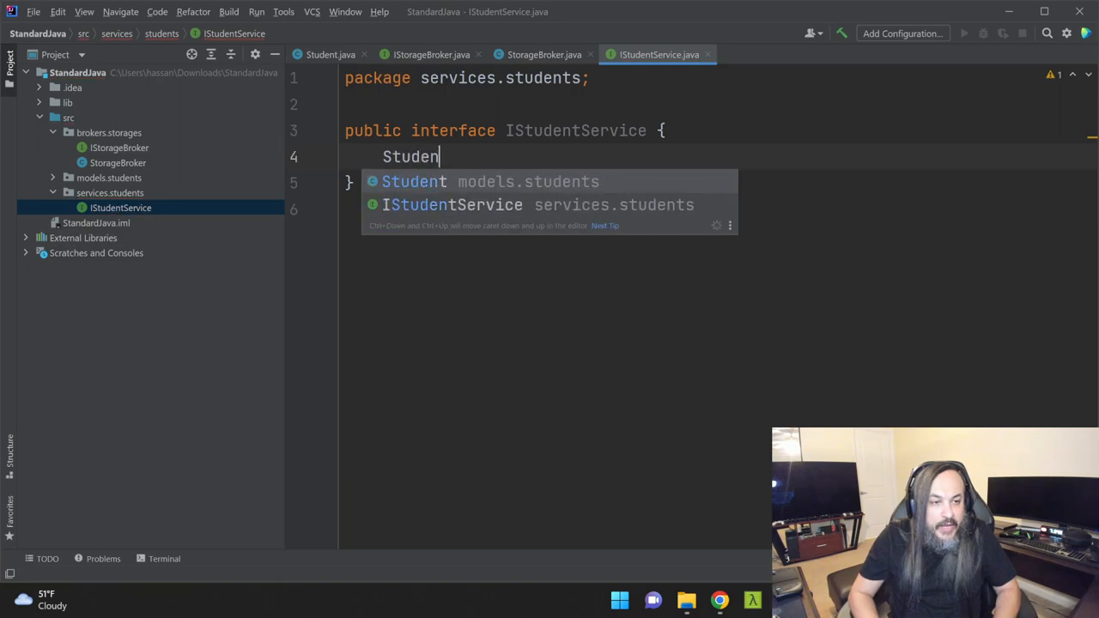
text(addStud)
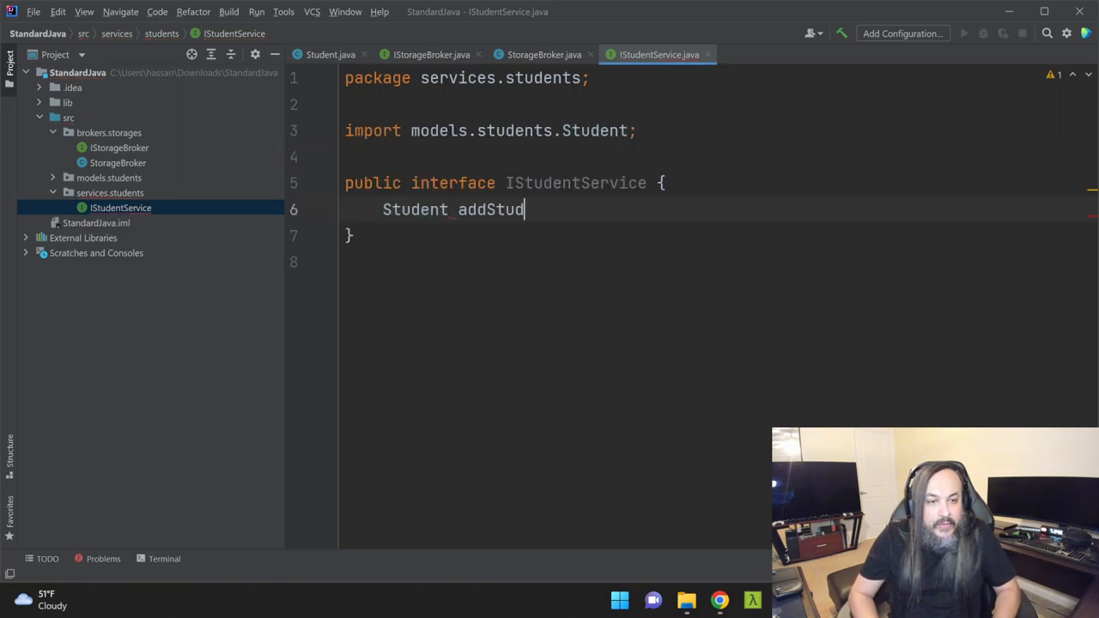
text(ent(Student student)
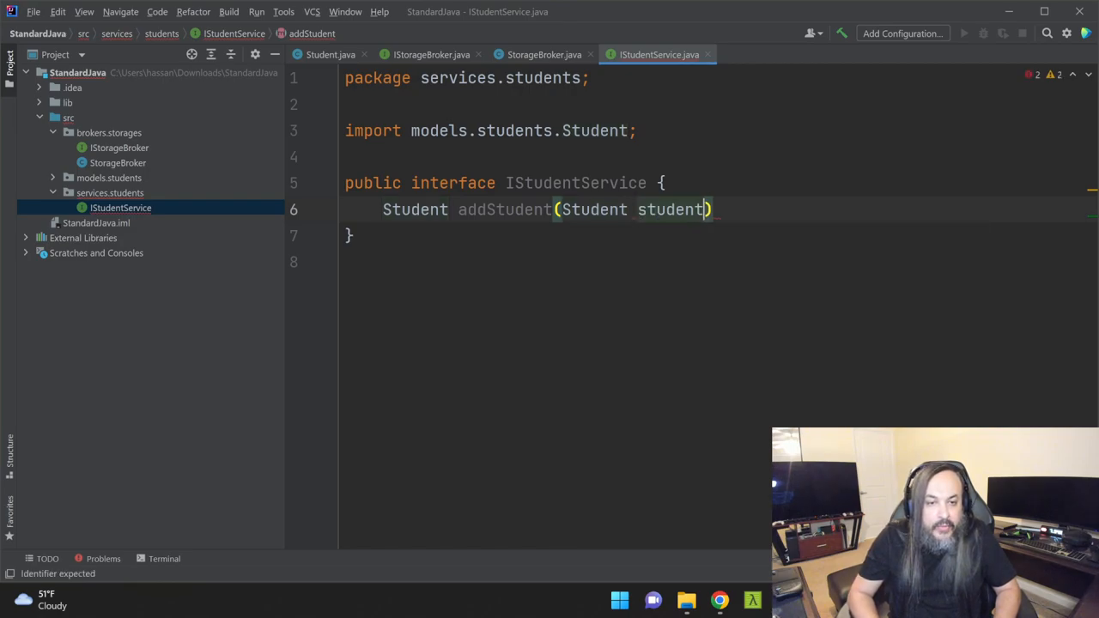
text(;)
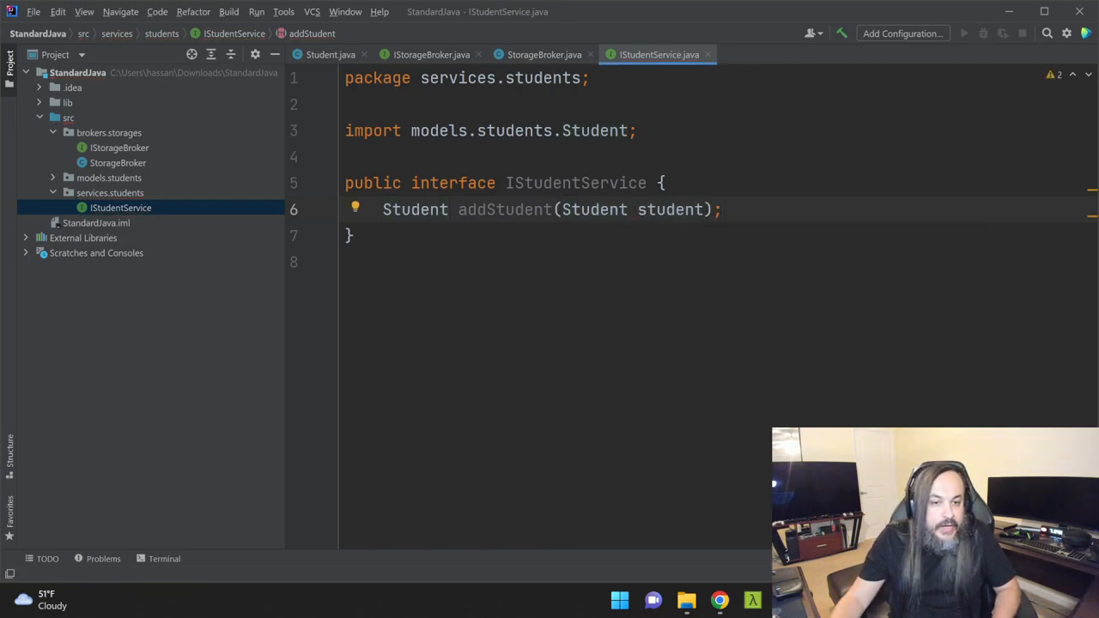
Add a StudentService class to services.students declared as implementing IStudentService.
right_click(108, 192)
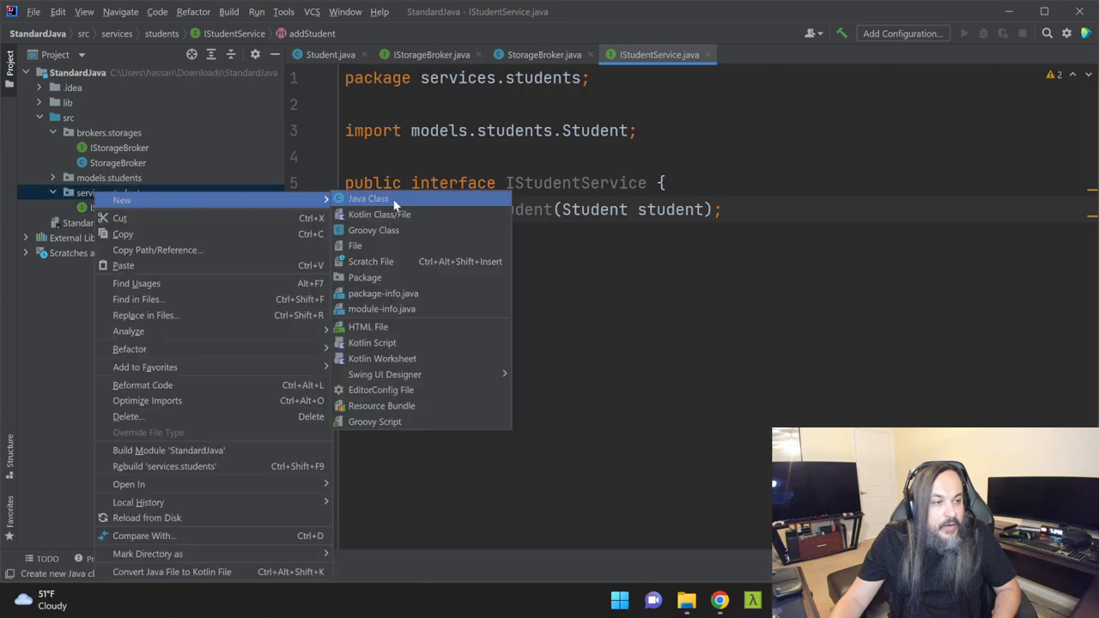
click(369, 199)
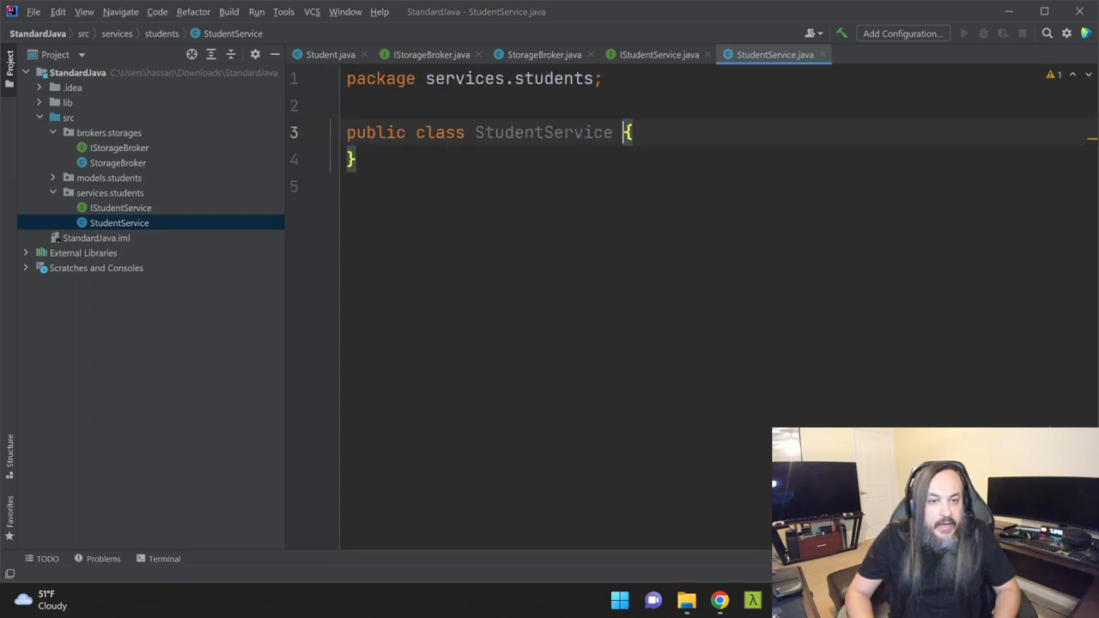
text(ip)
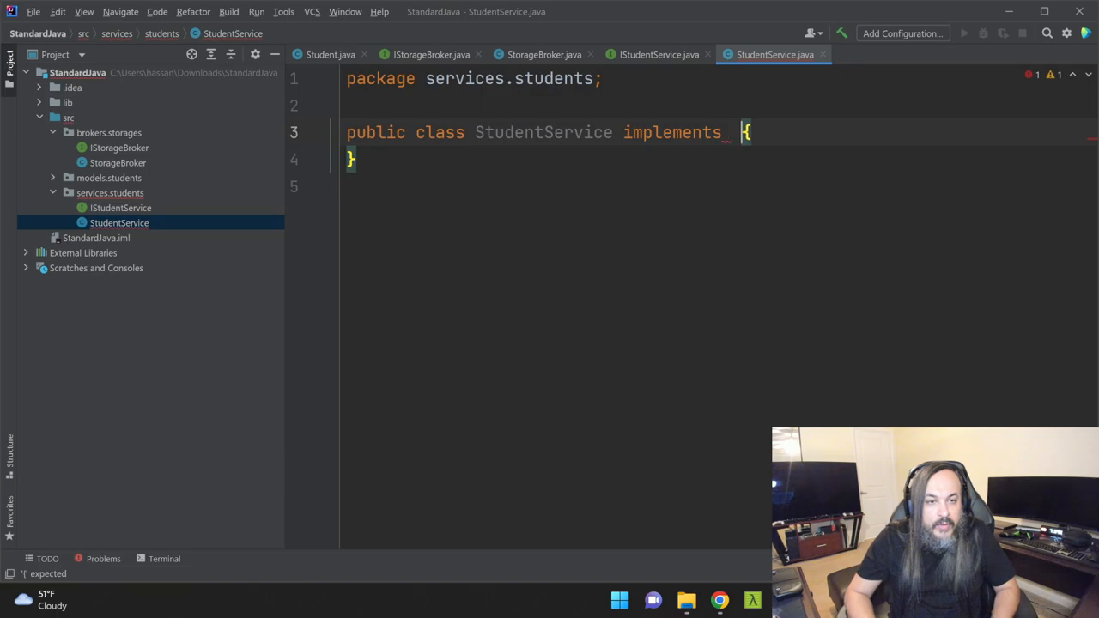
text(IStudentService)
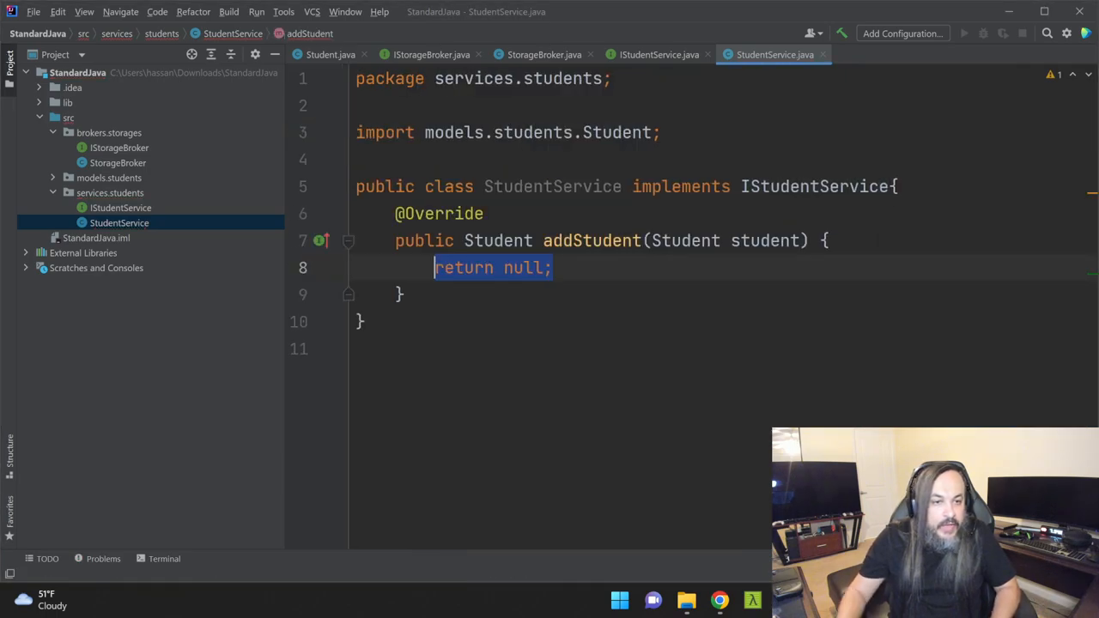
Add a private IStorageBroker storageBroker field and a StudentService(IStorageBroker) constructor assigning it.
key(Enter)
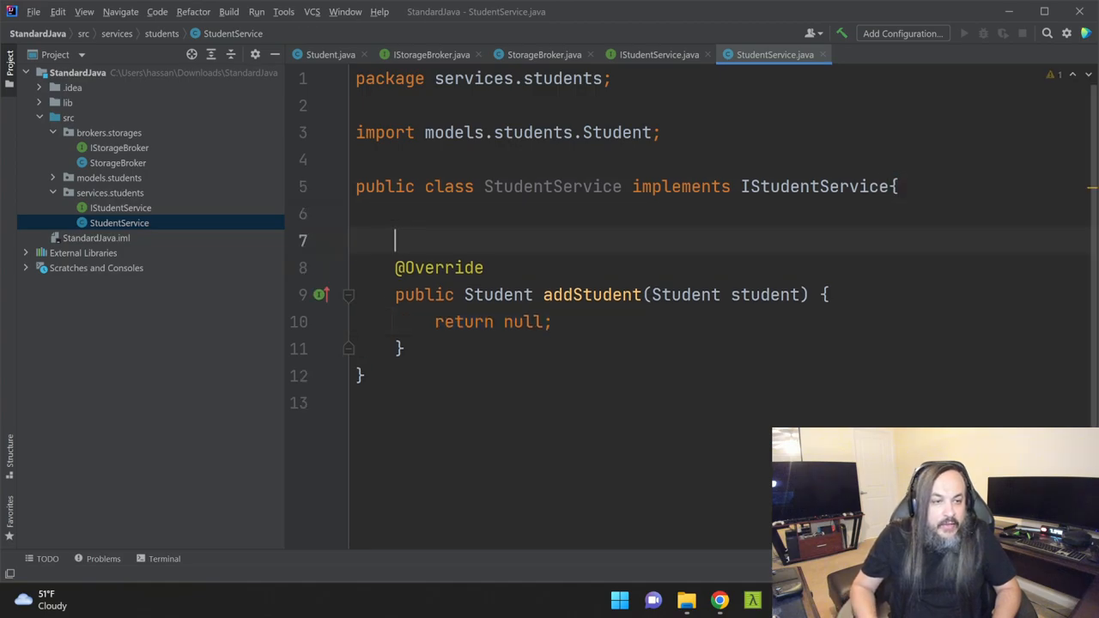
text(public S)
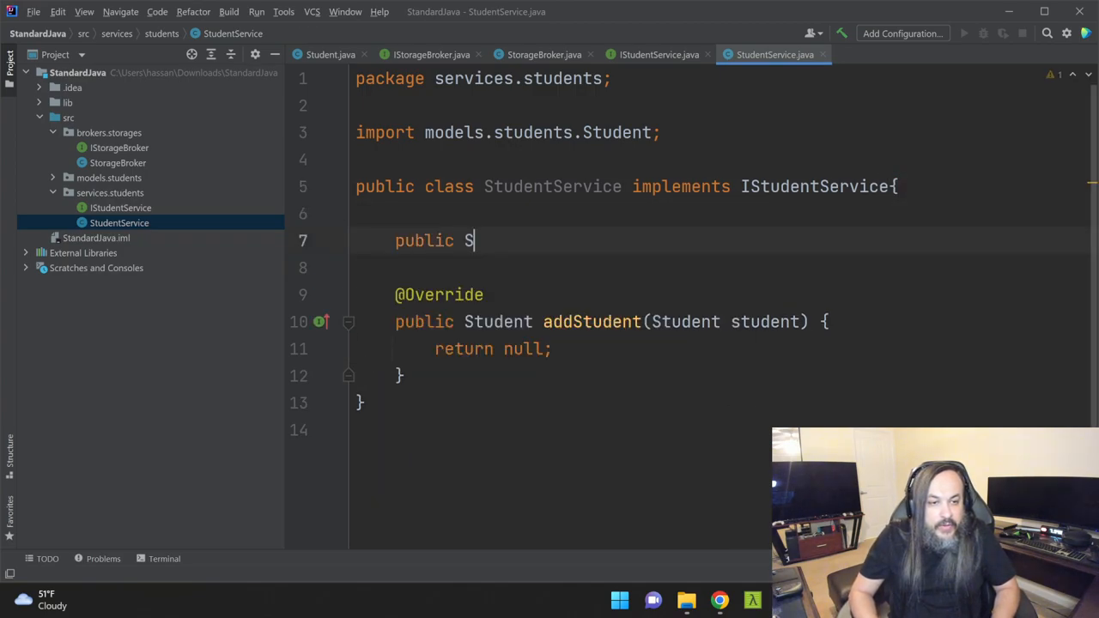
text(tudentService)
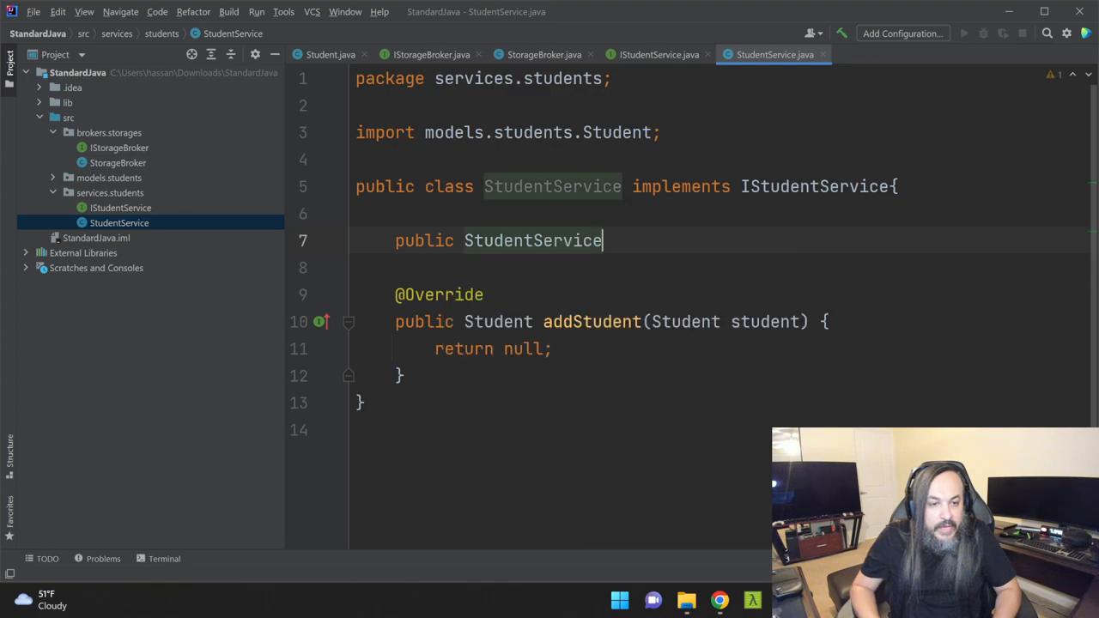
text((IStorageBroker))
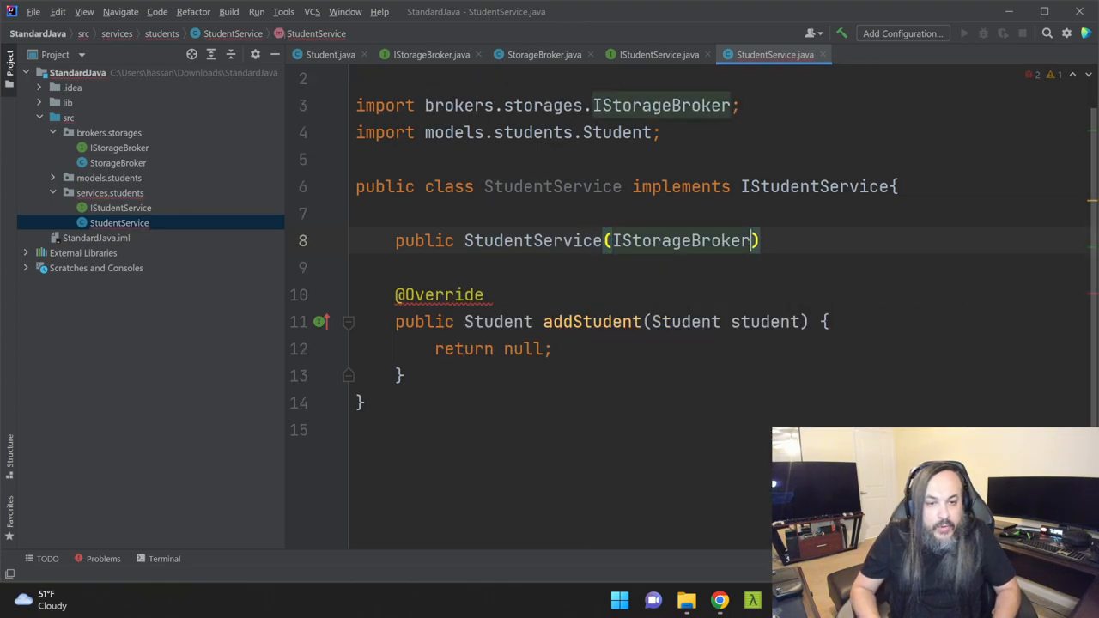
text(storageBroker)
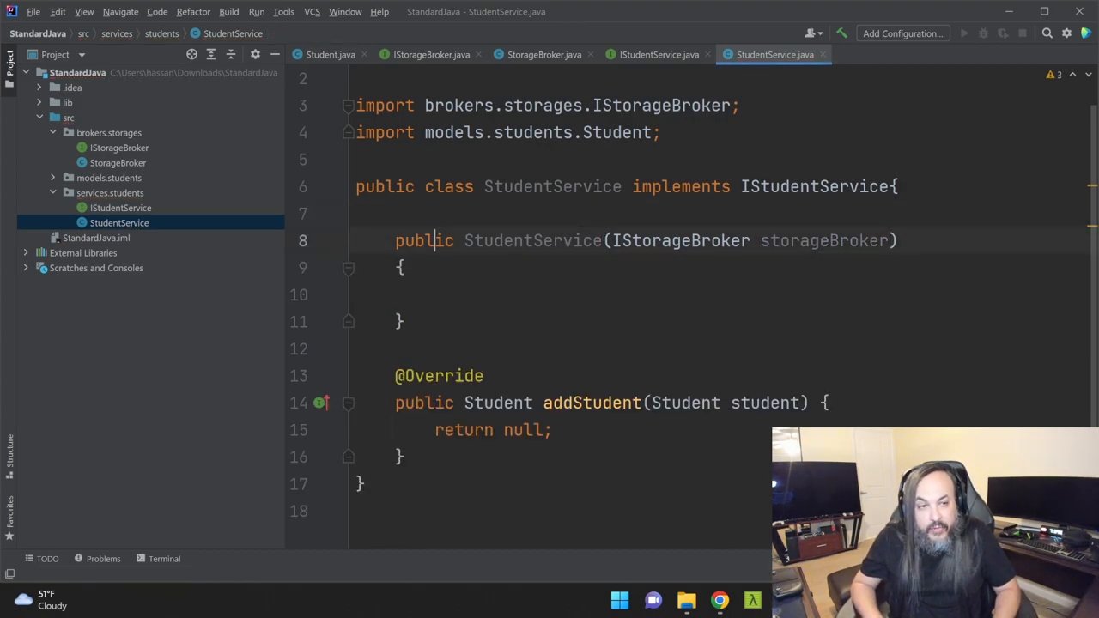
text(=>)
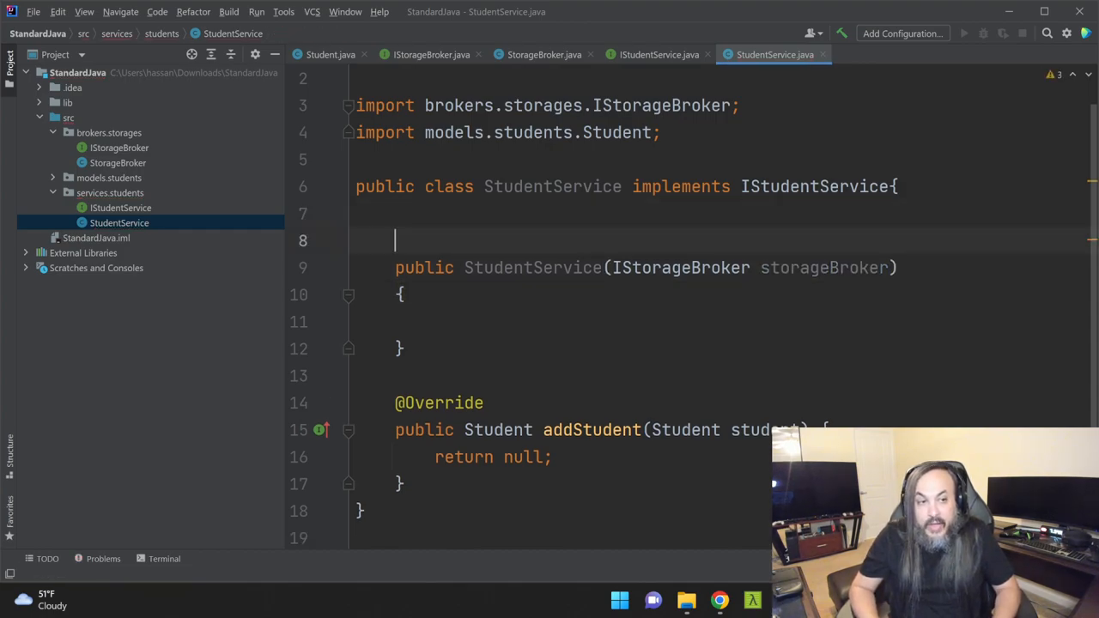
text(private)
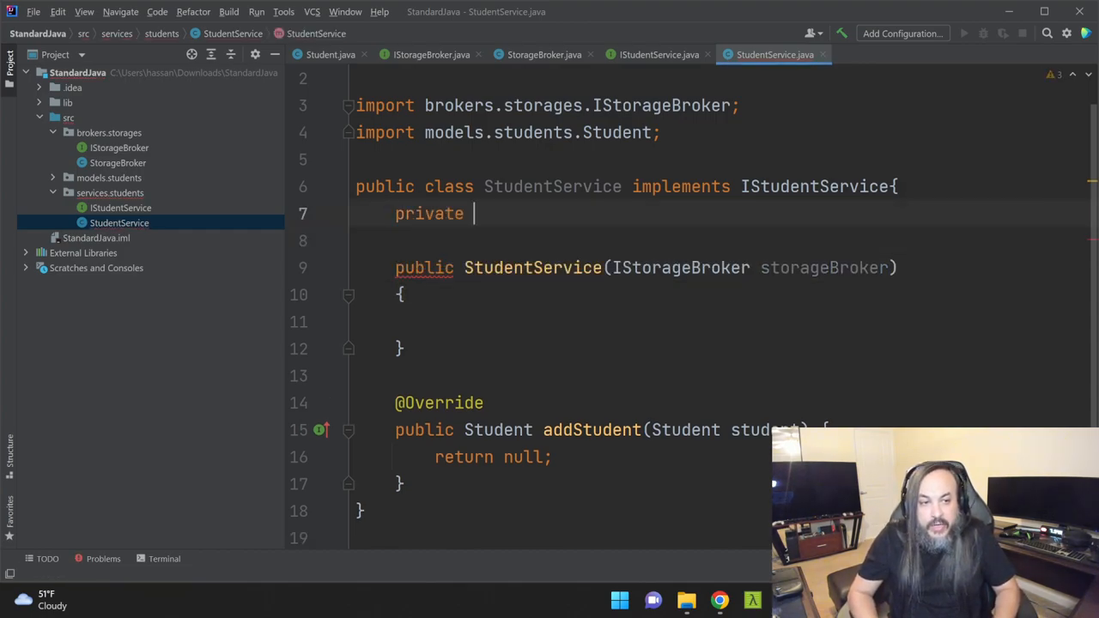
text(IStorageBroker storageBroker;)
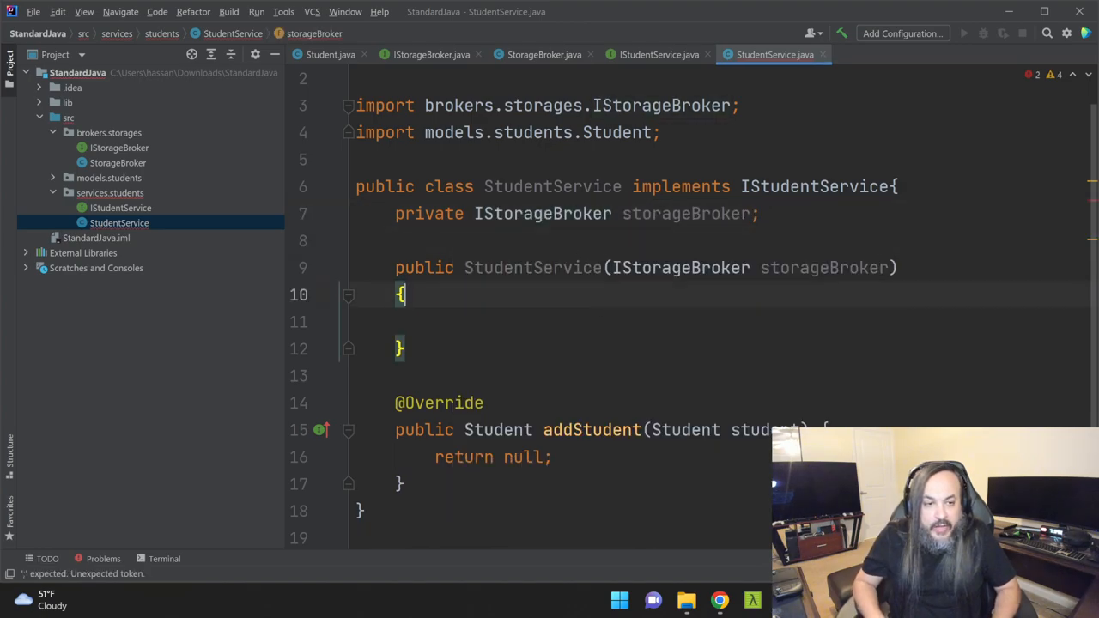
text(this.storageBroker = storageBroker;)
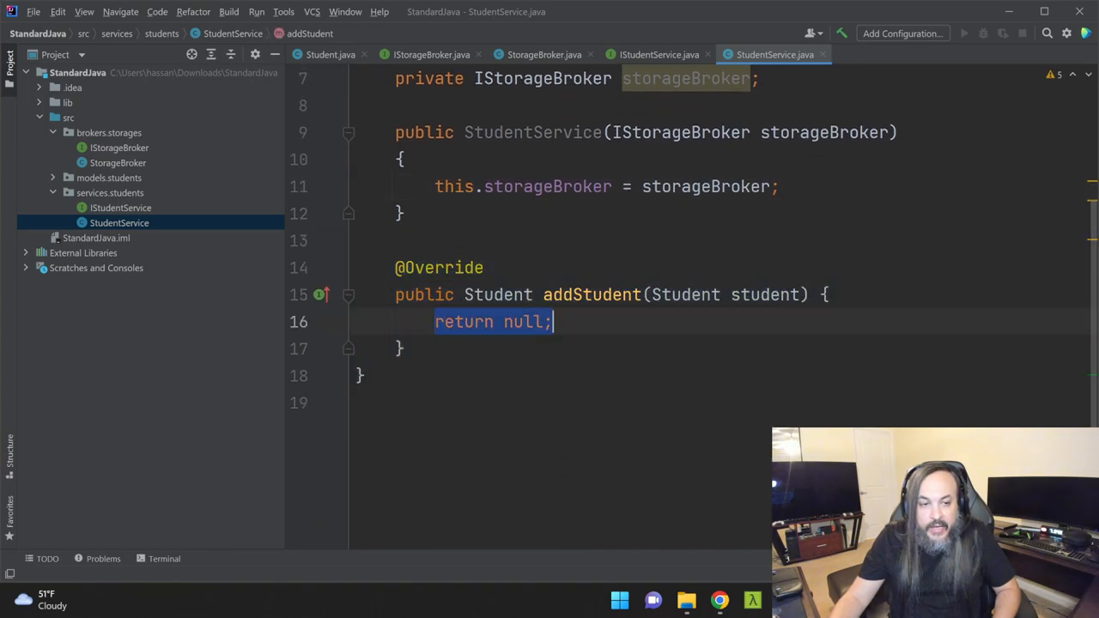
Make addStudent's body 'throw new OperationNotSupportedException', chosen from completion suggestions.
text(tho)
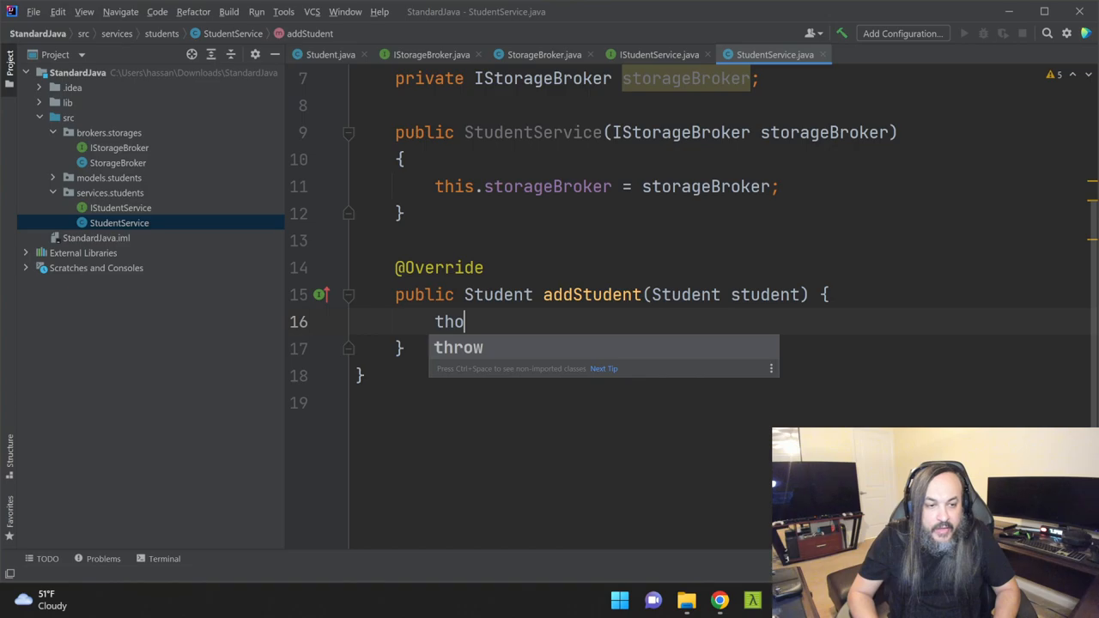
text(w new)
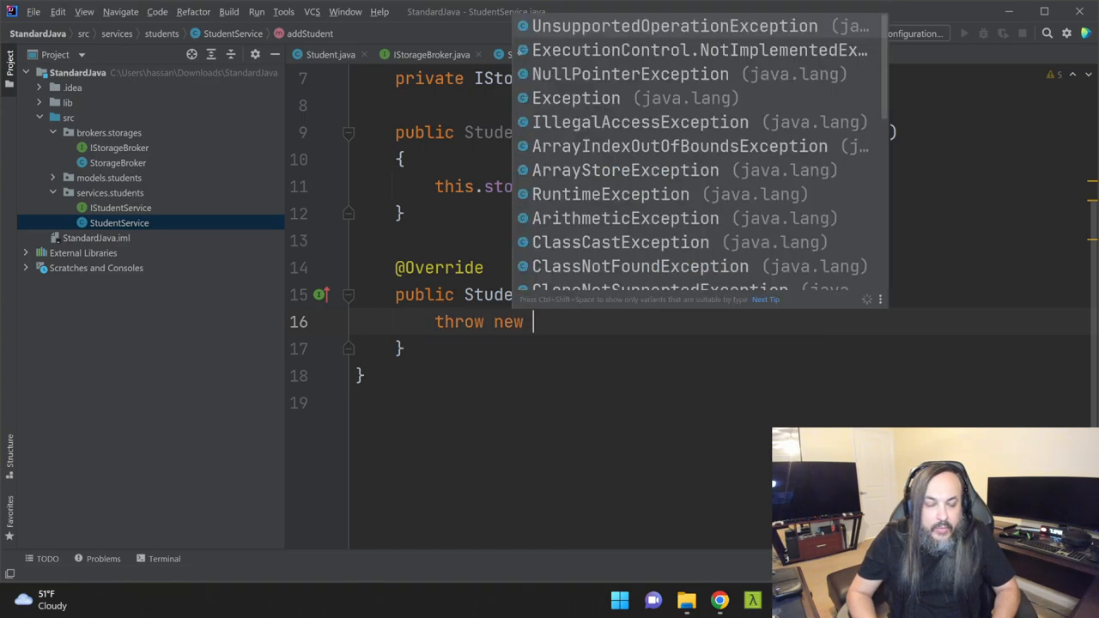
text(Not)
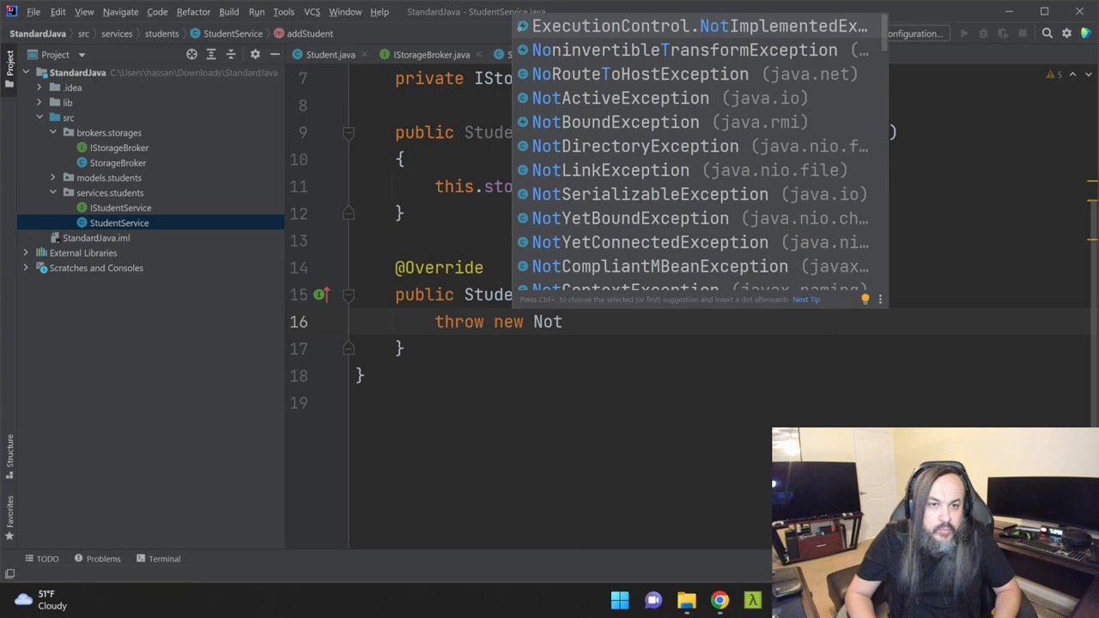
text(I)
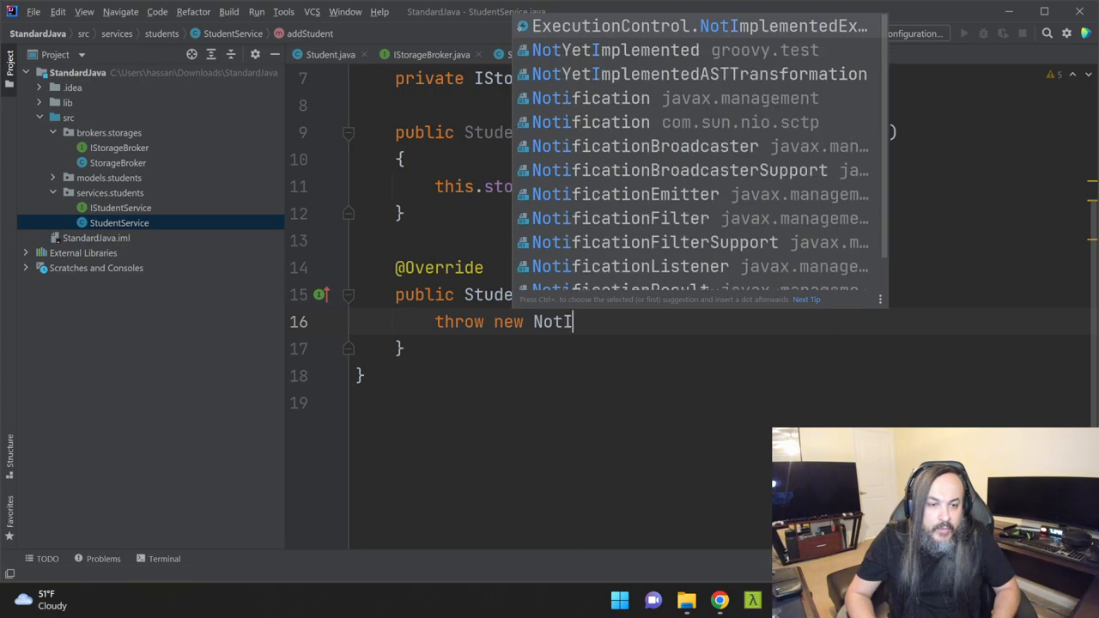
text(mpl)
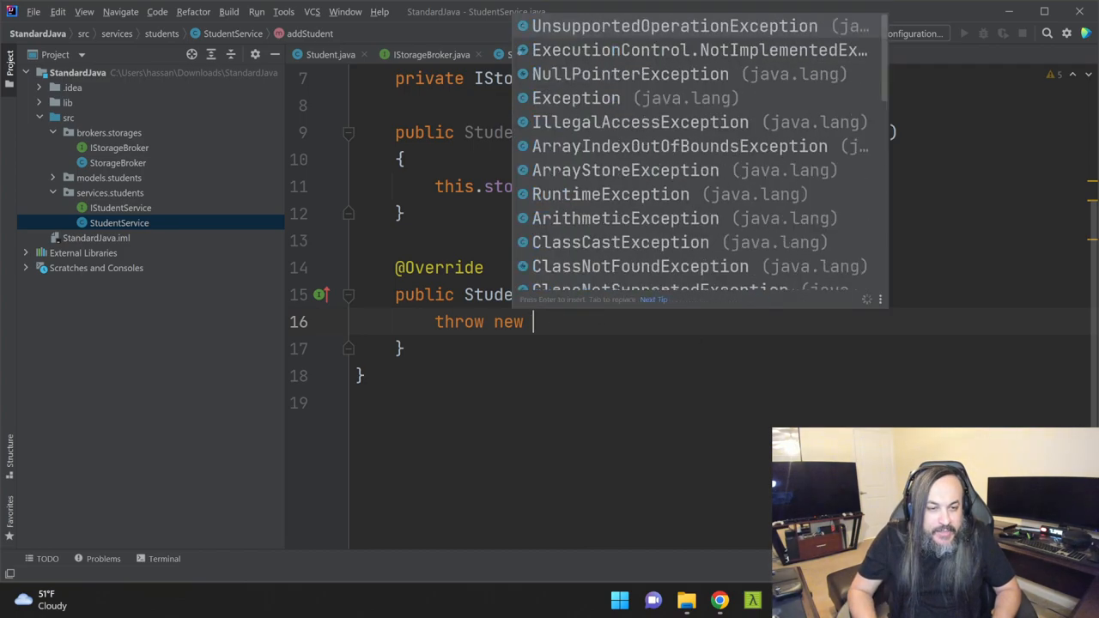
text(IllegalOper)
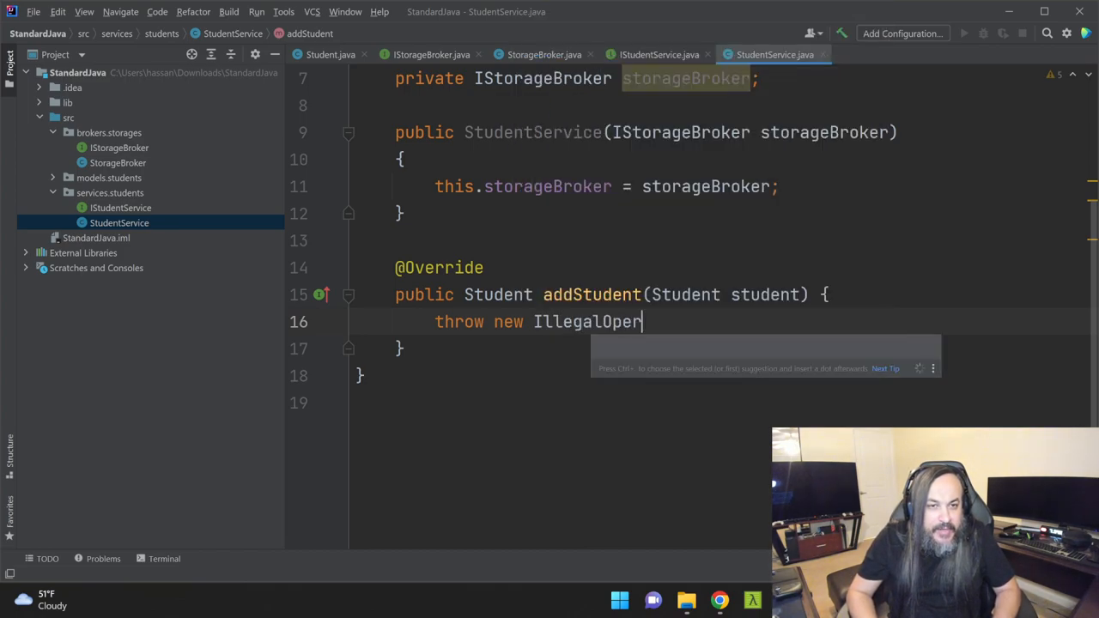
text(Operat)
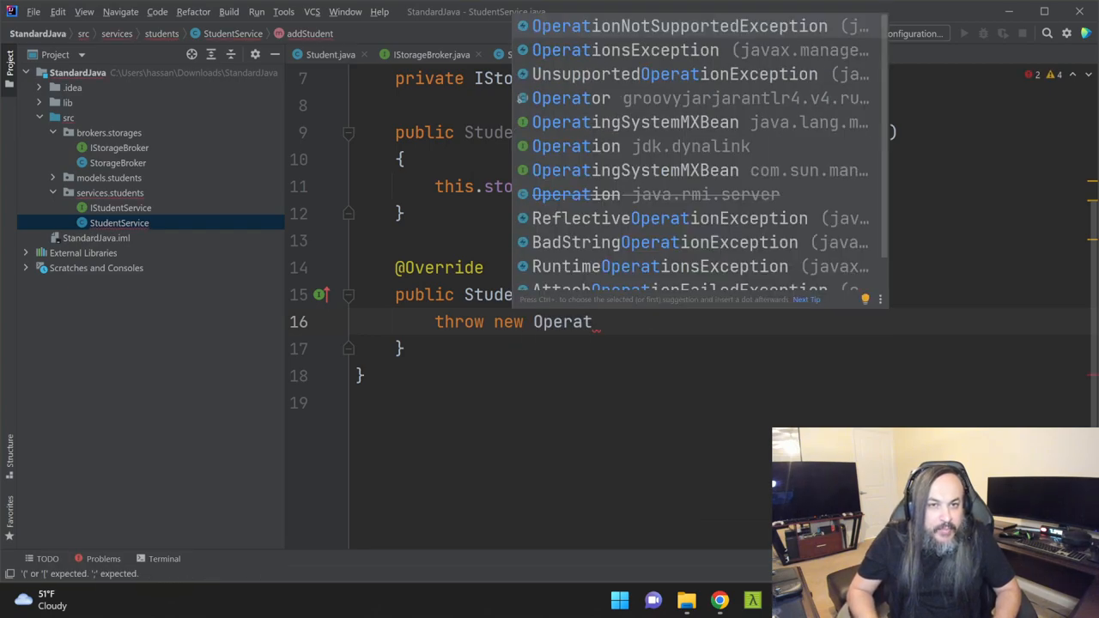
click(675, 26)
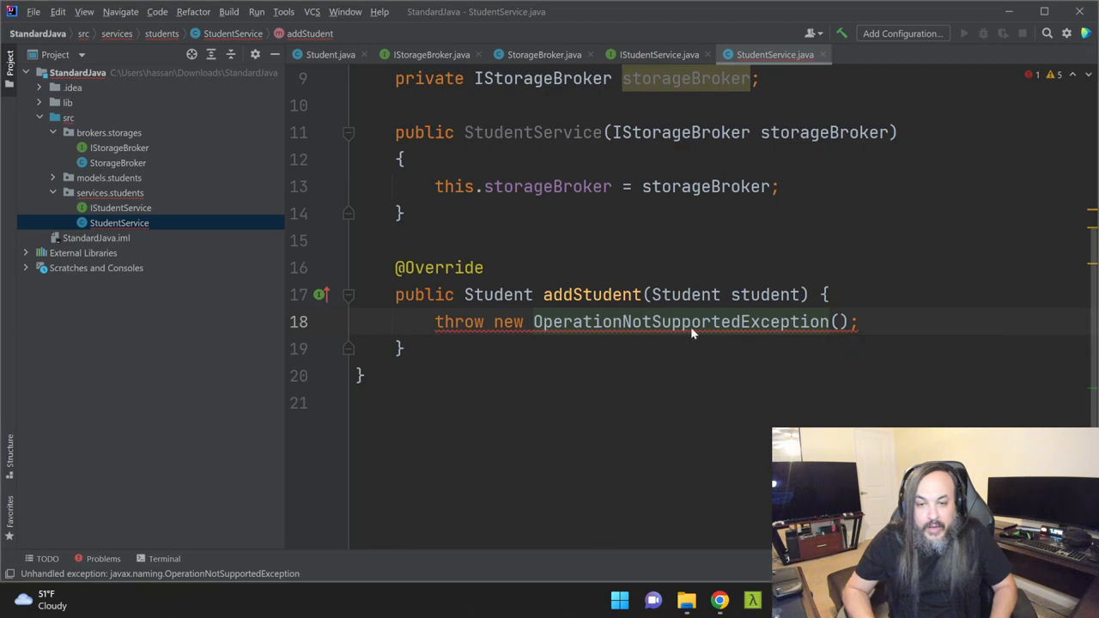
Add 'throws OperationNotSupportedException' to the addStudent signature and tidy the import lines.
text(throws OperationNotSupportedException)
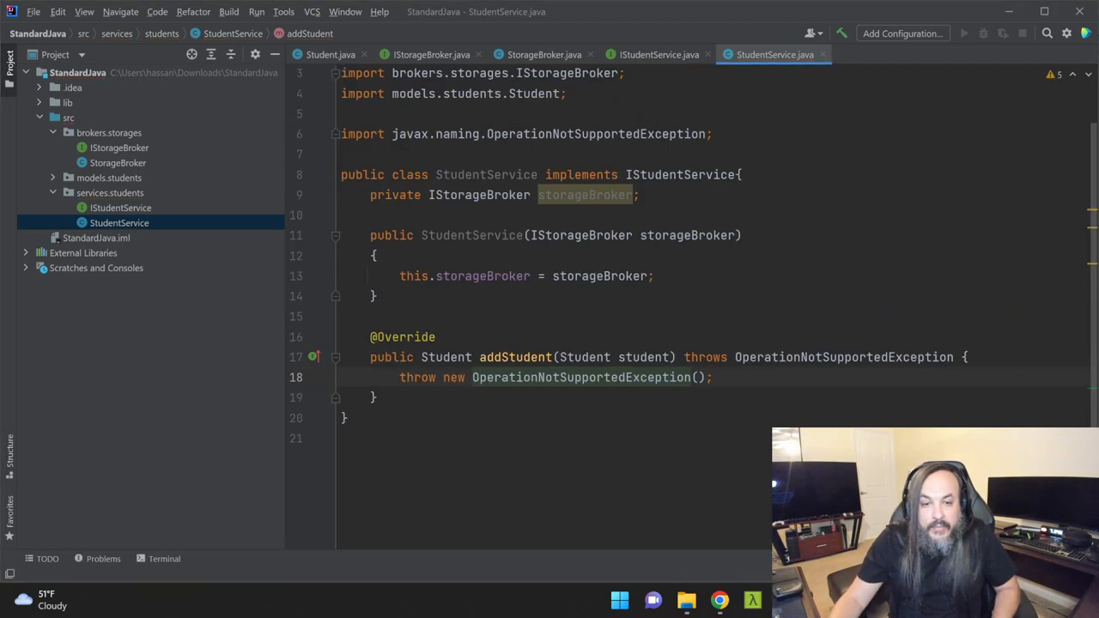
key(Enter)
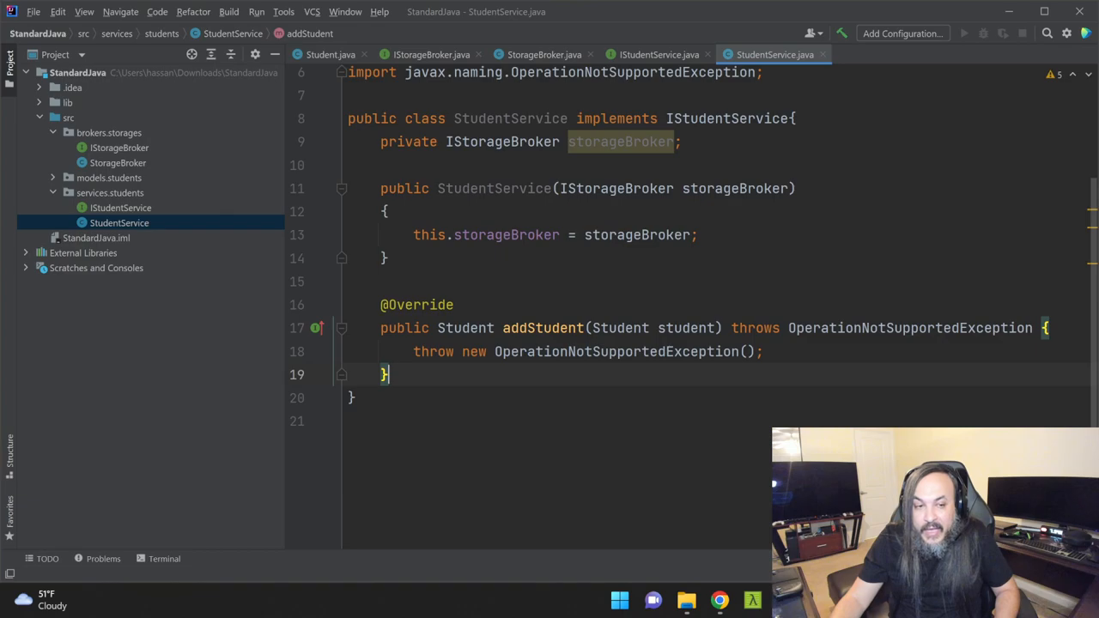
double_click(542, 328)
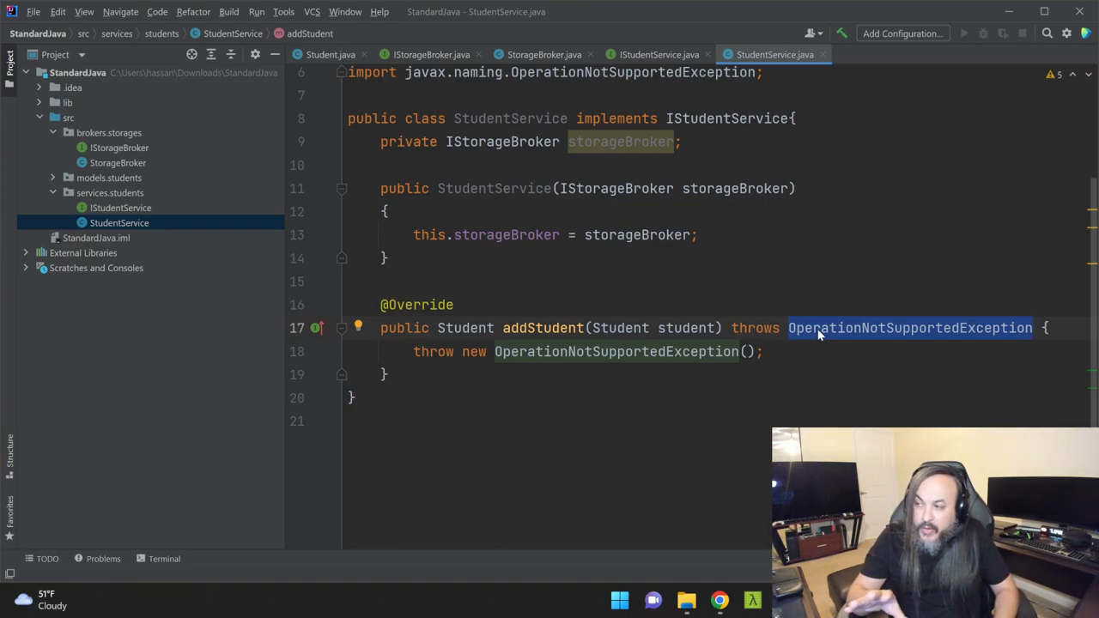
click(762, 352)
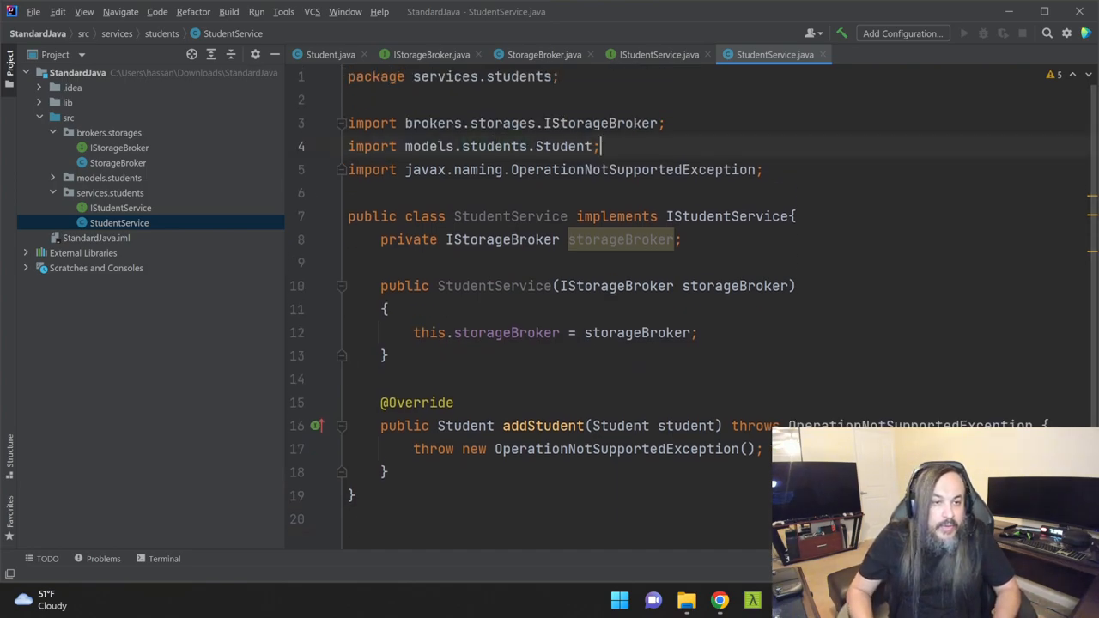
scroll(down, 3)
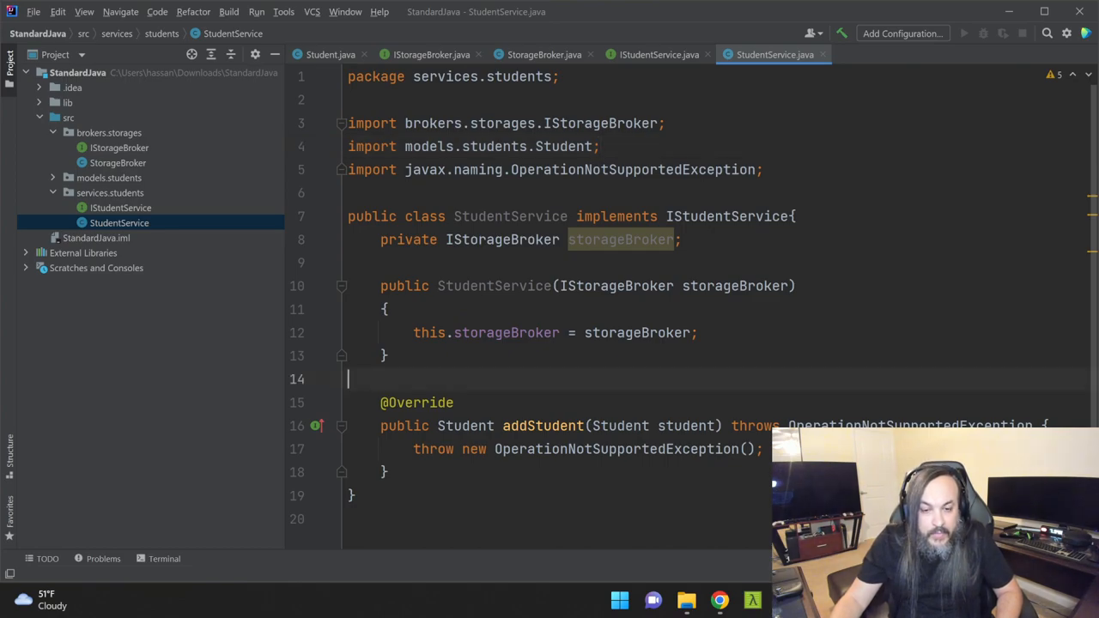
scroll(down, 3)
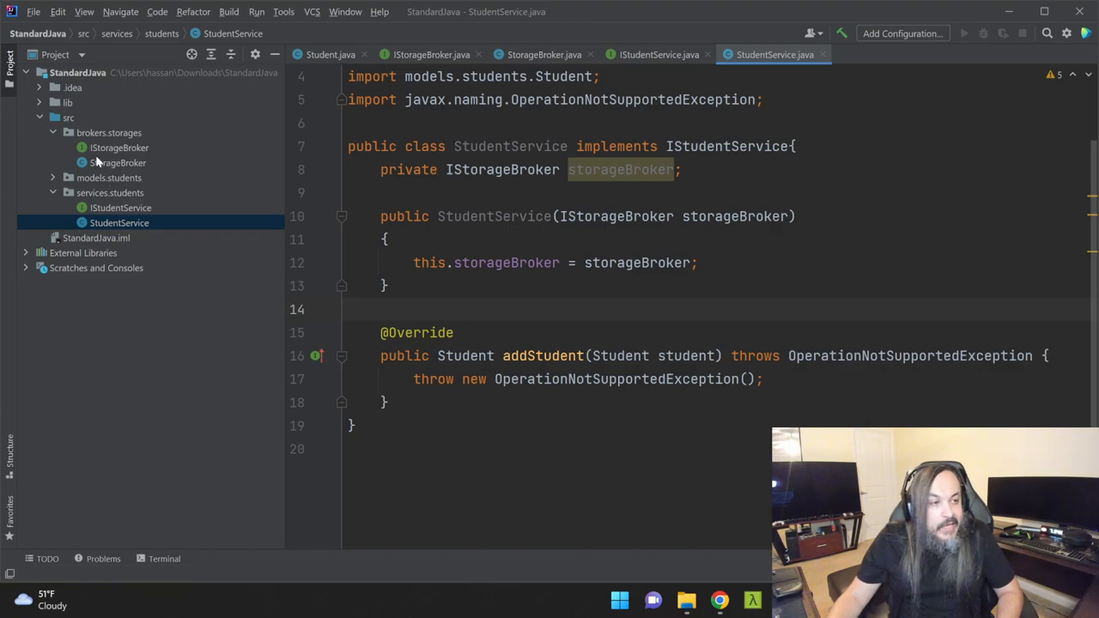
click(76, 72)
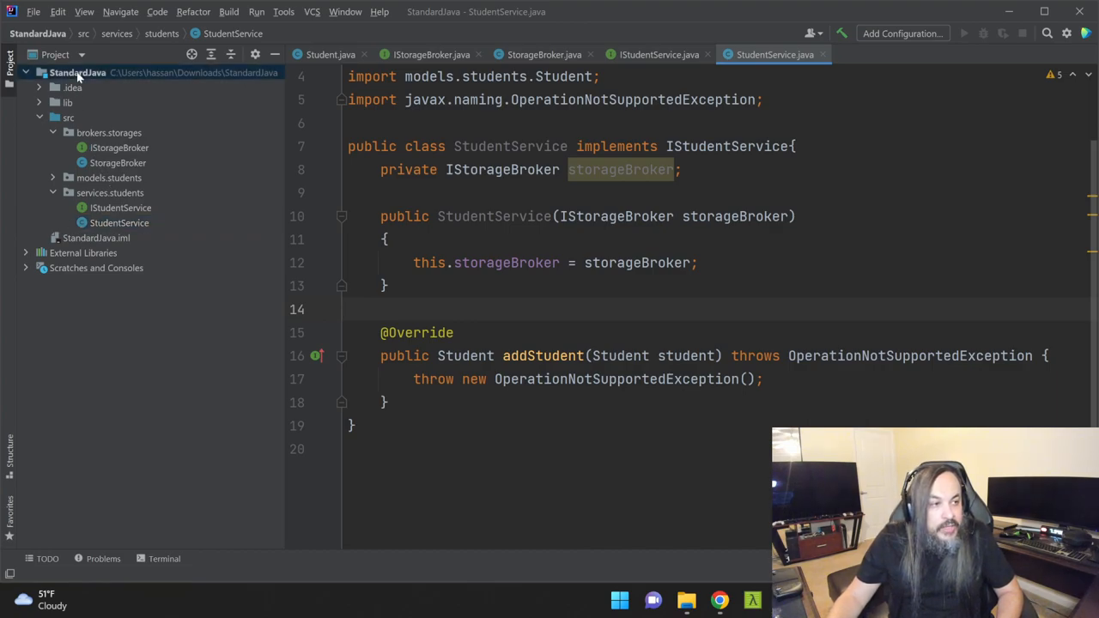
Create a tests directory in the StandardJava project root.
right_click(61, 71)
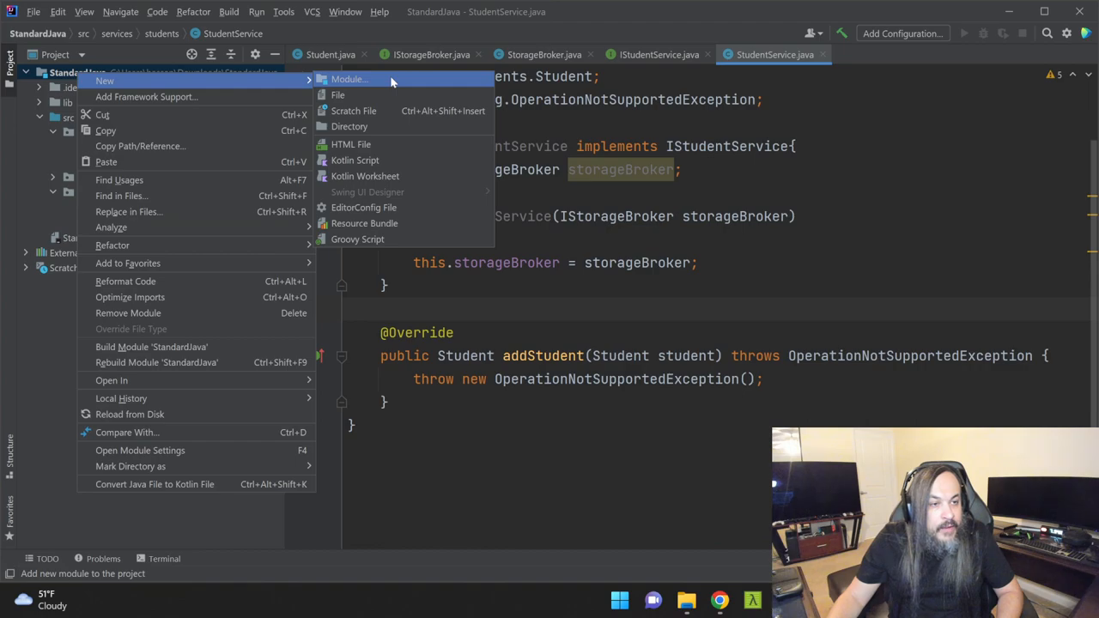
mouse_move(337, 95)
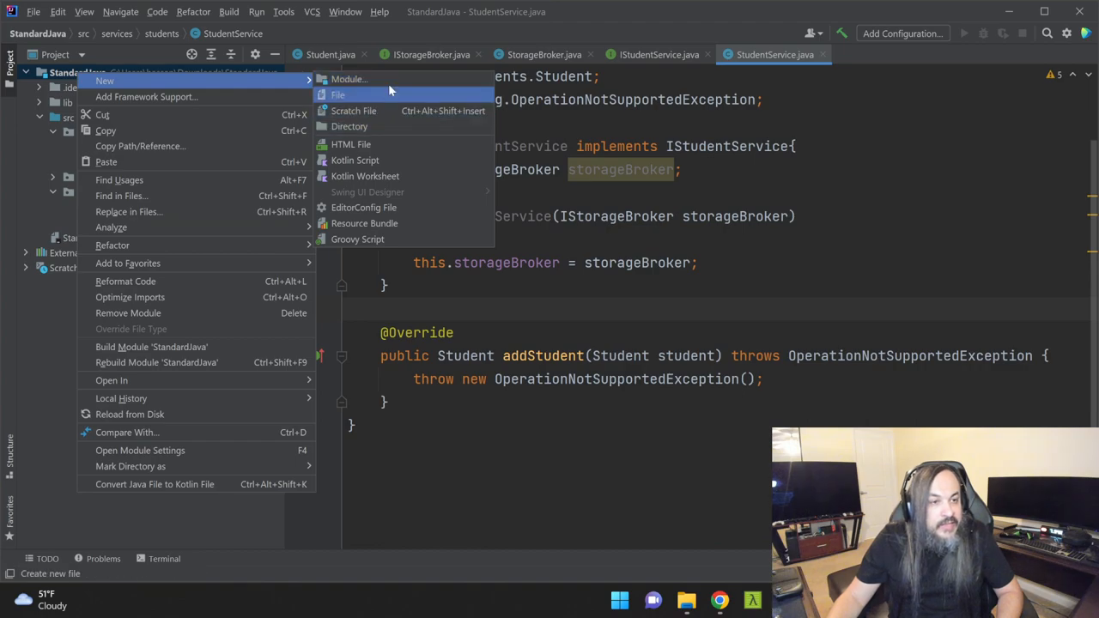
click(347, 79)
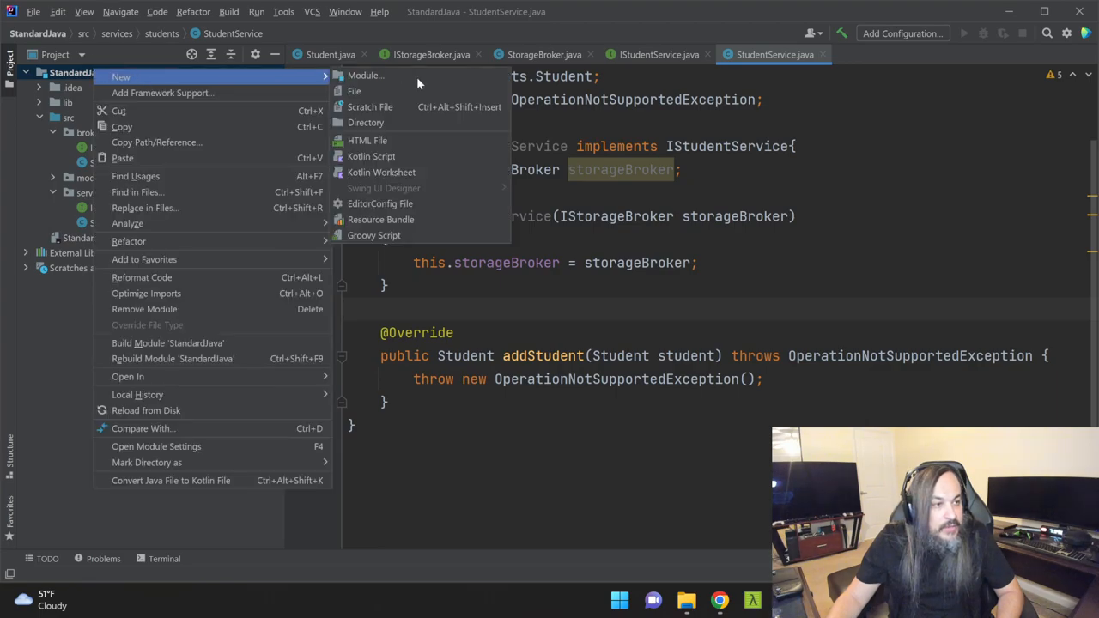
click(365, 122)
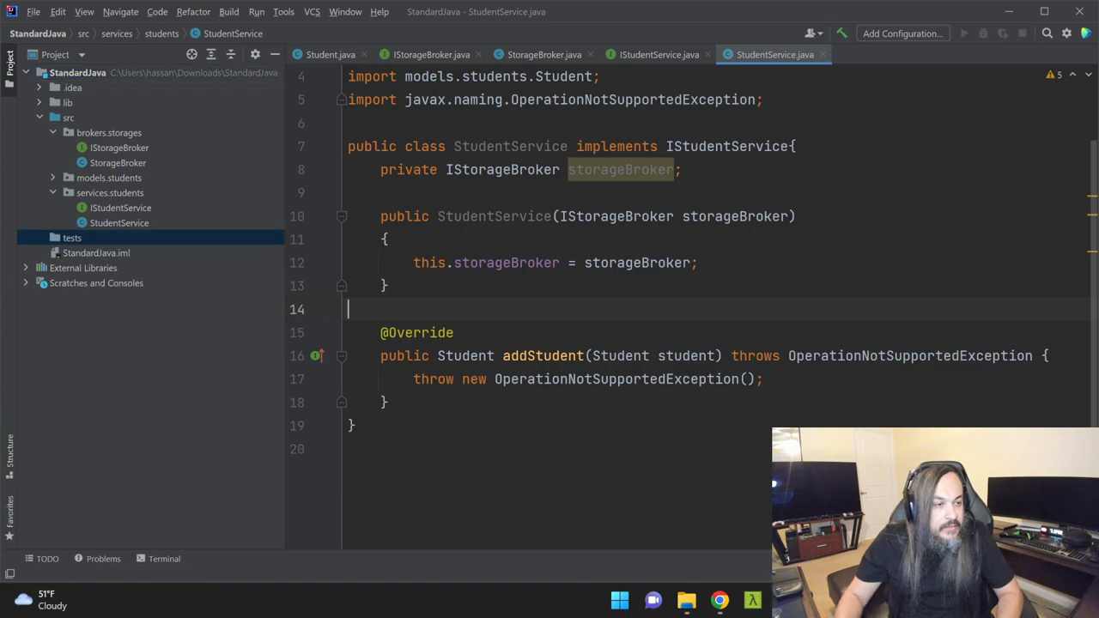
click(71, 237)
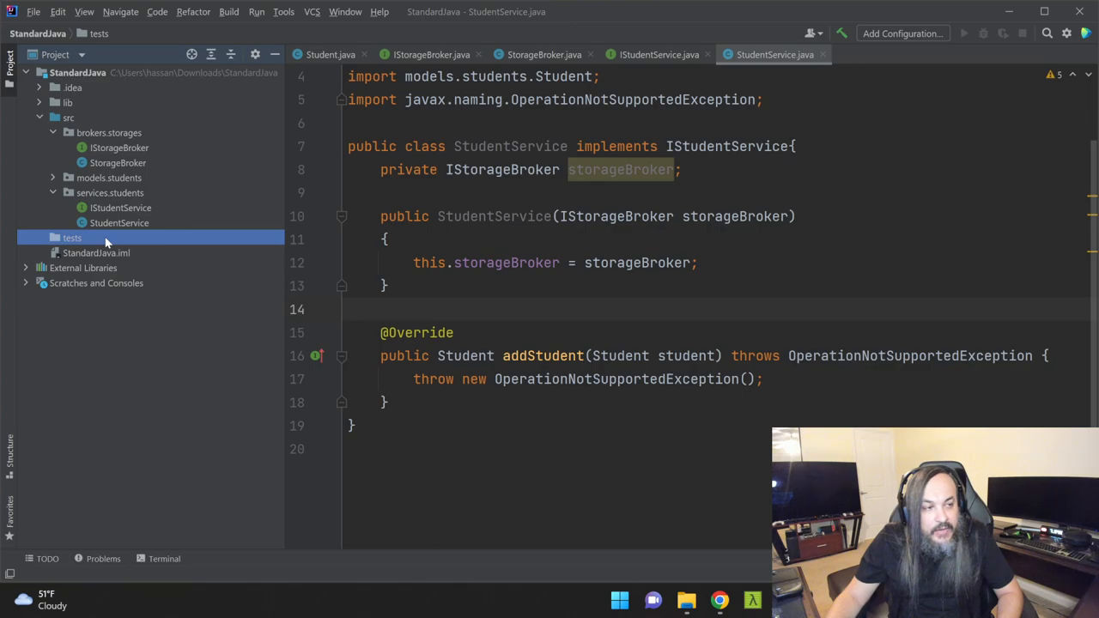
mouse_move(82, 239)
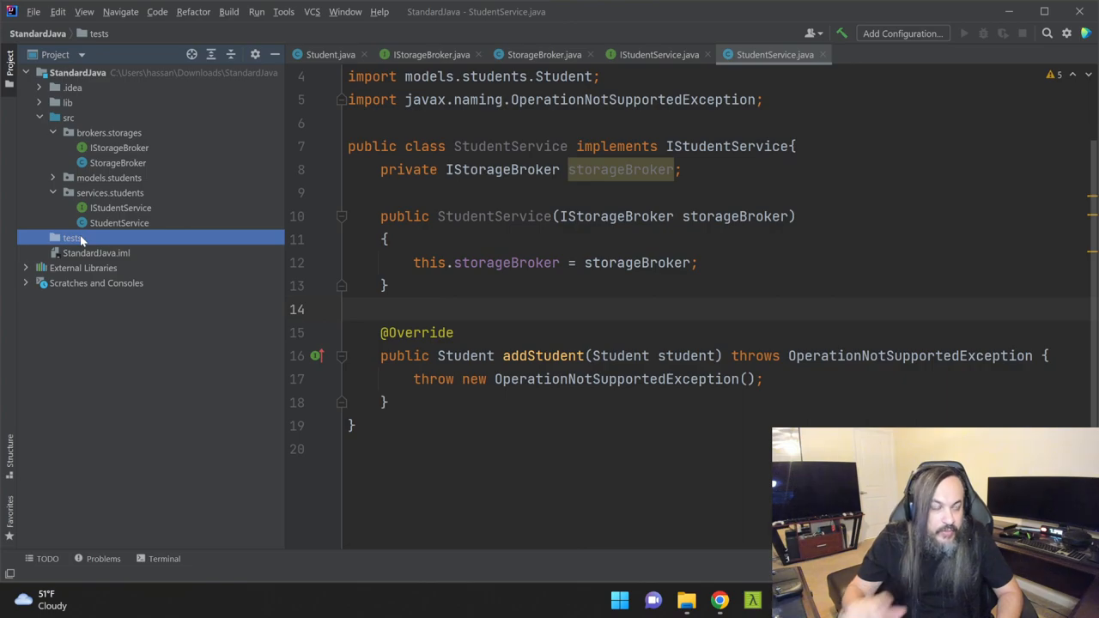
mouse_move(88, 141)
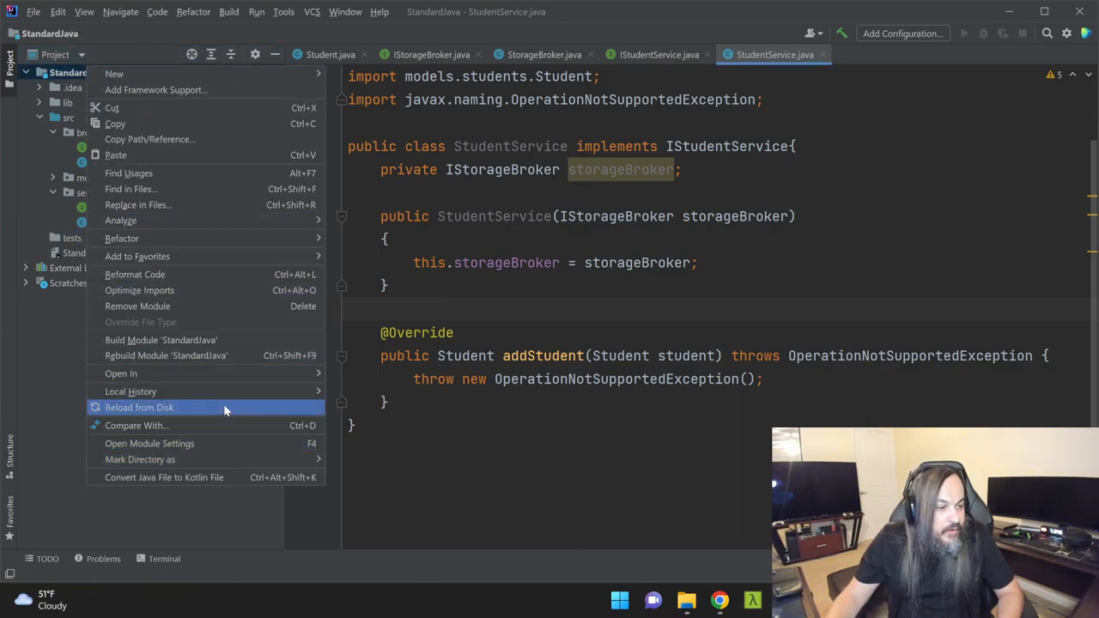
mouse_move(131, 391)
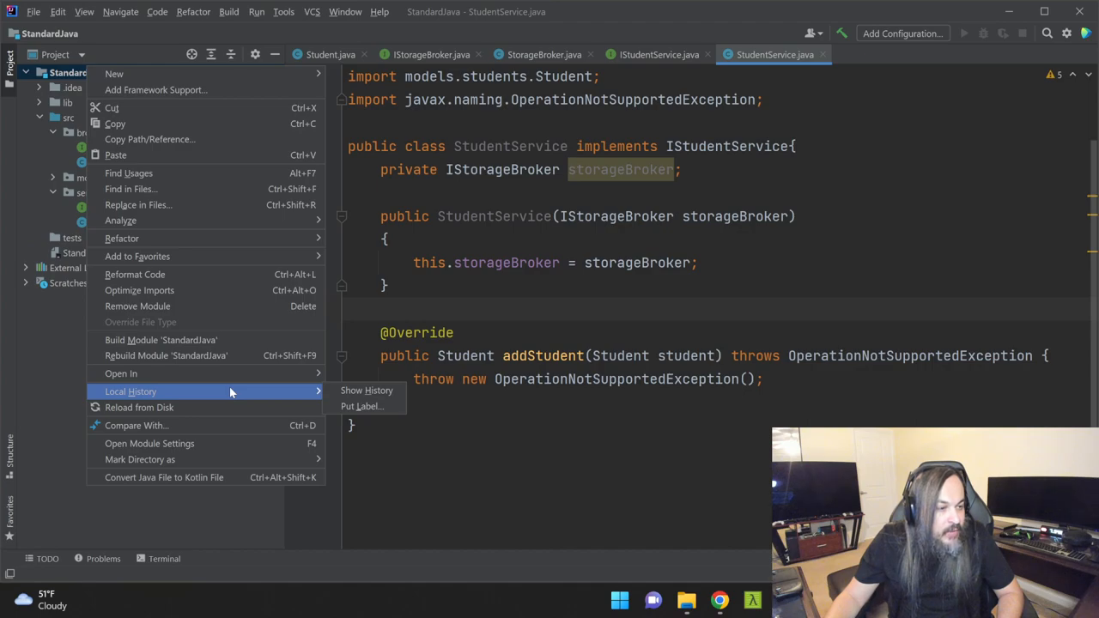
mouse_move(230, 363)
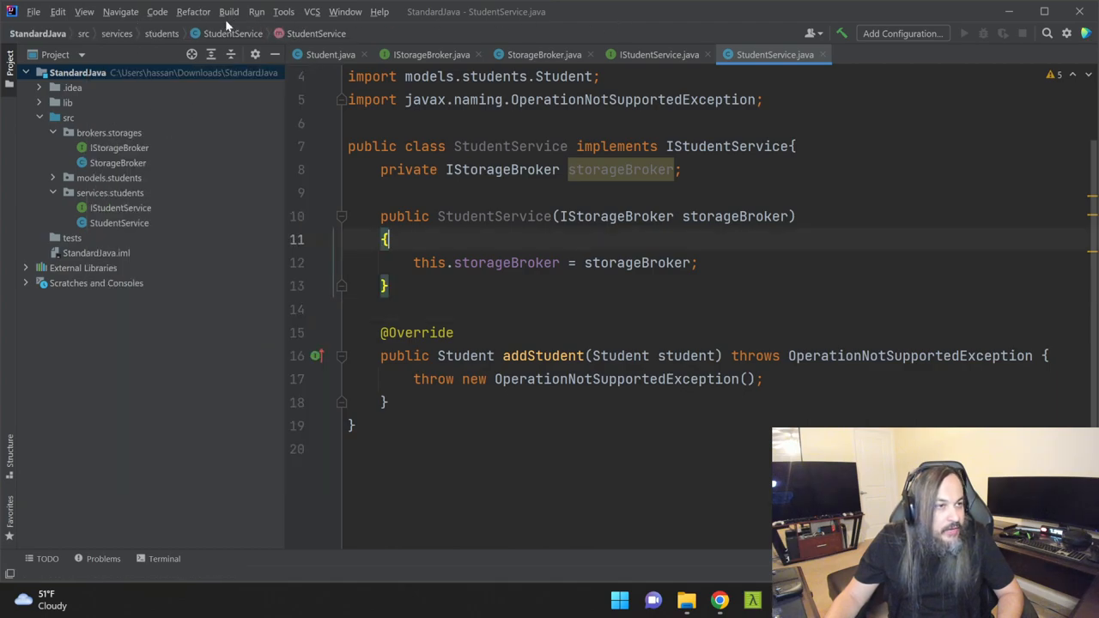
click(228, 12)
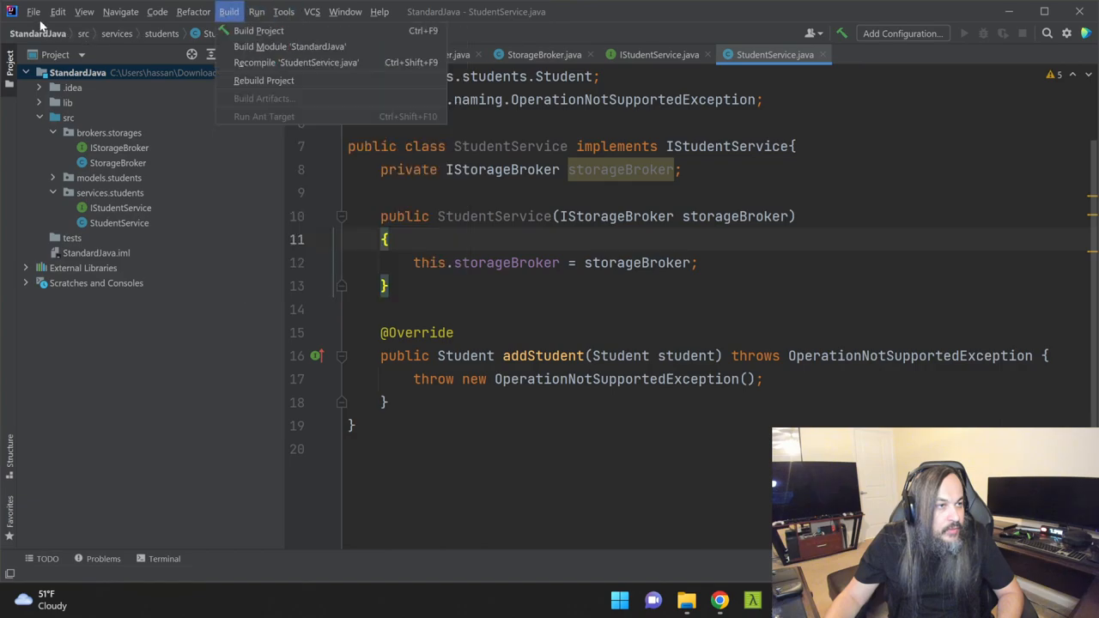
click(34, 11)
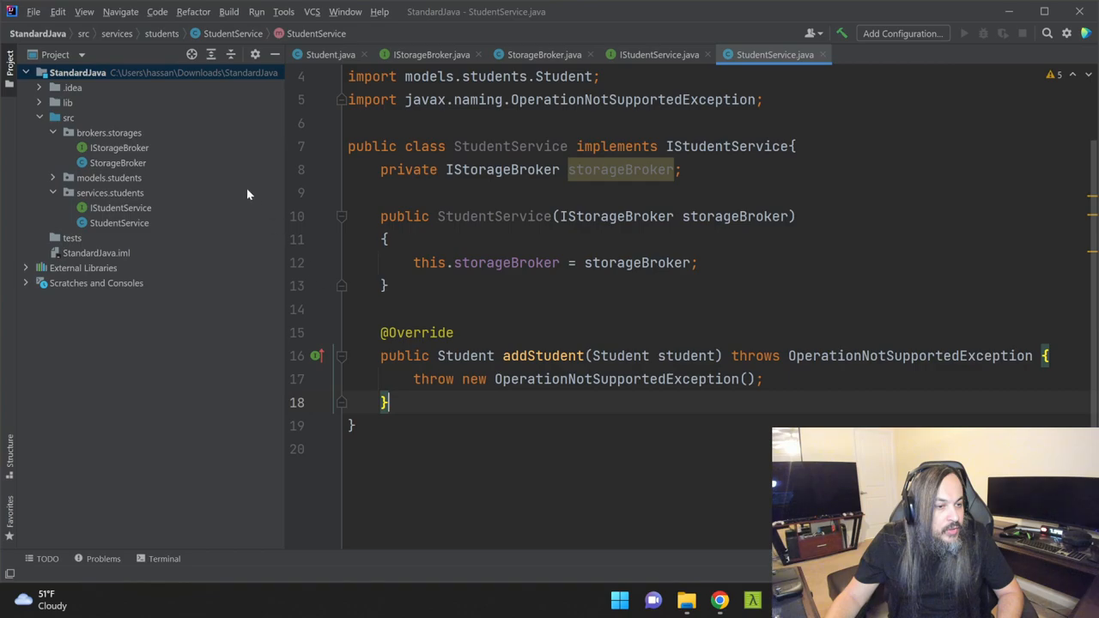
Mark the tests folder as the Test Sources Root.
right_click(77, 71)
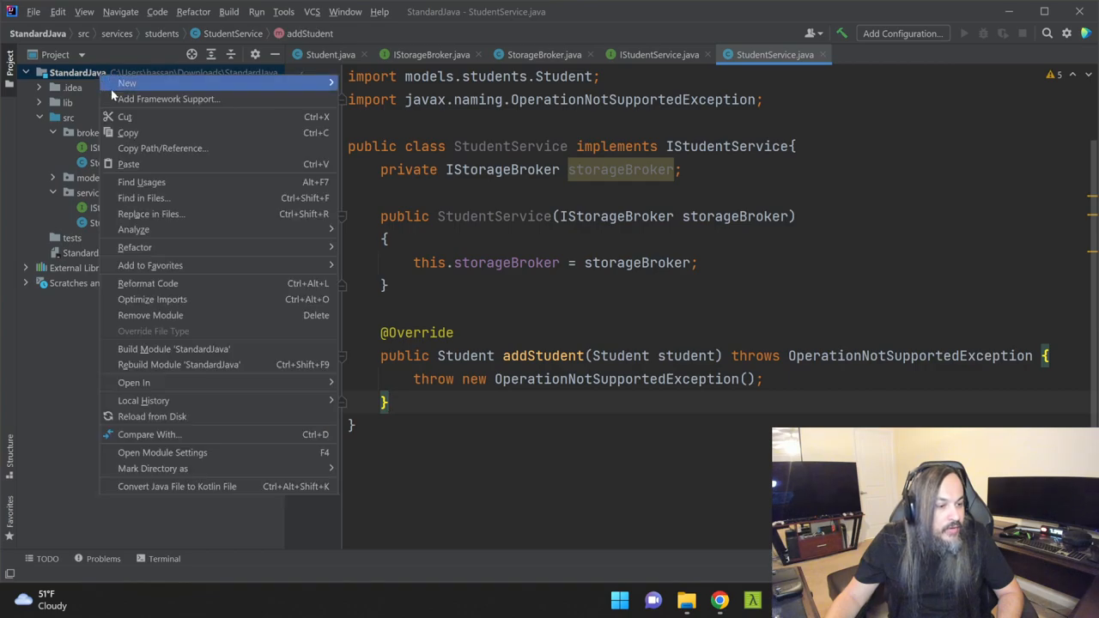
mouse_move(157, 469)
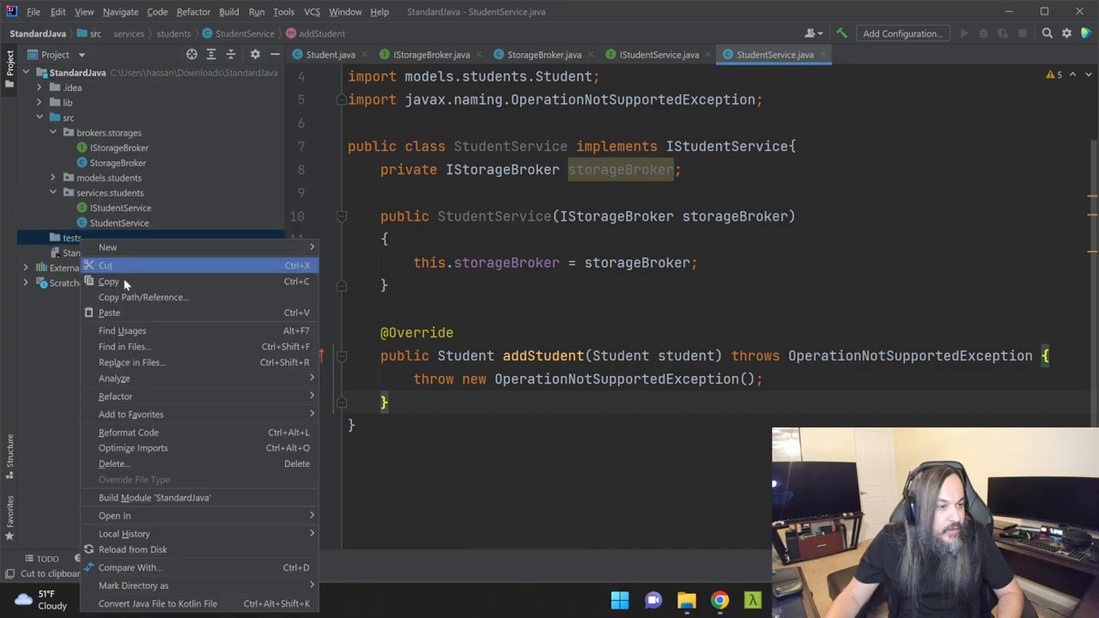
mouse_move(134, 584)
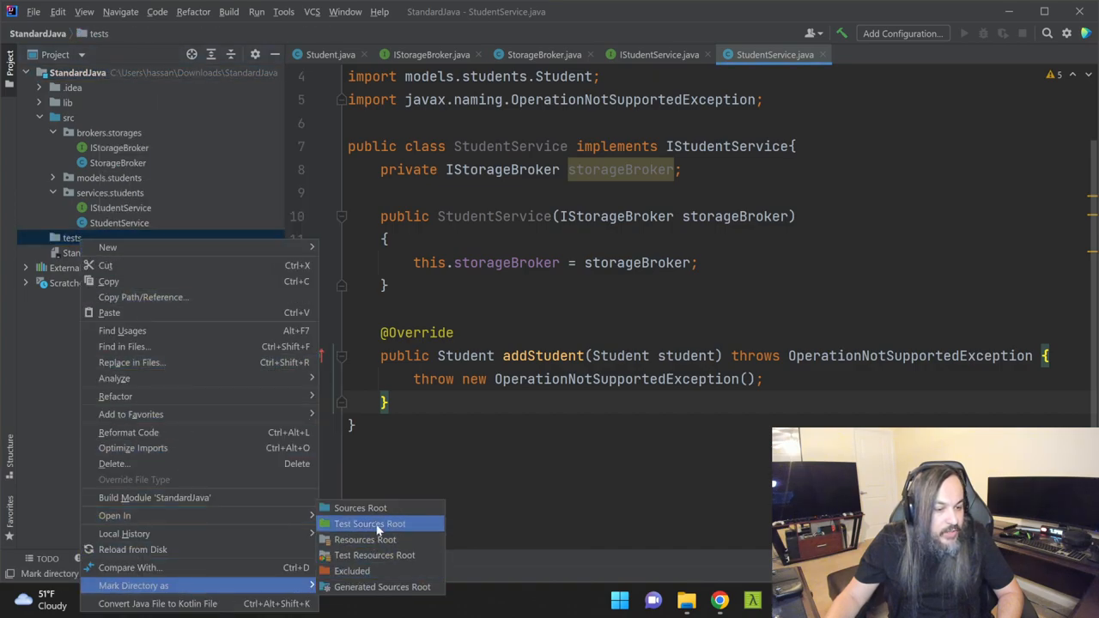
click(369, 523)
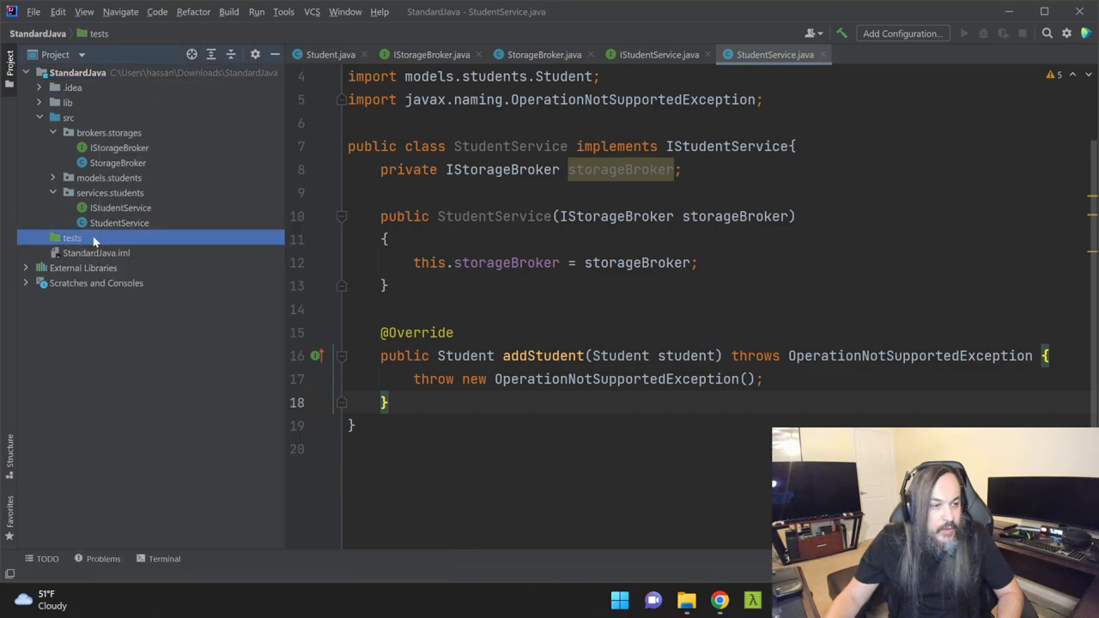
right_click(72, 237)
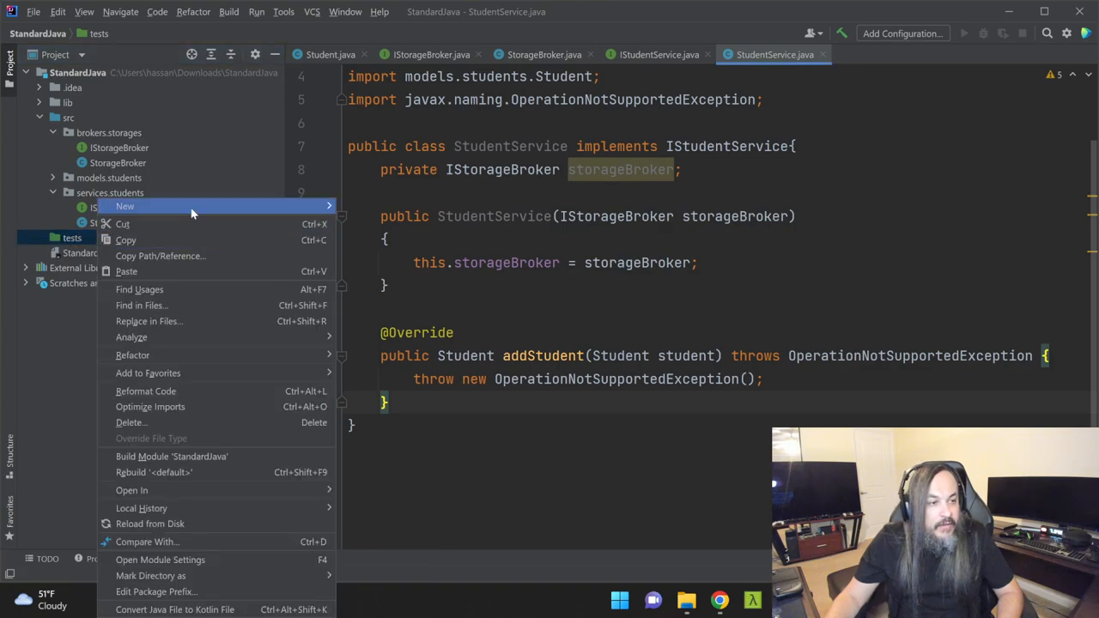
mouse_move(125, 206)
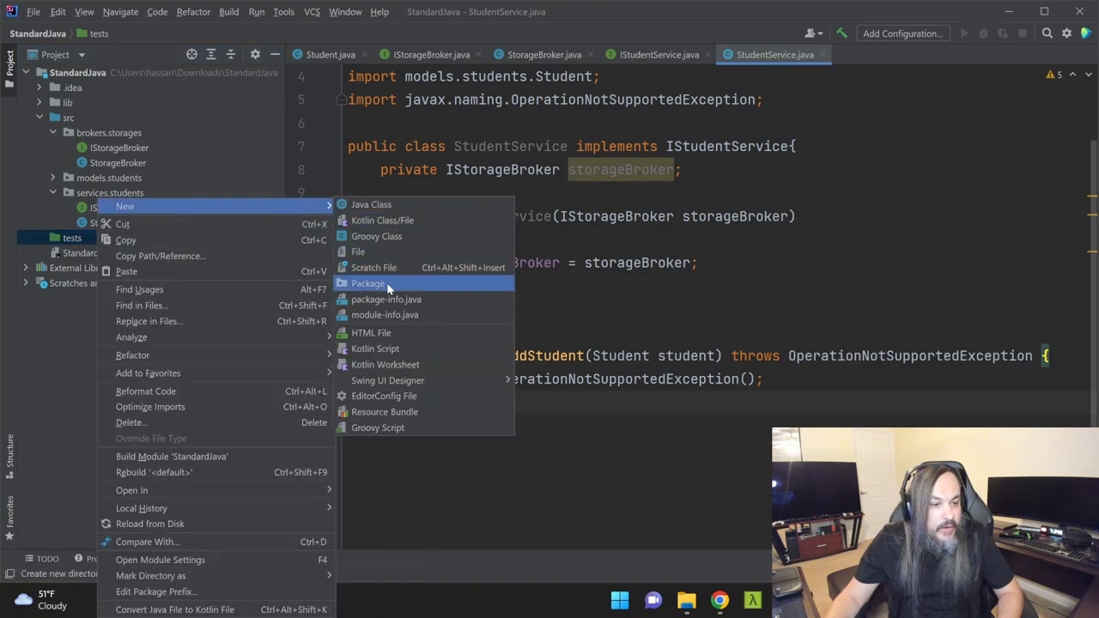
click(368, 283)
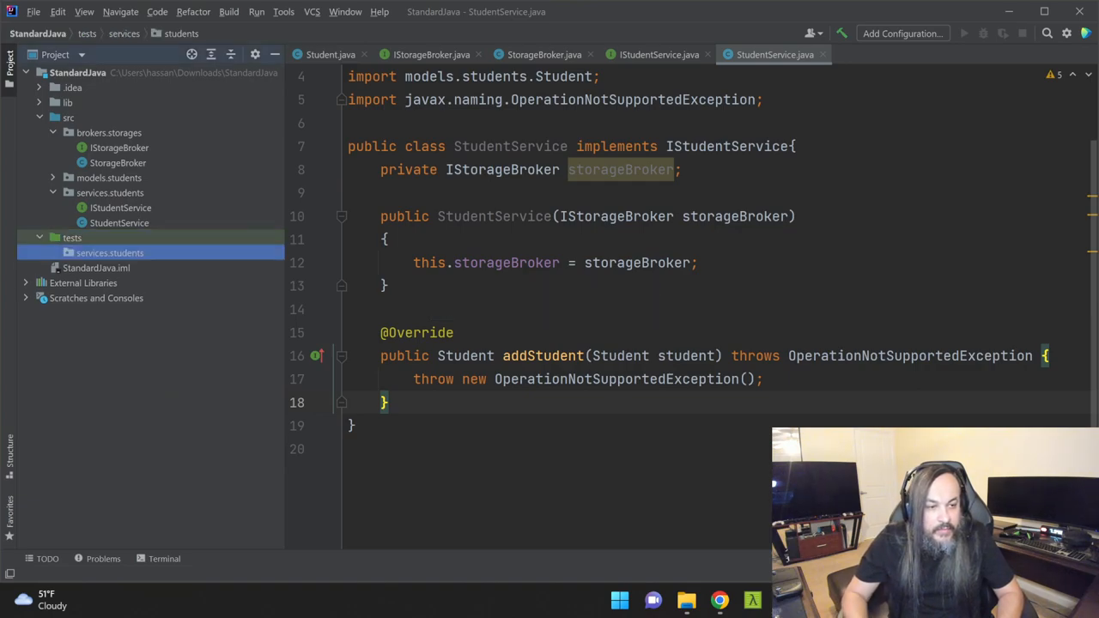
right_click(109, 253)
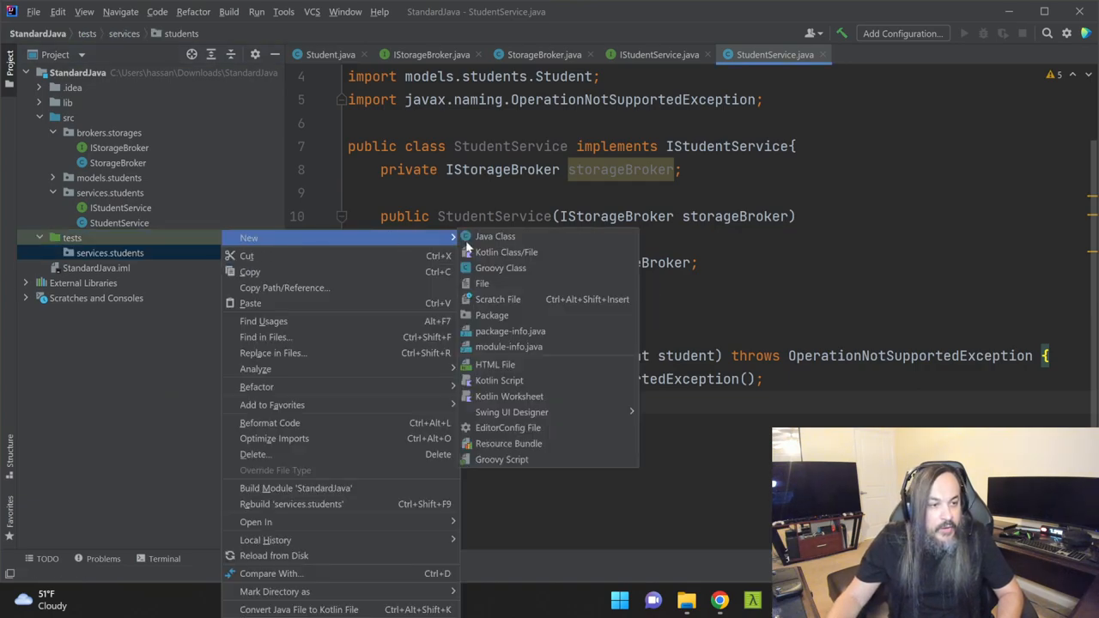
mouse_move(546, 236)
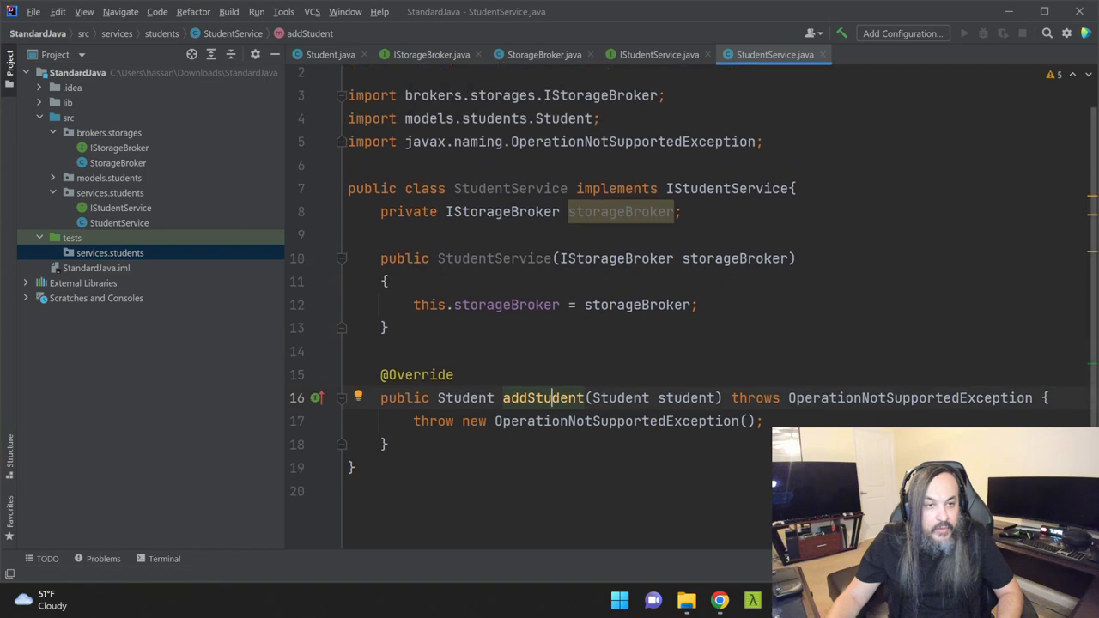
Generate StudentServiceTest from StudentService via Create Test, with addStudent selected.
click(509, 188)
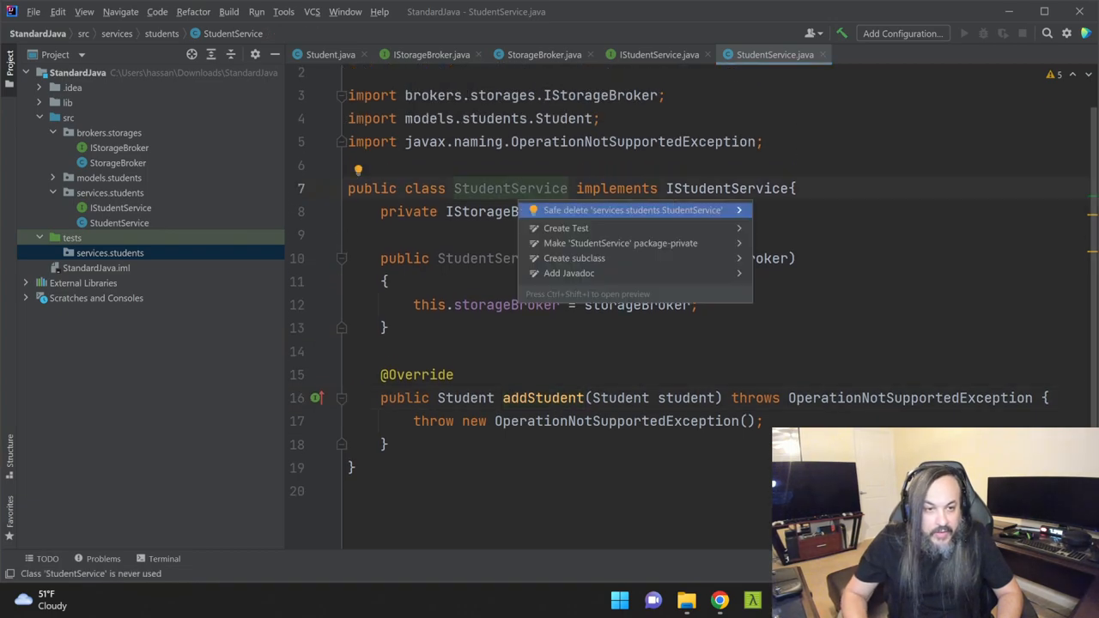
click(564, 228)
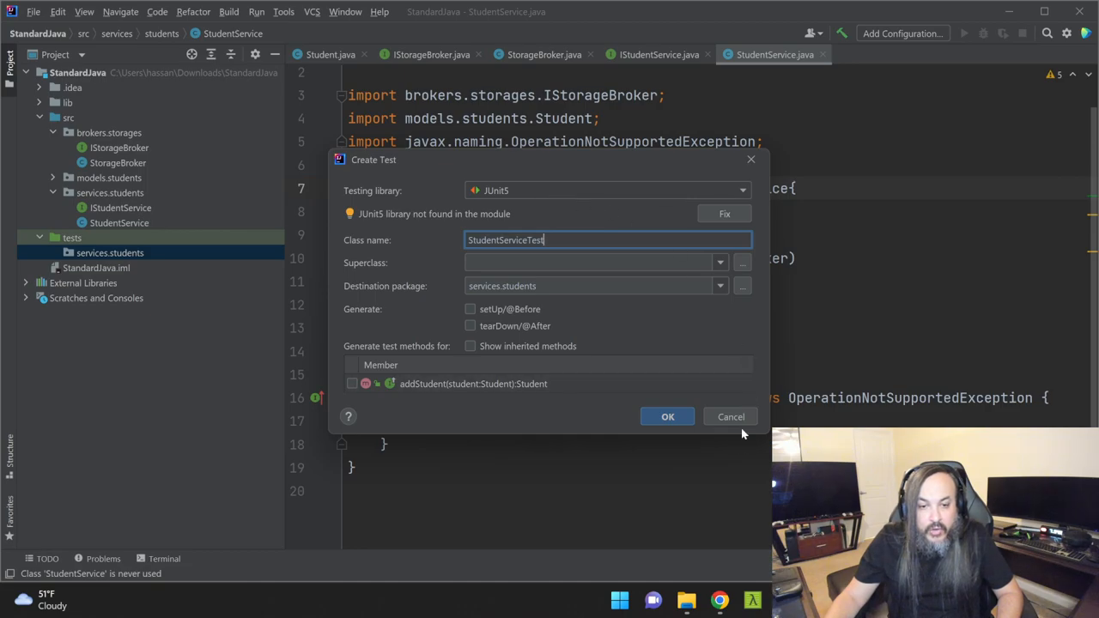
click(730, 416)
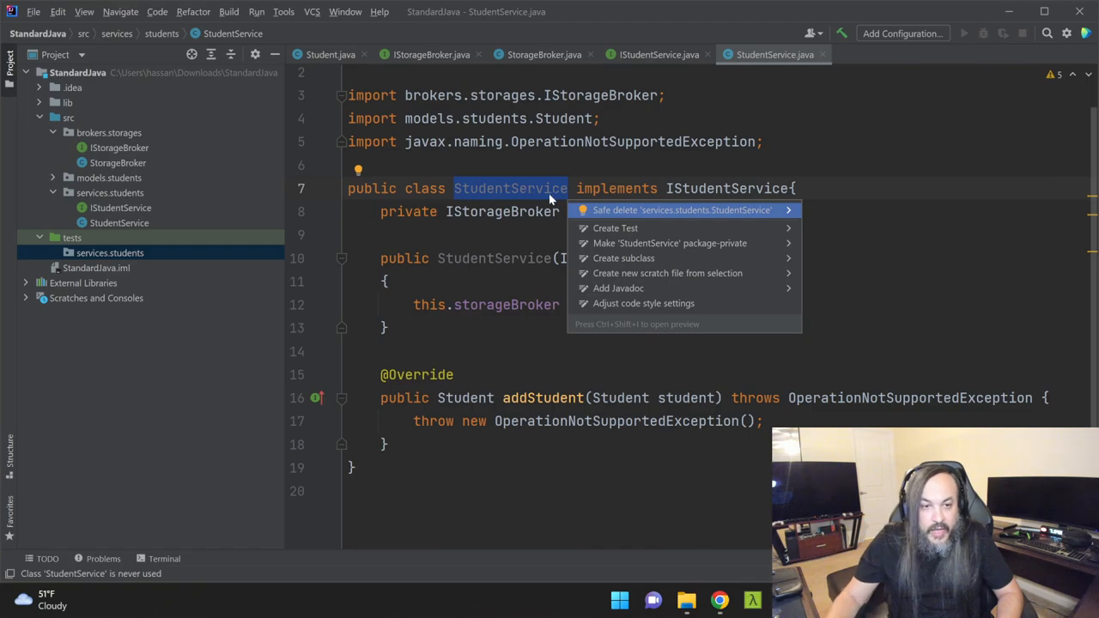
click(615, 227)
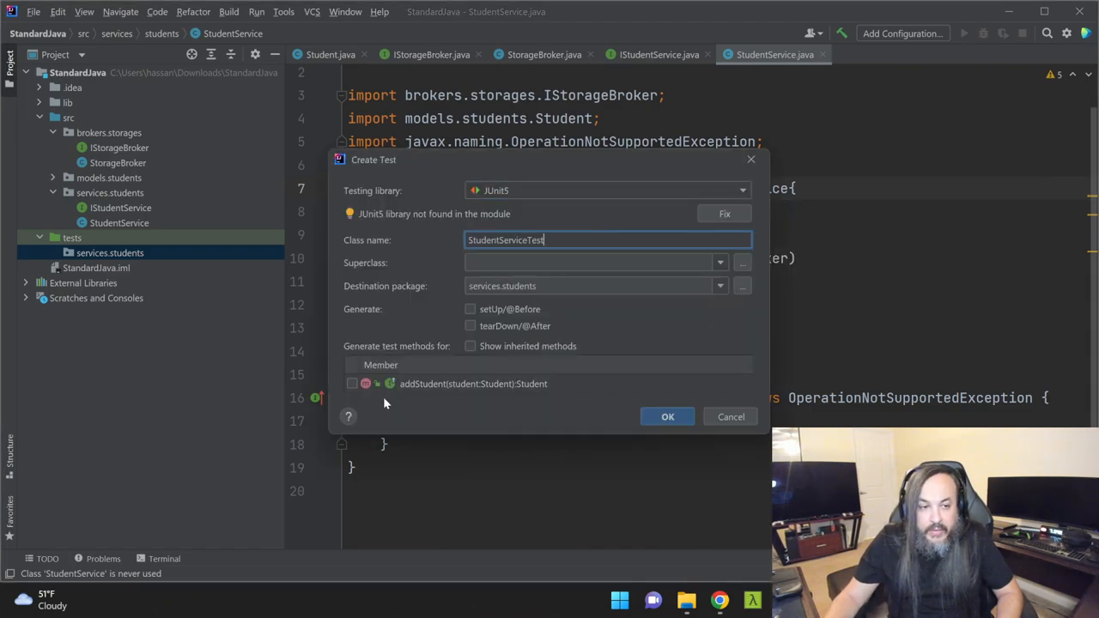
click(352, 382)
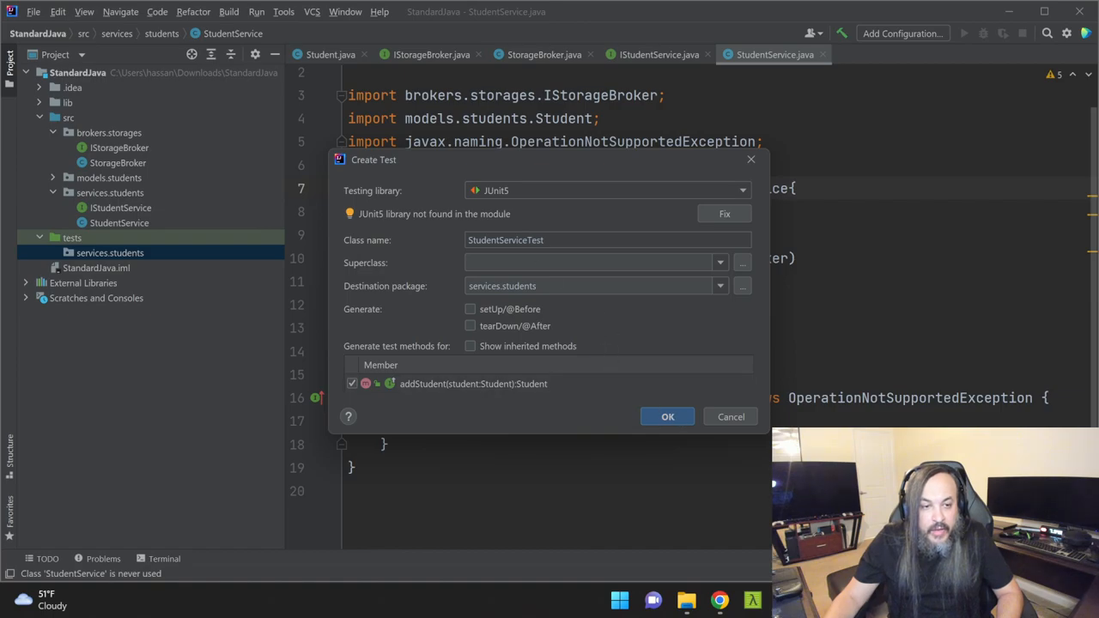
click(667, 417)
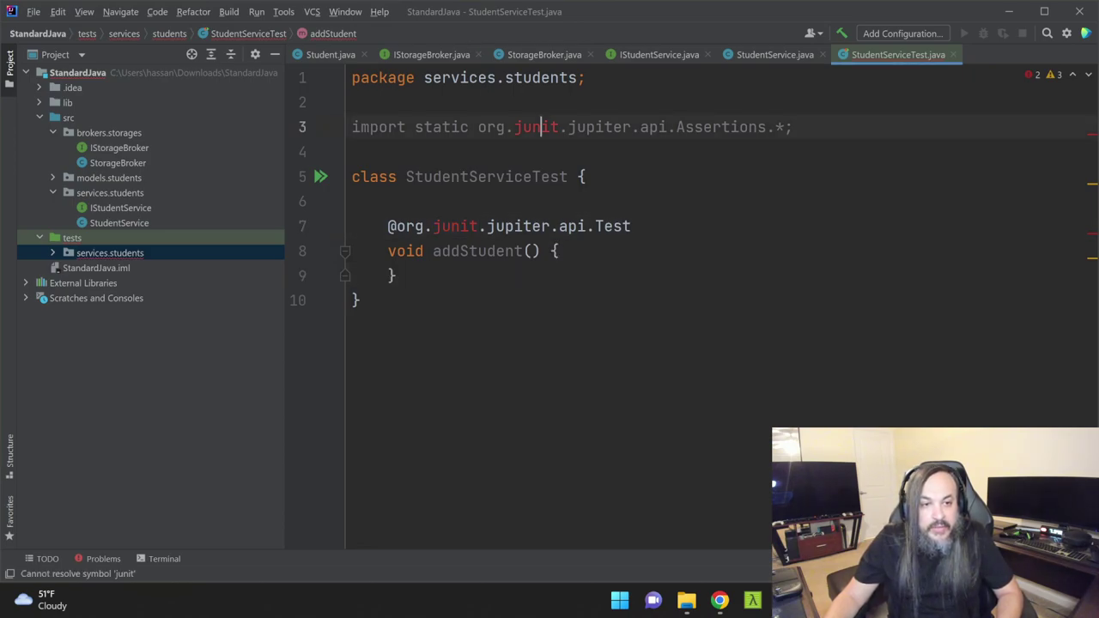
Open Module Settings for the StandardJava module from the project root's context menu.
double_click(536, 127)
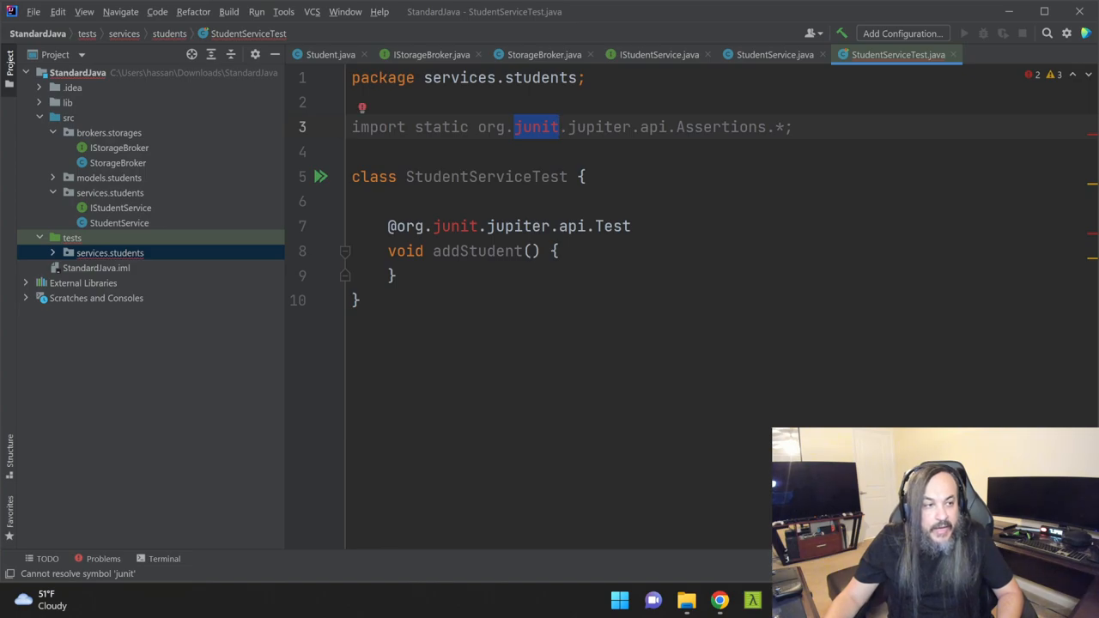
right_click(77, 72)
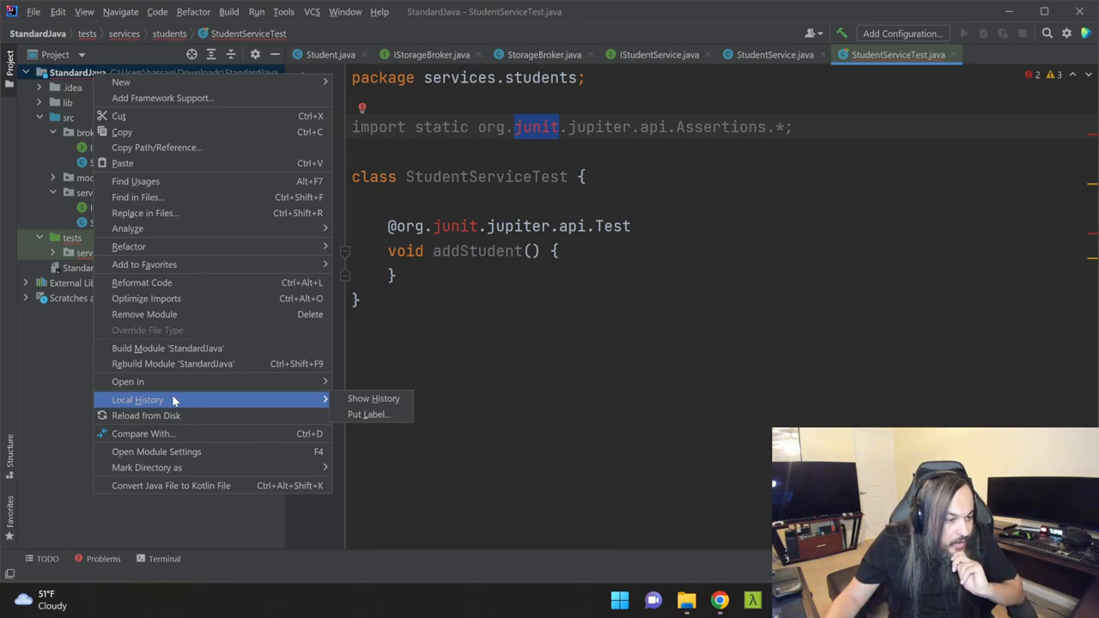
key(Escape)
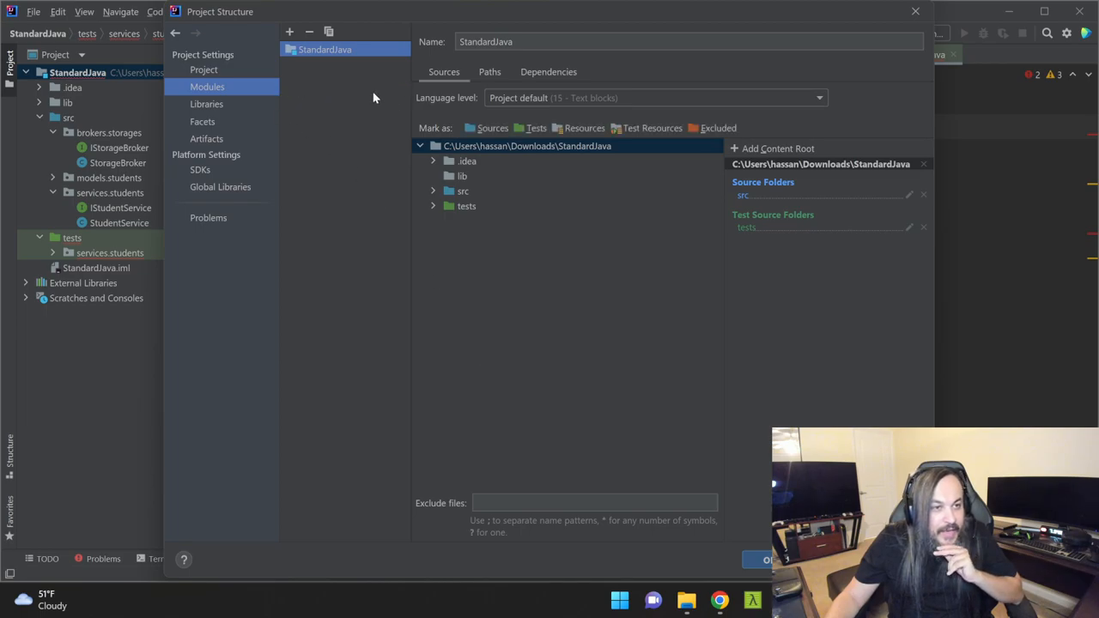
Add org.mockito:mockito-all:1.10.19 from Maven as a library of the StandardJava module.
click(204, 69)
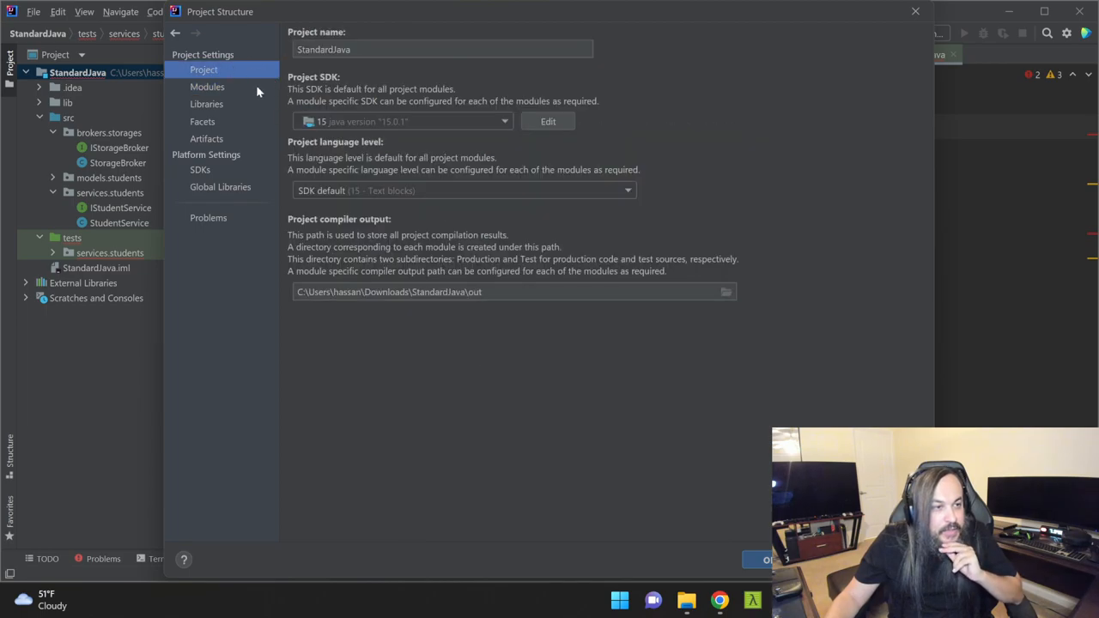
click(206, 104)
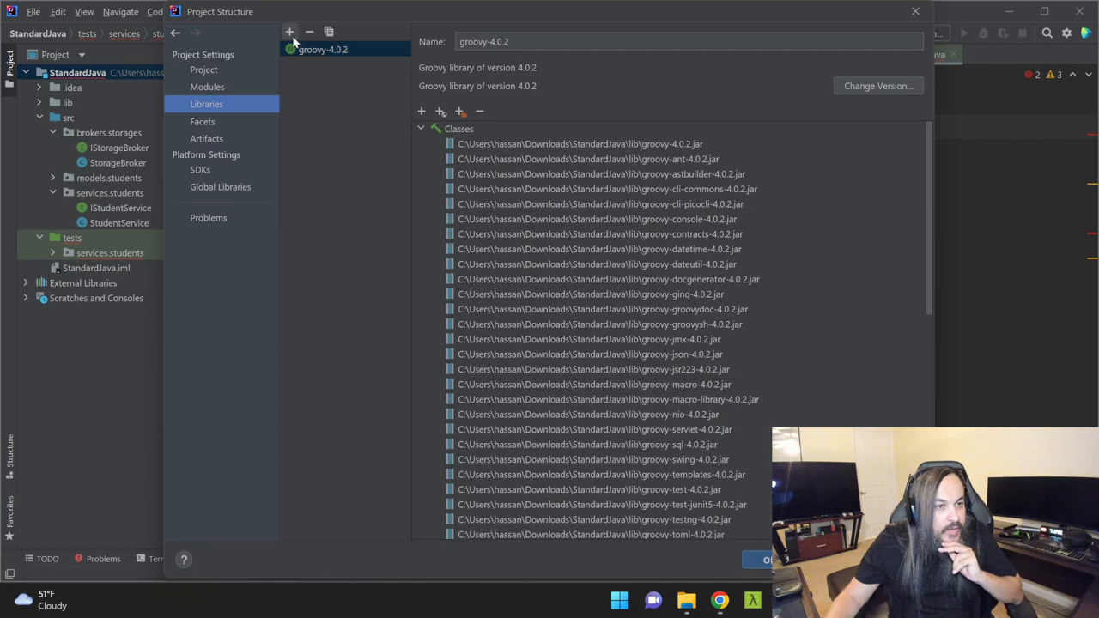
click(290, 32)
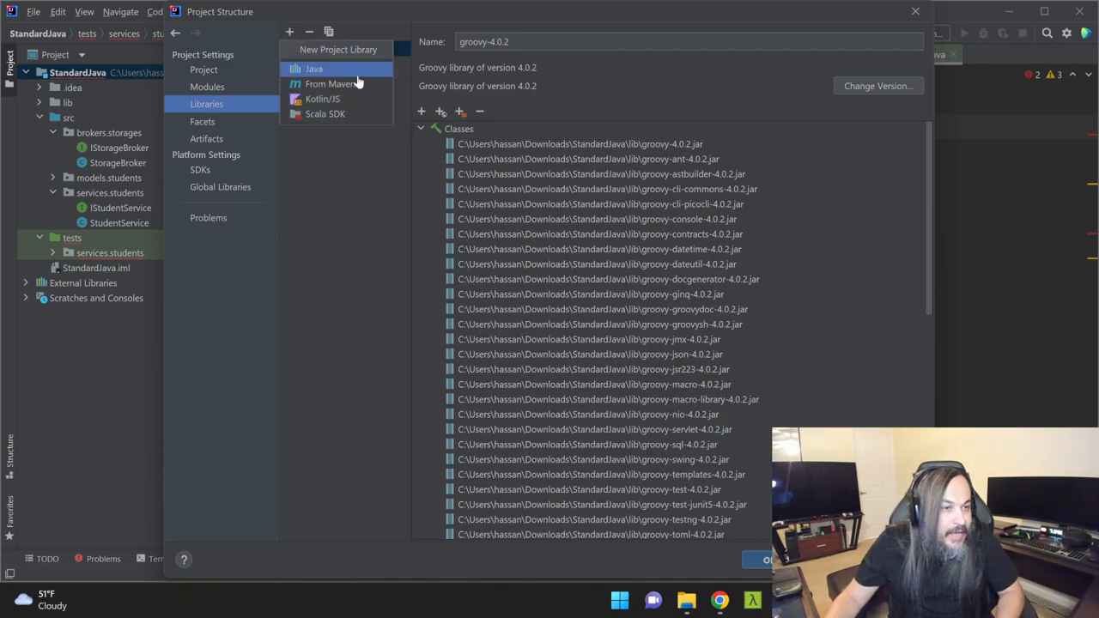
click(339, 83)
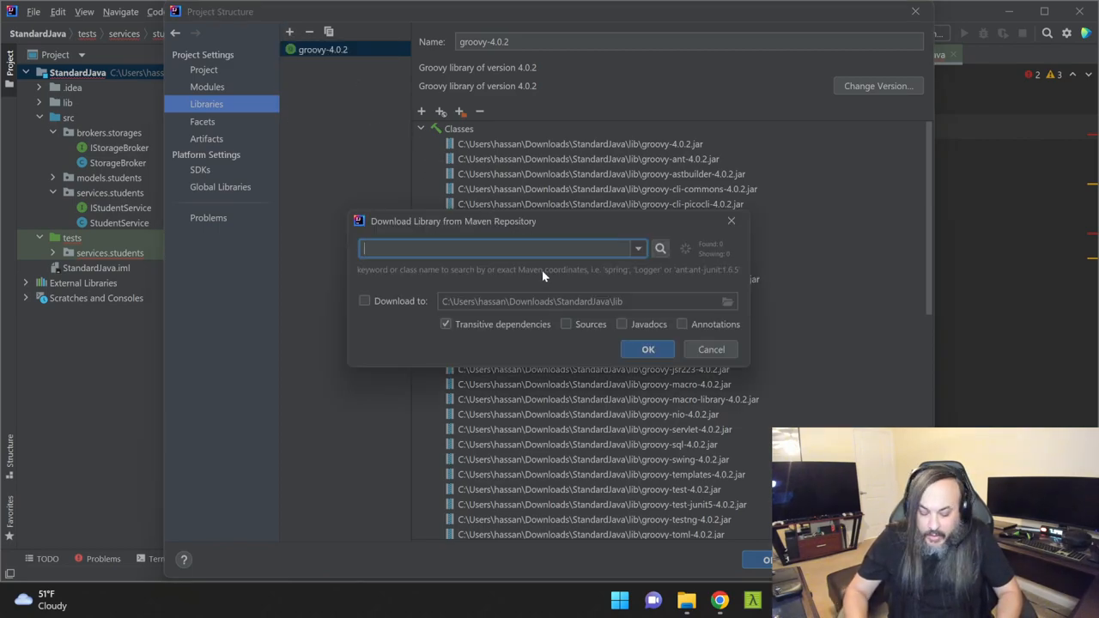
text(mockito-all)
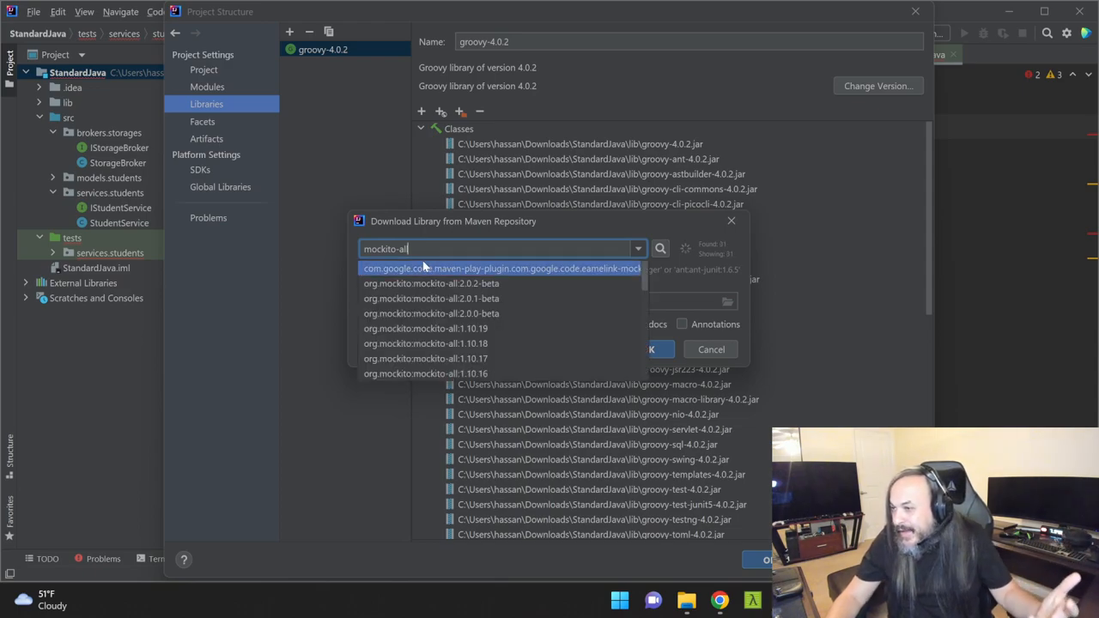
mouse_move(510, 332)
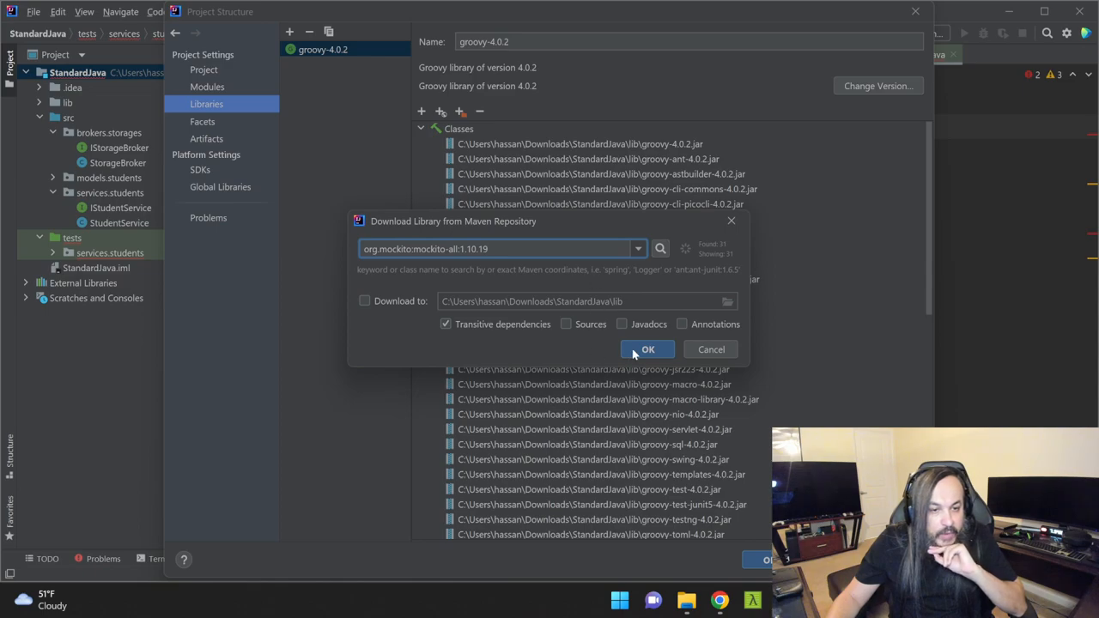
click(647, 350)
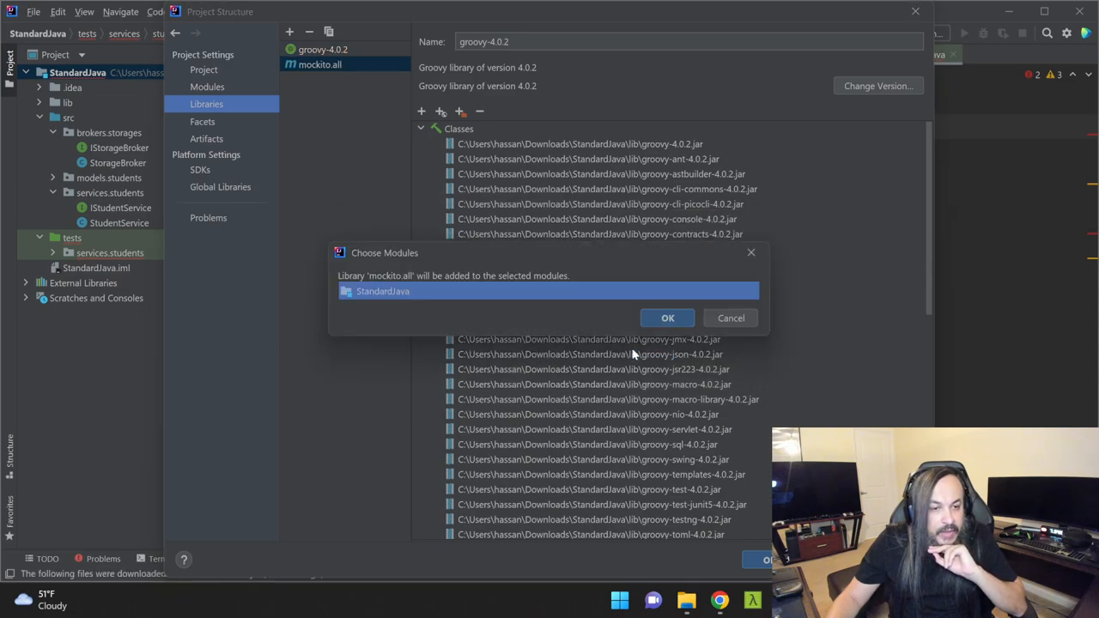
click(667, 318)
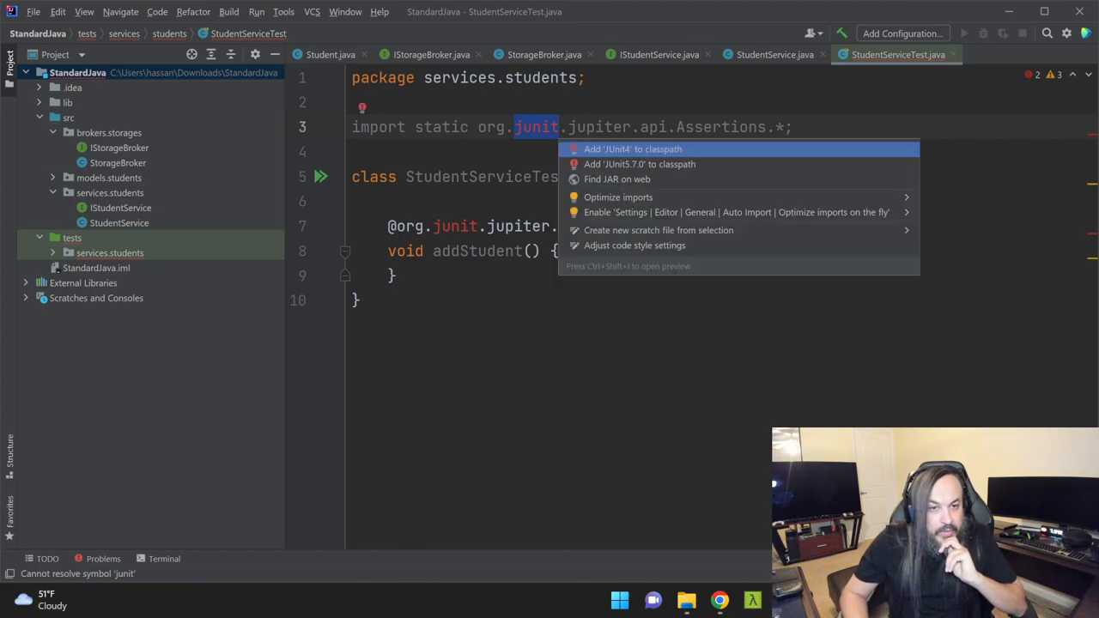
Add JUnit to the classpath via quick fix and delete the stray [Fact] text.
click(640, 164)
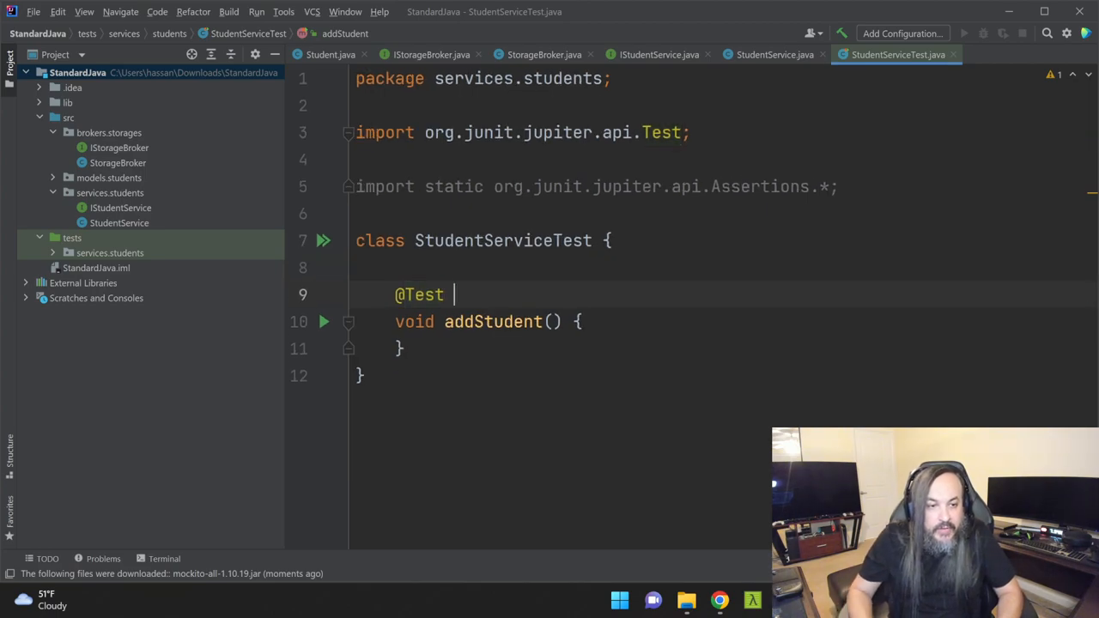
text([Fact])
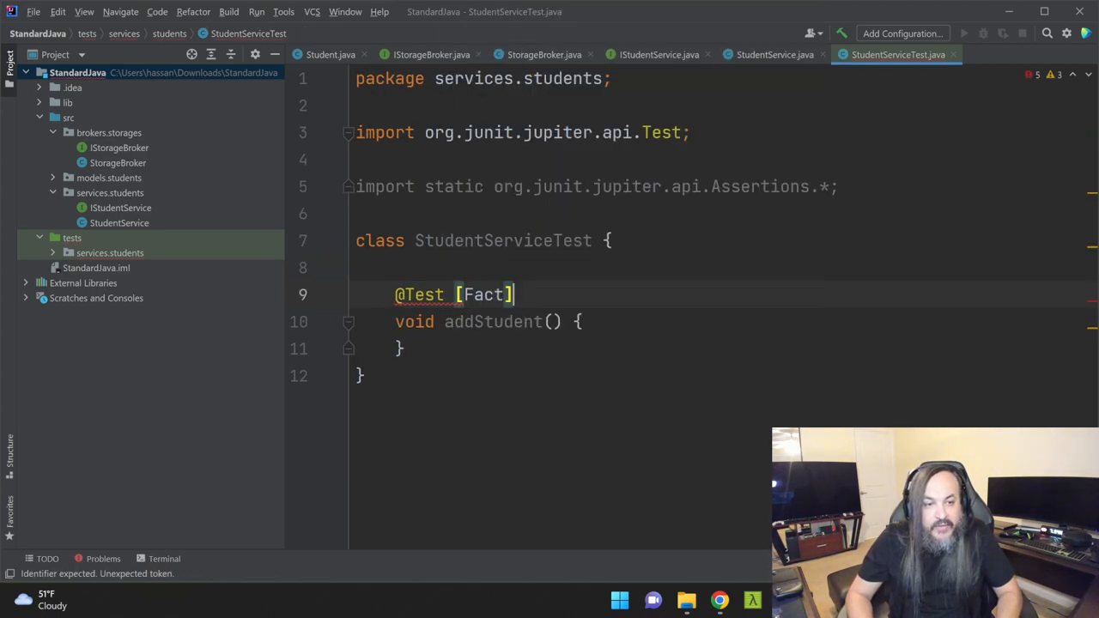
double_click(484, 294)
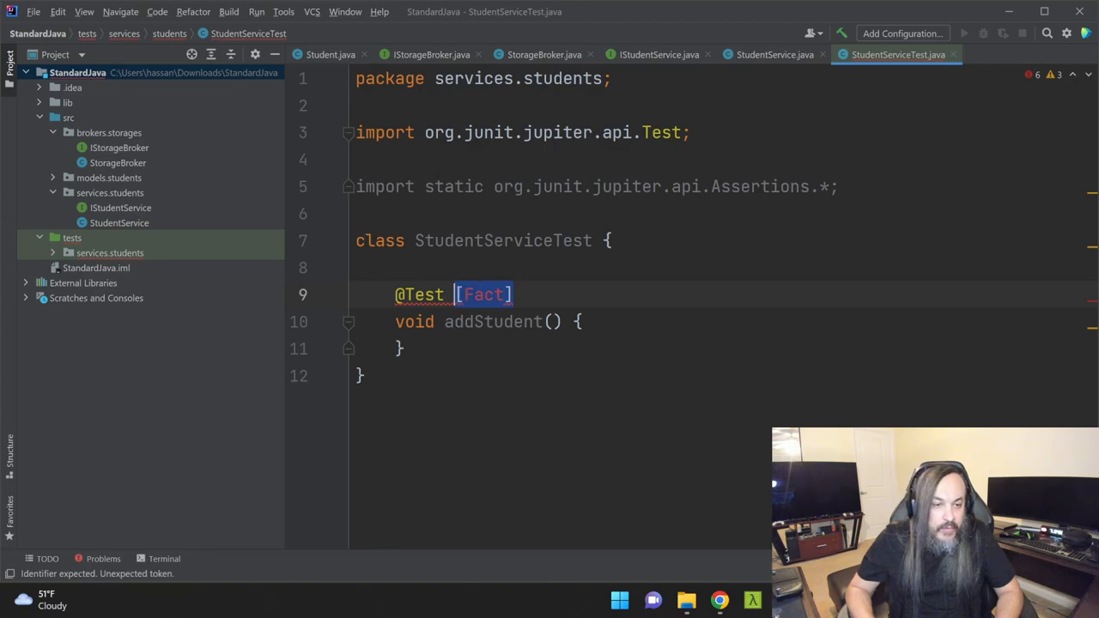
key(Backspace)
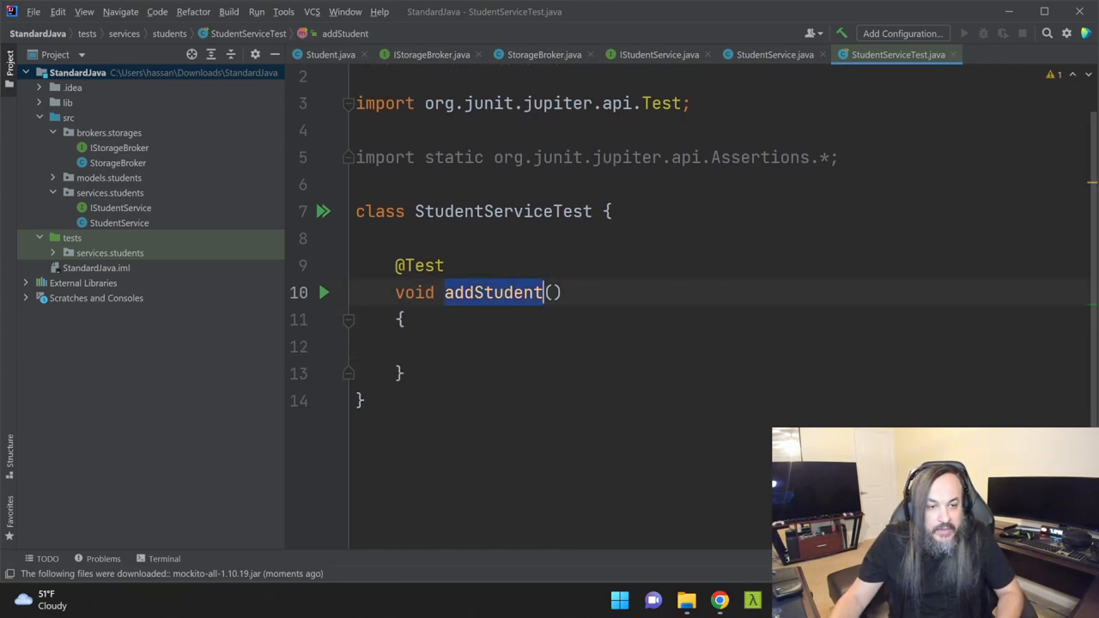
Rename the test method to shouldAddStudent and add a // given comment.
text(shouldAddS)
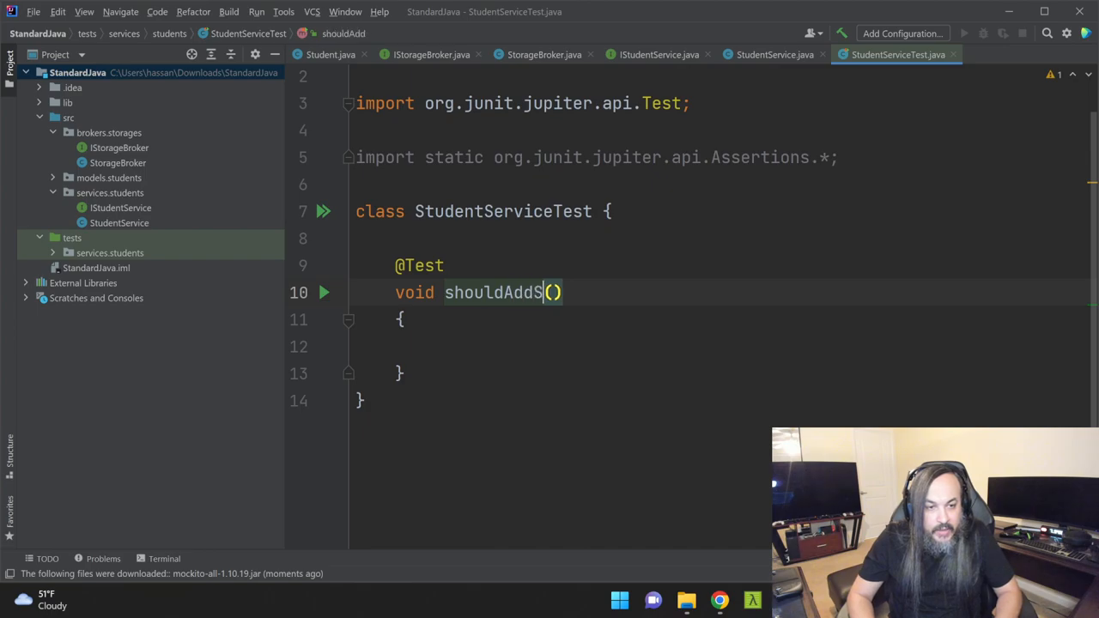
text(tudent)
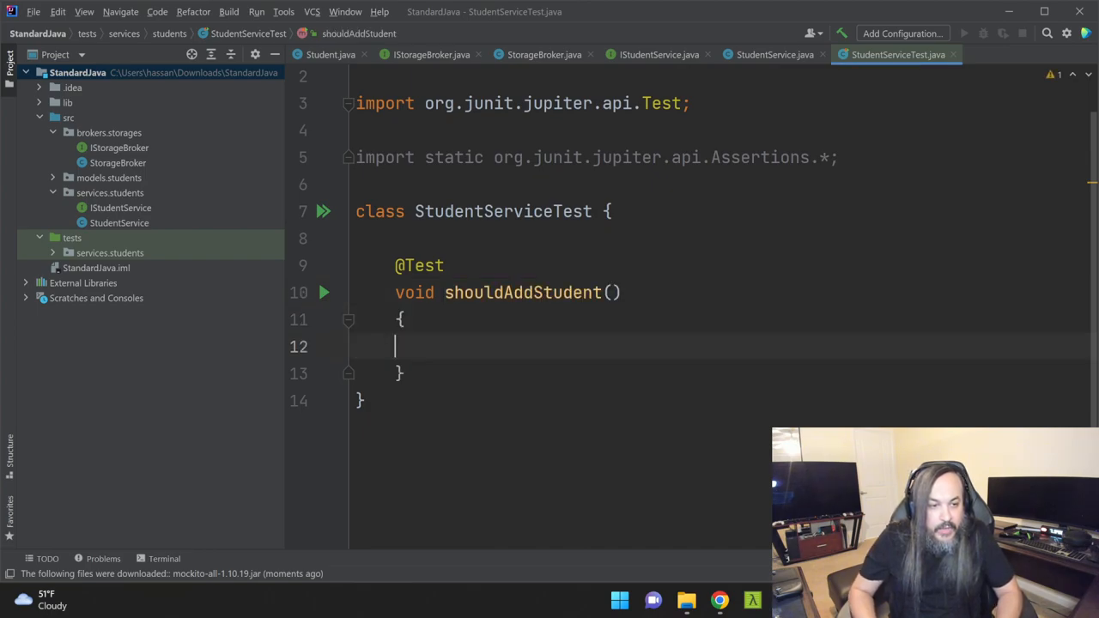
text(// given)
text(// when)
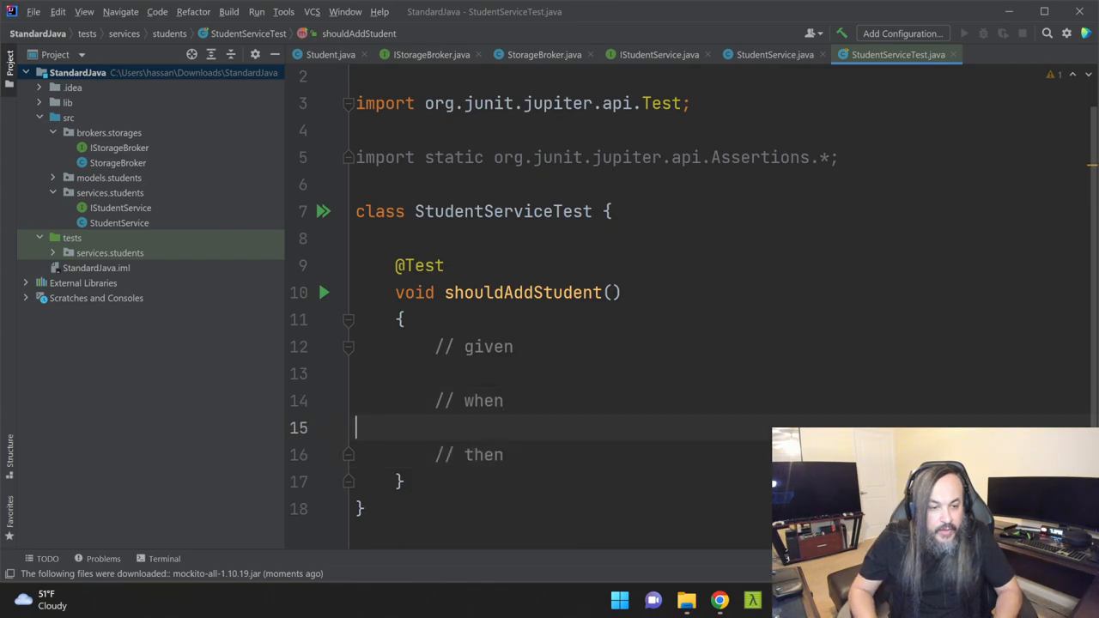
Declare studentMock = mock(Student.class) and statically import org.mockito.Mockito.mock.
click(435, 373)
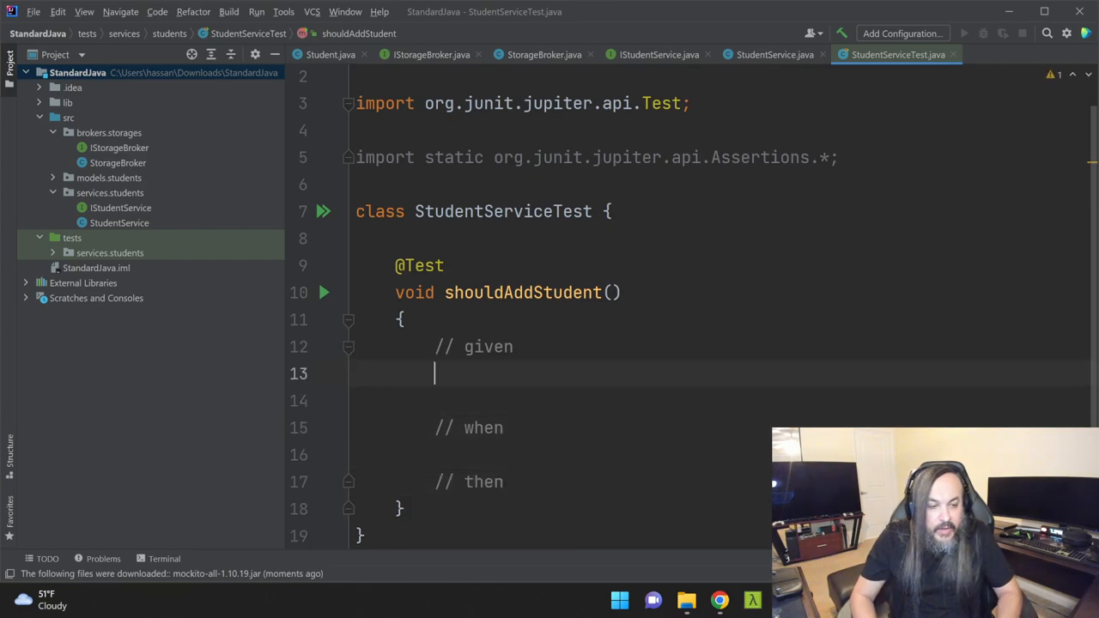
text(StudentService)
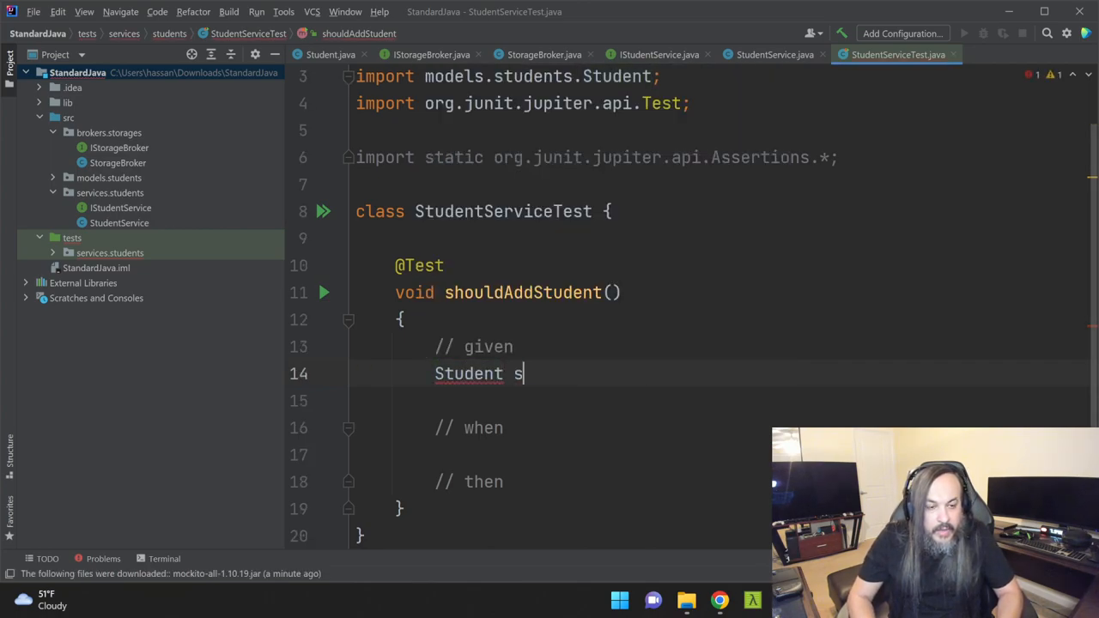
text(tudentMock)
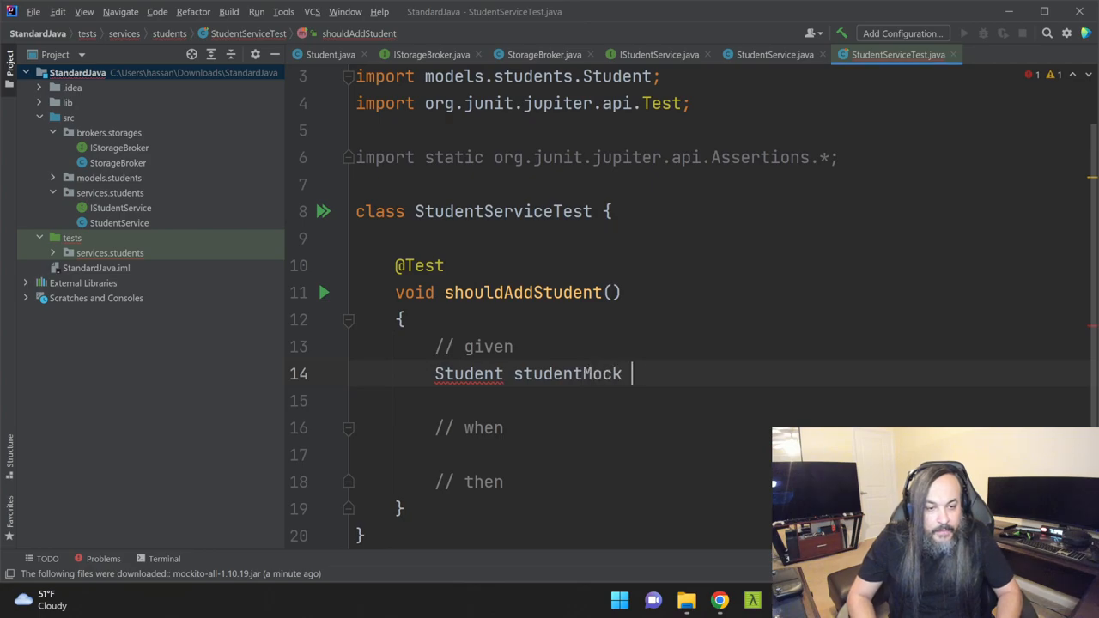
text(= mock(S)
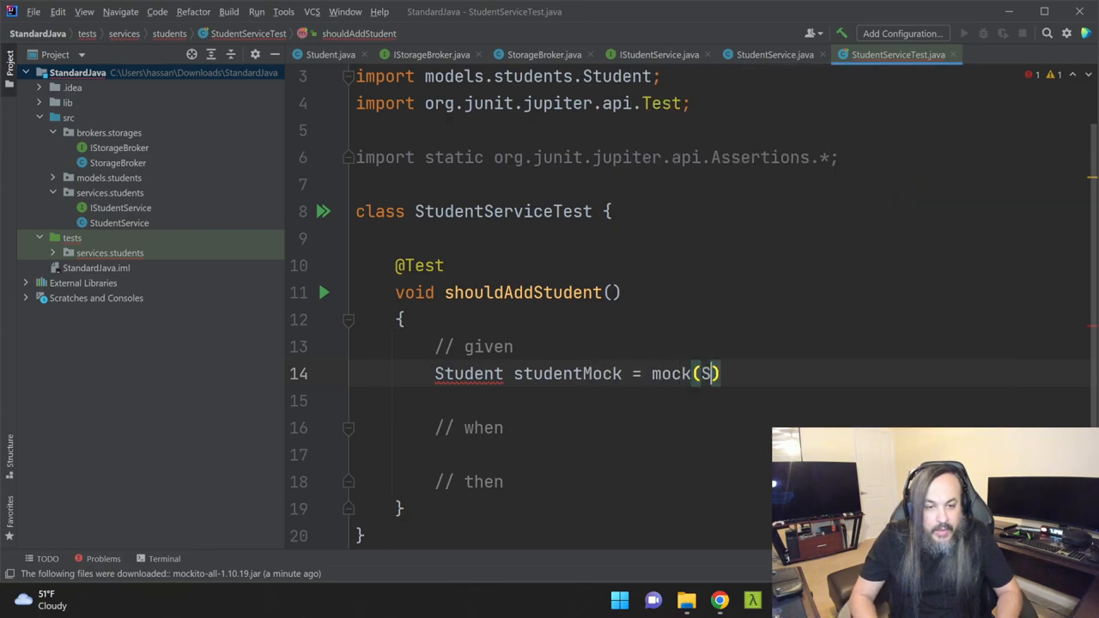
text(tudent.class)
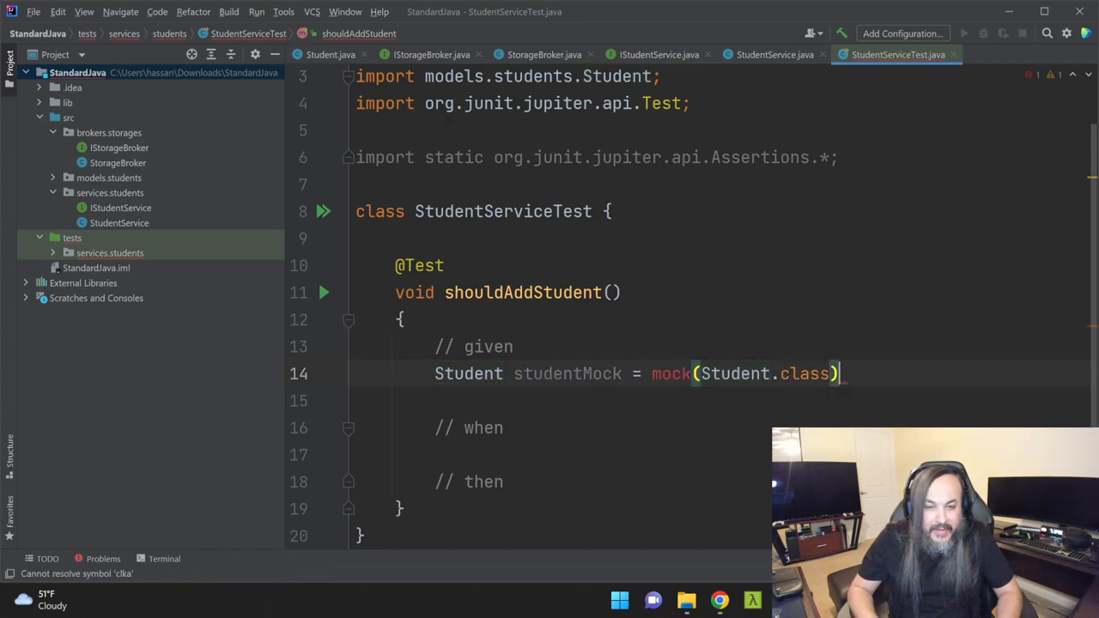
text(;)
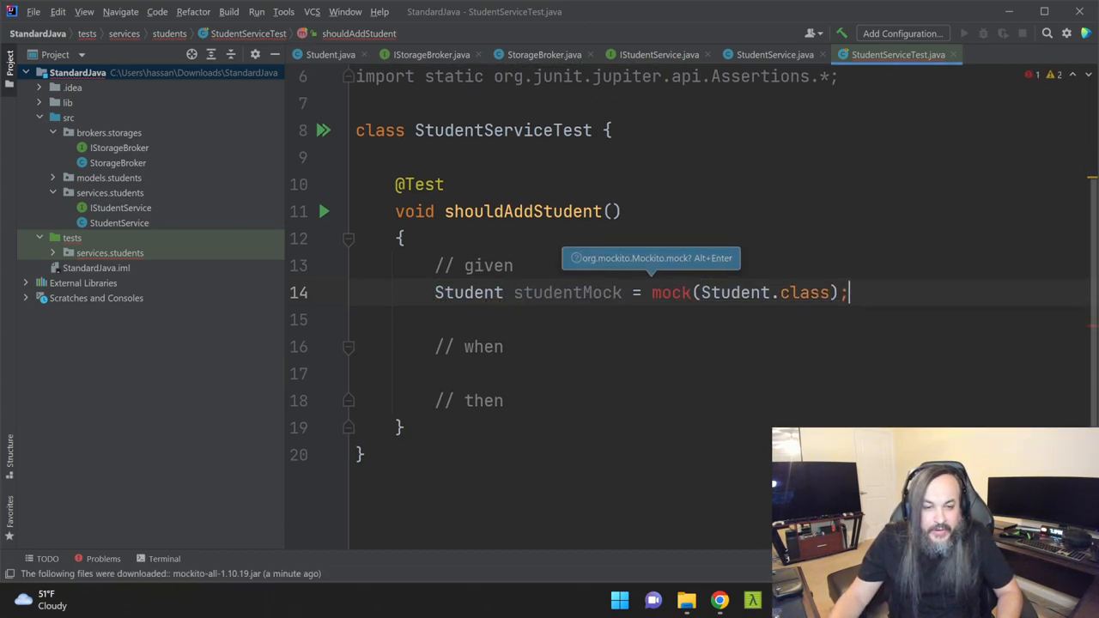
key(Alt+Enter)
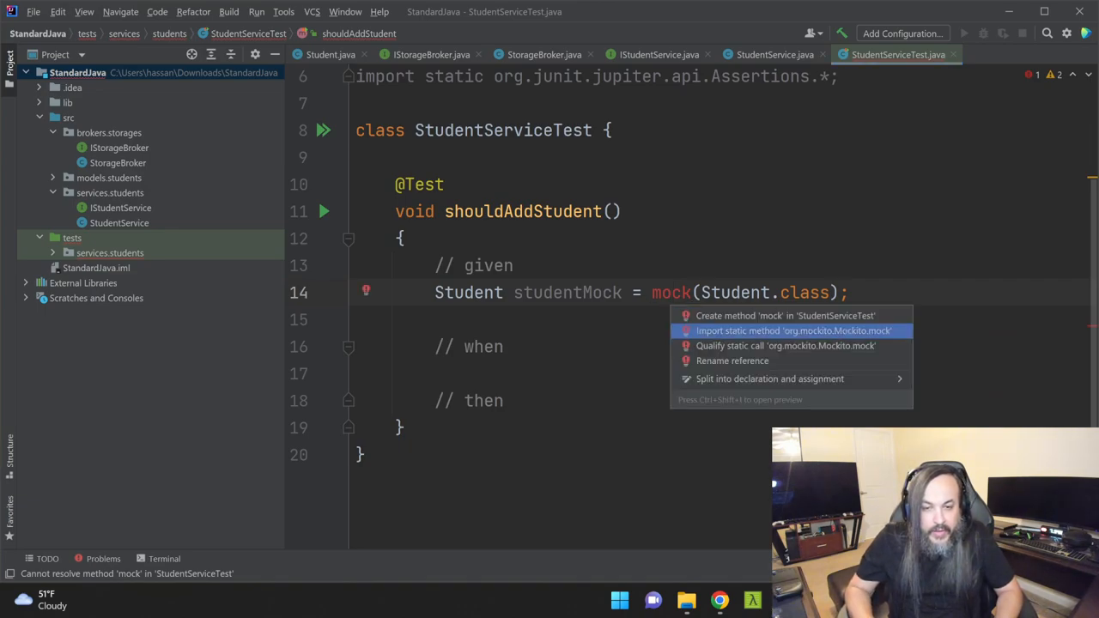
click(797, 331)
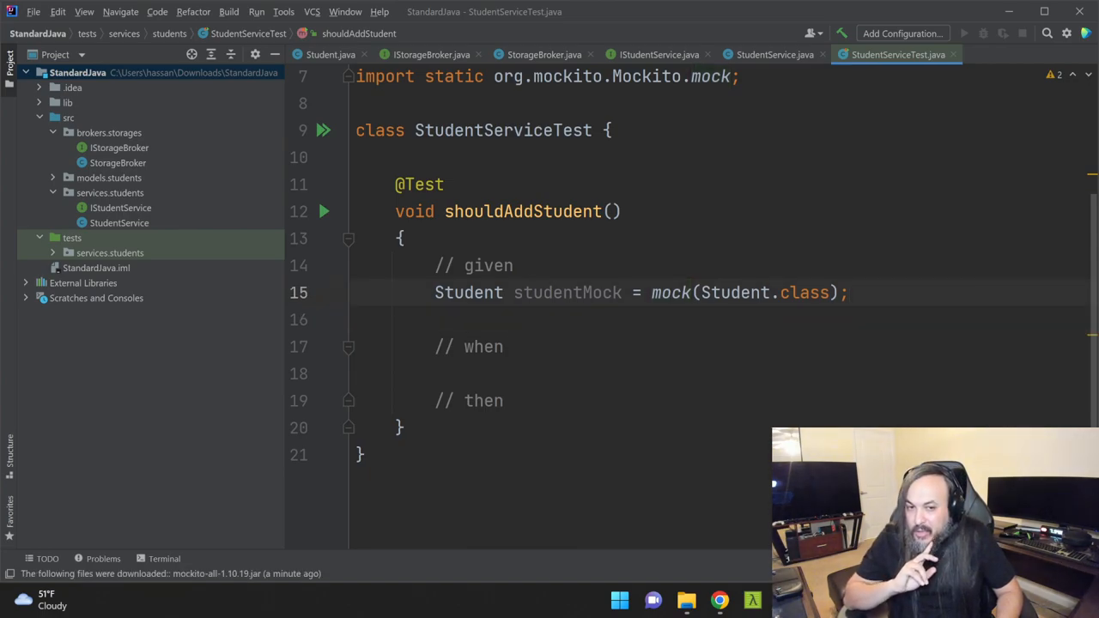
key(Enter)
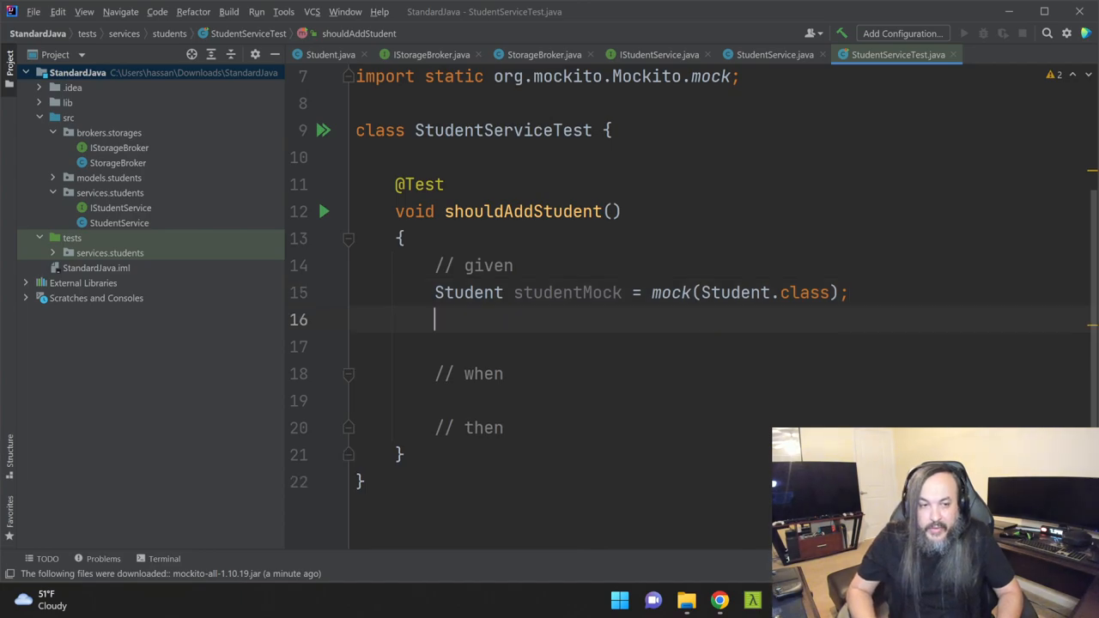
Add Student inputStudent = studentMock, insertedStudent = inputStudent, expectedStudent = insertedStudent.
text(moc)
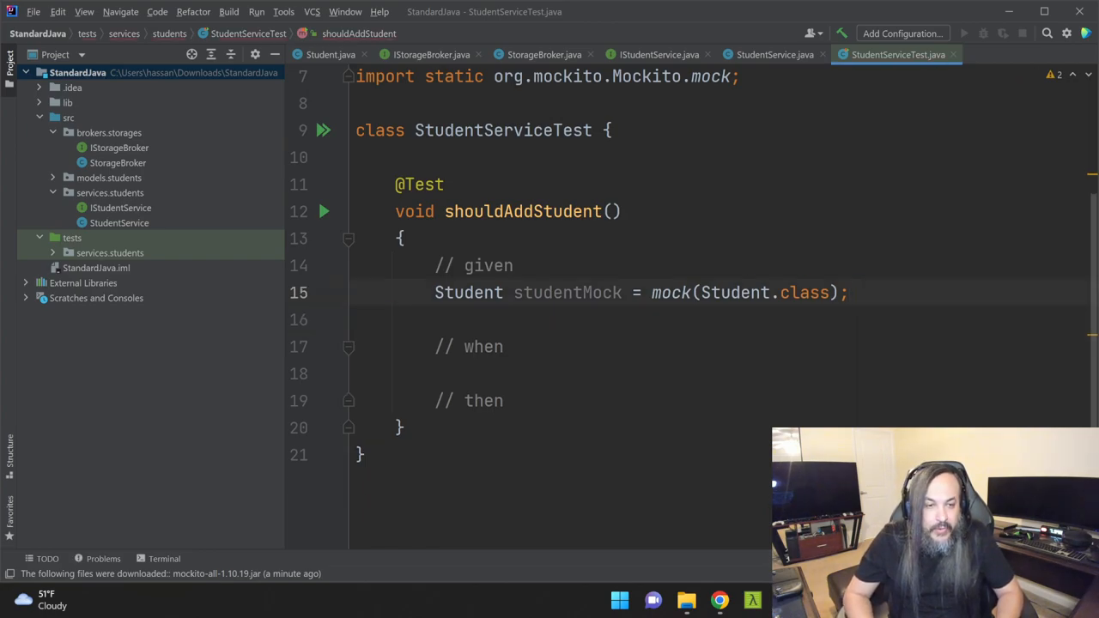
text(Student)
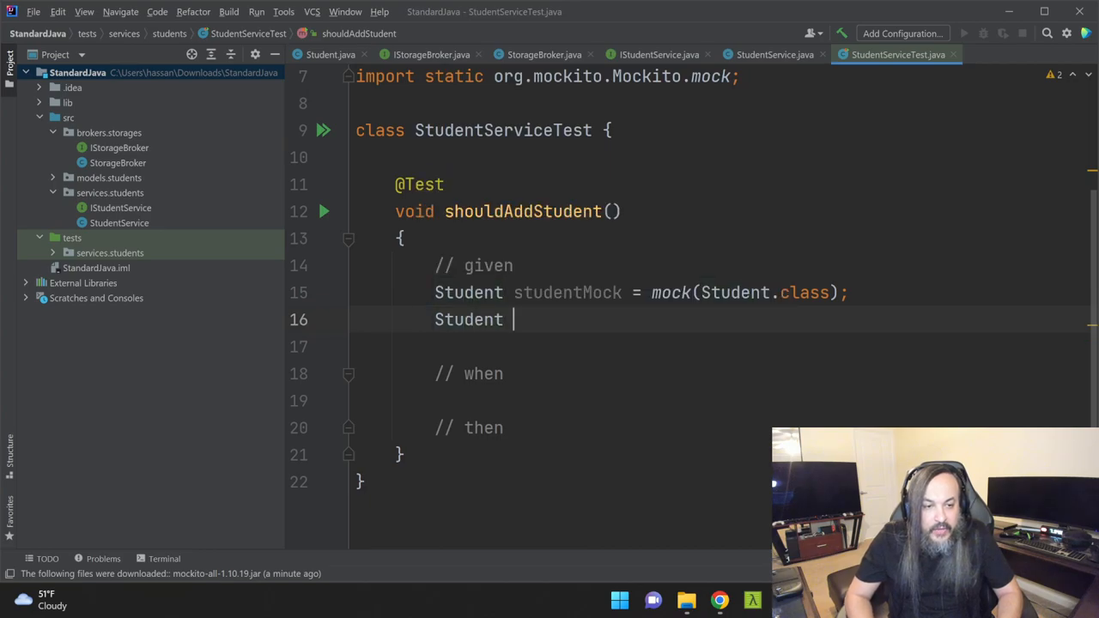
text(inputStudent =)
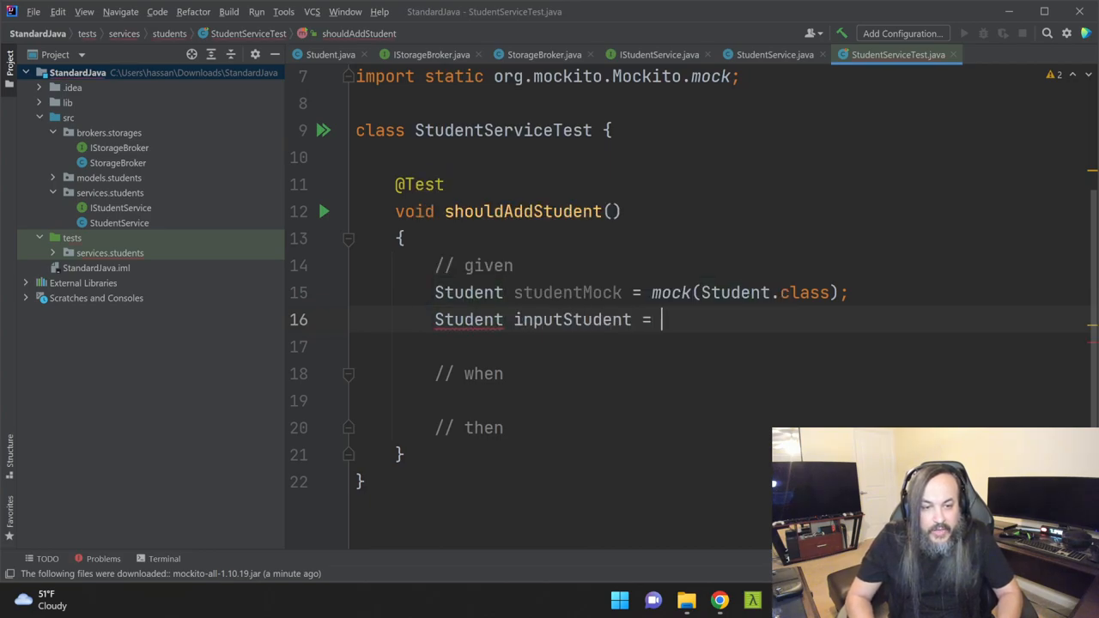
text(studentMock;)
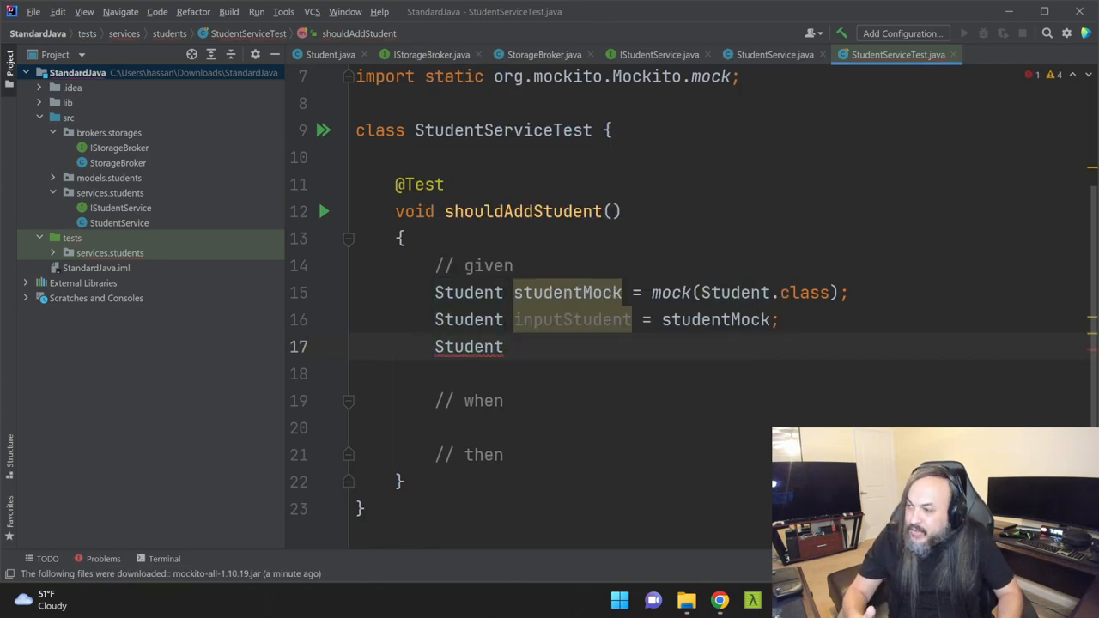
scroll(down, 3)
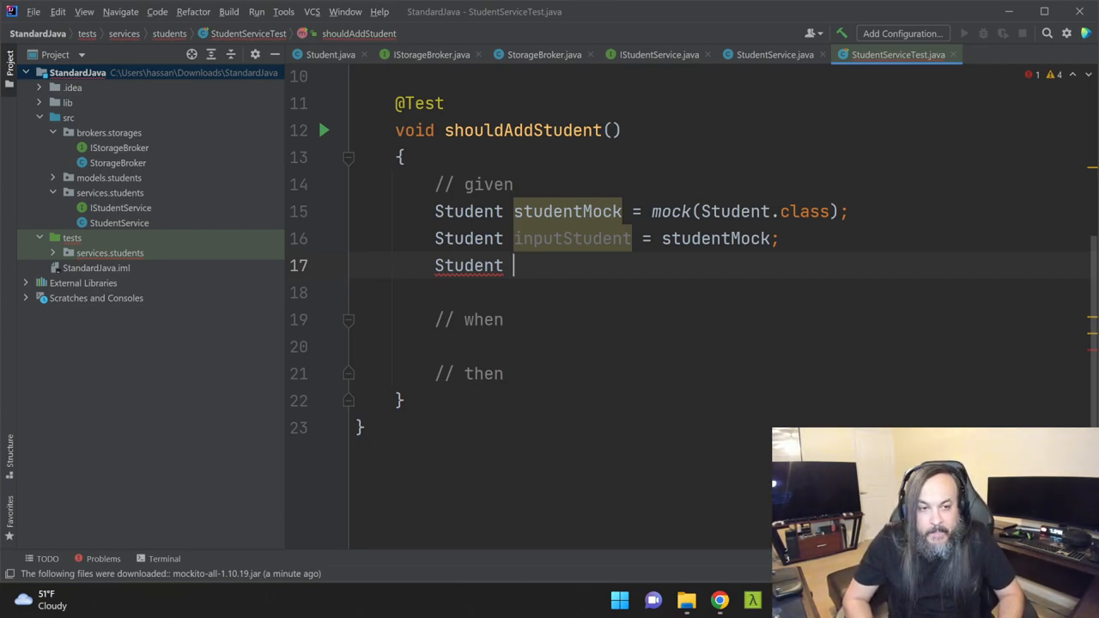
text(insertedStudent = inputStudent;)
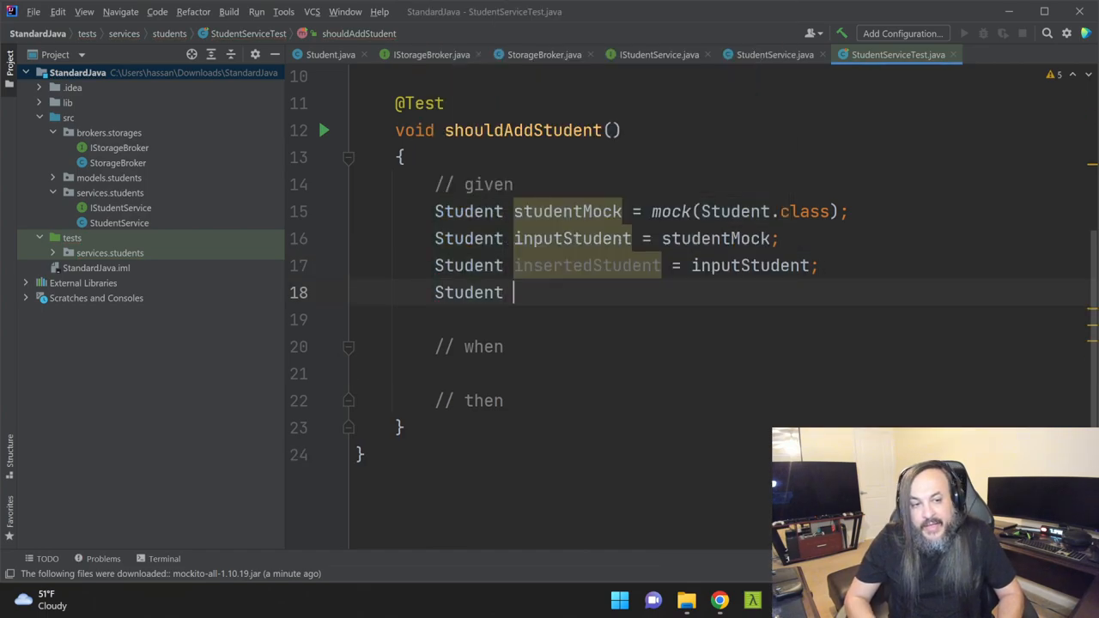
text(expec)
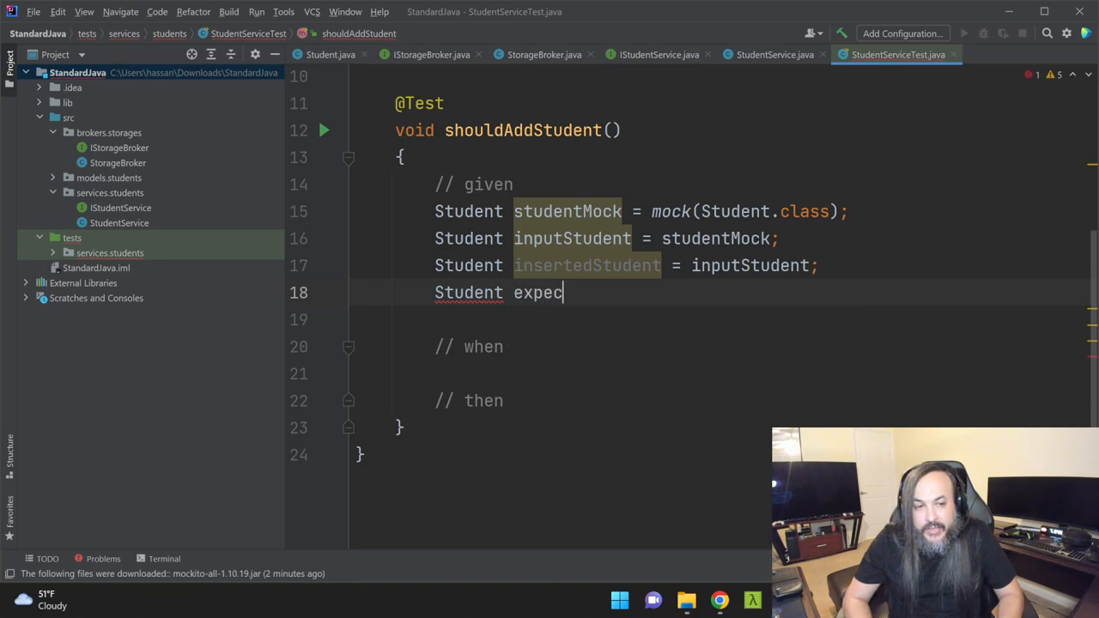
text(tedStudent =)
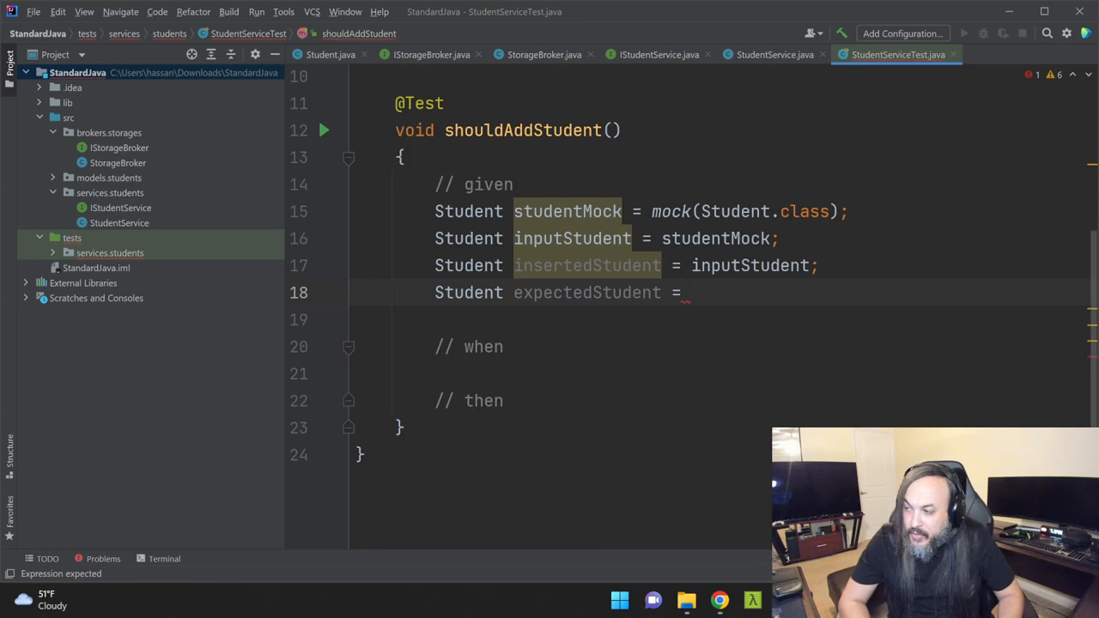
text(insertedStudent;)
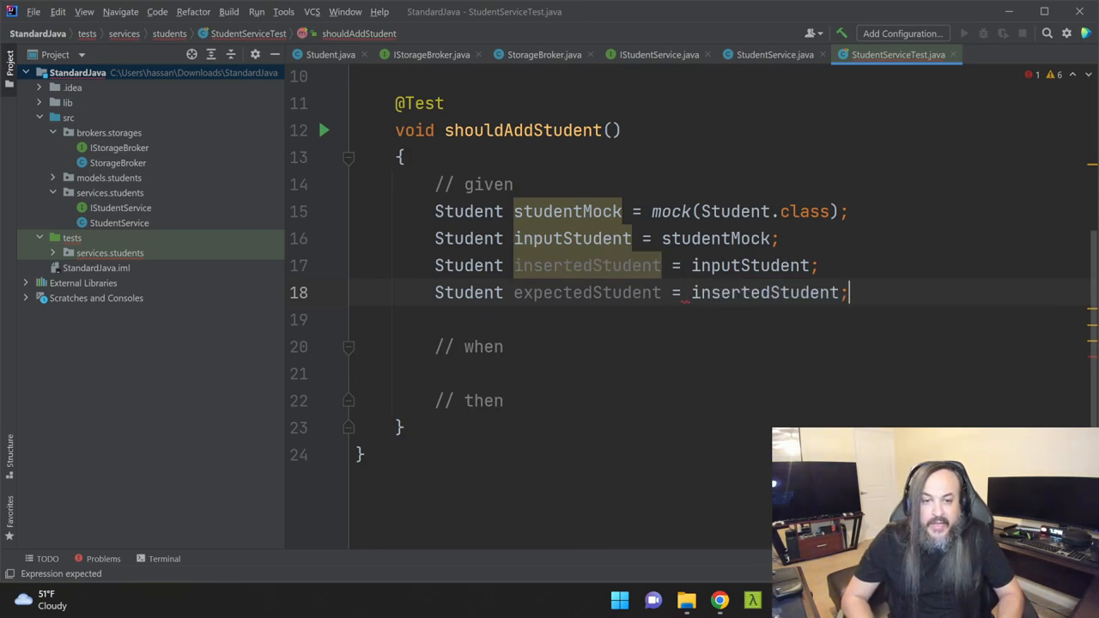
key(Enter)
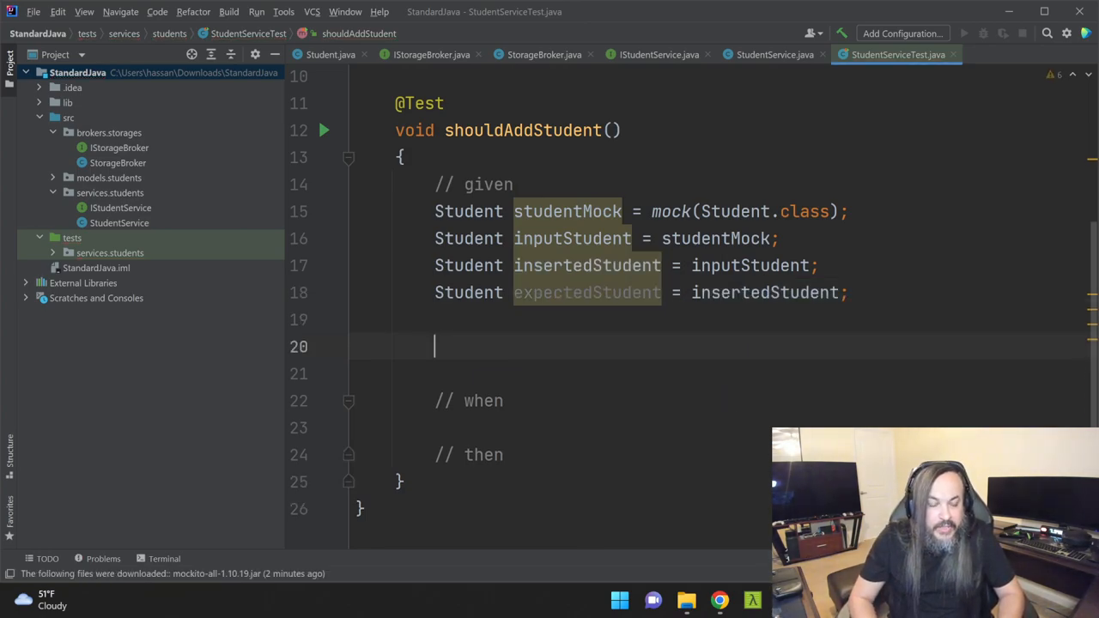
text(US)
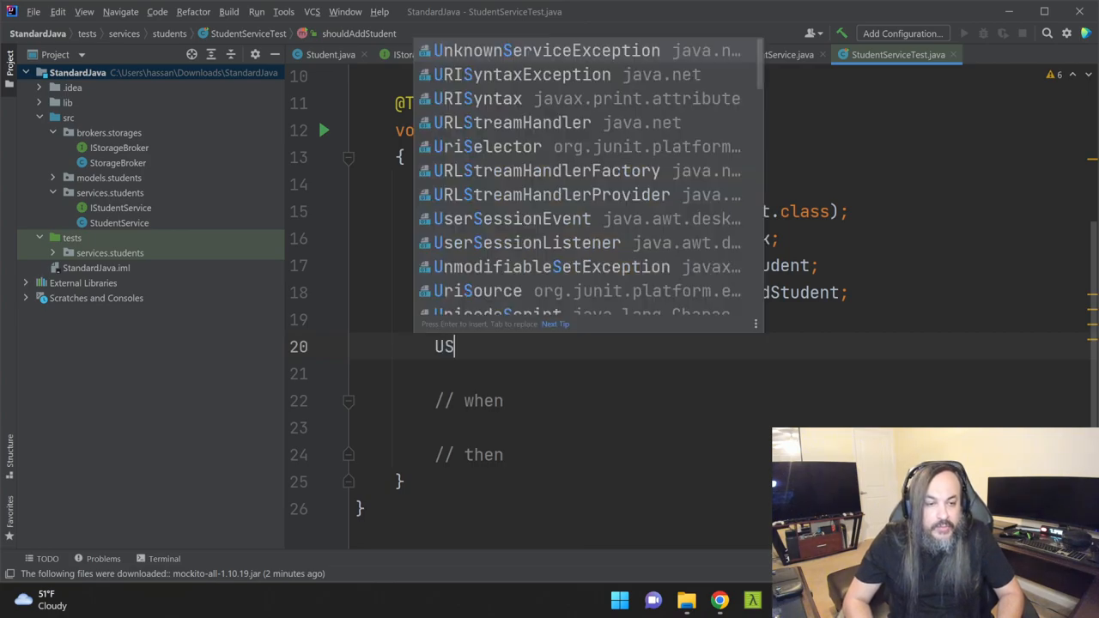
Mock IStorageBroker as storageBrokerMock and build studentService with new StudentService(storageBrokerMock).
text(IStorageBroker storageBroker)
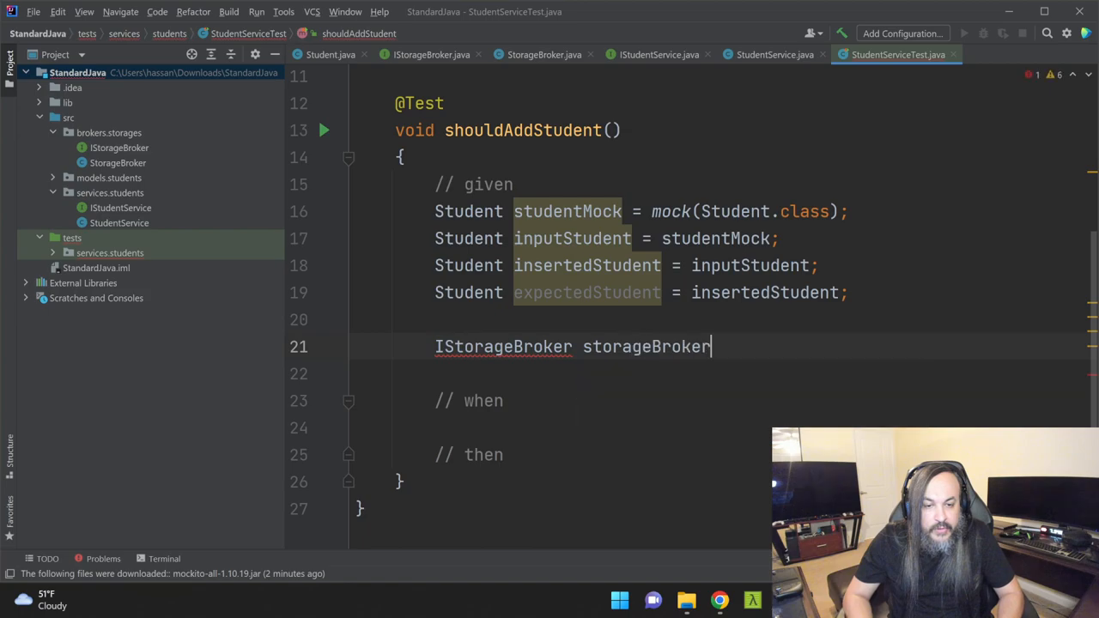
text(Mock =)
click(762, 375)
text(mock(IStorageBroker.class);)
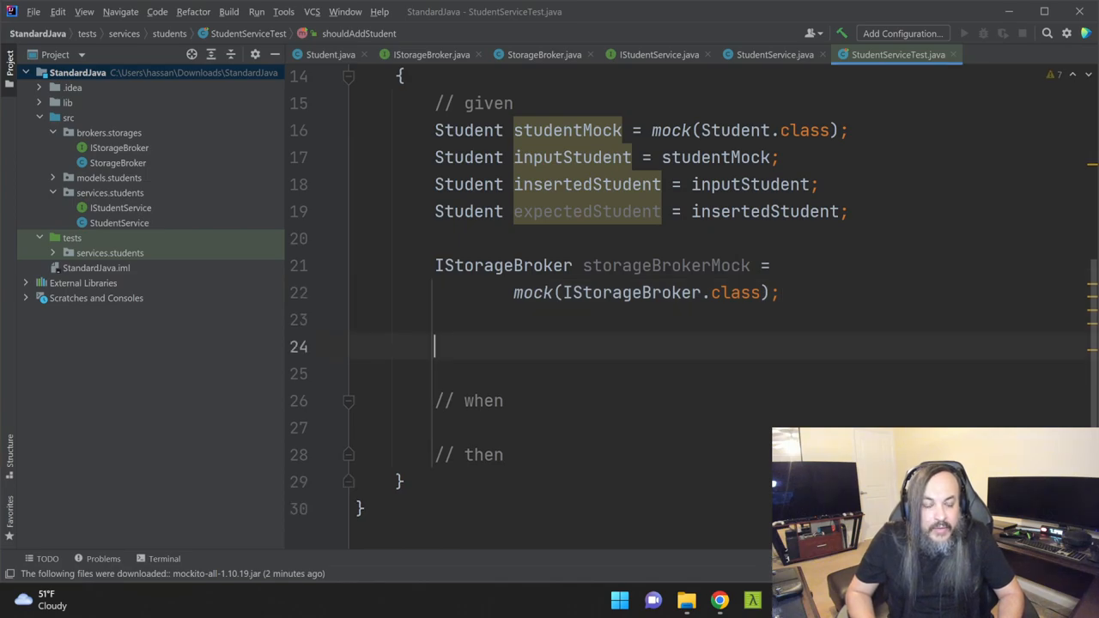
text(IStud)
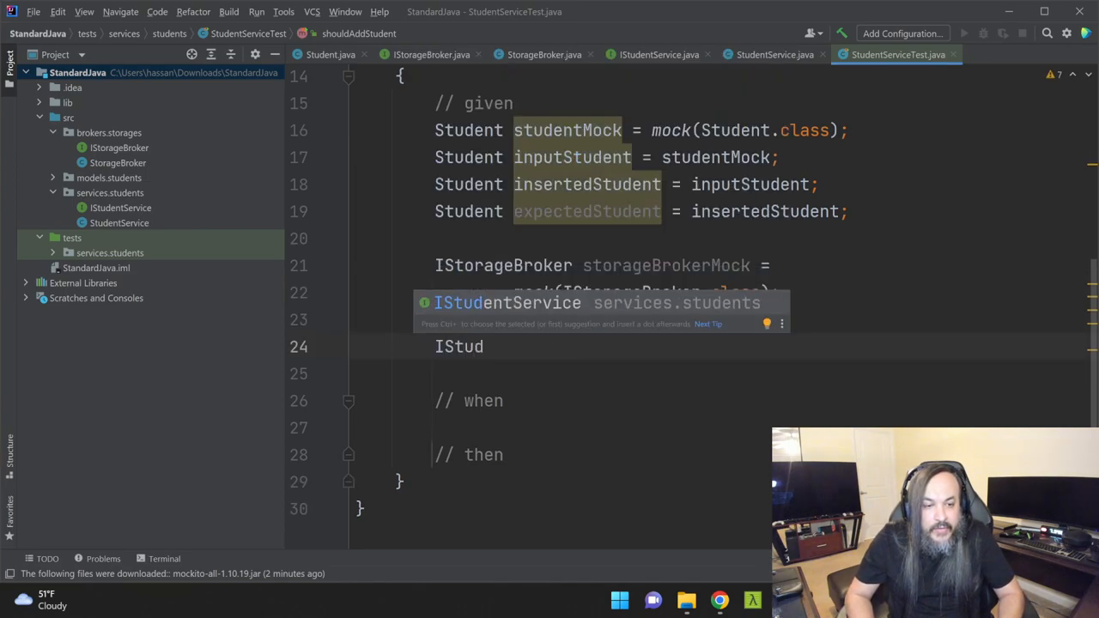
text(entService studentService =)
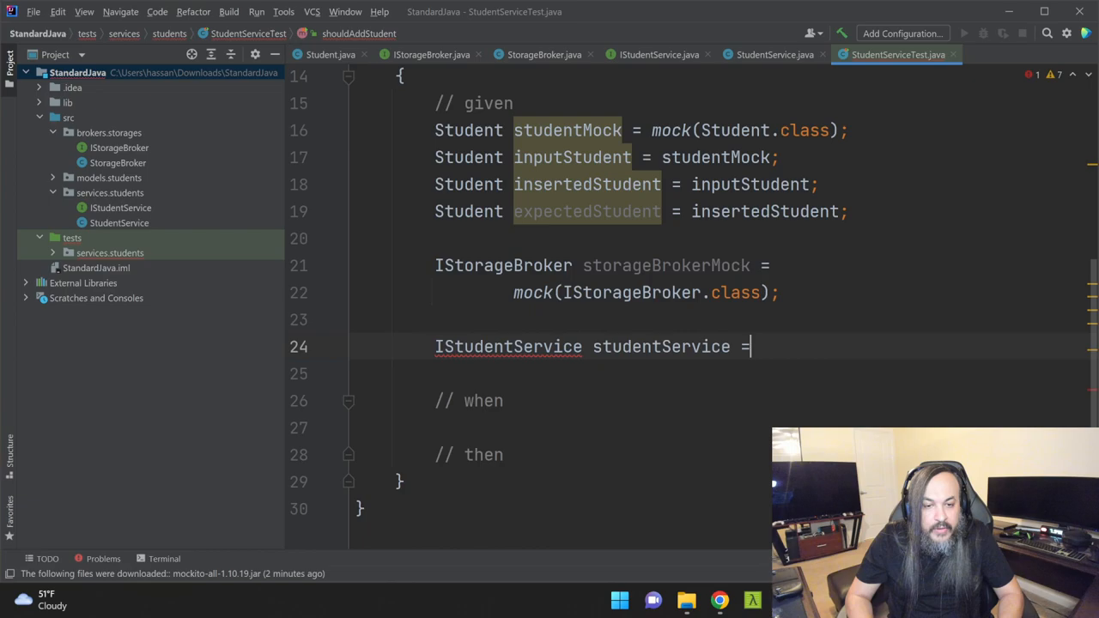
text(new StudentService()
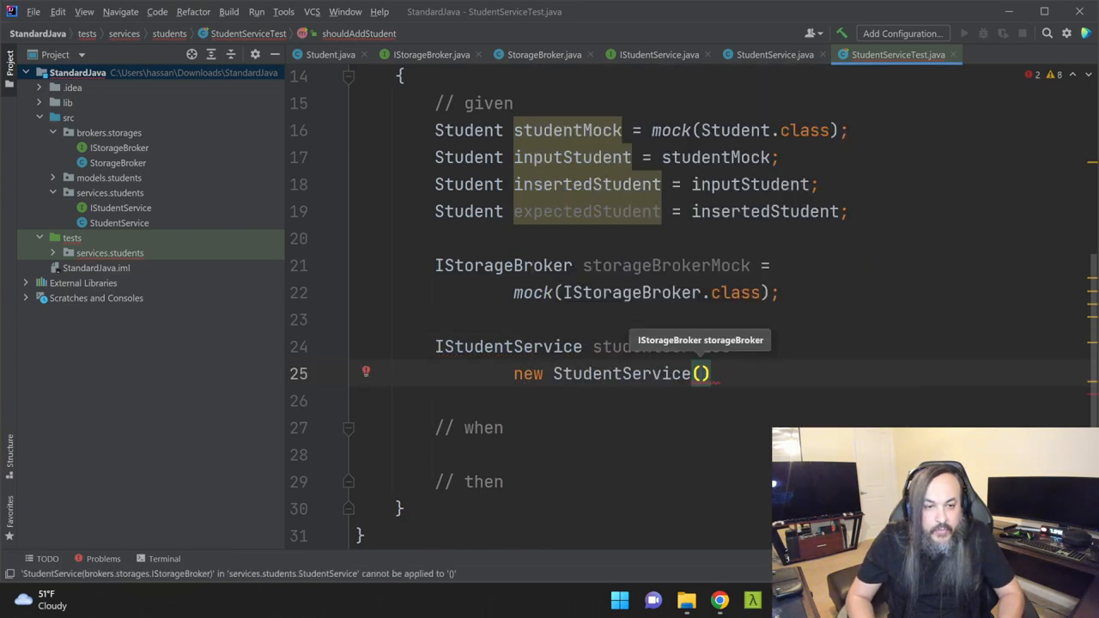
text(storageBrokerMock)
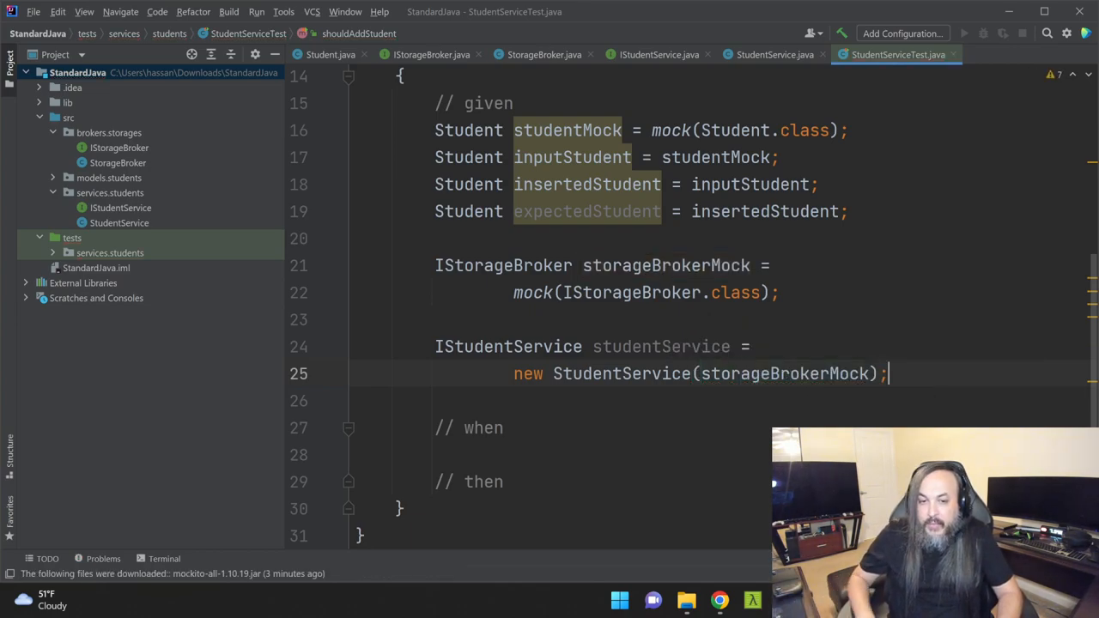
text(.Object)
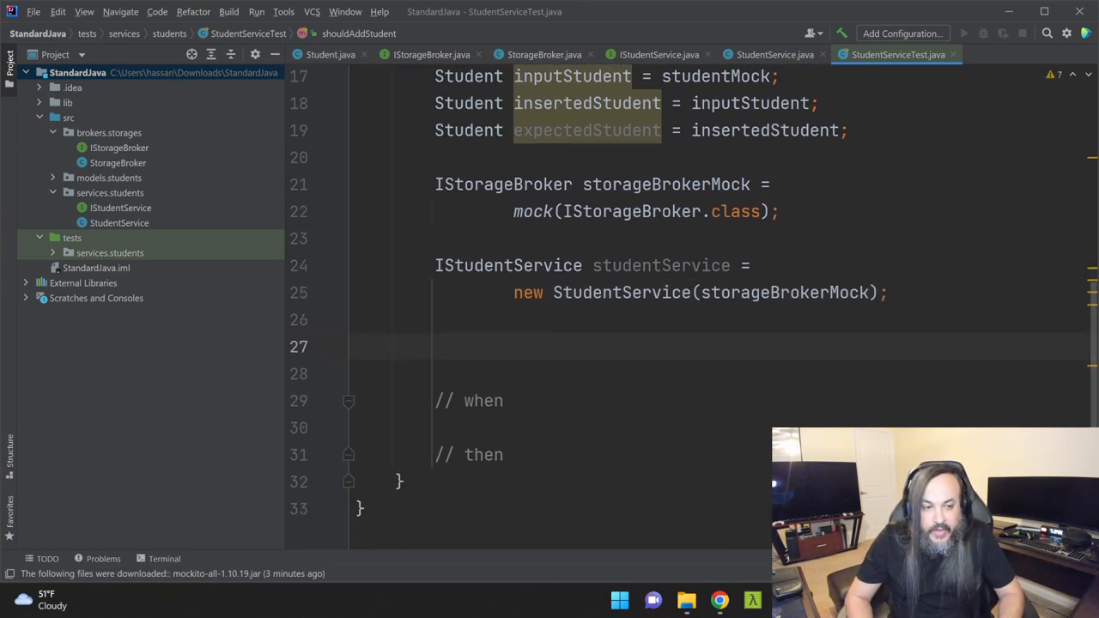
Stub when(storageBrokerMock.insertStudent(inputStudent)).thenReturn(insertedStudent) and highlight thenReturn.
text(when()
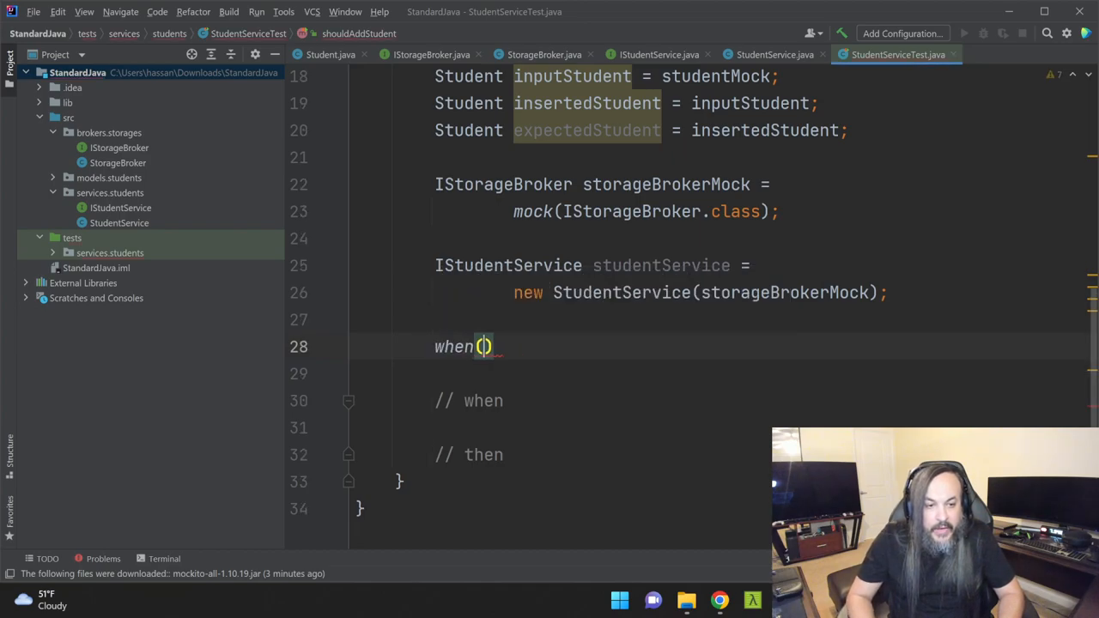
text(storageBrokerMock.insertStudent(inputStudent)
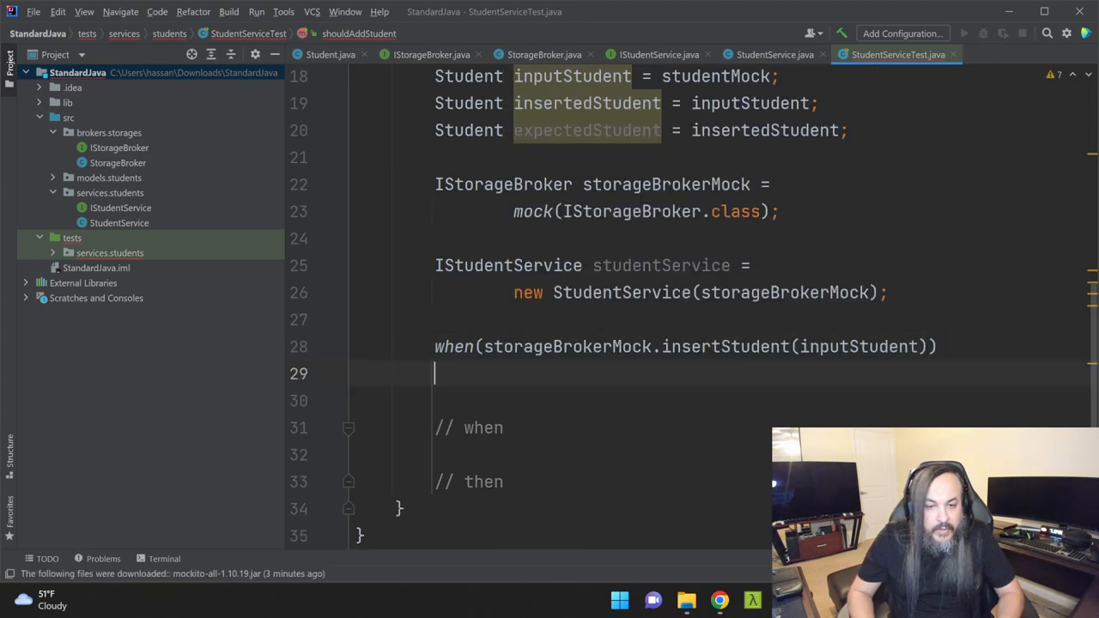
text(.thenReturn())
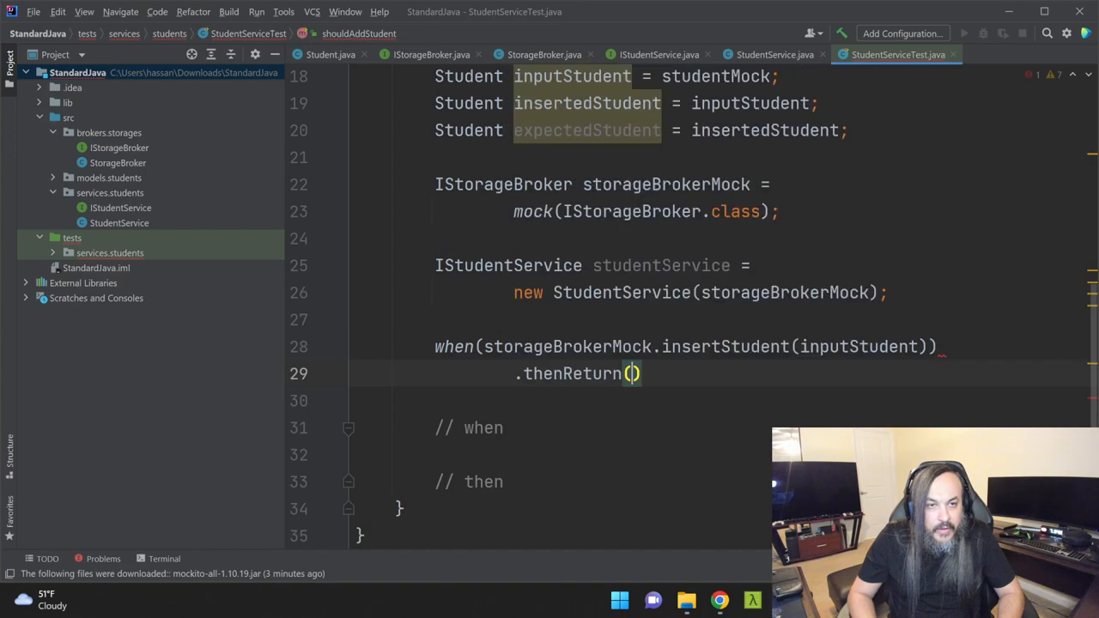
text(ine)
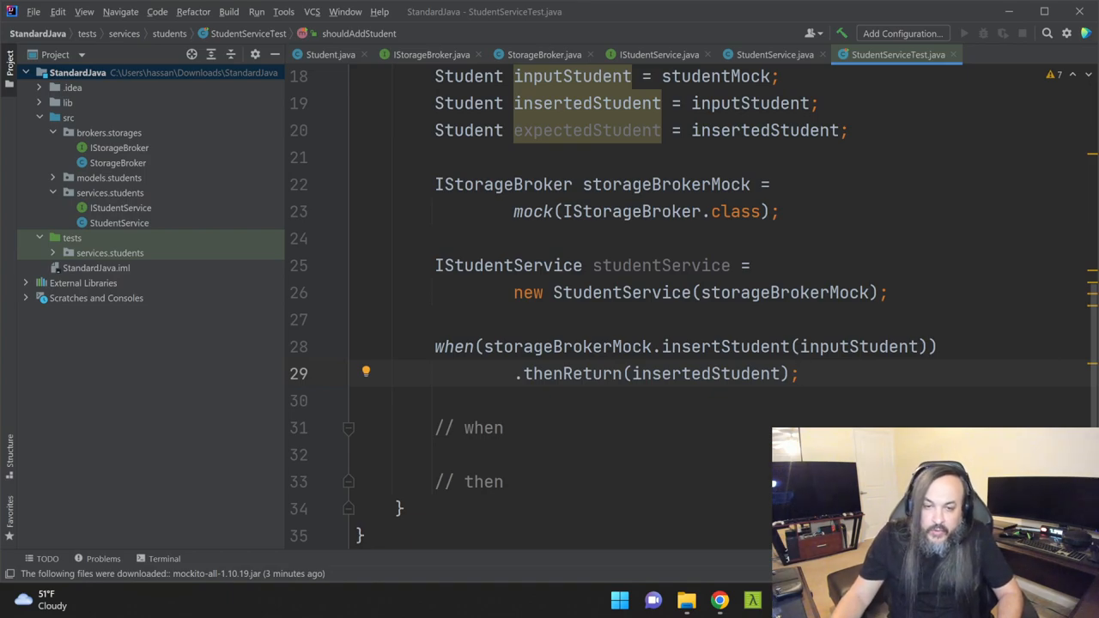
double_click(705, 374)
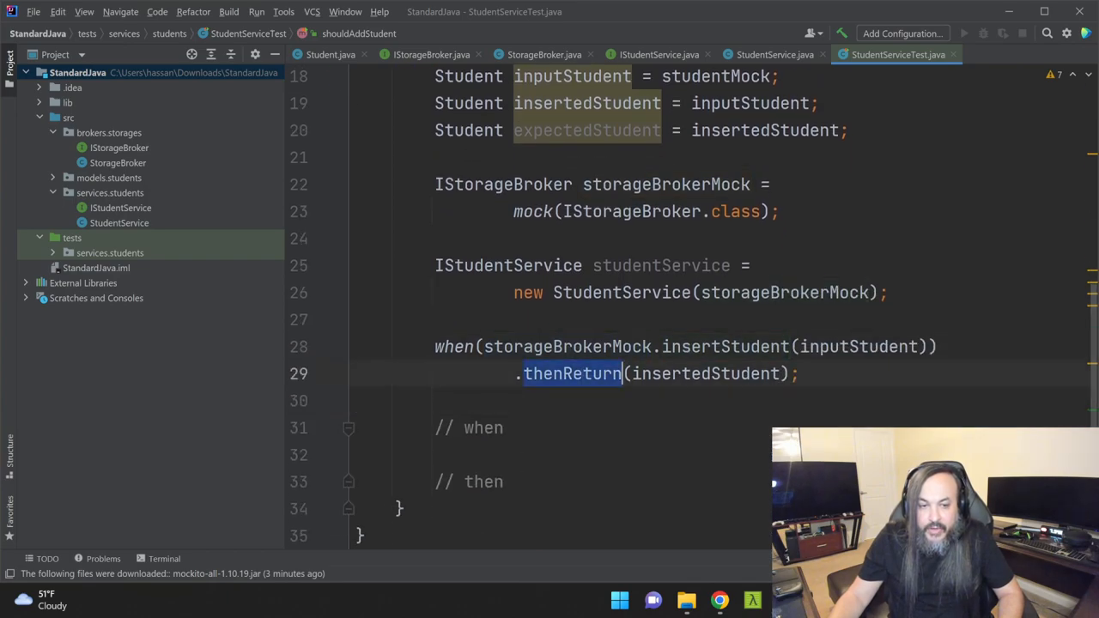
double_click(724, 346)
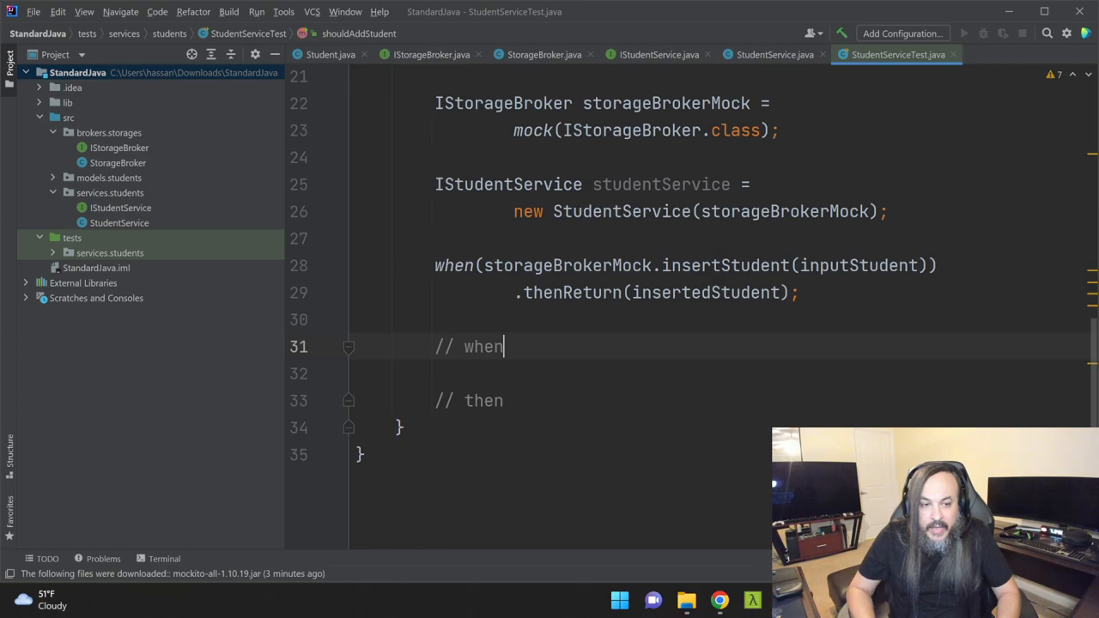
Assign studentService.addStudent(inputStudent) to actualStudent and declare throws OperationNotSupportedException.
key(Enter)
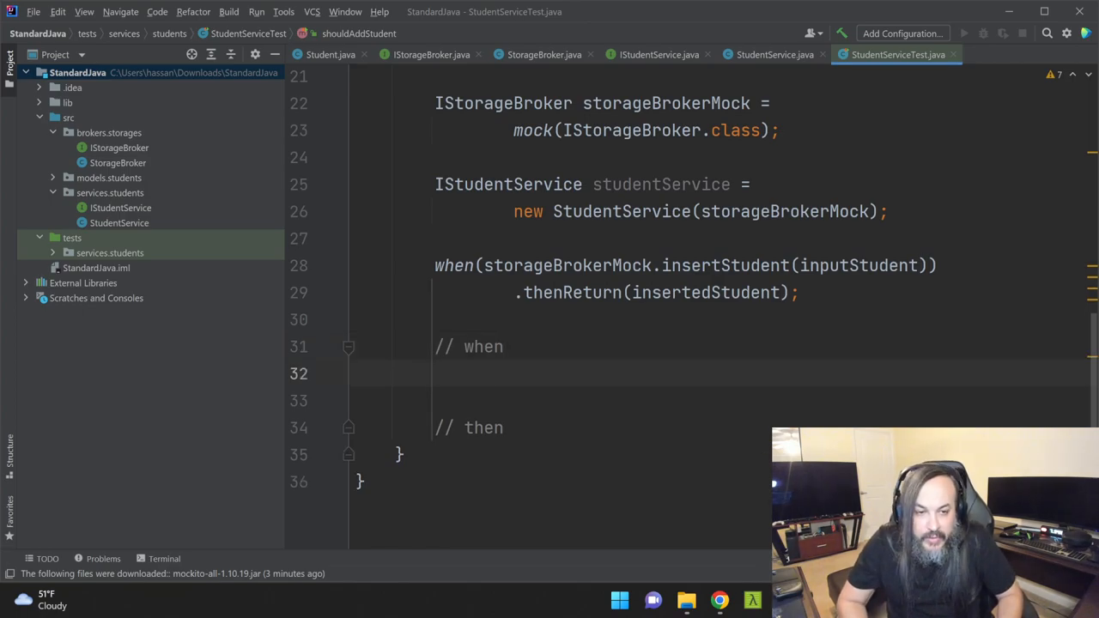
text(Student actual)
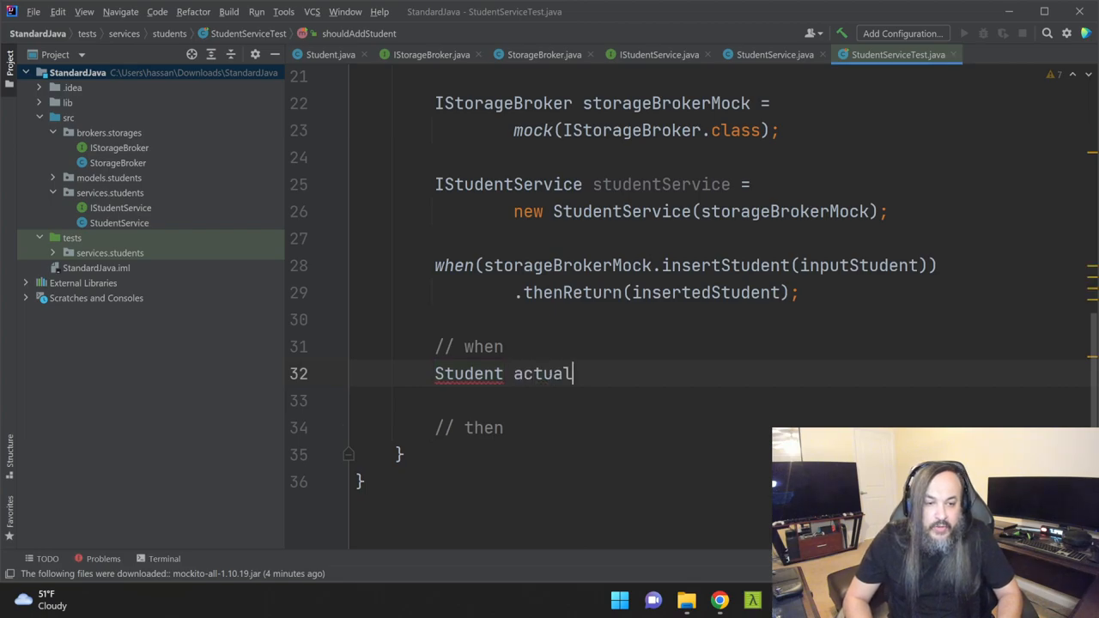
text(Student =)
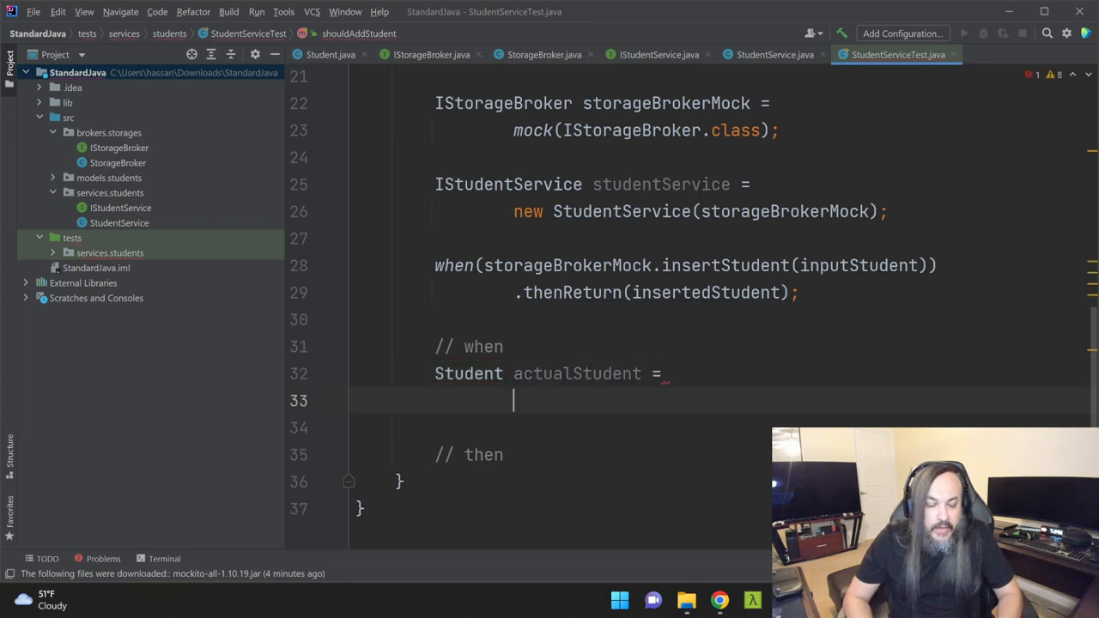
text(students)
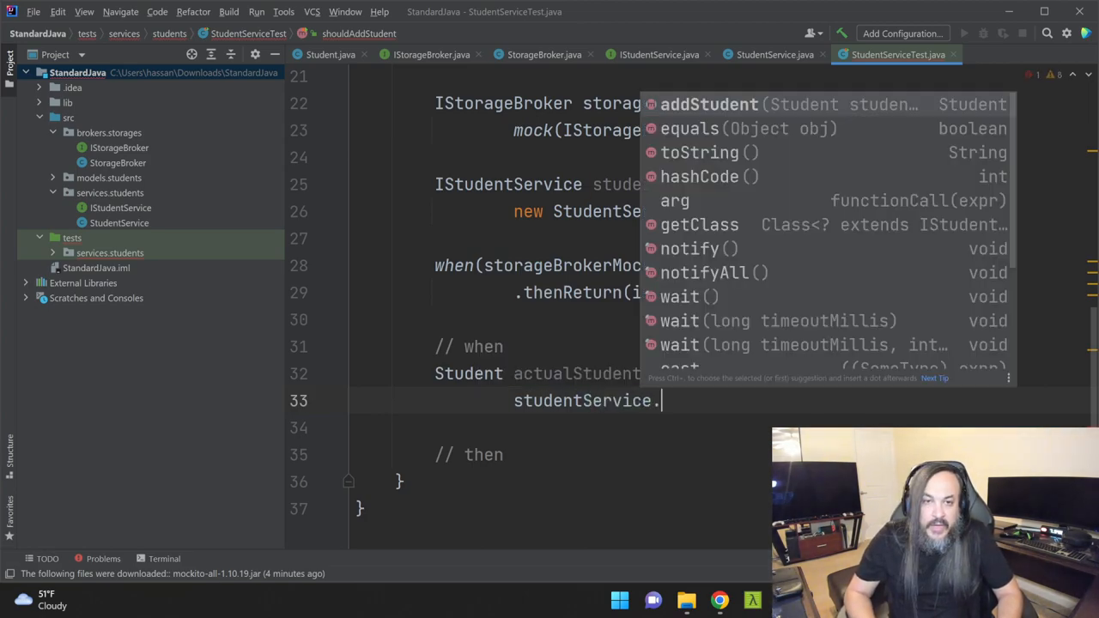
text(addStudent(inputStudent);)
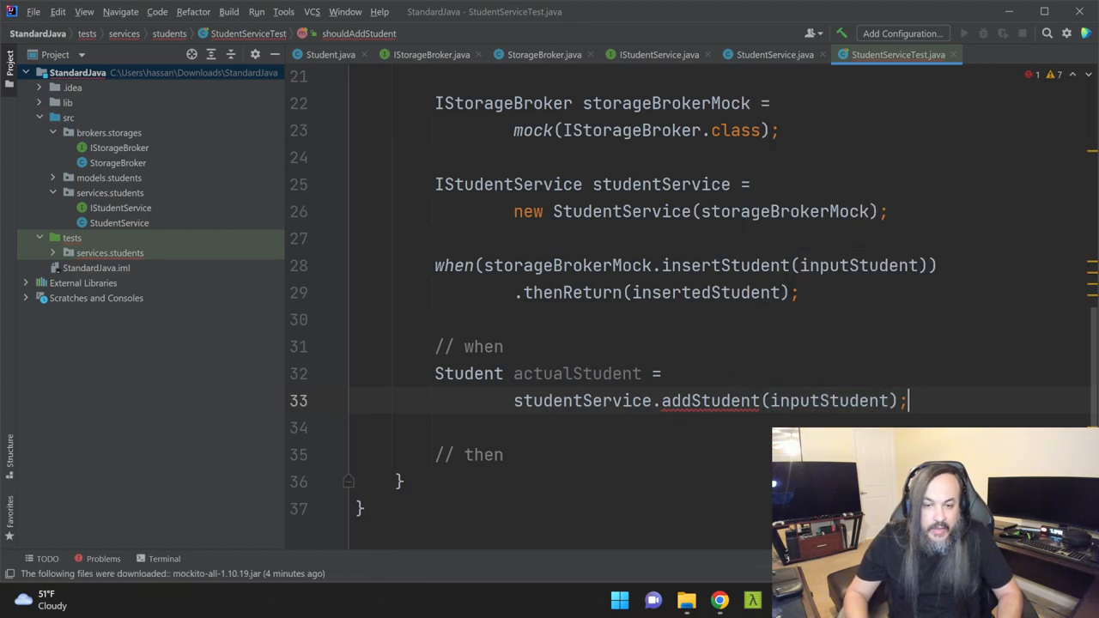
scroll(down, 3)
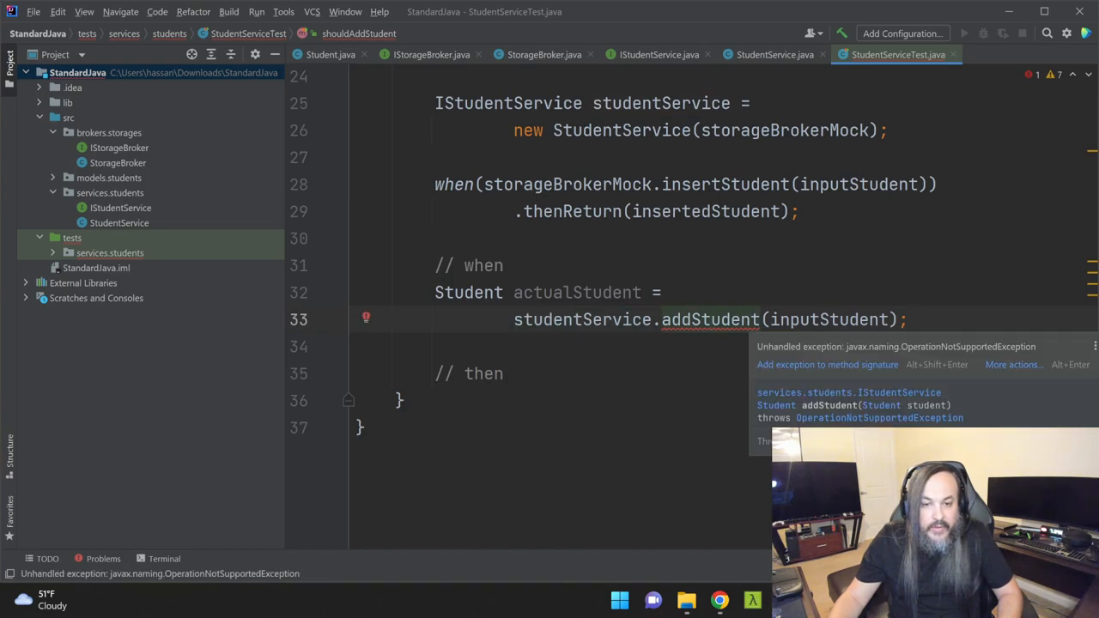
mouse_move(826, 365)
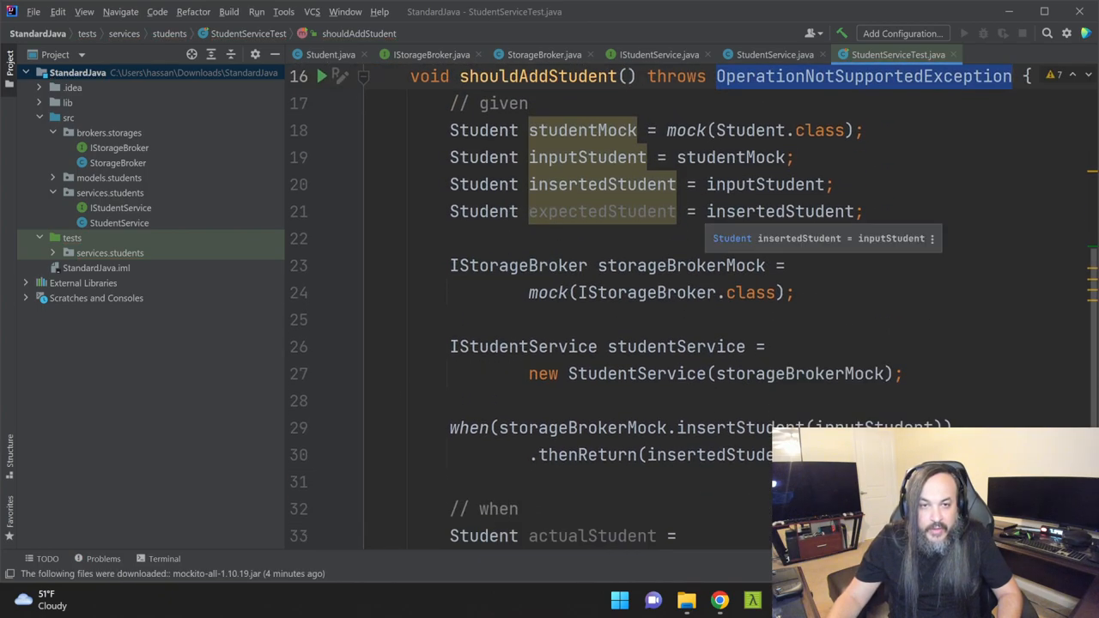
scroll(down, 3)
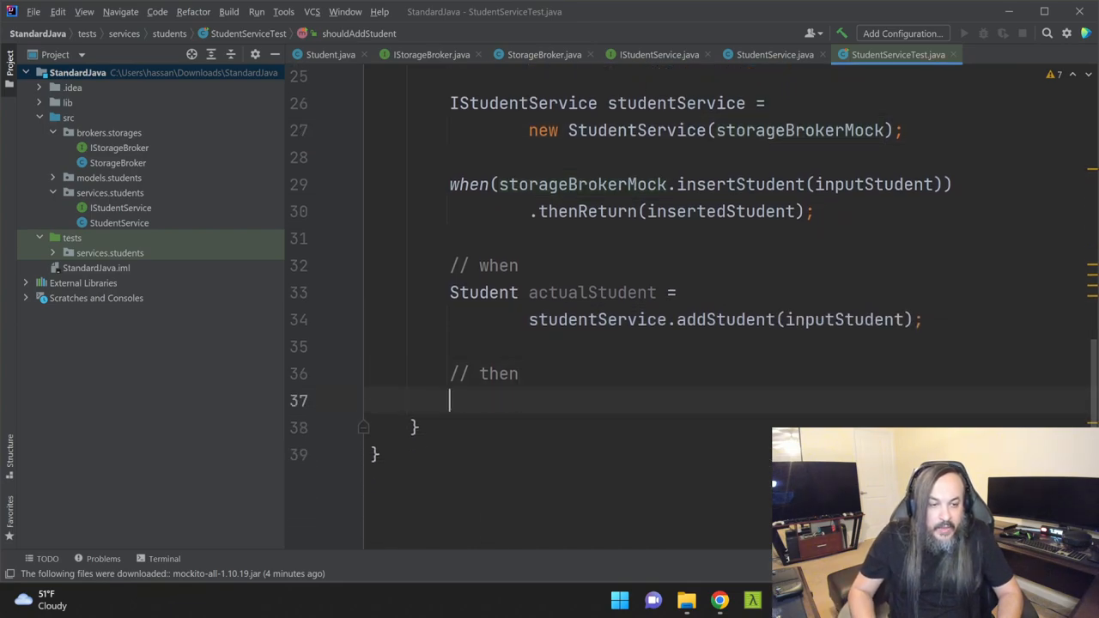
Add assertEquals(expectedStudent, actualStudent) under the // then comment.
text(asserte)
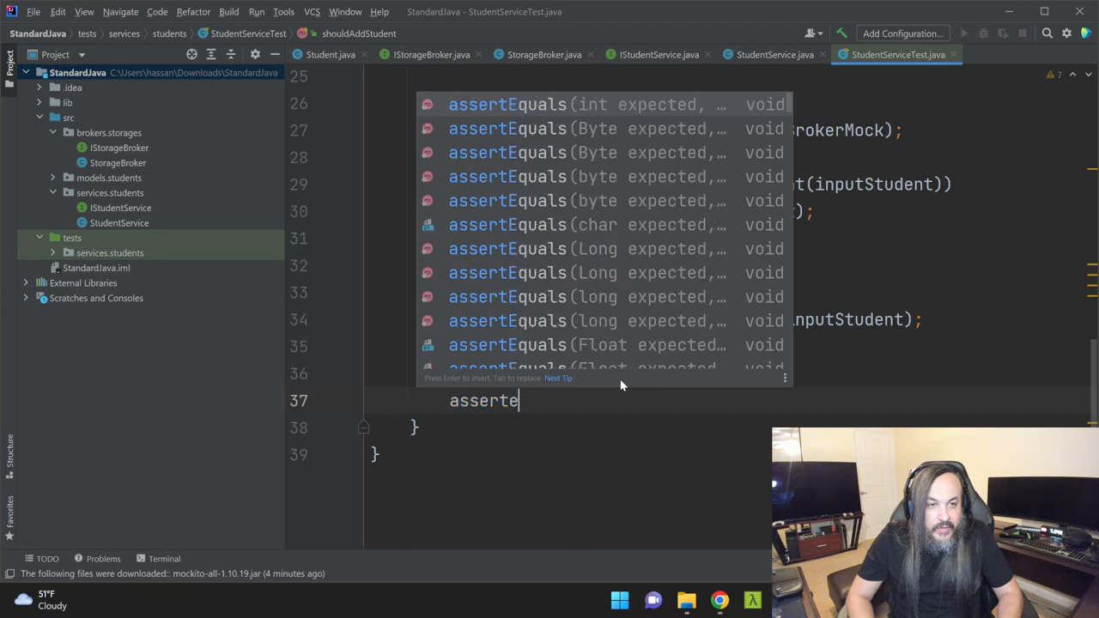
key(Enter)
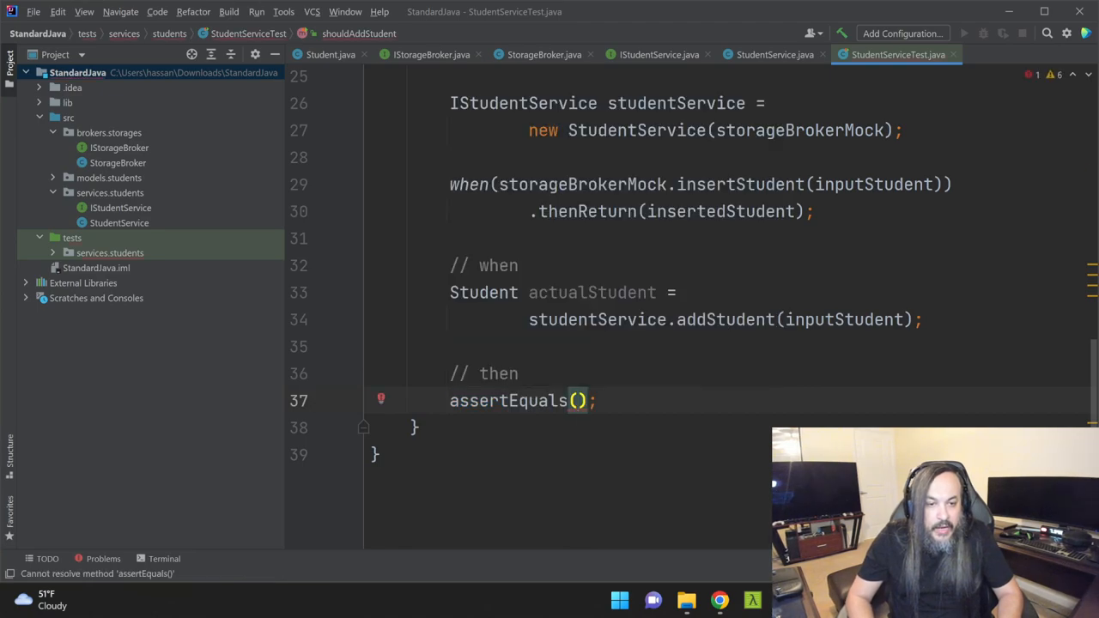
text(expectedStudent,)
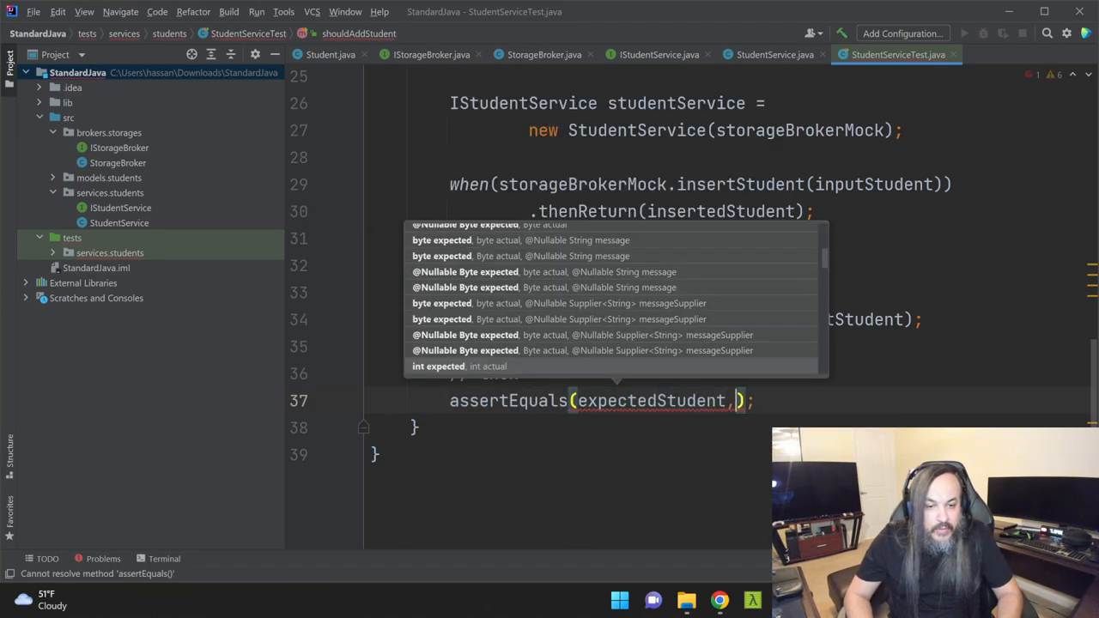
text(actualStudent)
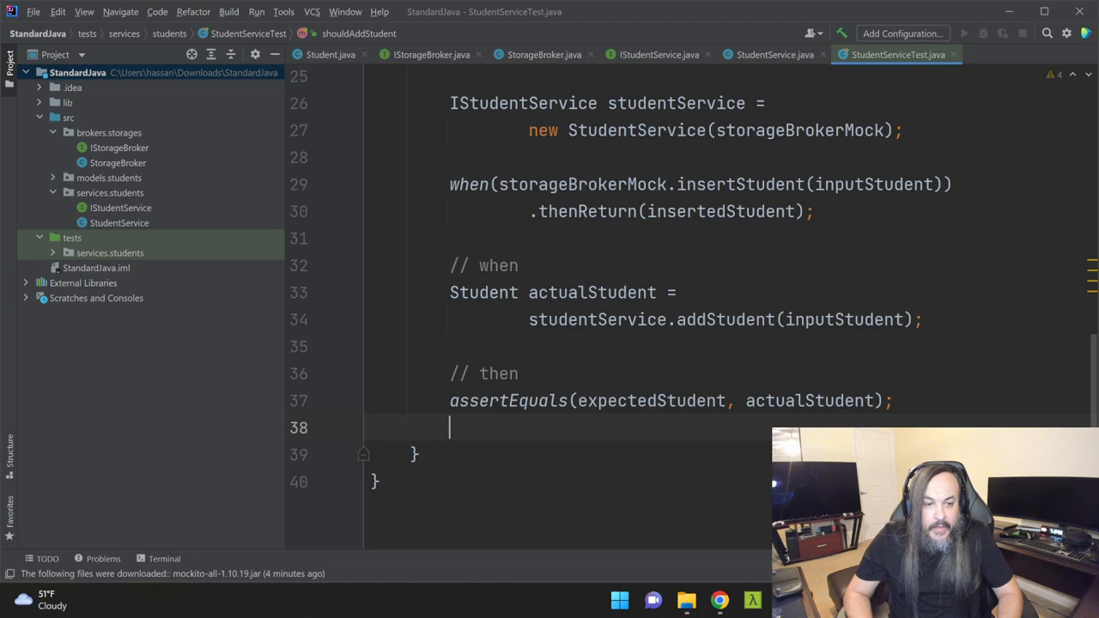
Add verify(storageBrokerMock, times(1)).insertStudent(inputStudent) and verifyNoMoreInteractions(storageBrokerMock).
text(verify())
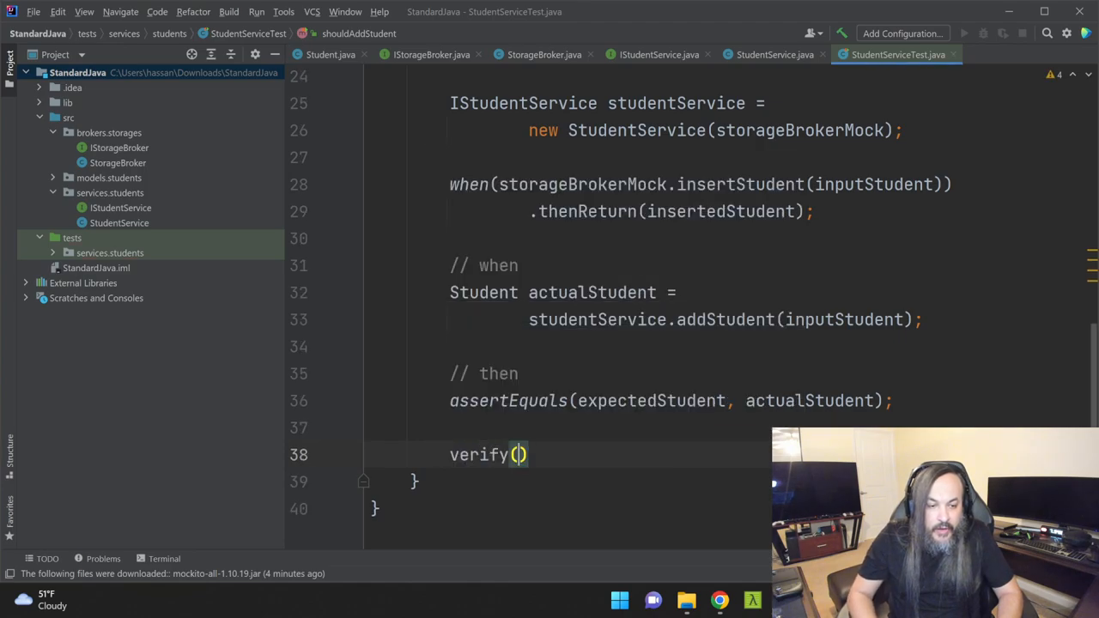
text(storageBrokerMock,)
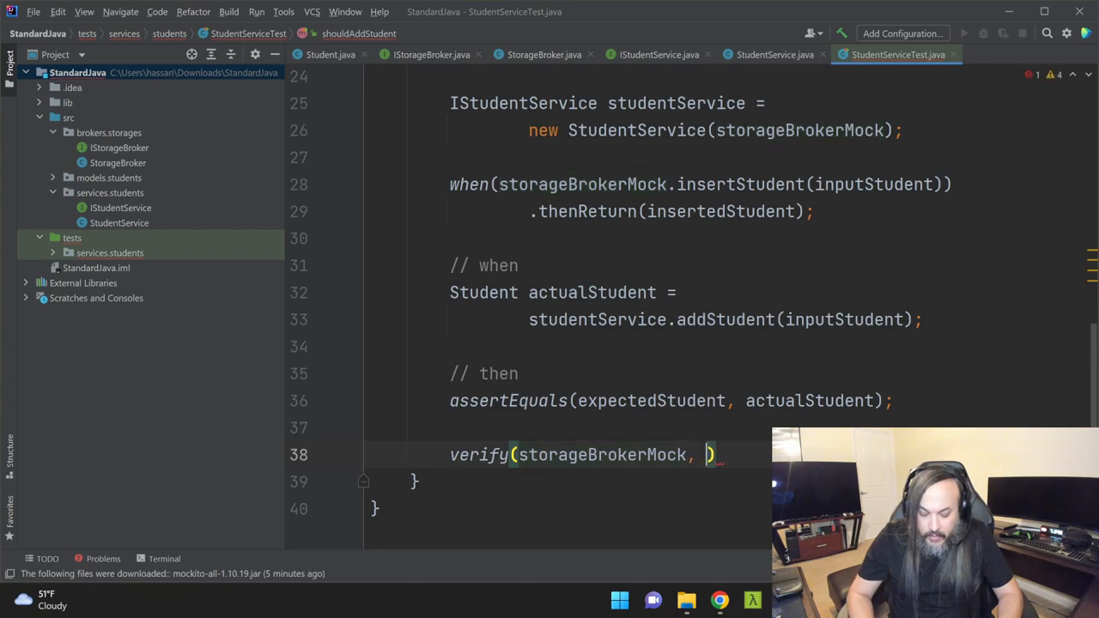
text(timeout)
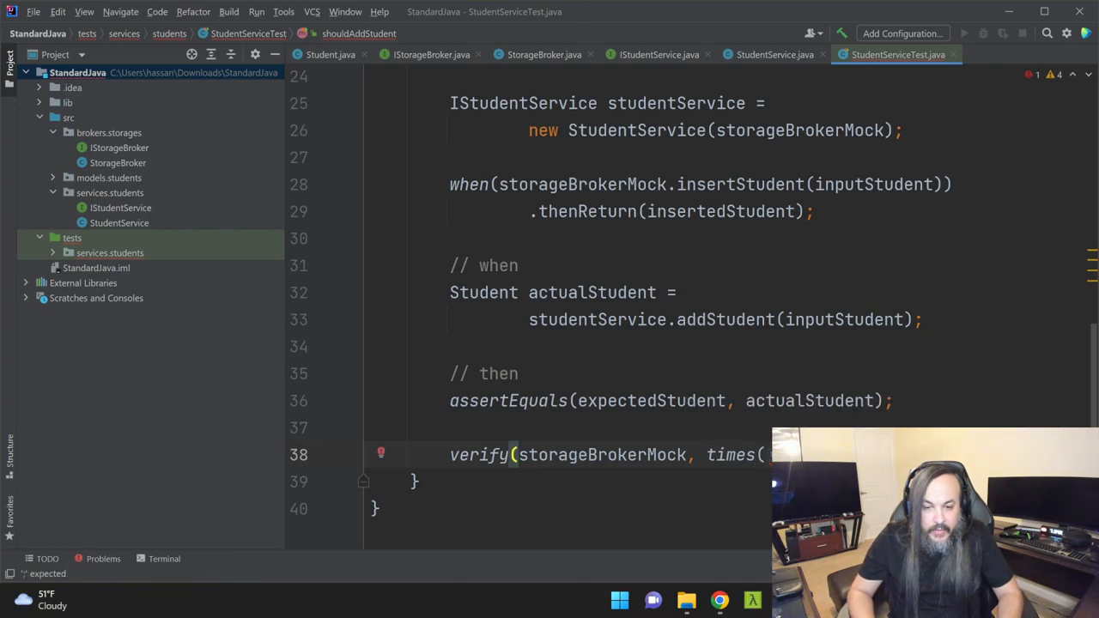
text(.insertStudent(inputStudent);)
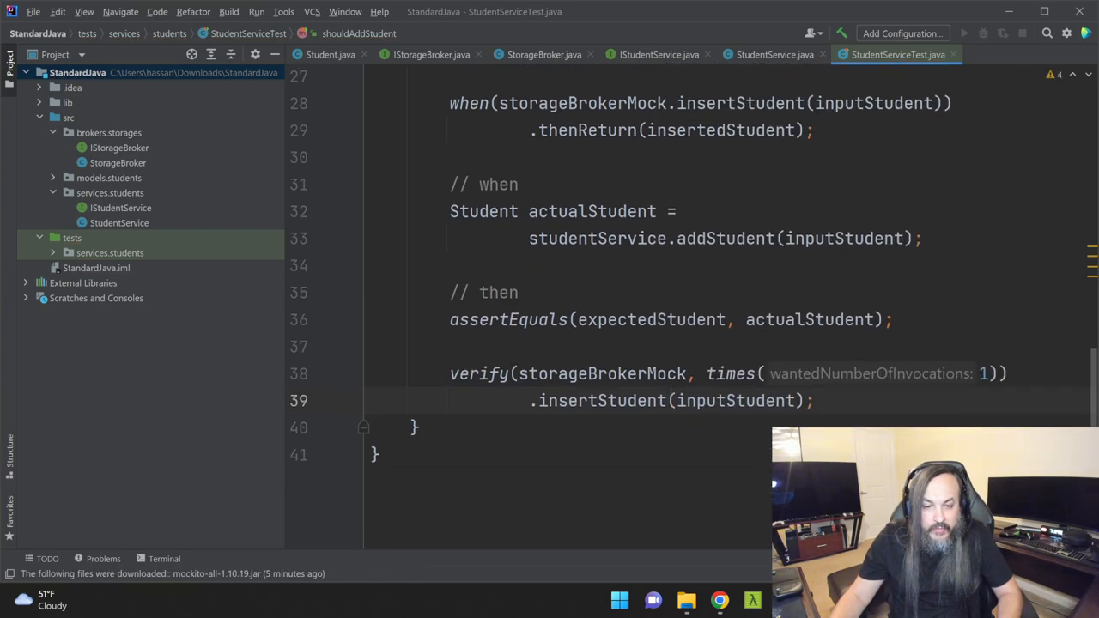
text(verifynoo)
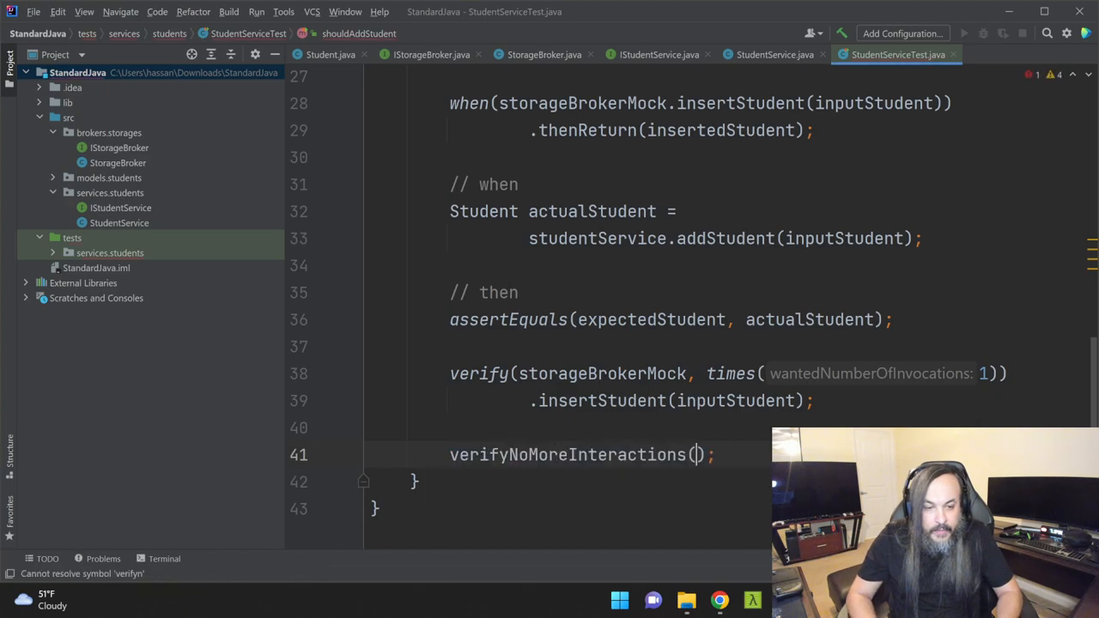
text(storageB)
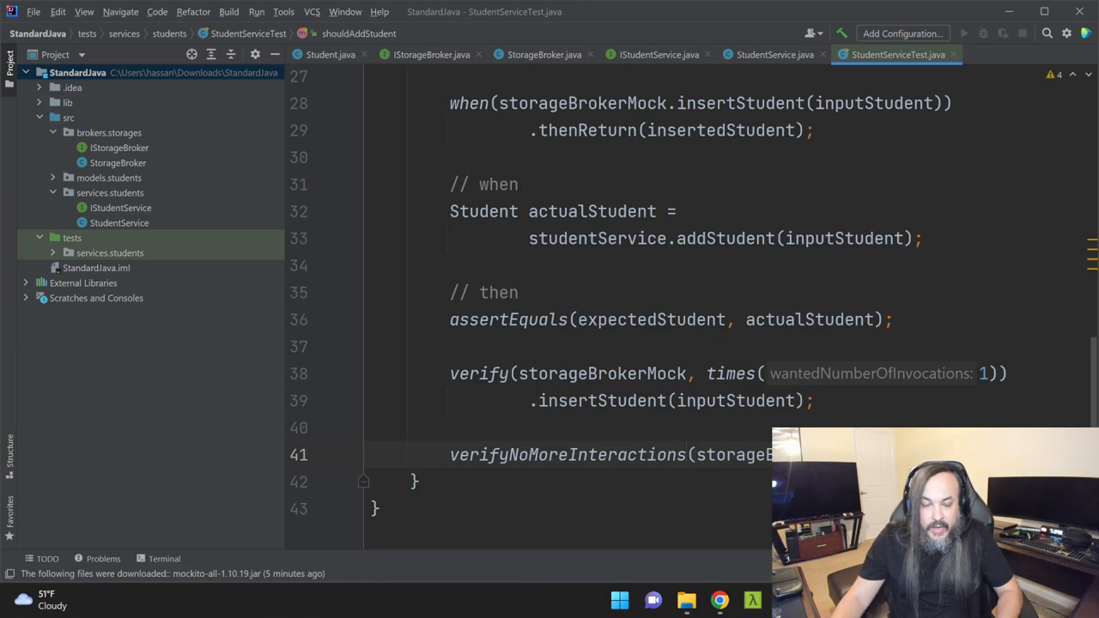
scroll(up, 3)
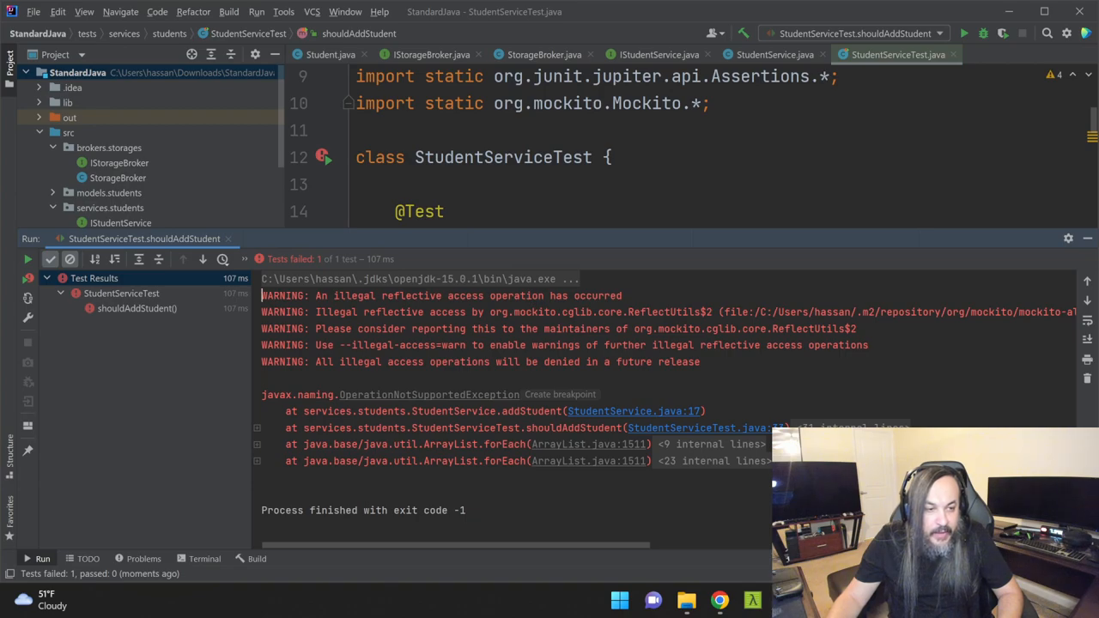
Shrink the Run panel showing the OperationNotSupportedException failure and scroll through StudentService code.
drag(262, 296, 699, 361)
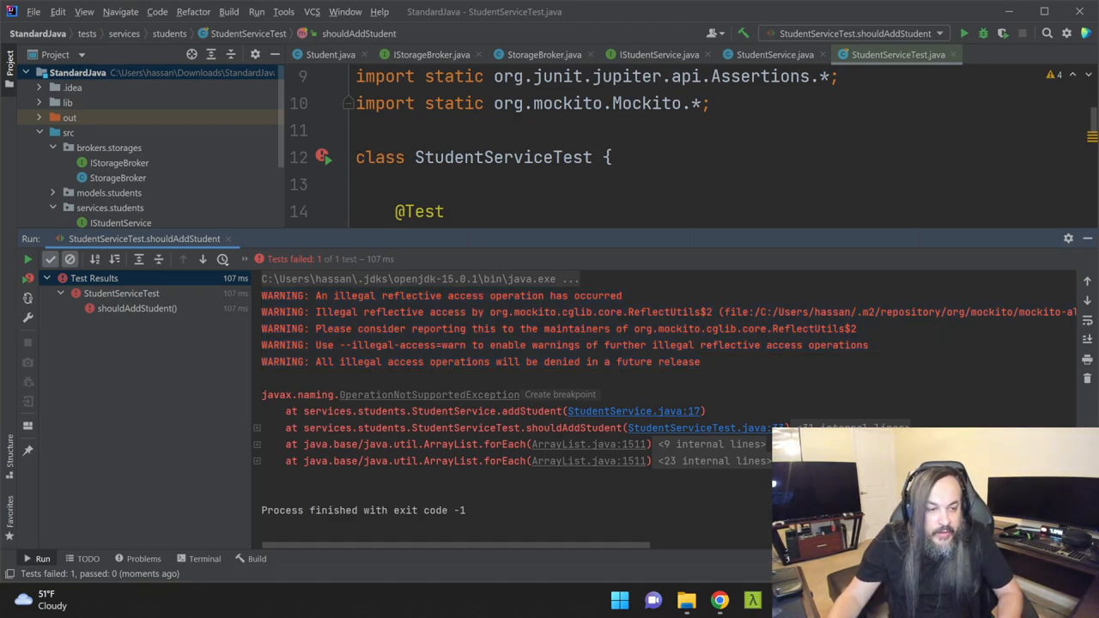
mouse_move(551, 401)
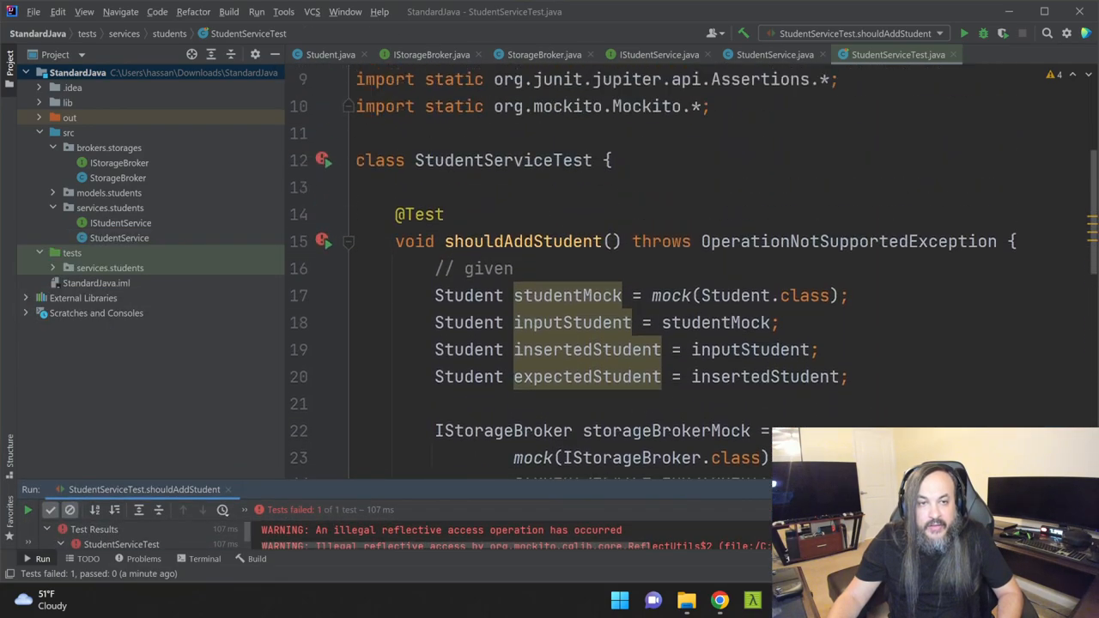
scroll(down, 3)
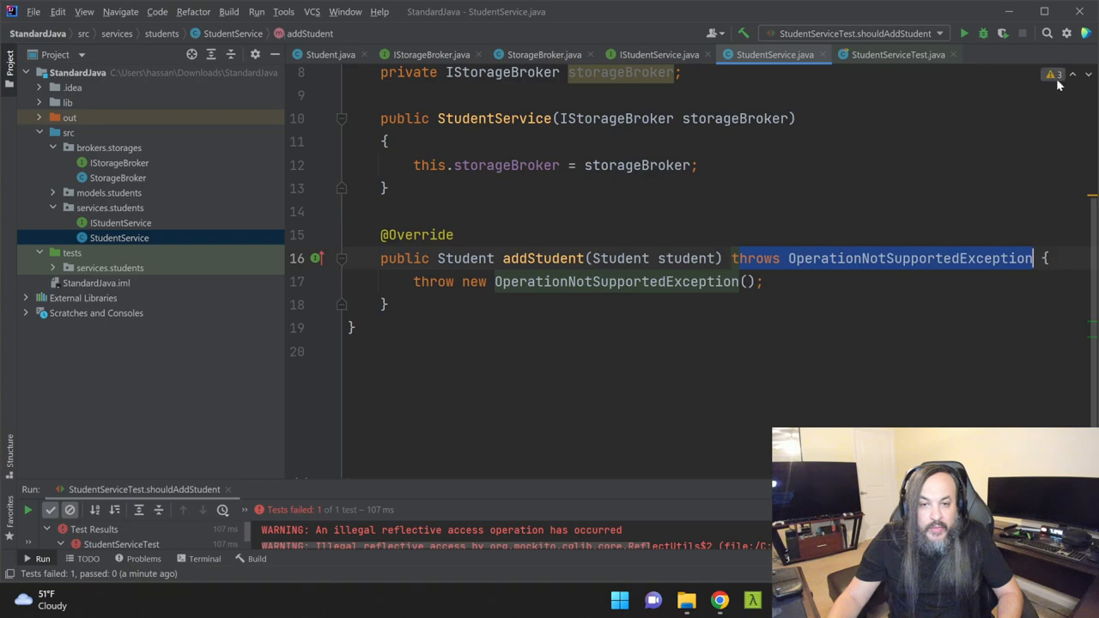
Drop addStudent's throws clause and make it return this.storageBroker.insertStudent(student).
key(Delete)
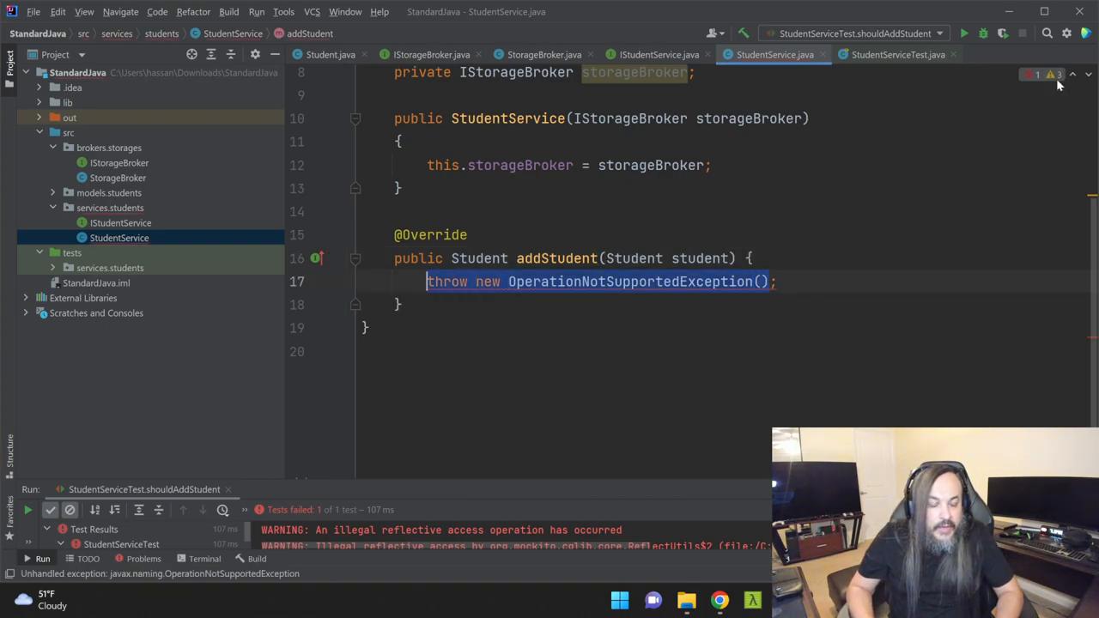
text(t)
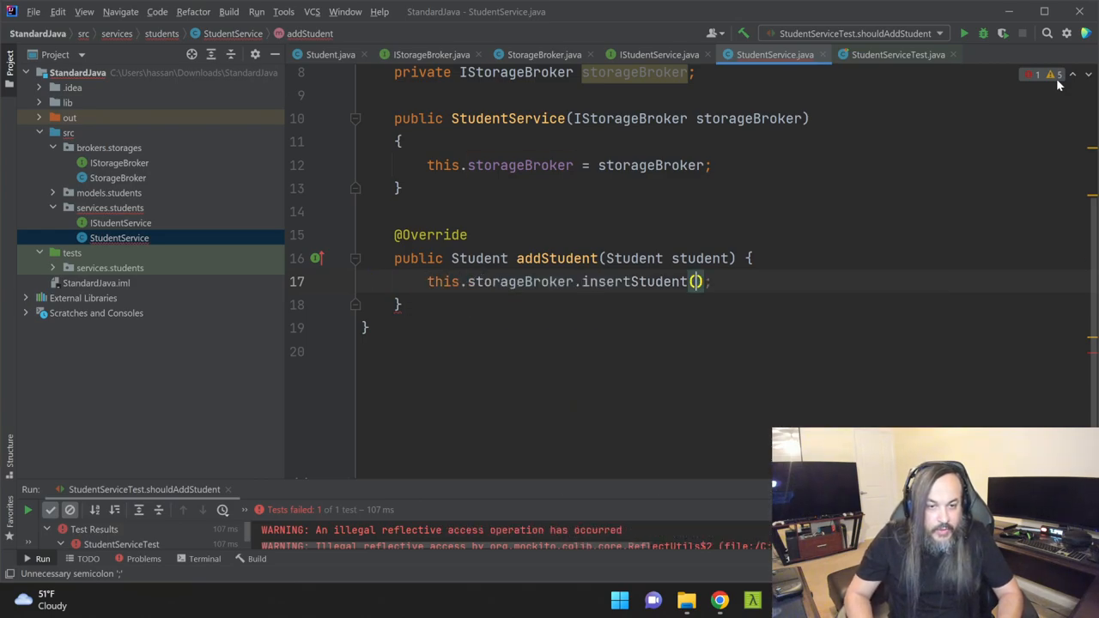
text(student)
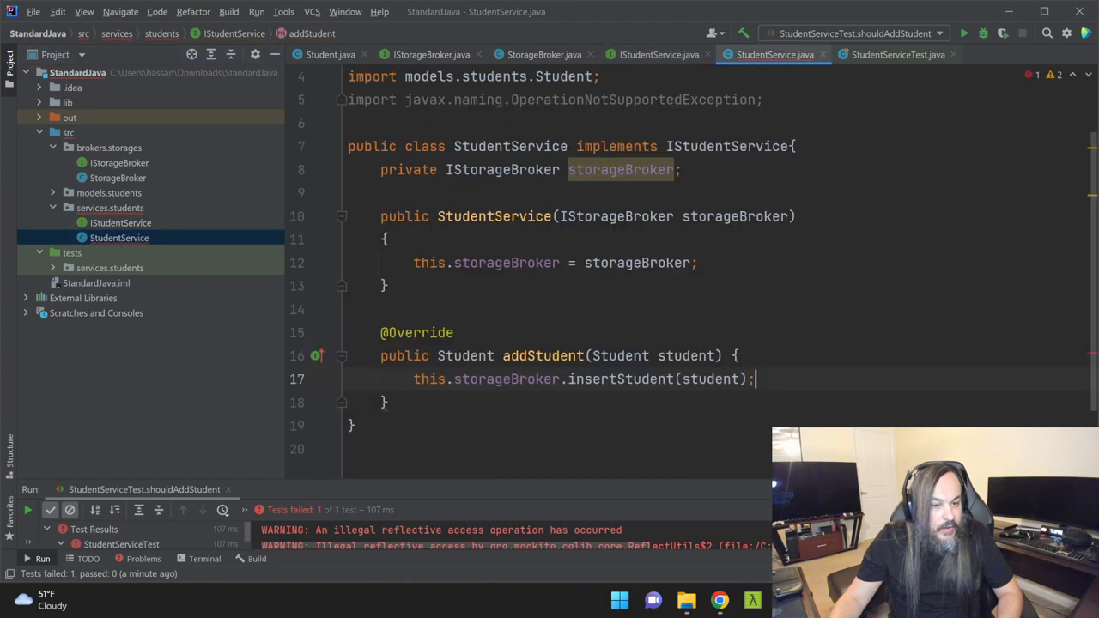
scroll(down, 3)
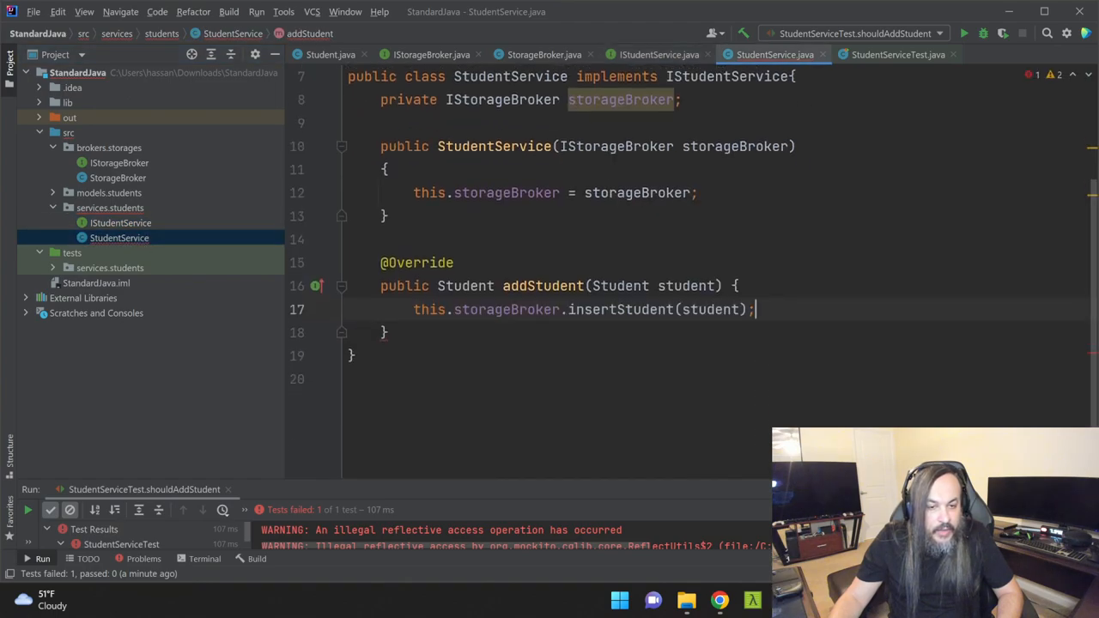
text(return)
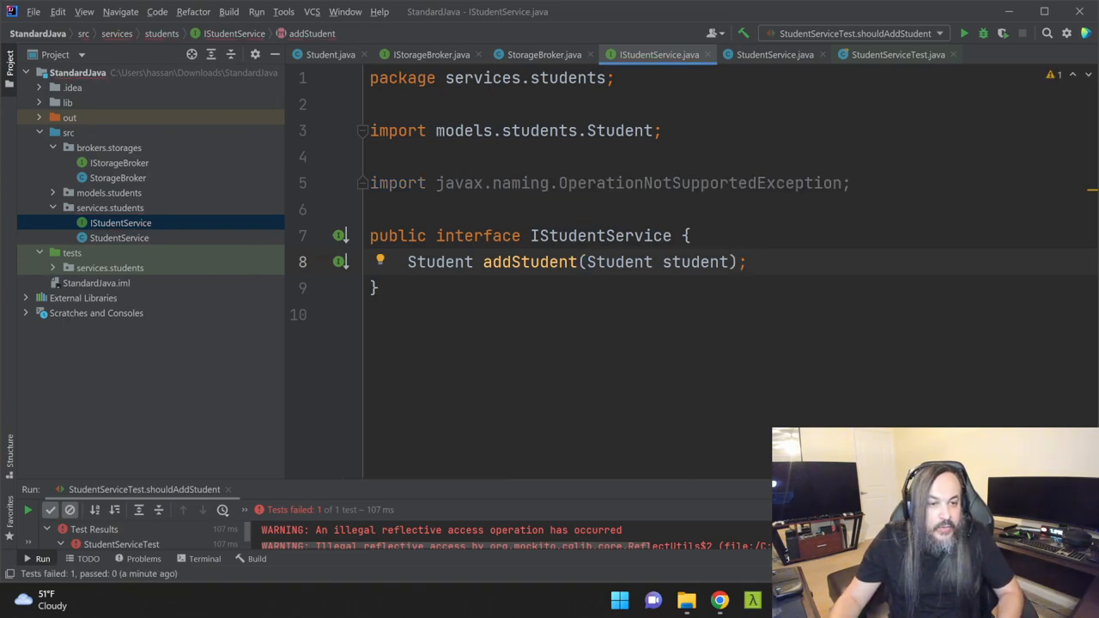
Undo the 'Make addStudent() default' fix, keeping 'Student addStudent(Student student);' abstract, then view StorageBroker.
click(378, 262)
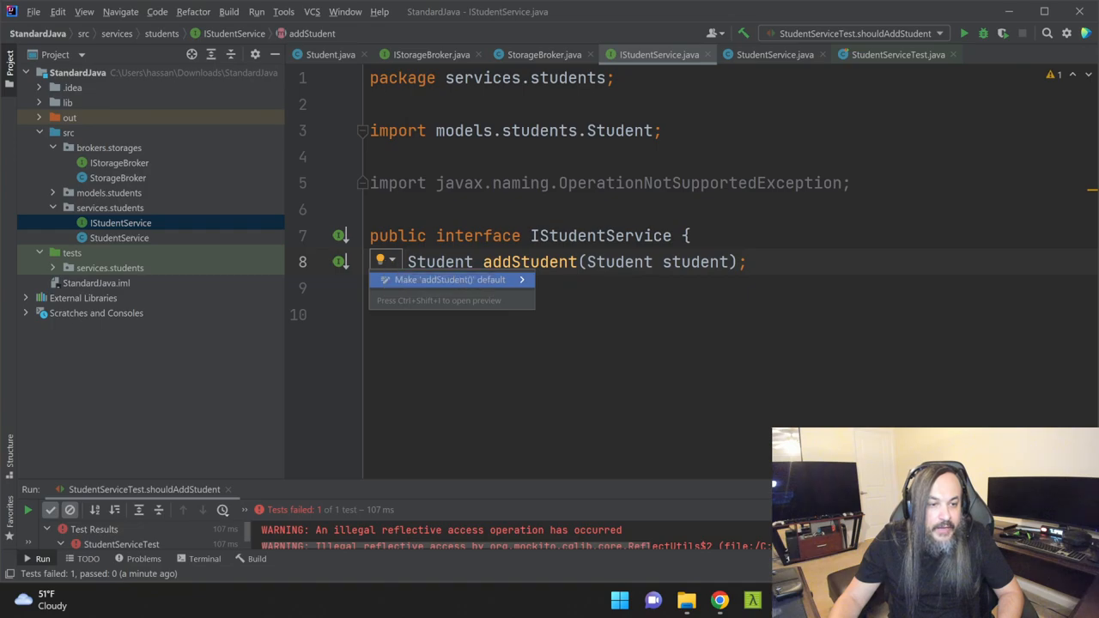
click(452, 279)
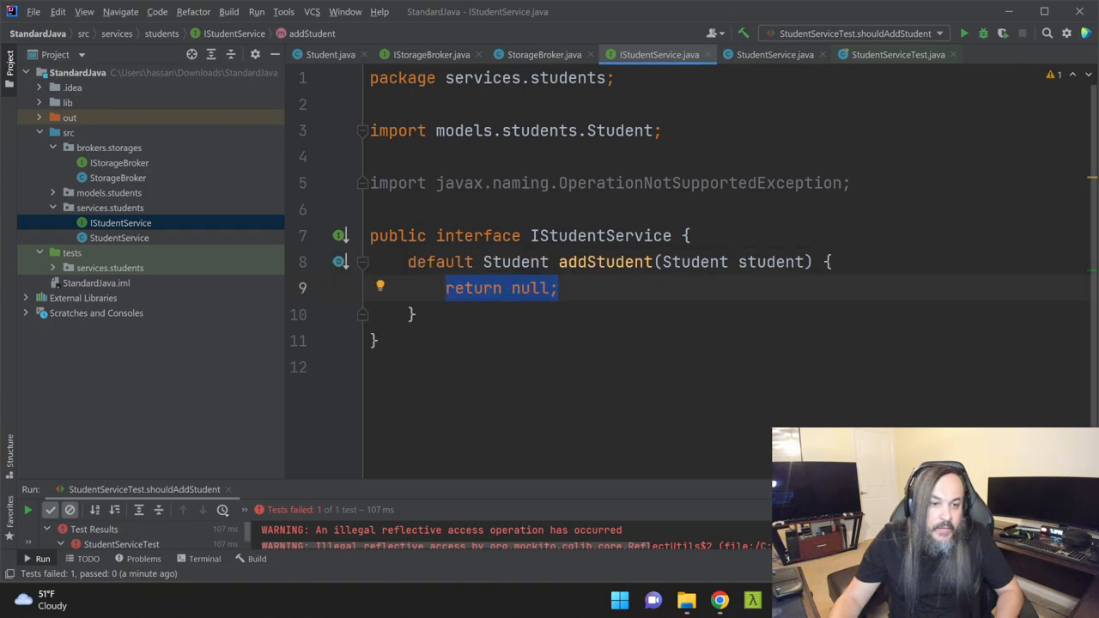
text(Student addStudent(Student student);)
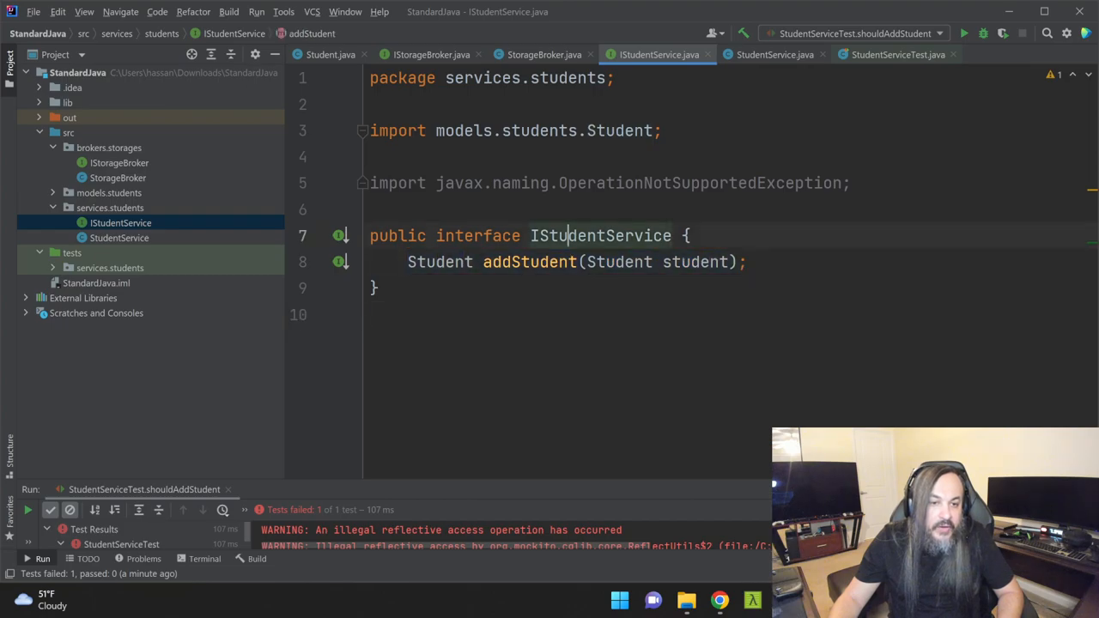
double_click(529, 262)
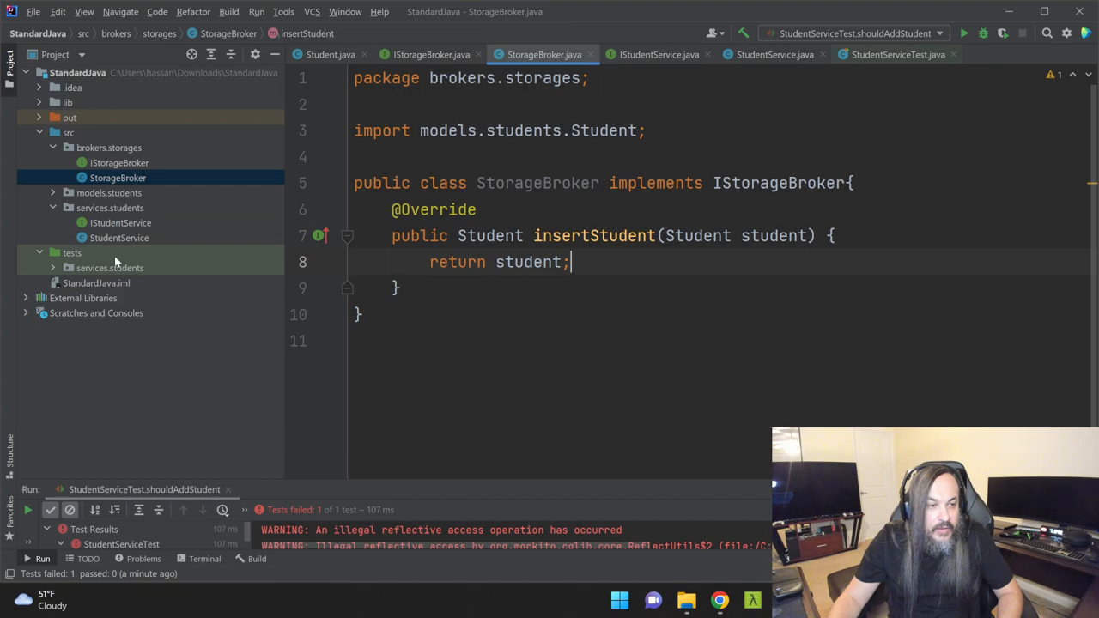
click(110, 267)
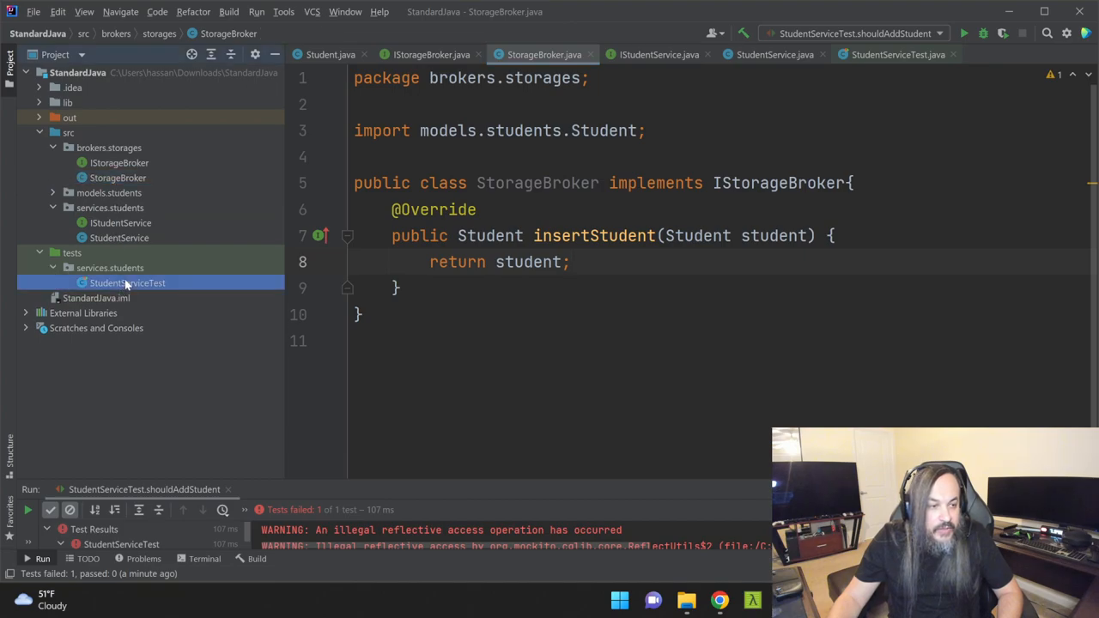
click(127, 283)
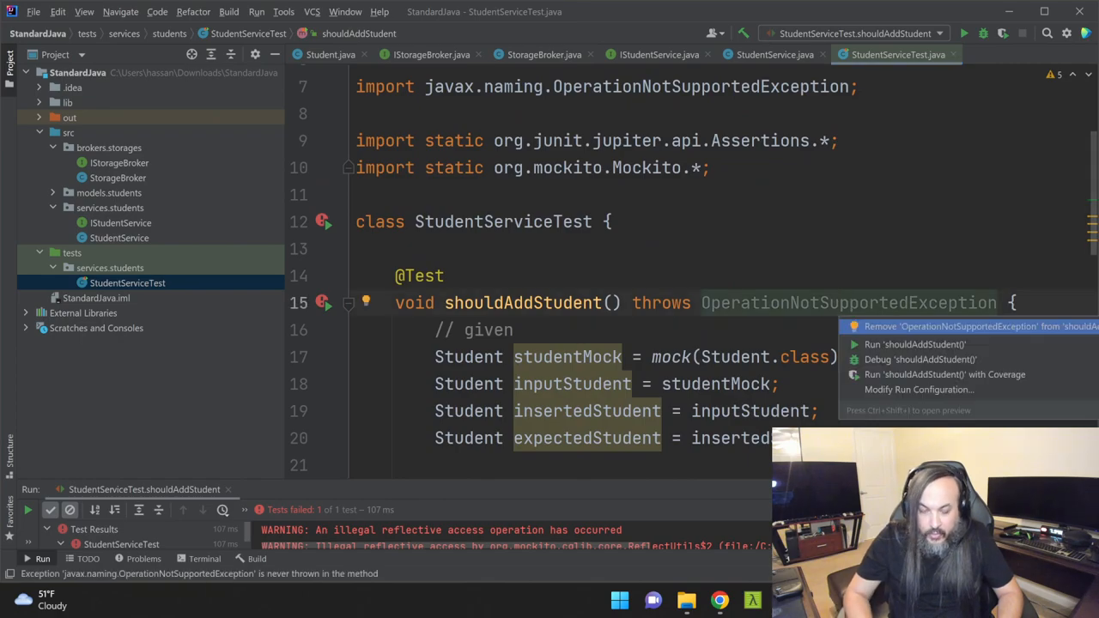
scroll(down, 3)
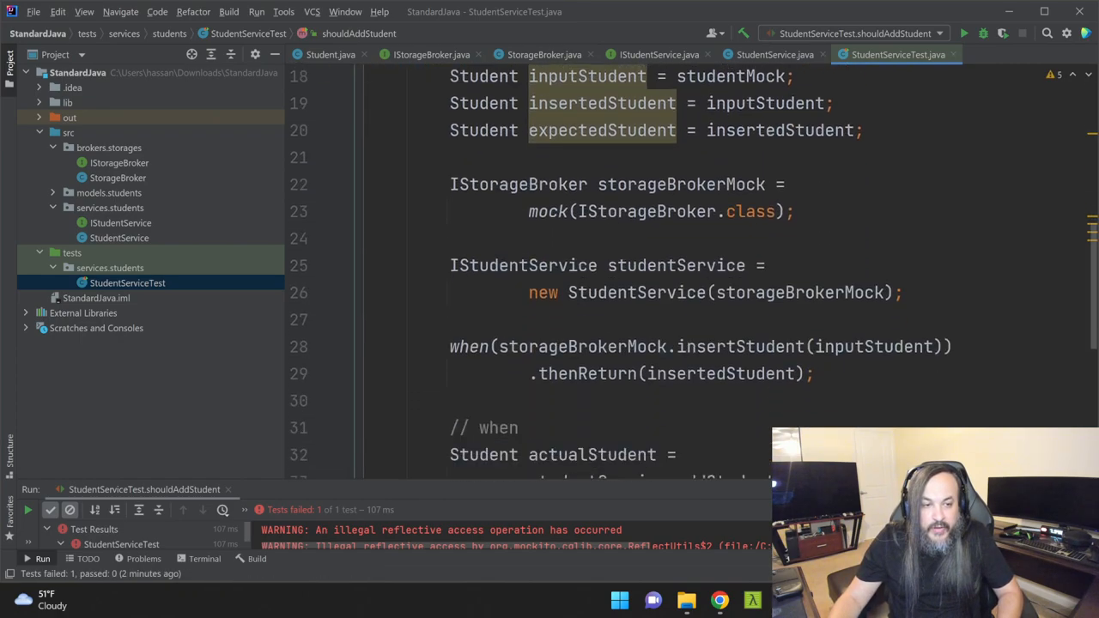
scroll(down, 3)
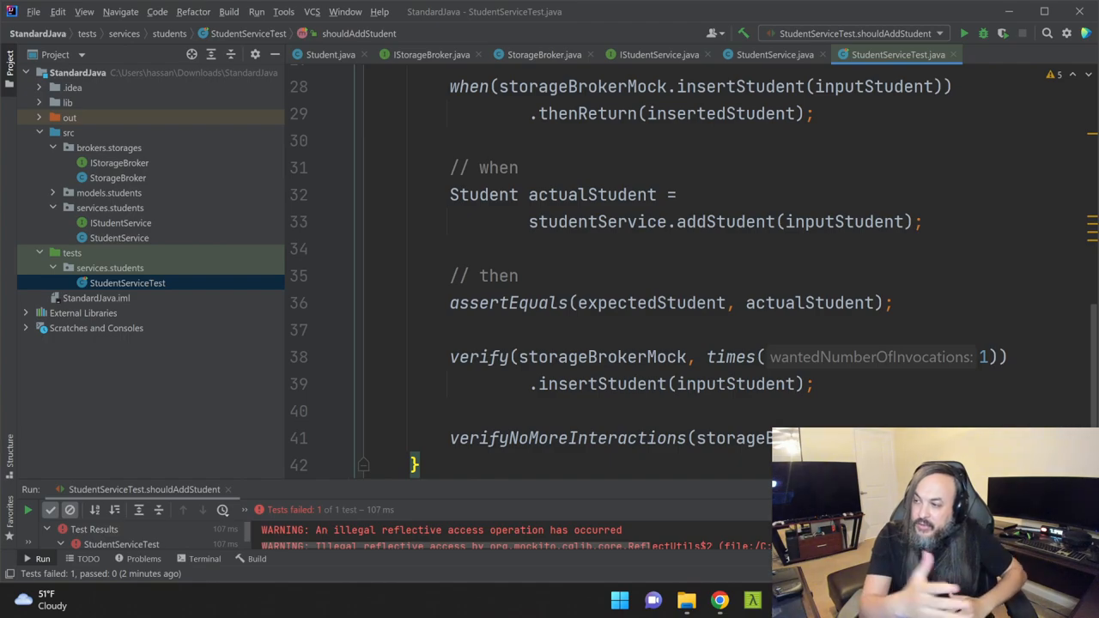
scroll(down, 3)
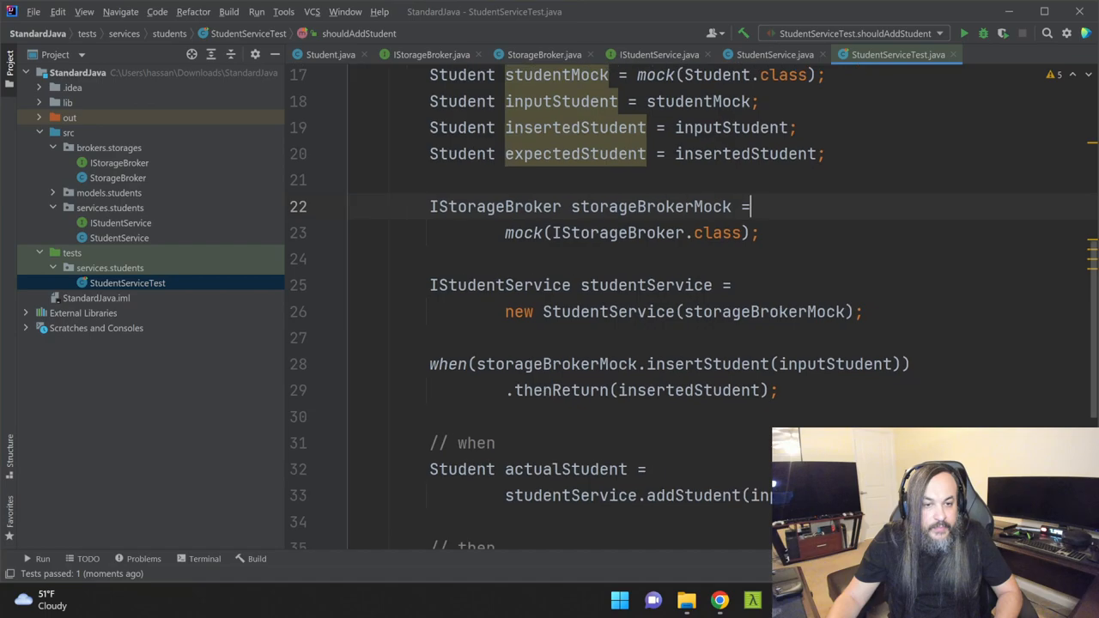
Scroll through StudentServiceTest to review the passing test and tidied imports.
scroll(down, 3)
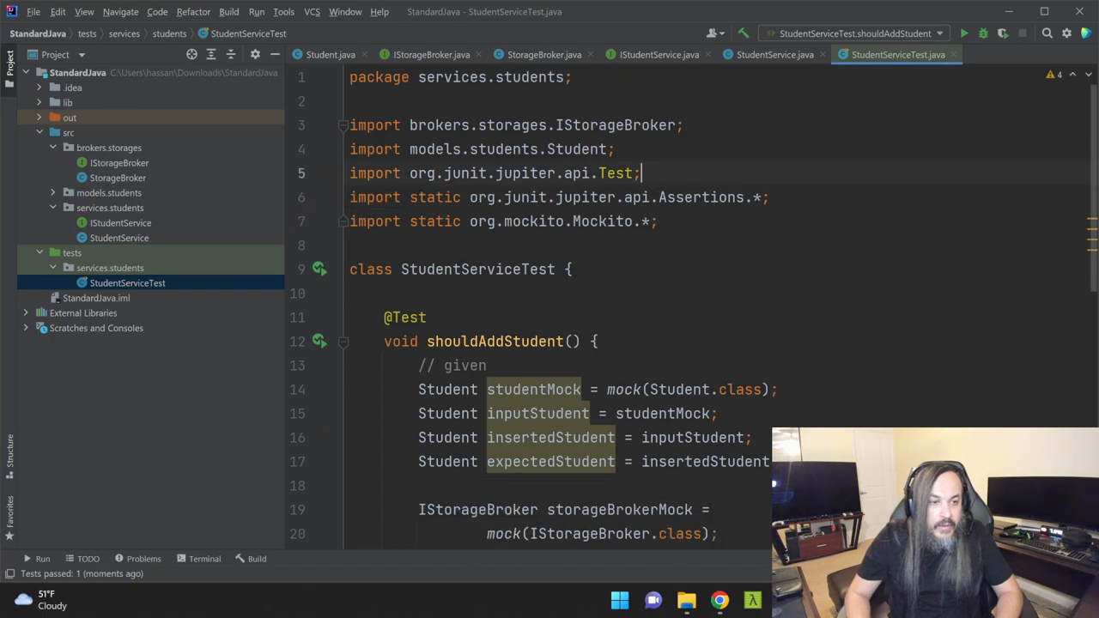
scroll(down, 3)
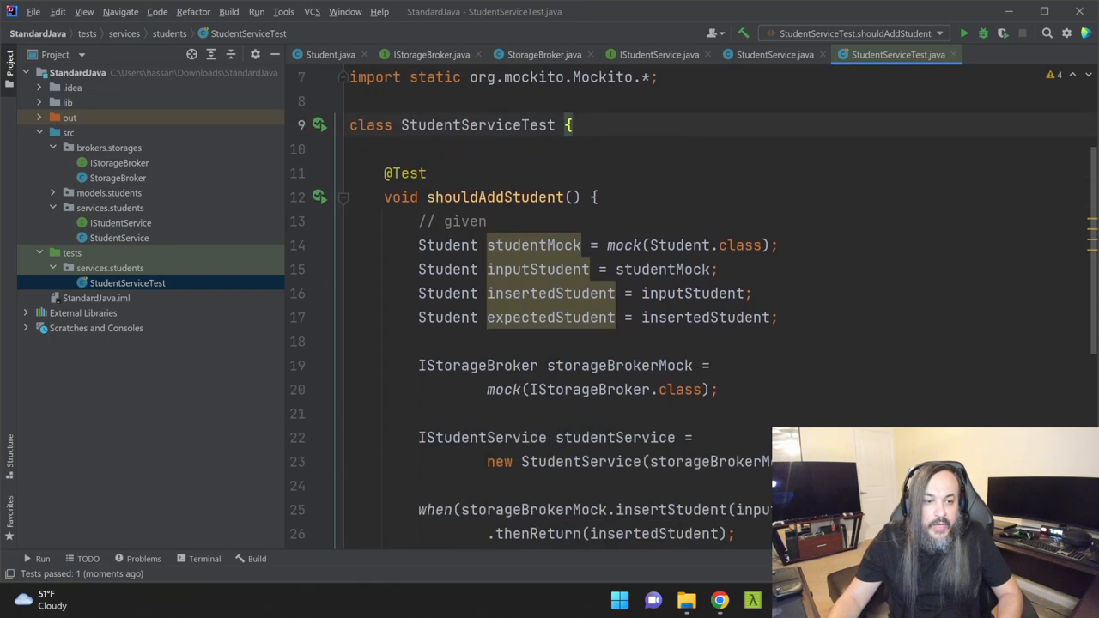
scroll(down, 3)
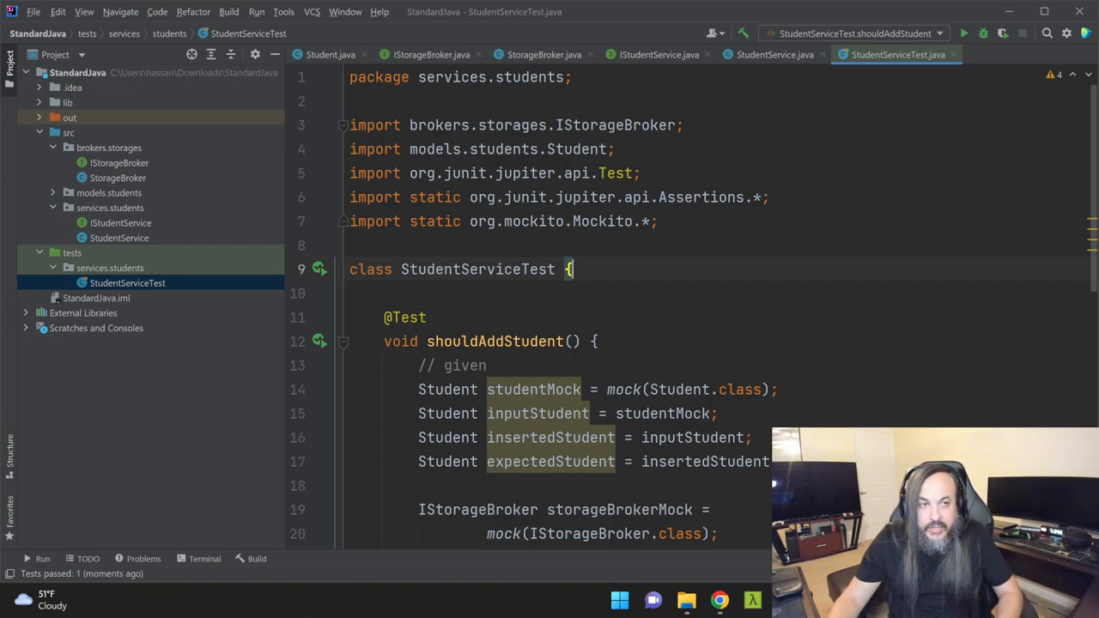
Delete the unused OperationNotSupportedException import from IStudentService.
click(120, 238)
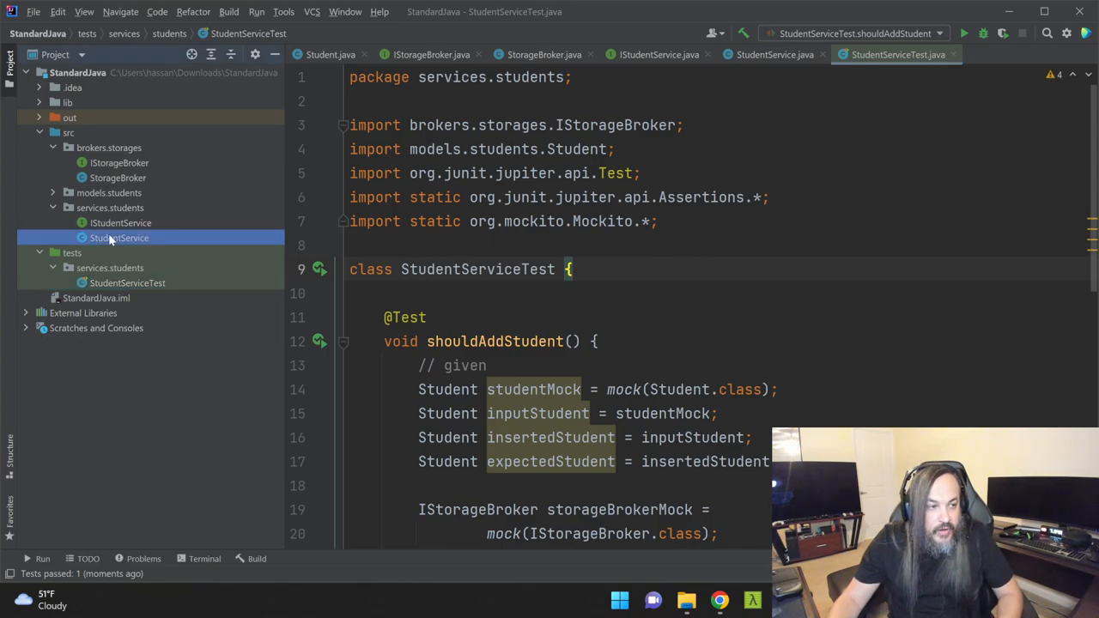
click(120, 222)
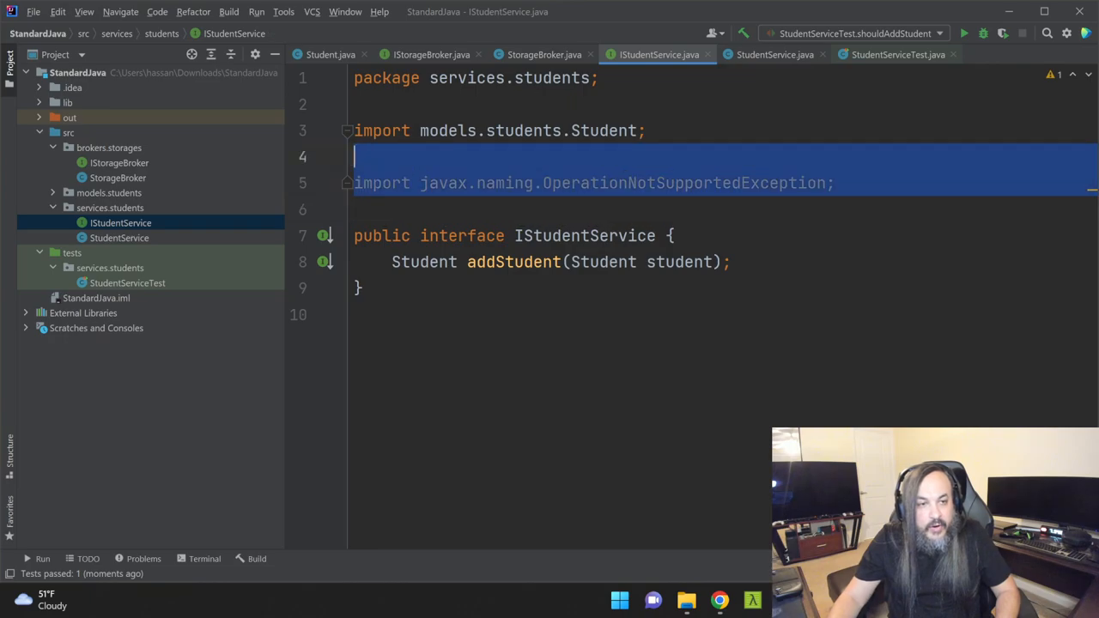
key(Delete)
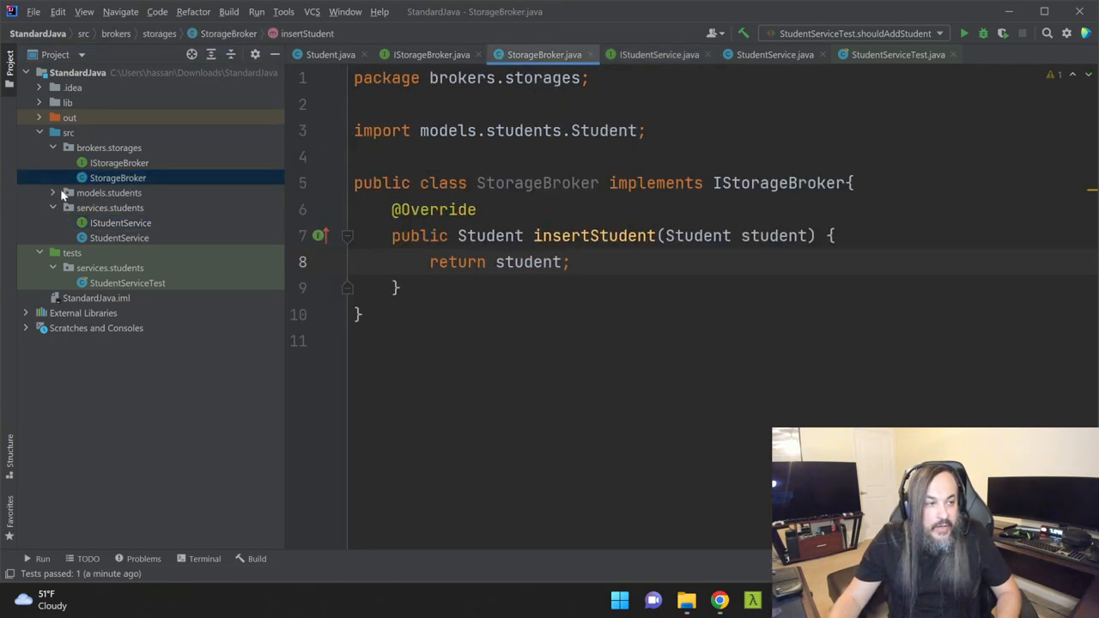
Review the models.students package and StudentServiceTest, then bring up the VCS actions.
click(53, 192)
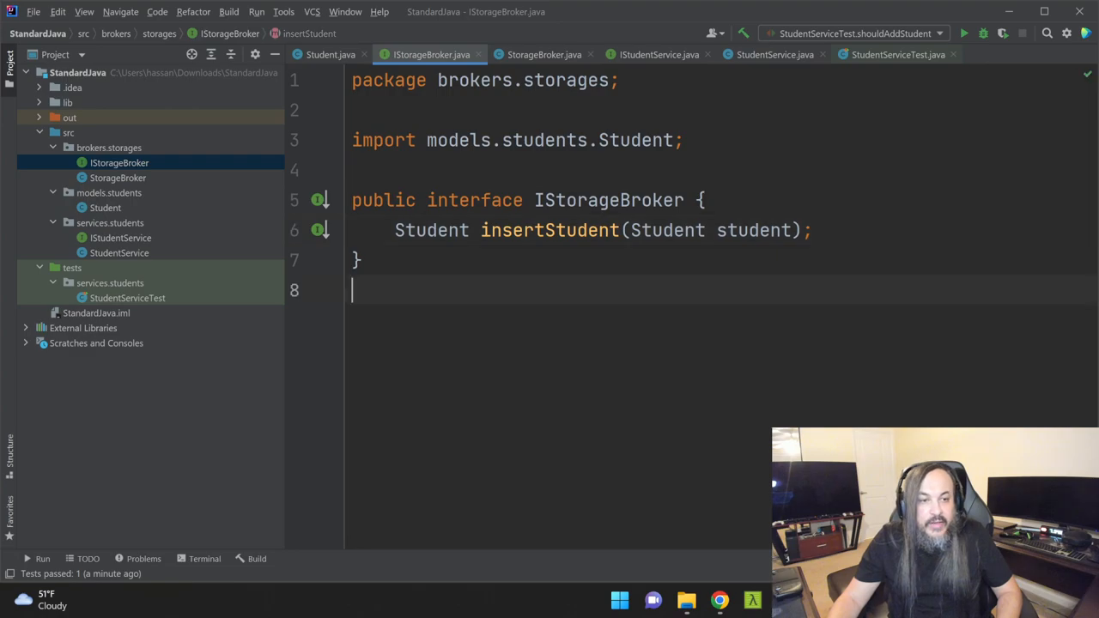
click(895, 55)
text(// given)
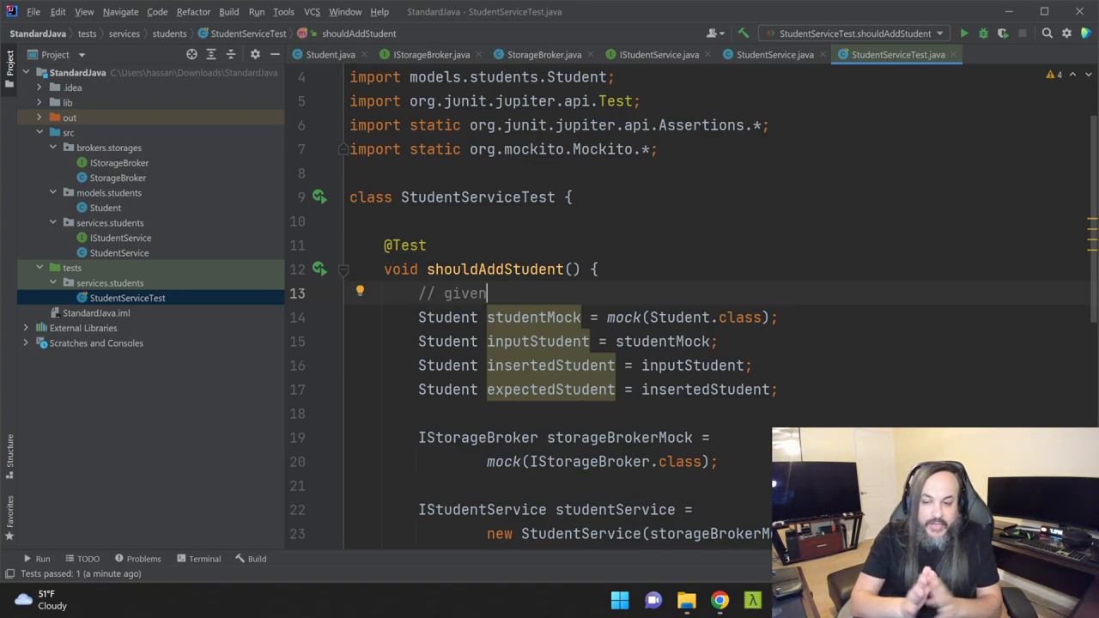
scroll(down, 3)
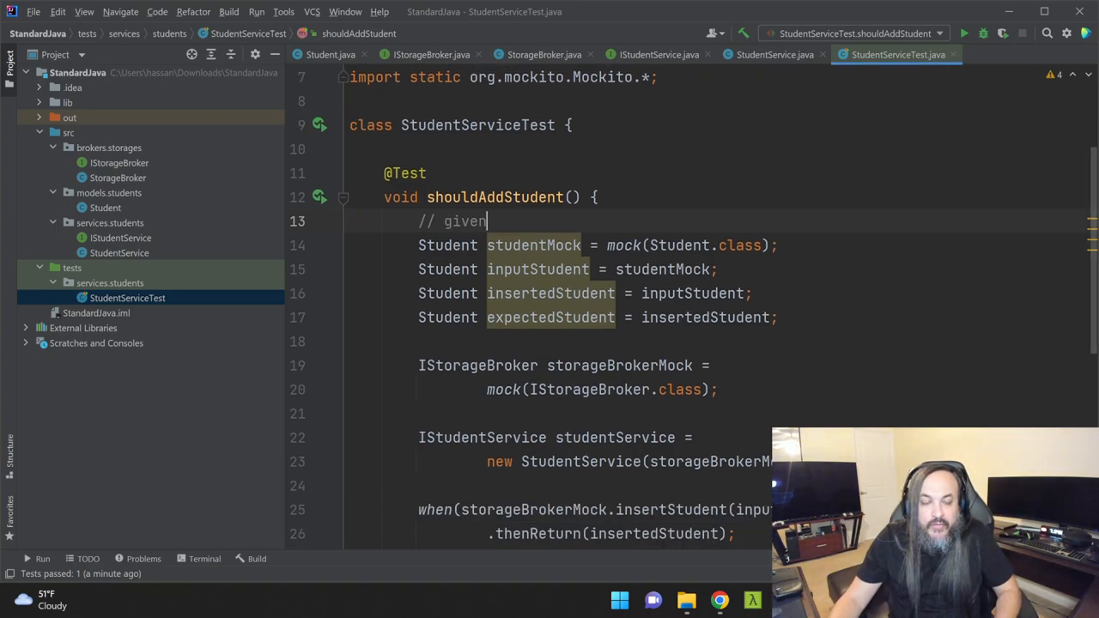
scroll(down, 3)
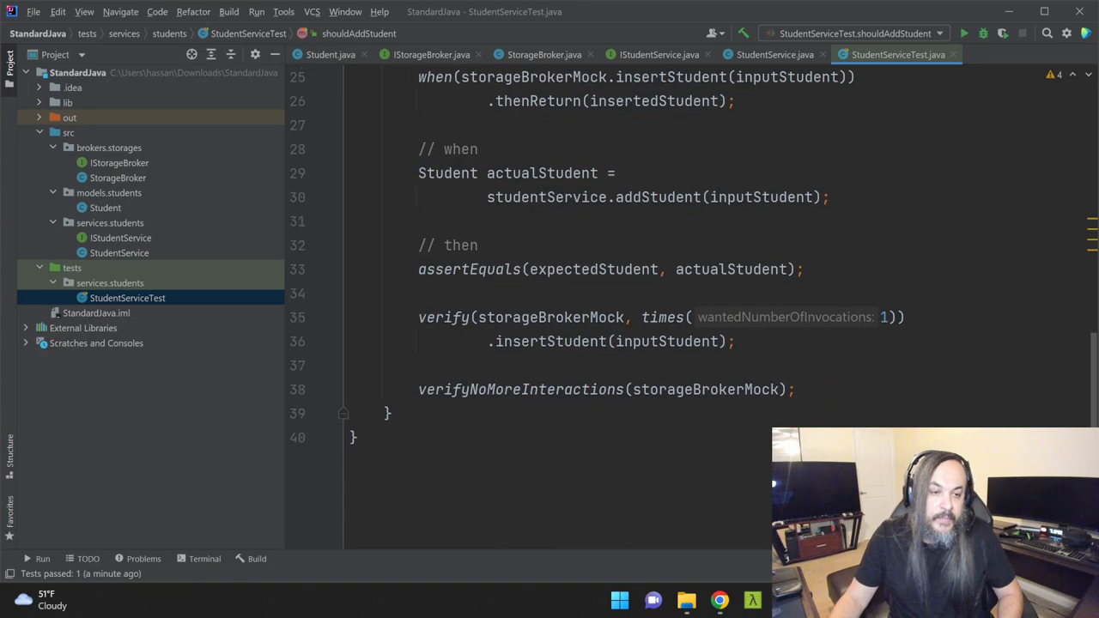
click(312, 11)
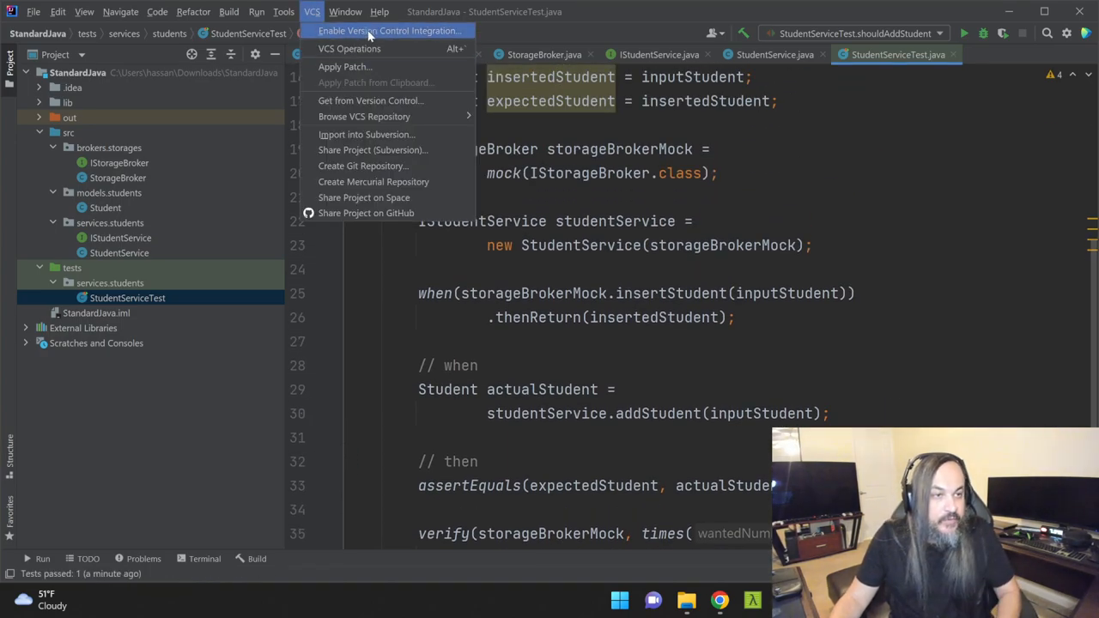
Share StandardJava publicly on GitHub with remote origin and a description about implementing The Standard.
click(367, 212)
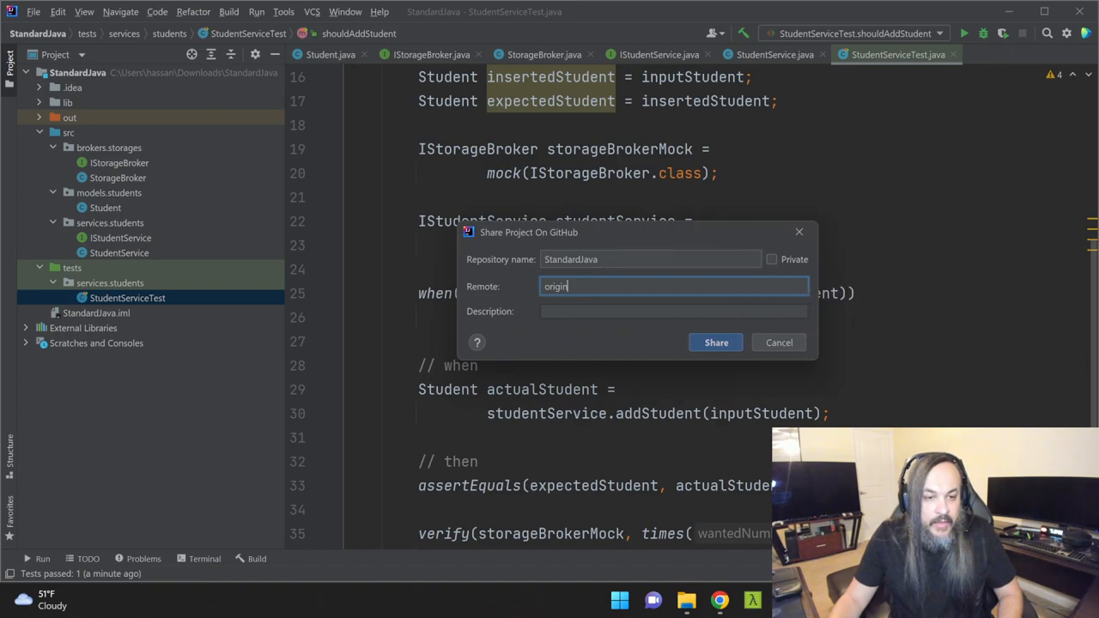
click(673, 311)
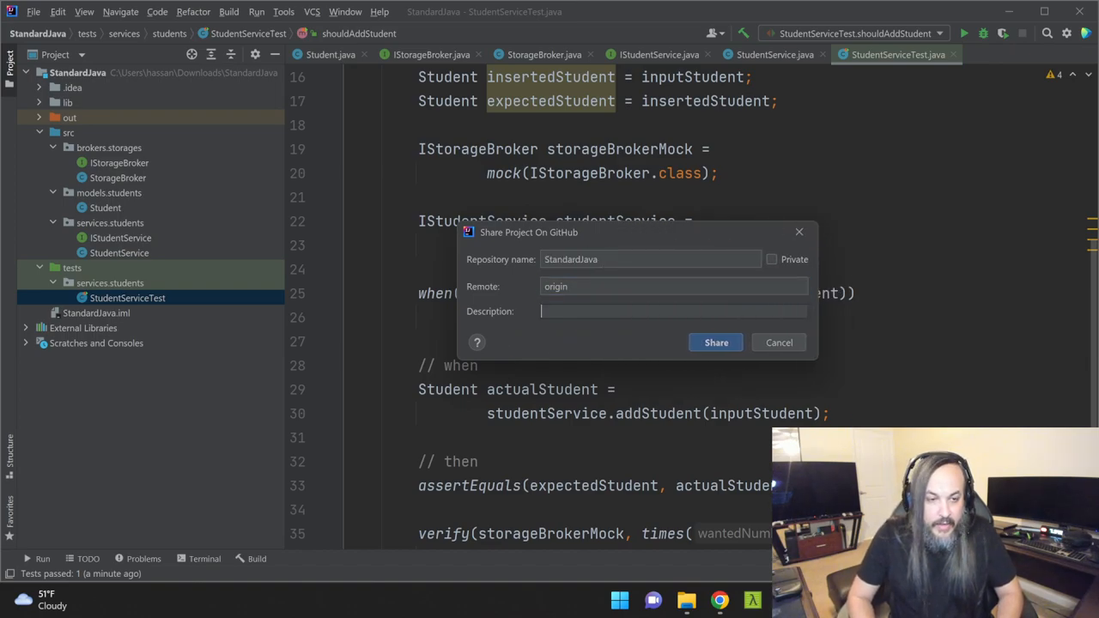
text(A de)
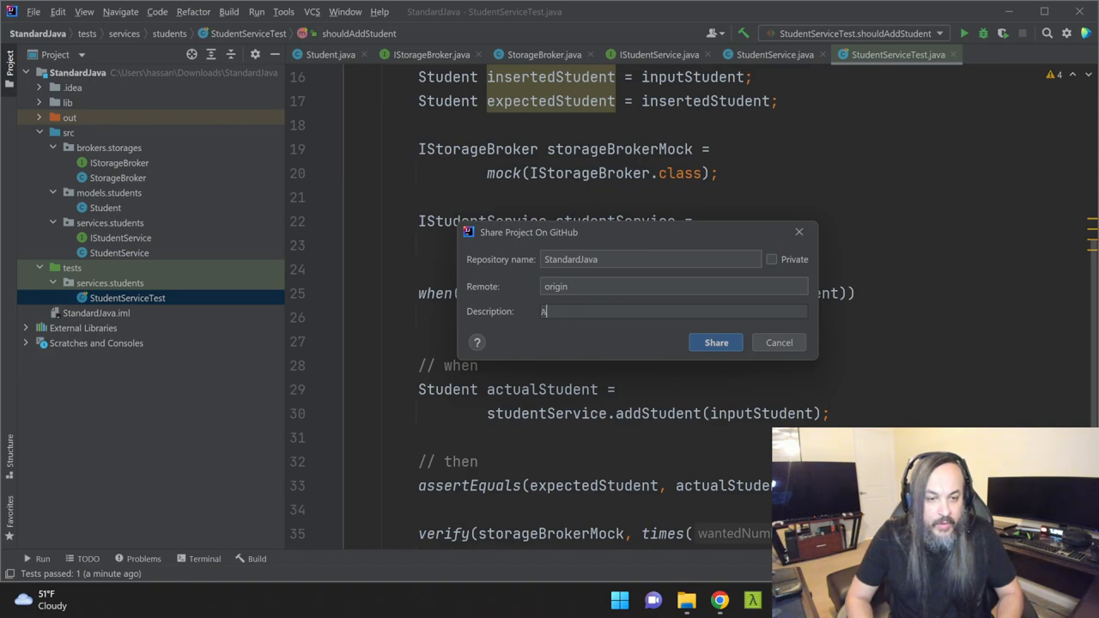
key(Backspace)
text(Example to demonstra)
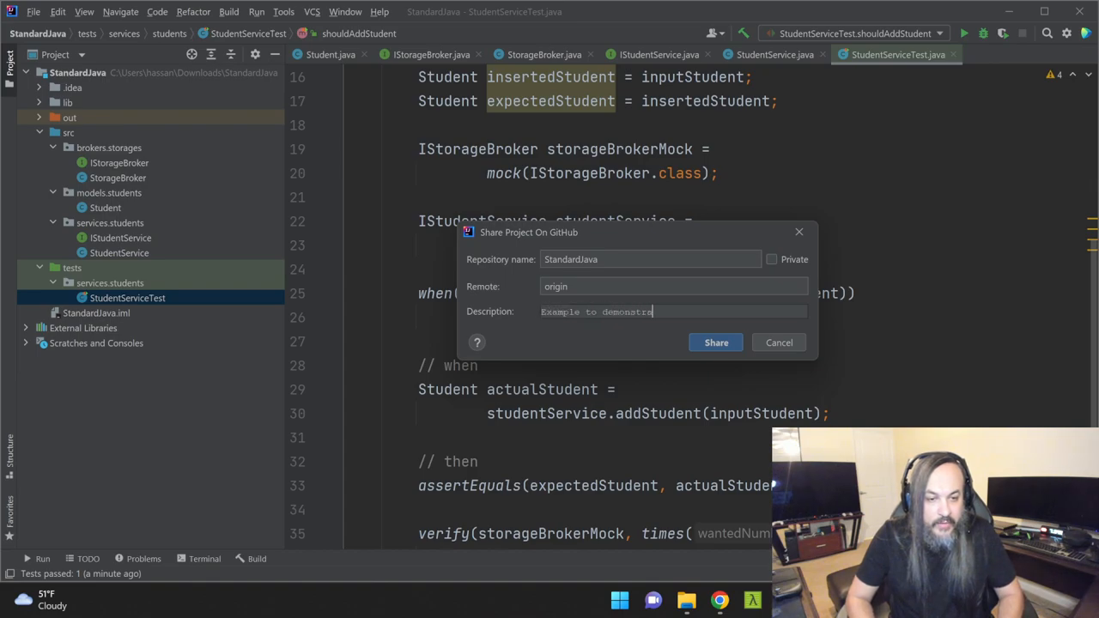
text(te implementing The Standard in Java)
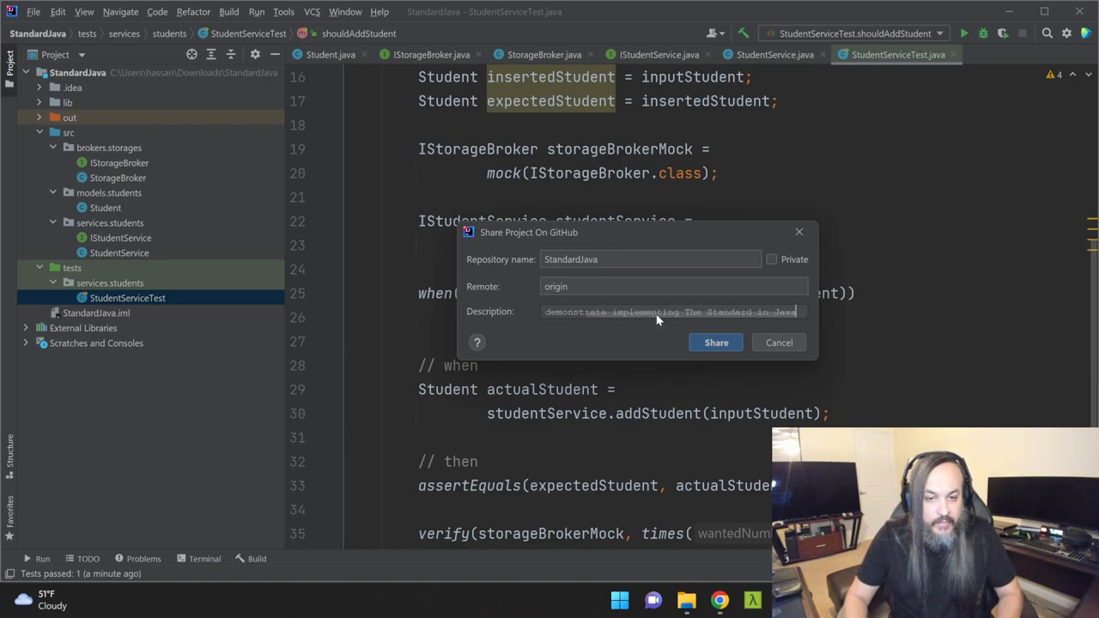
click(715, 342)
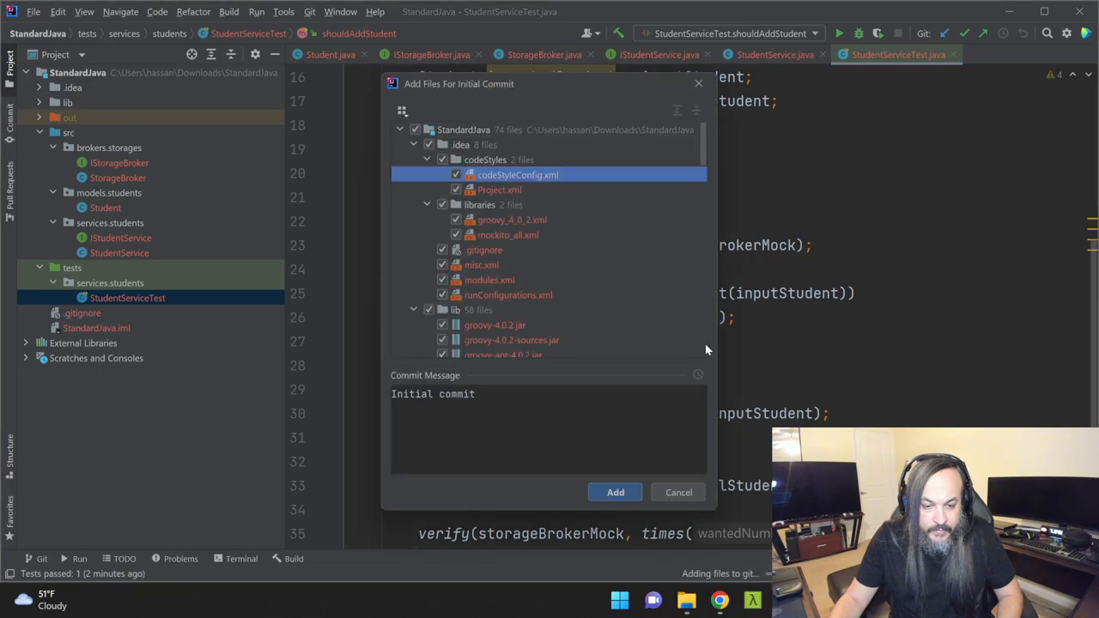
mouse_move(440, 167)
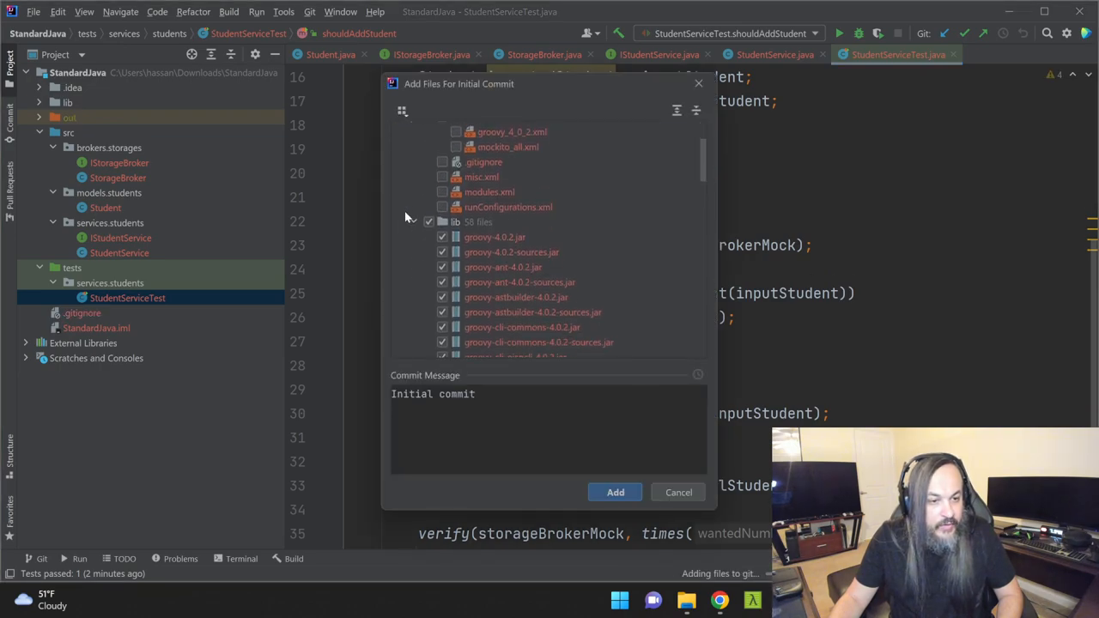
Commit src, tests, StandardJava.iml and .gitignore initially, leaving out .idea and lib.
scroll(down, 3)
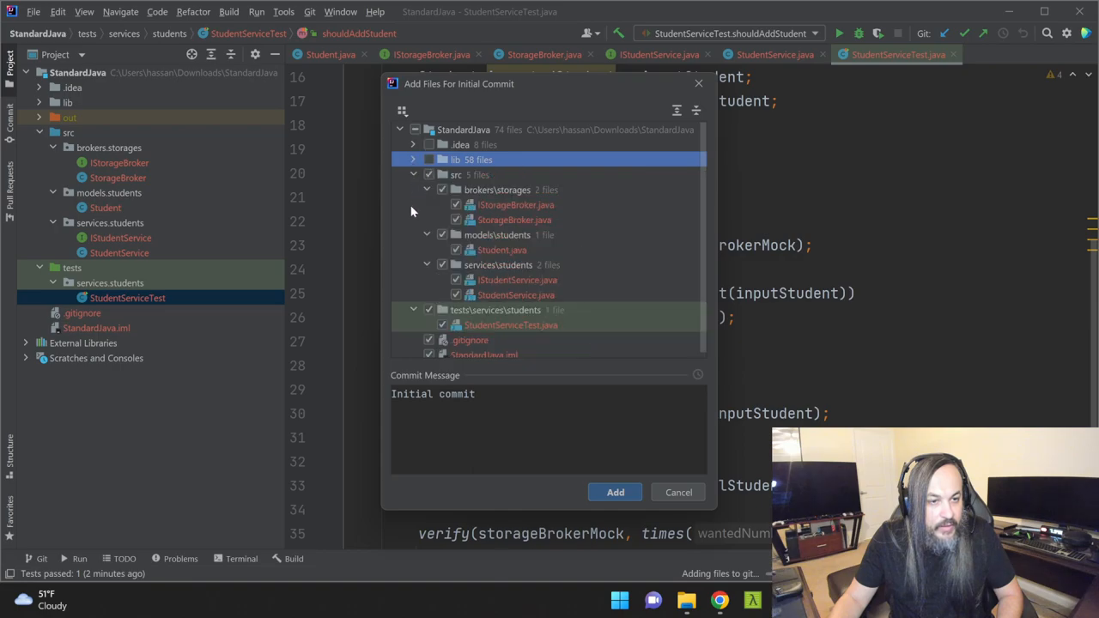
click(615, 492)
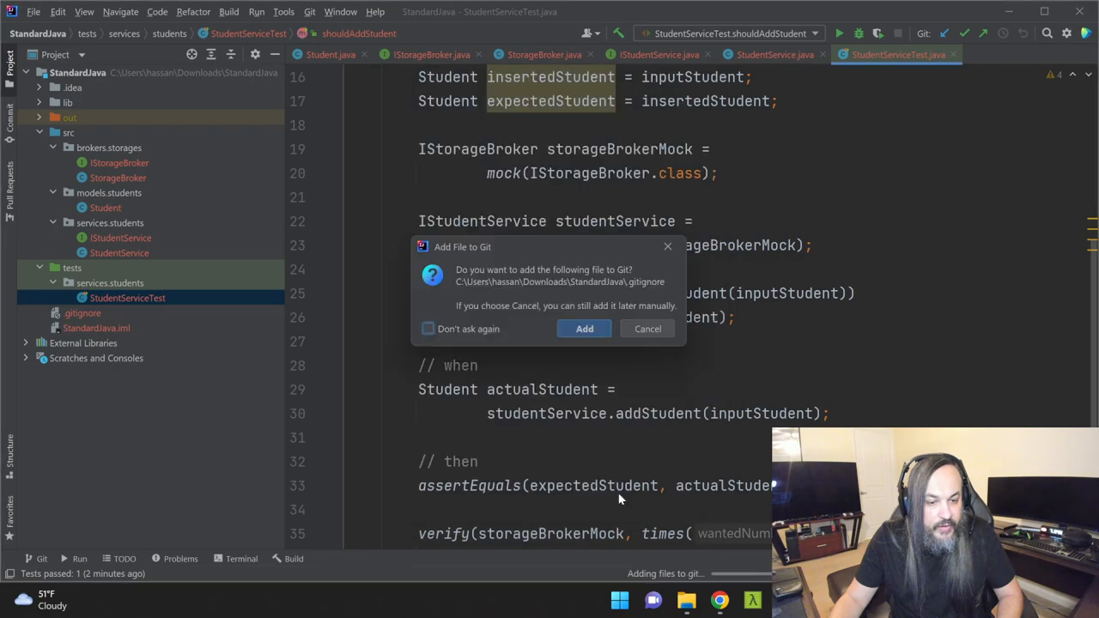
click(583, 328)
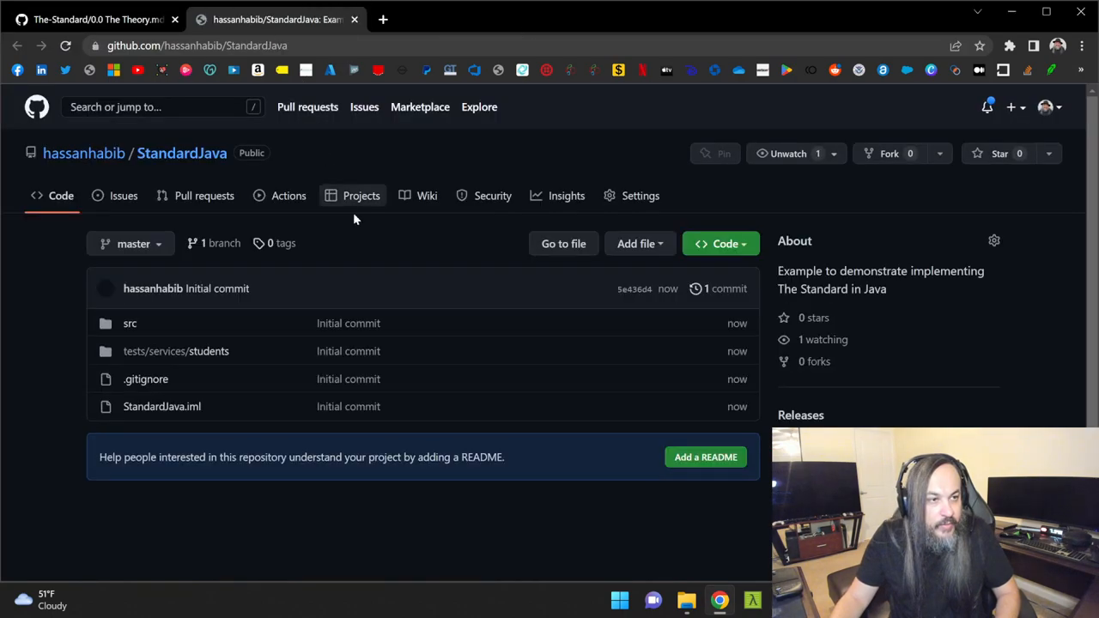
scroll(down, 3)
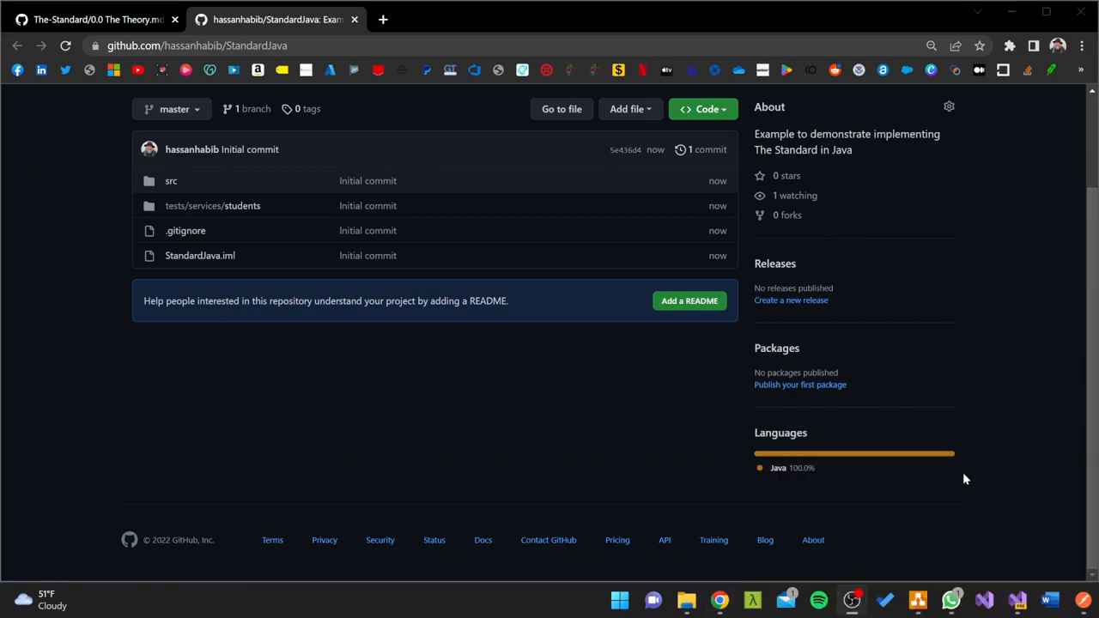
mouse_move(811, 467)
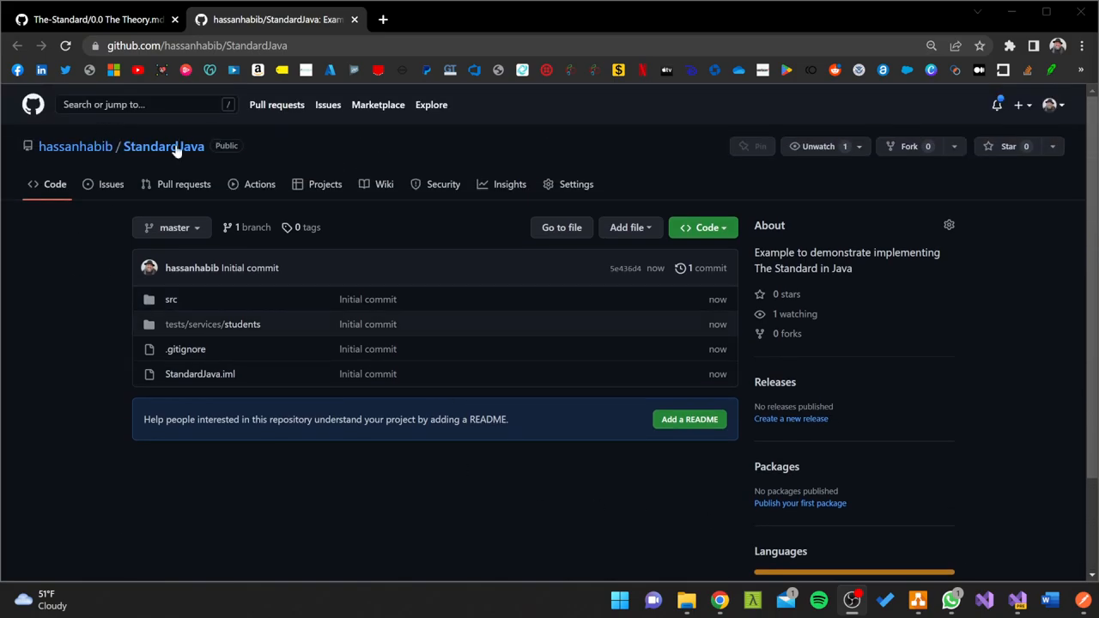
scroll(down, 3)
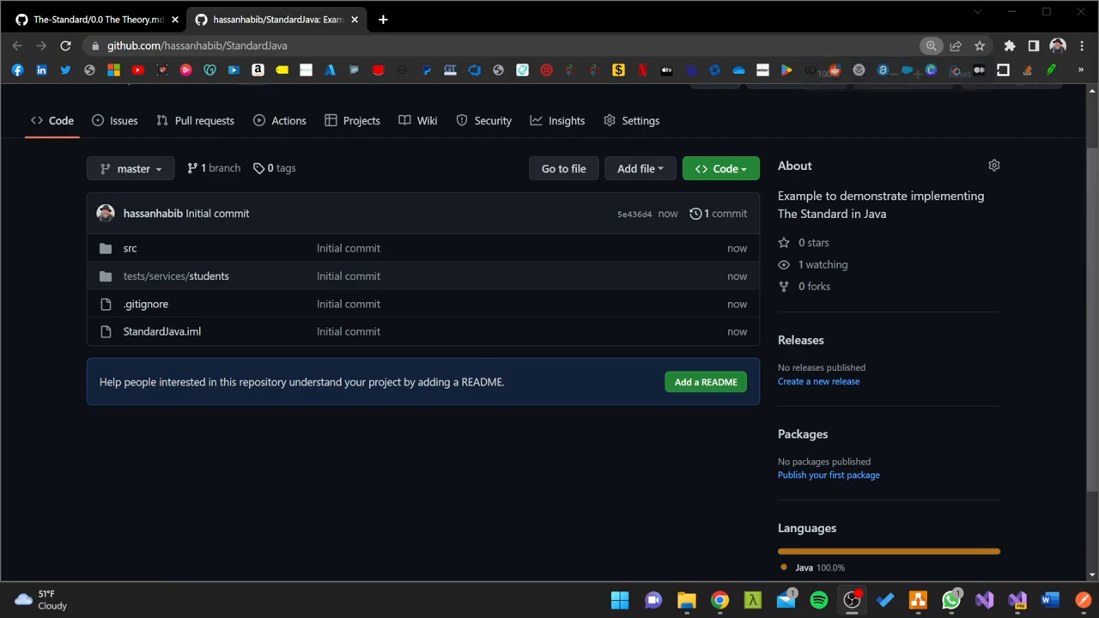